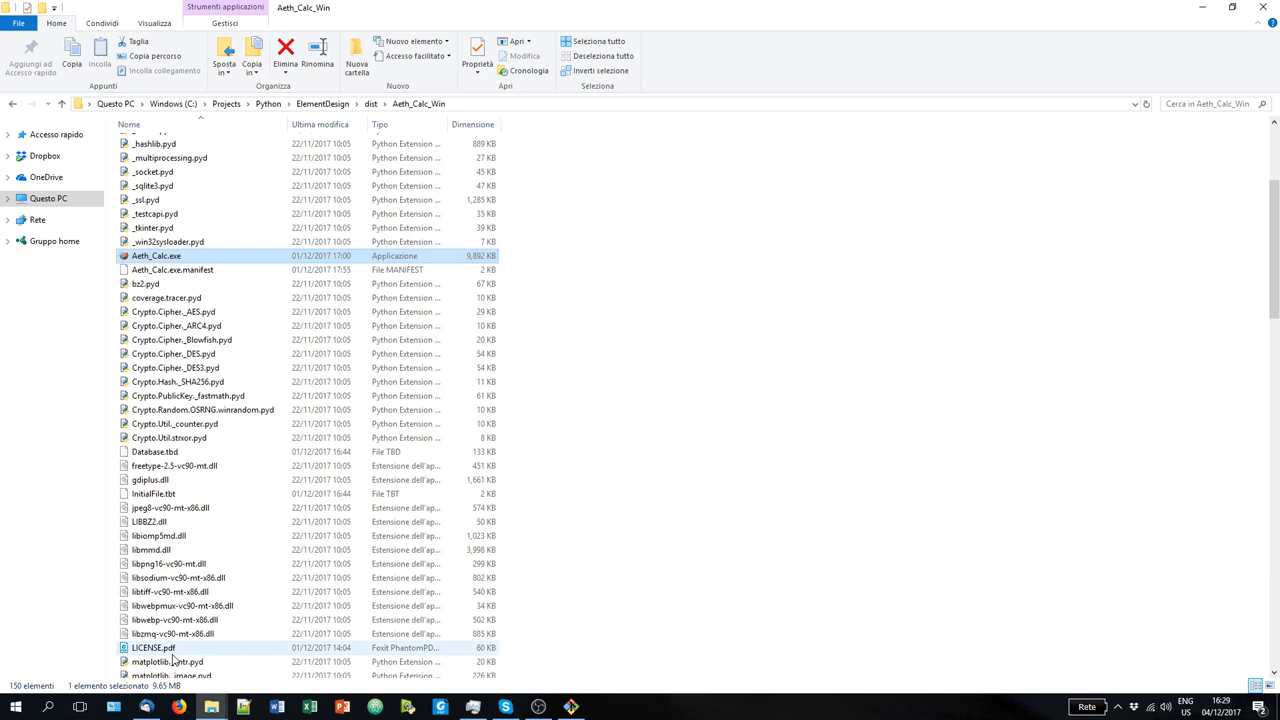
{"action": "mouse_move", "coordinate": [190, 360]}
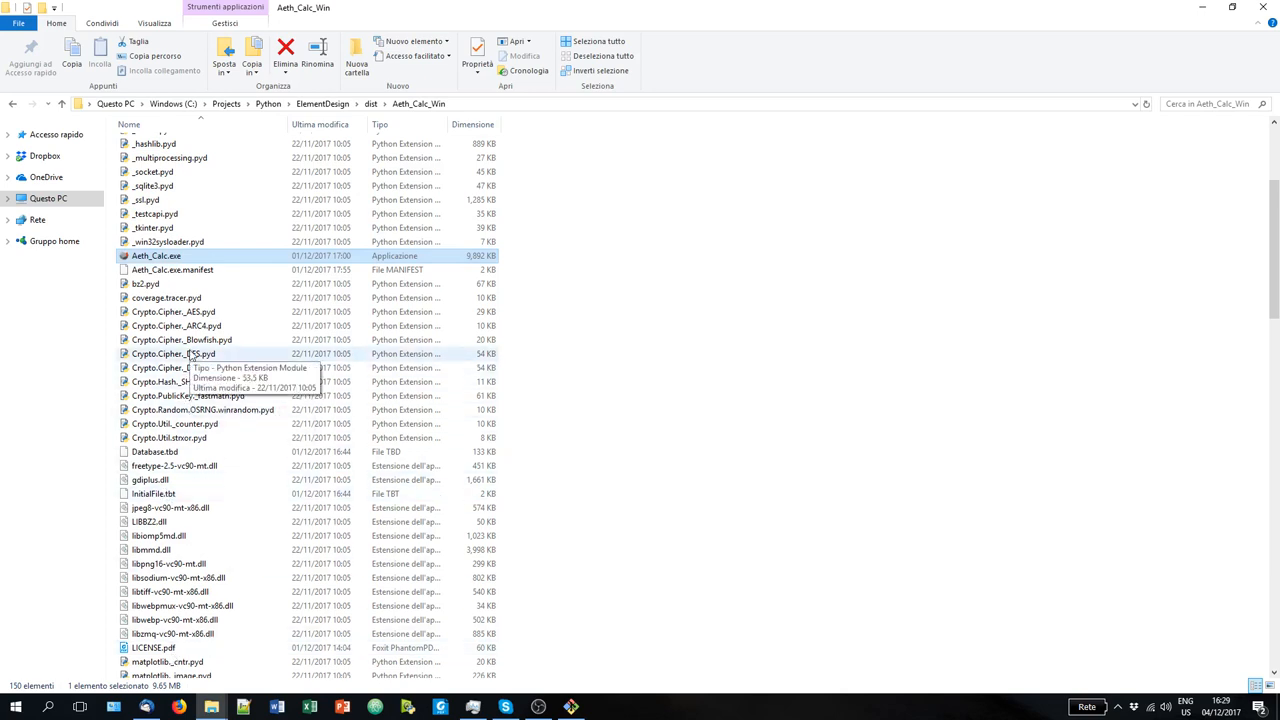
{"action": "mouse_move", "coordinate": [195, 343]}
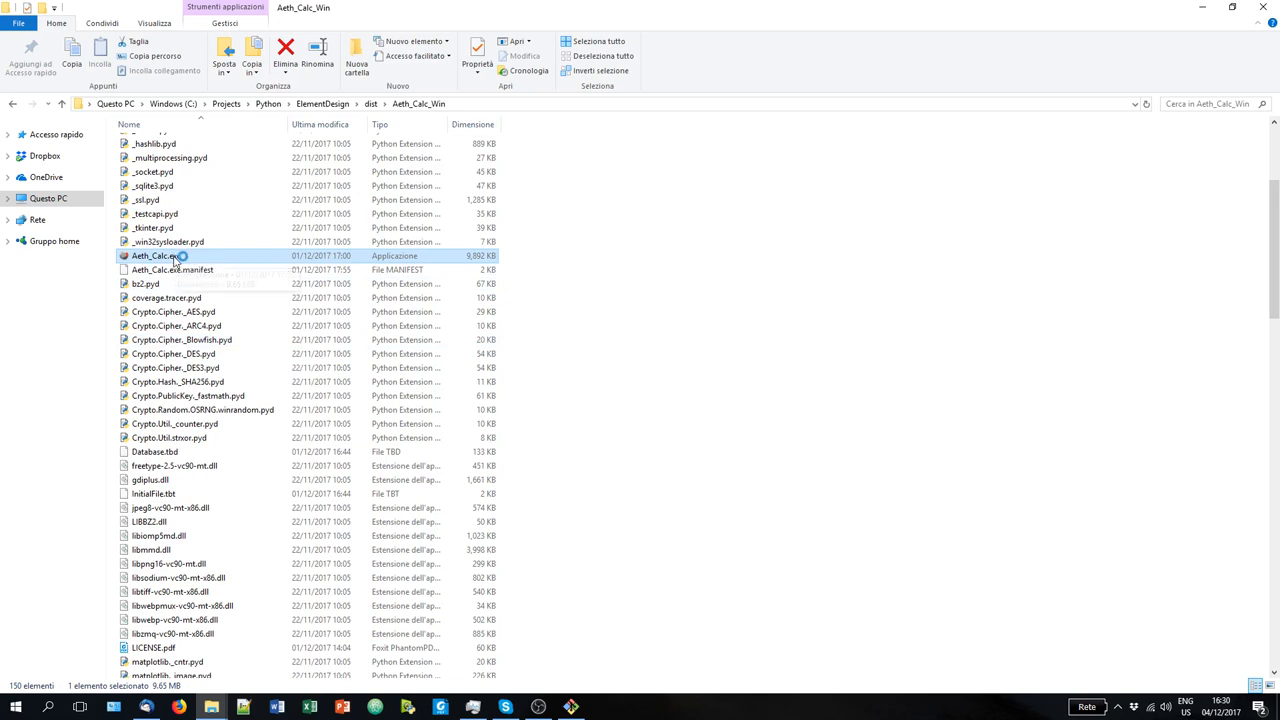
Launch Aeth_Calc and maximize the new untitled CLT beam calculation window.
{"action": "double_click", "coordinate": [158, 256]}
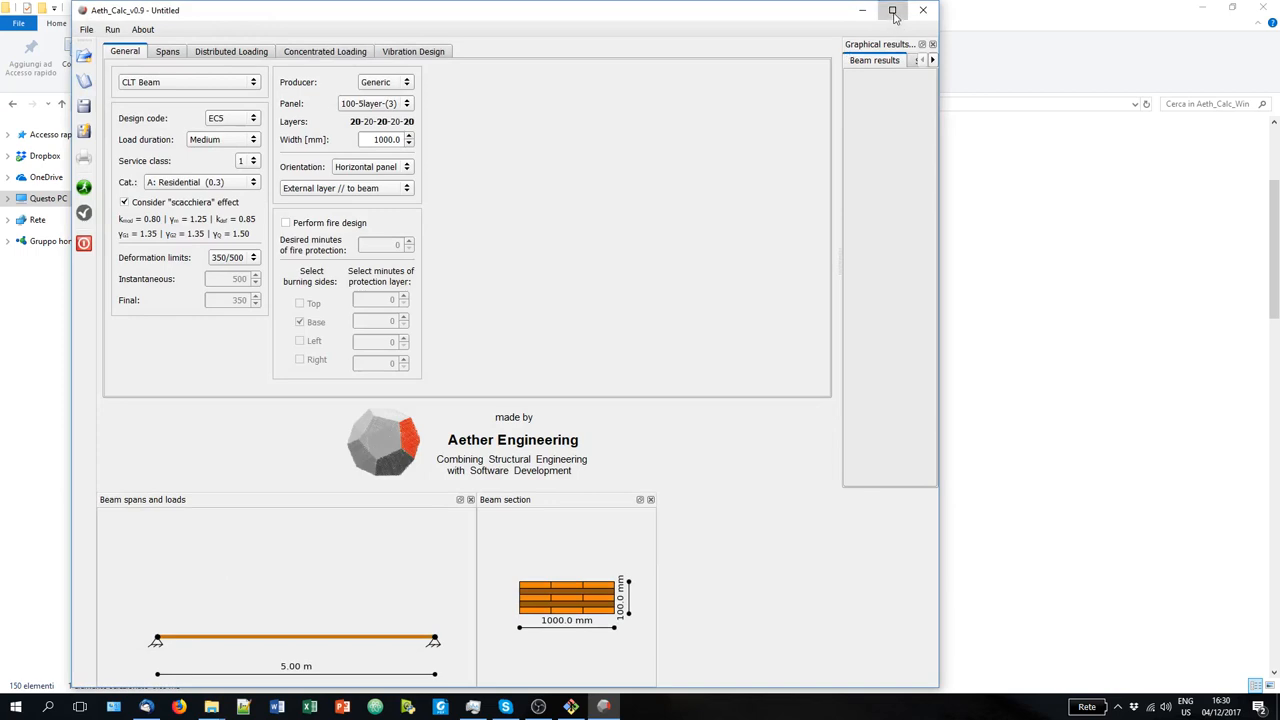
{"action": "left_click", "coordinate": [893, 10]}
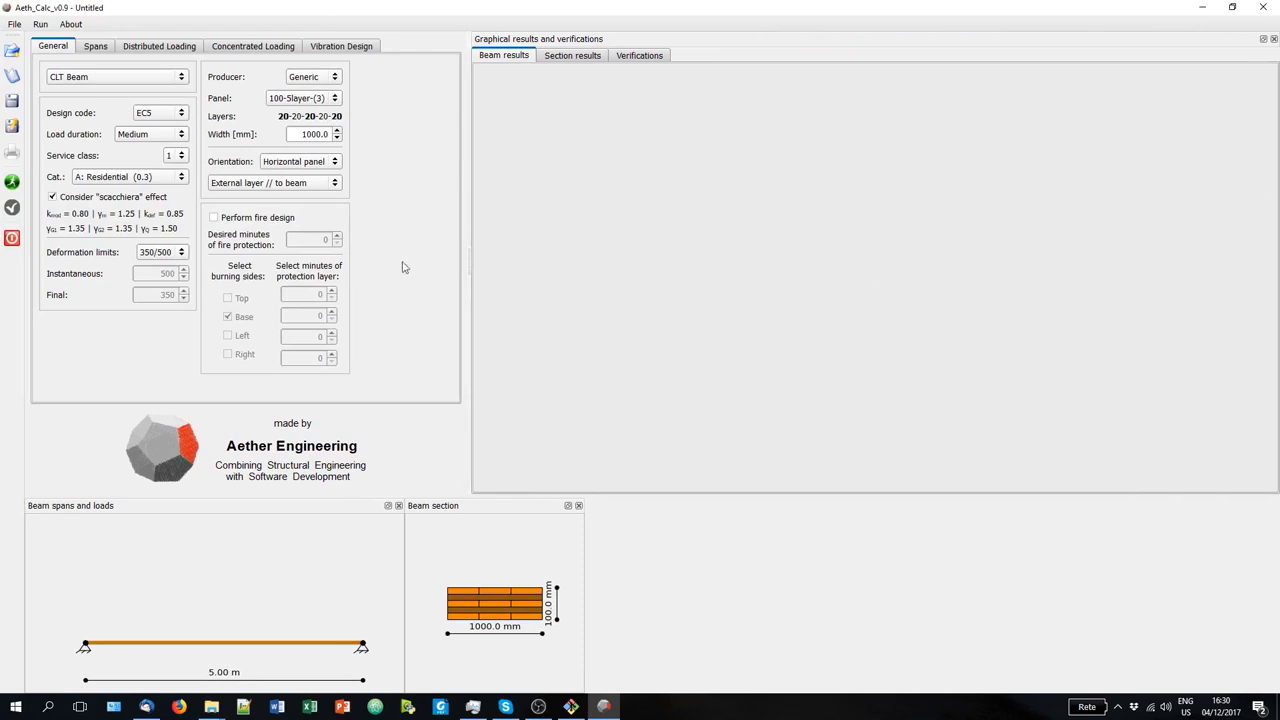
{"action": "mouse_move", "coordinate": [729, 240]}
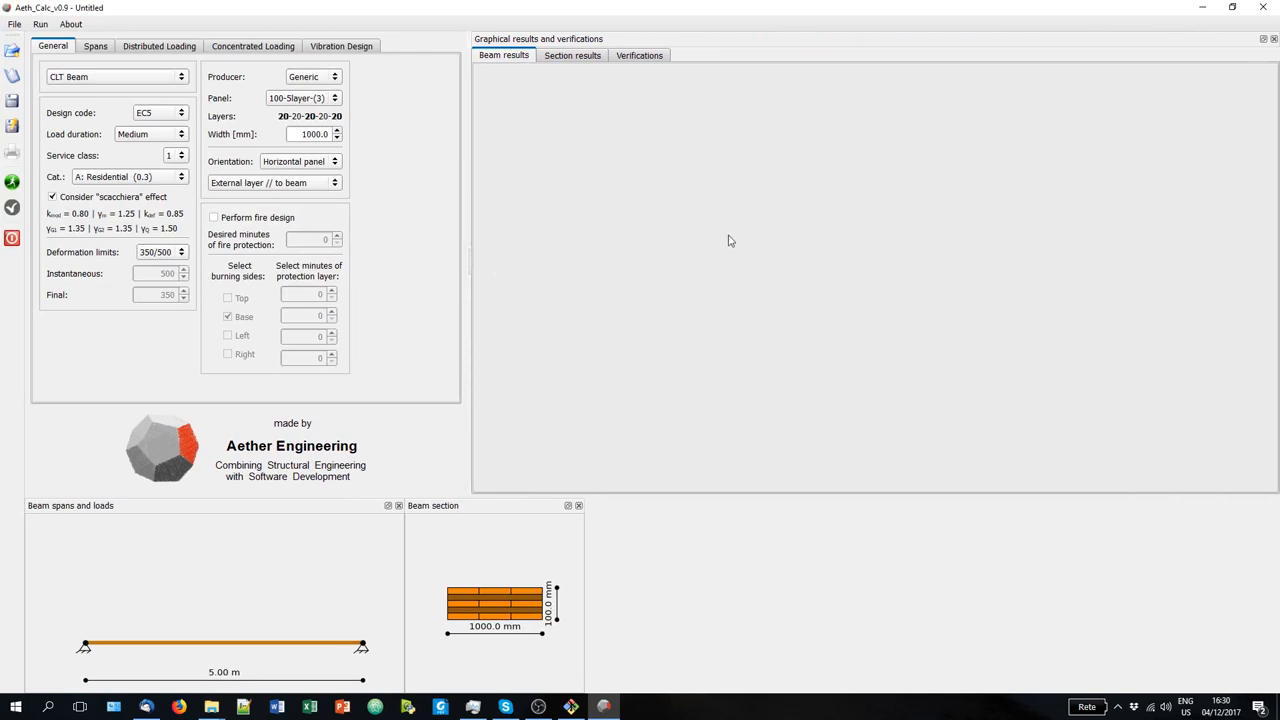
{"action": "mouse_move", "coordinate": [95, 46]}
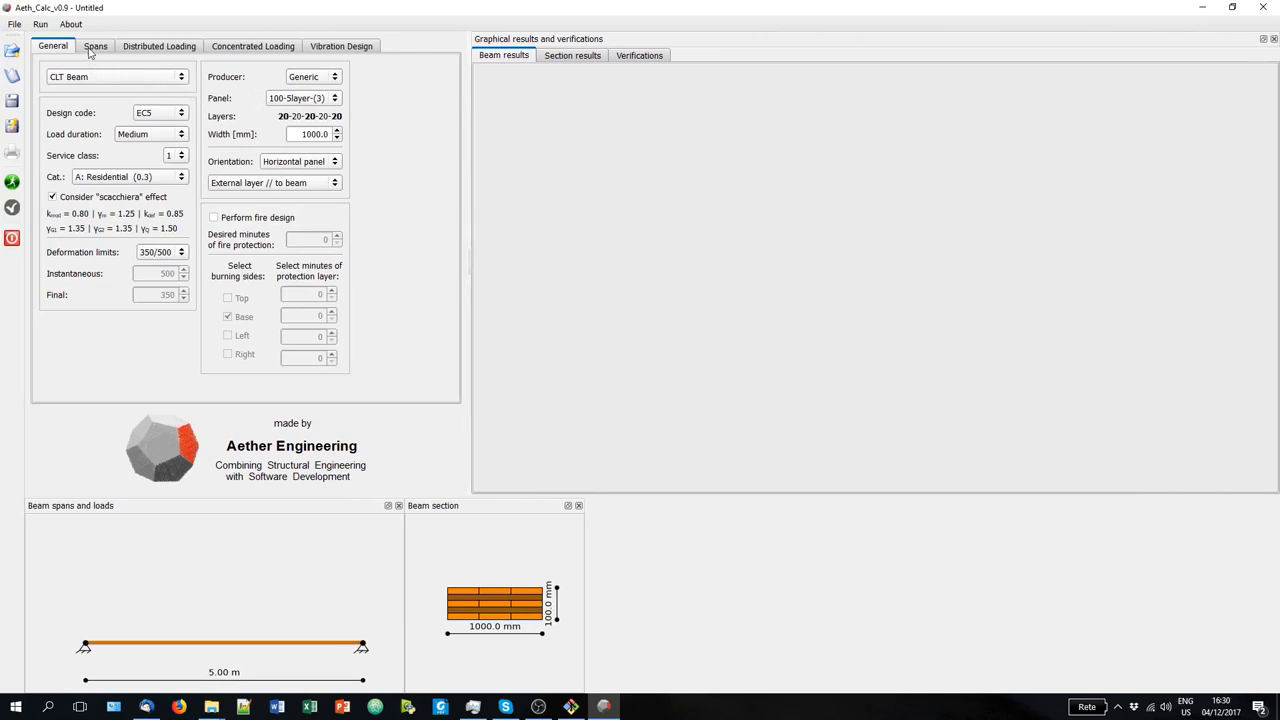
{"action": "left_click", "coordinate": [159, 46]}
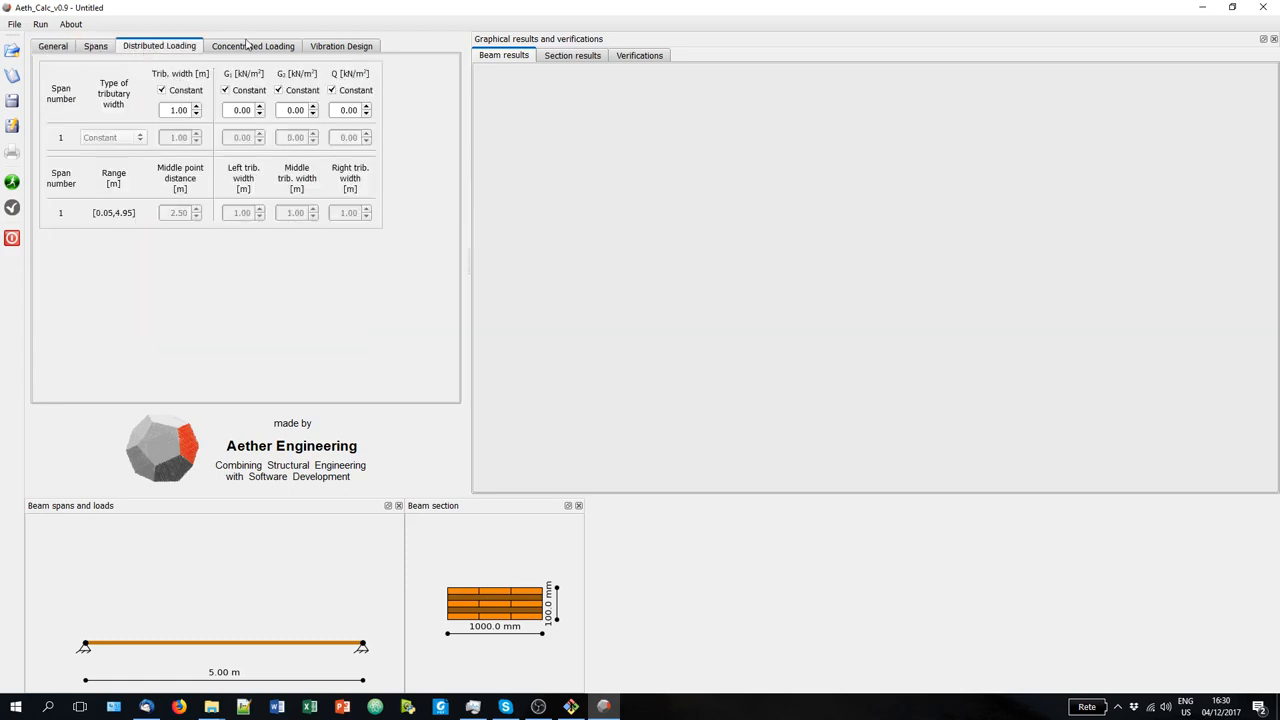
{"action": "left_click", "coordinate": [341, 45]}
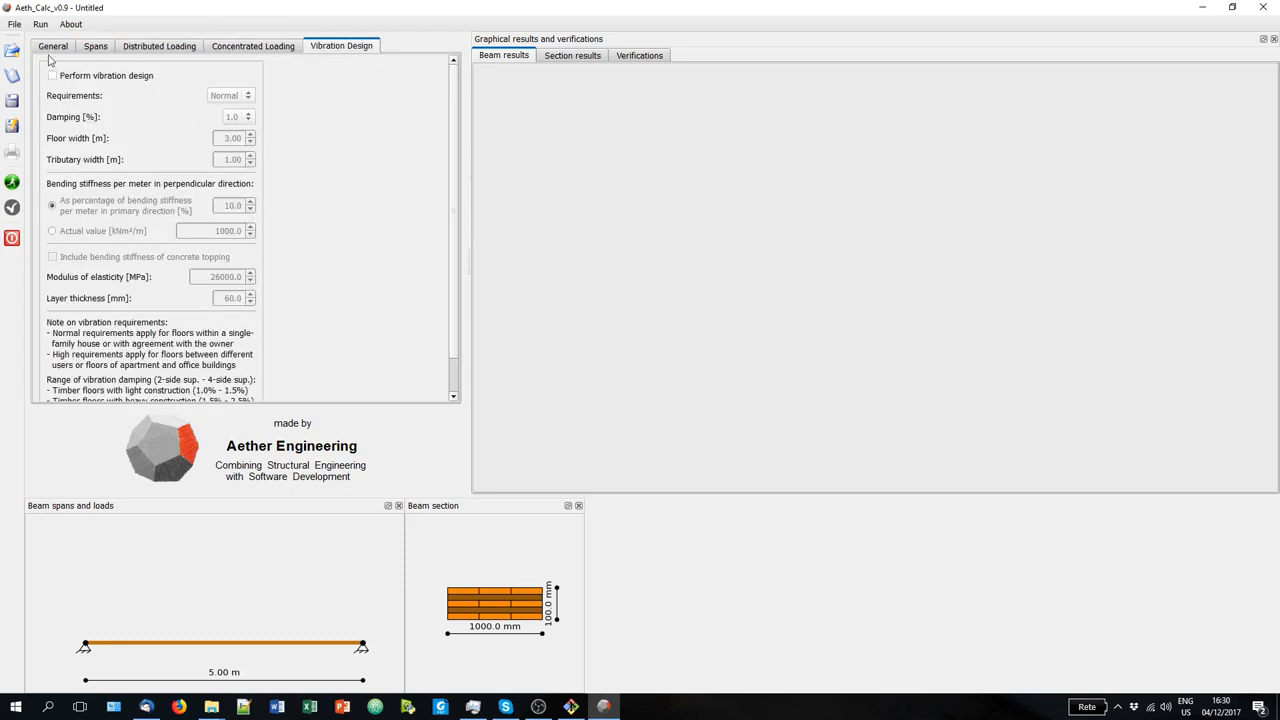
{"action": "left_click", "coordinate": [53, 46]}
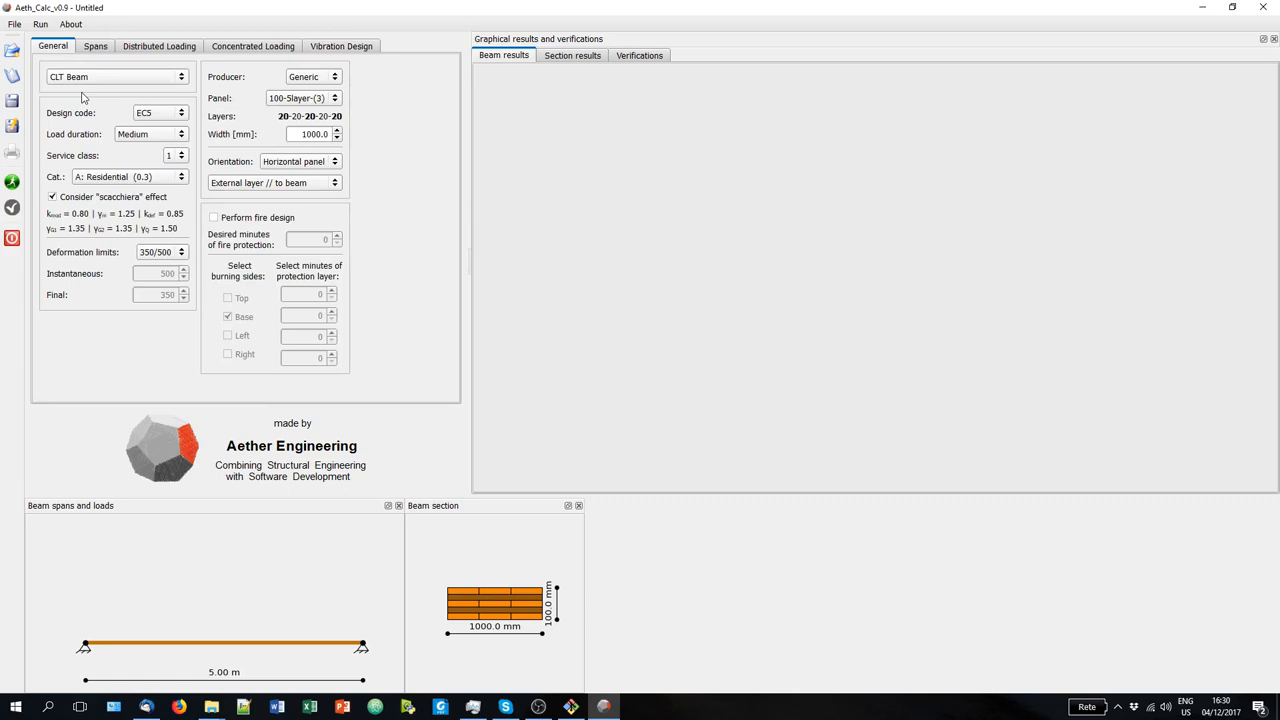
{"action": "left_click", "coordinate": [115, 77]}
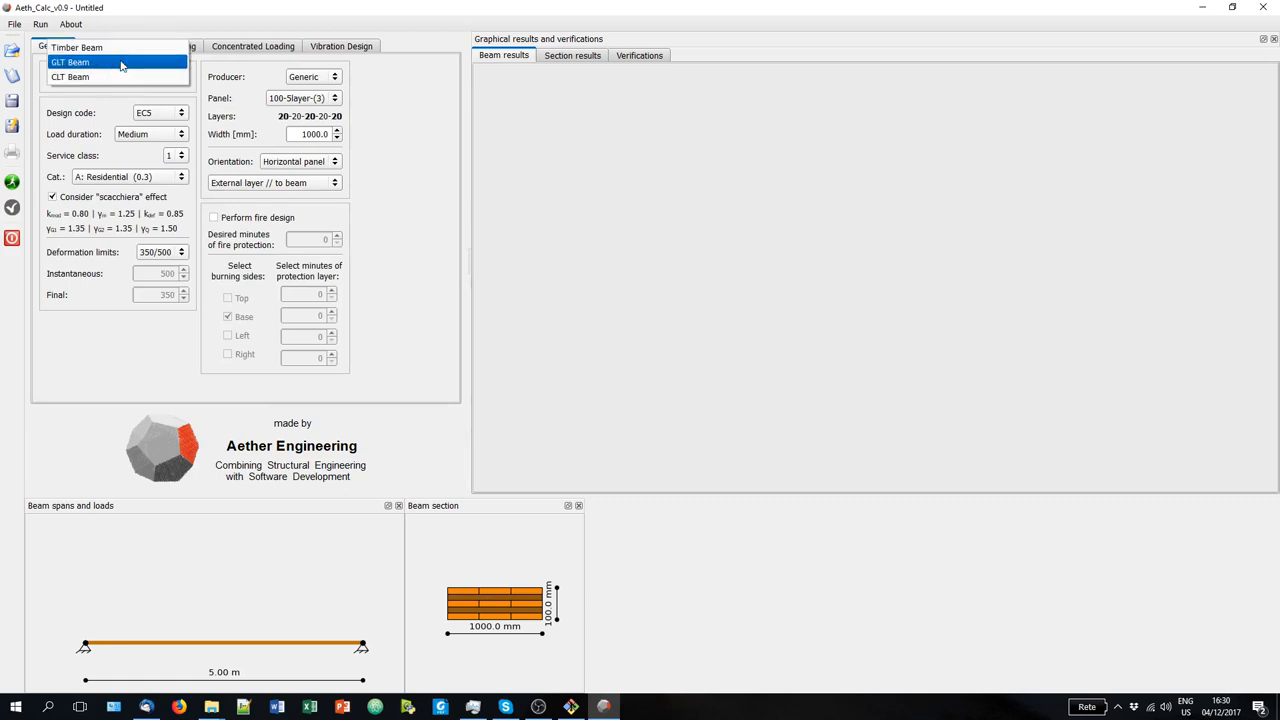
{"action": "left_click", "coordinate": [70, 77]}
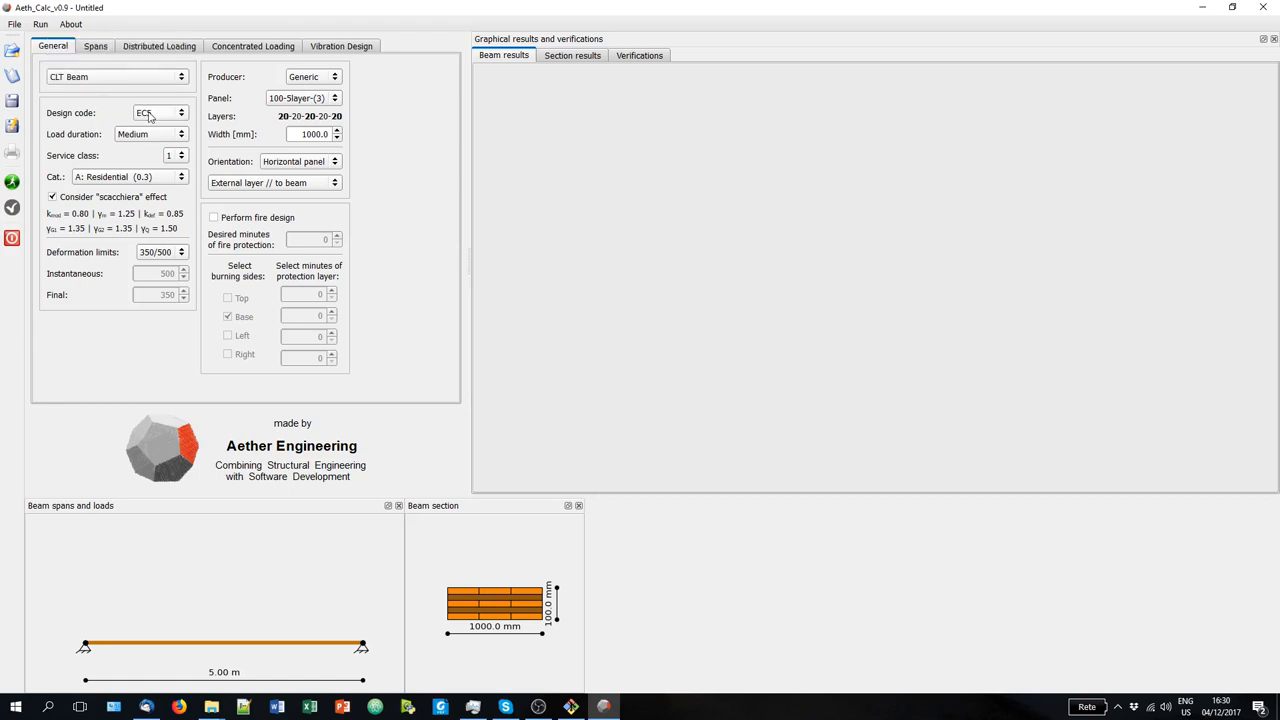
{"action": "mouse_move", "coordinate": [183, 120]}
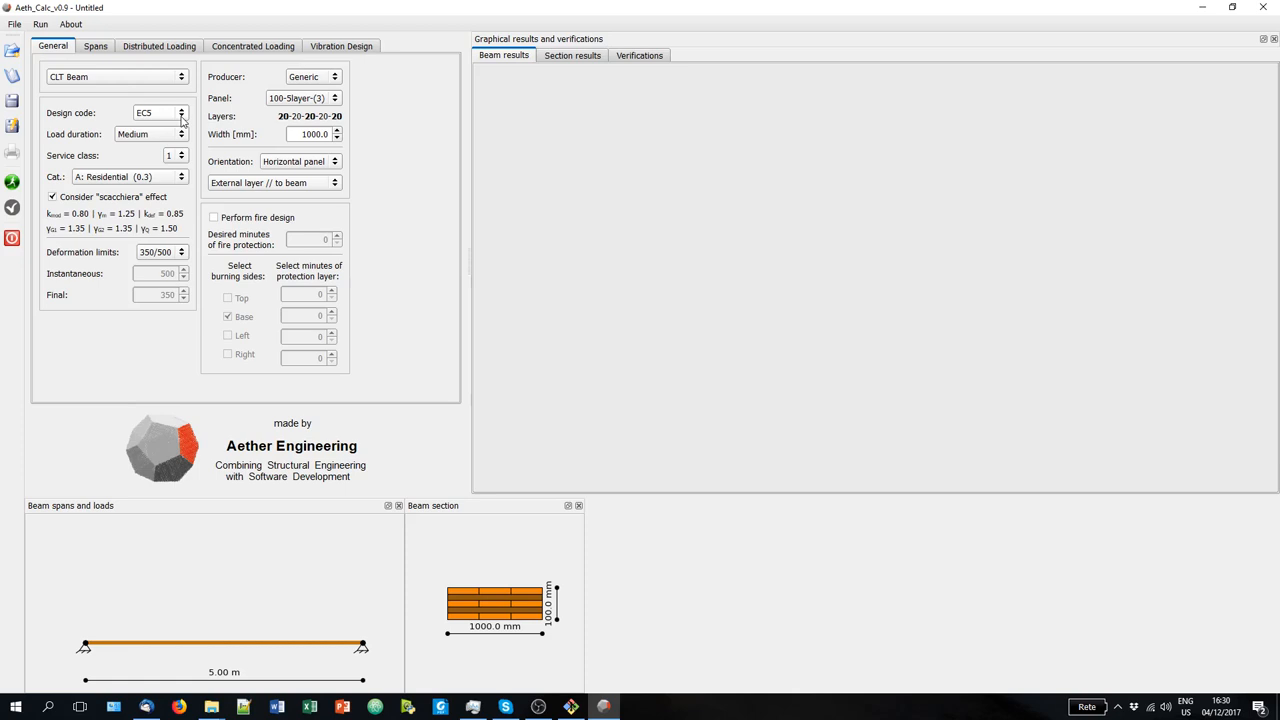
{"action": "left_click", "coordinate": [181, 112]}
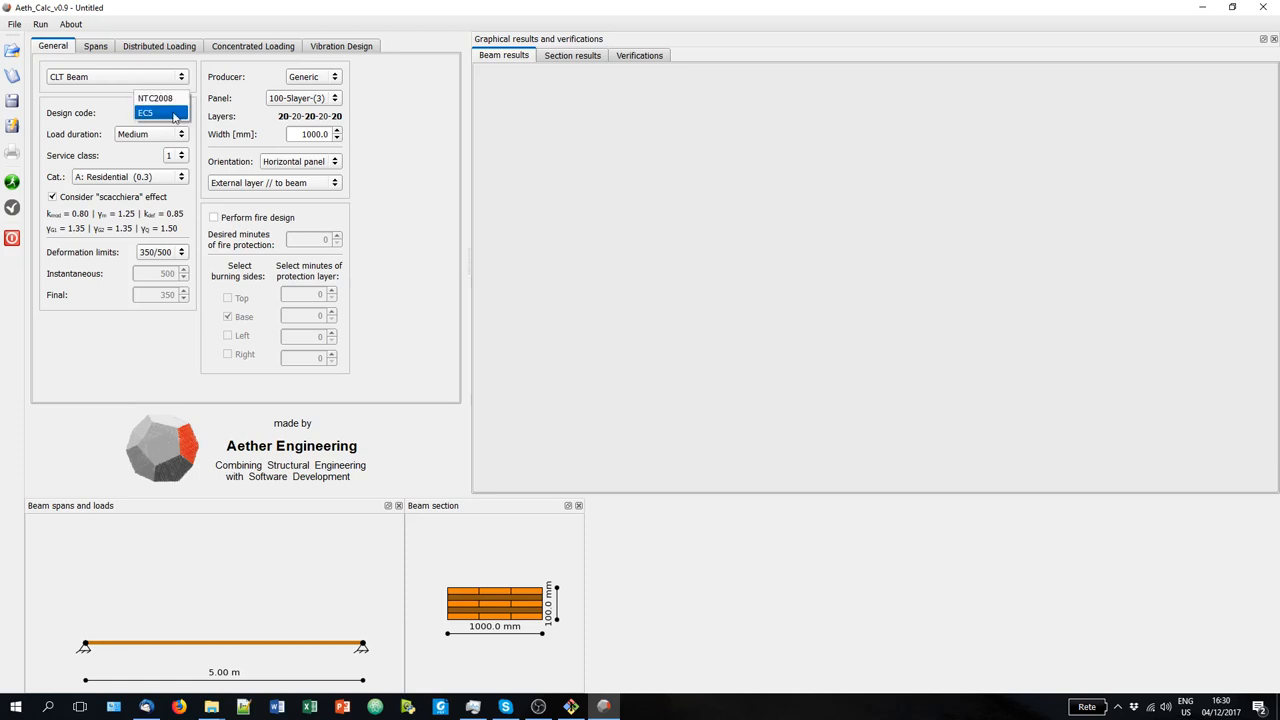
{"action": "mouse_move", "coordinate": [155, 98]}
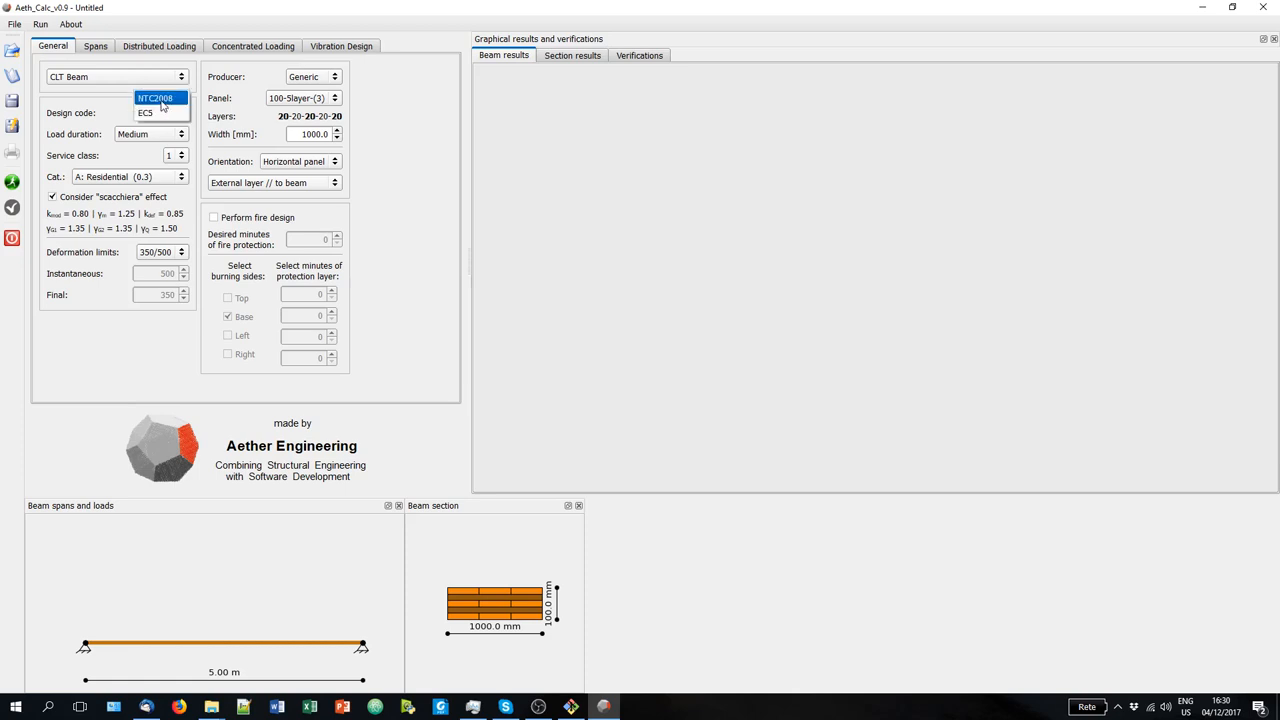
{"action": "left_click", "coordinate": [145, 112]}
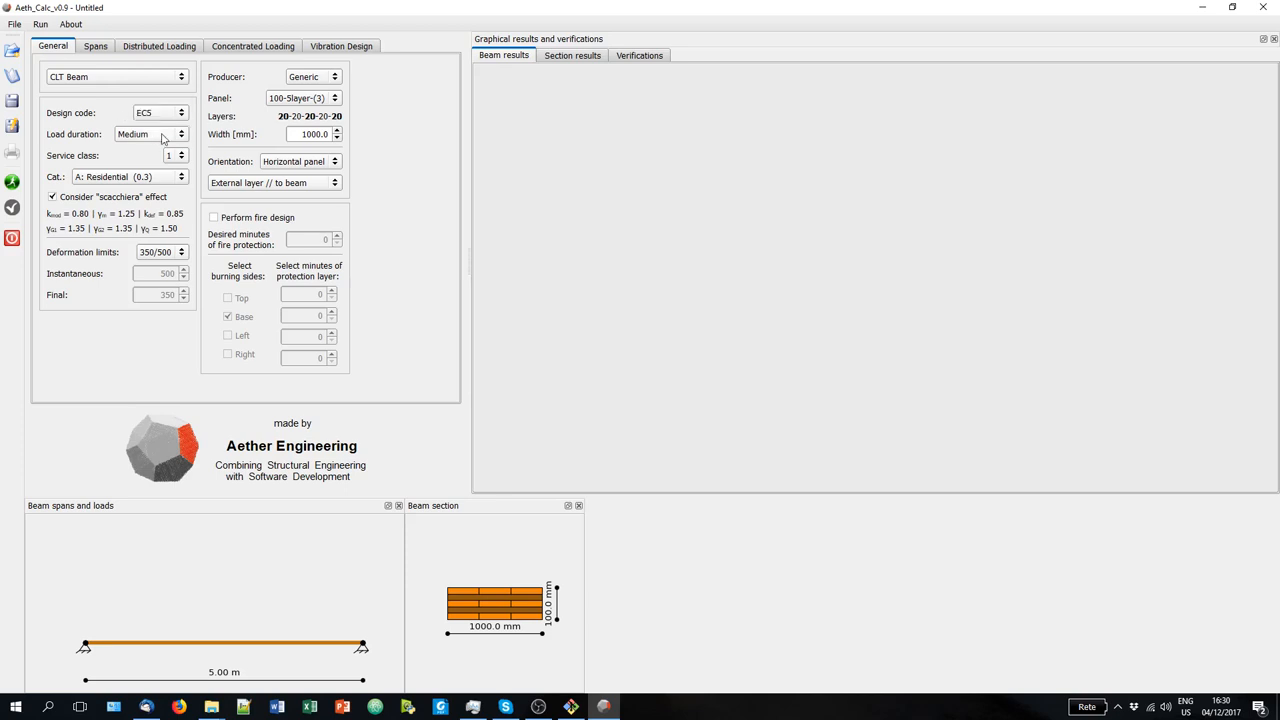
{"action": "left_click", "coordinate": [150, 134]}
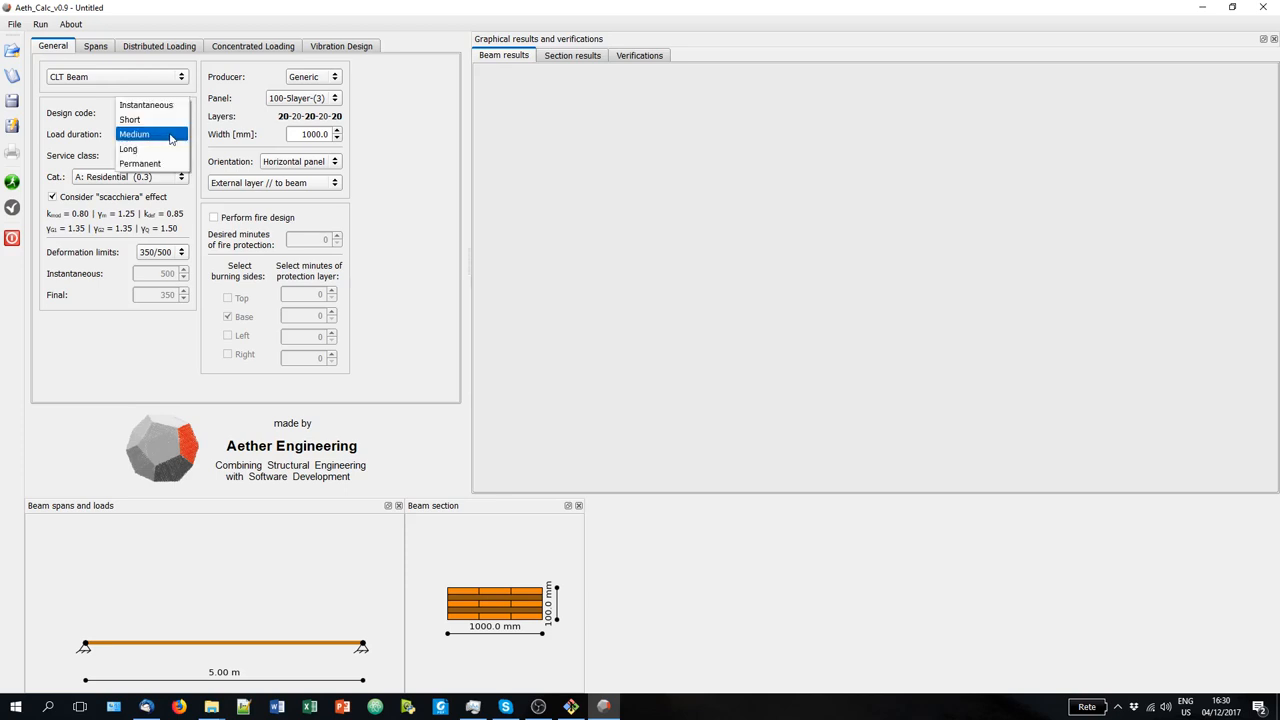
{"action": "mouse_move", "coordinate": [160, 135]}
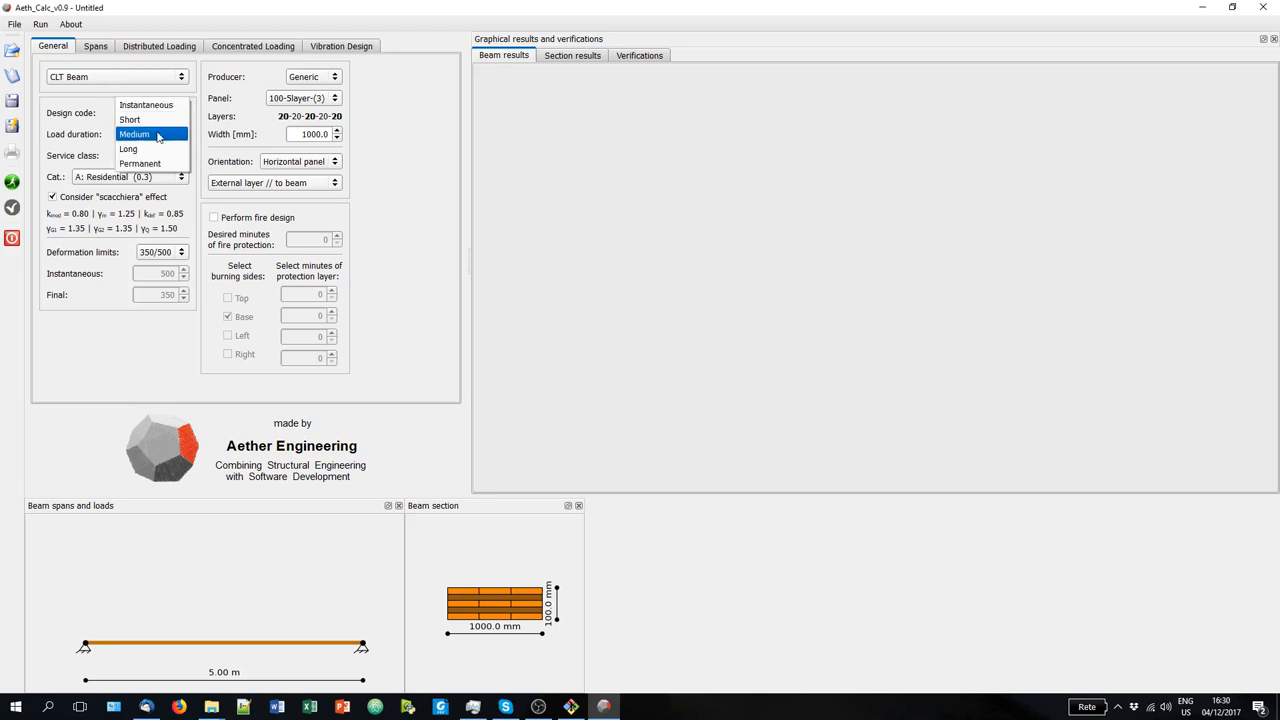
{"action": "mouse_move", "coordinate": [147, 134]}
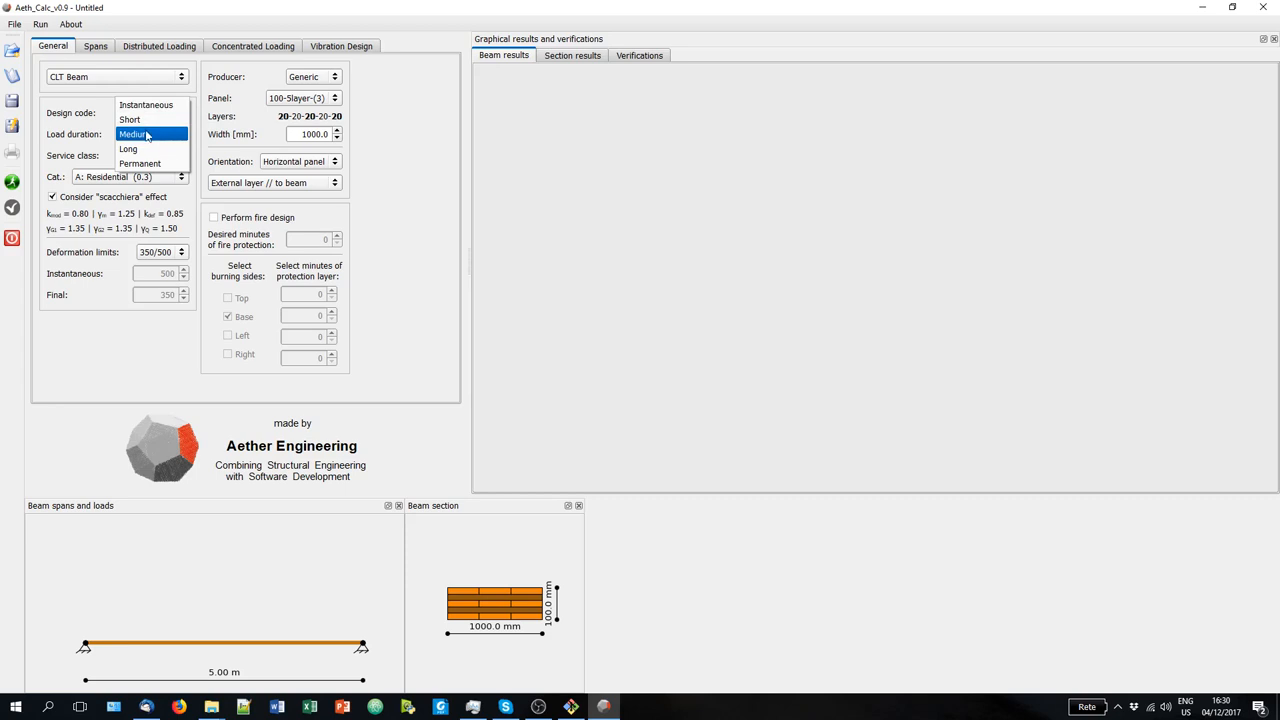
{"action": "left_click", "coordinate": [135, 134]}
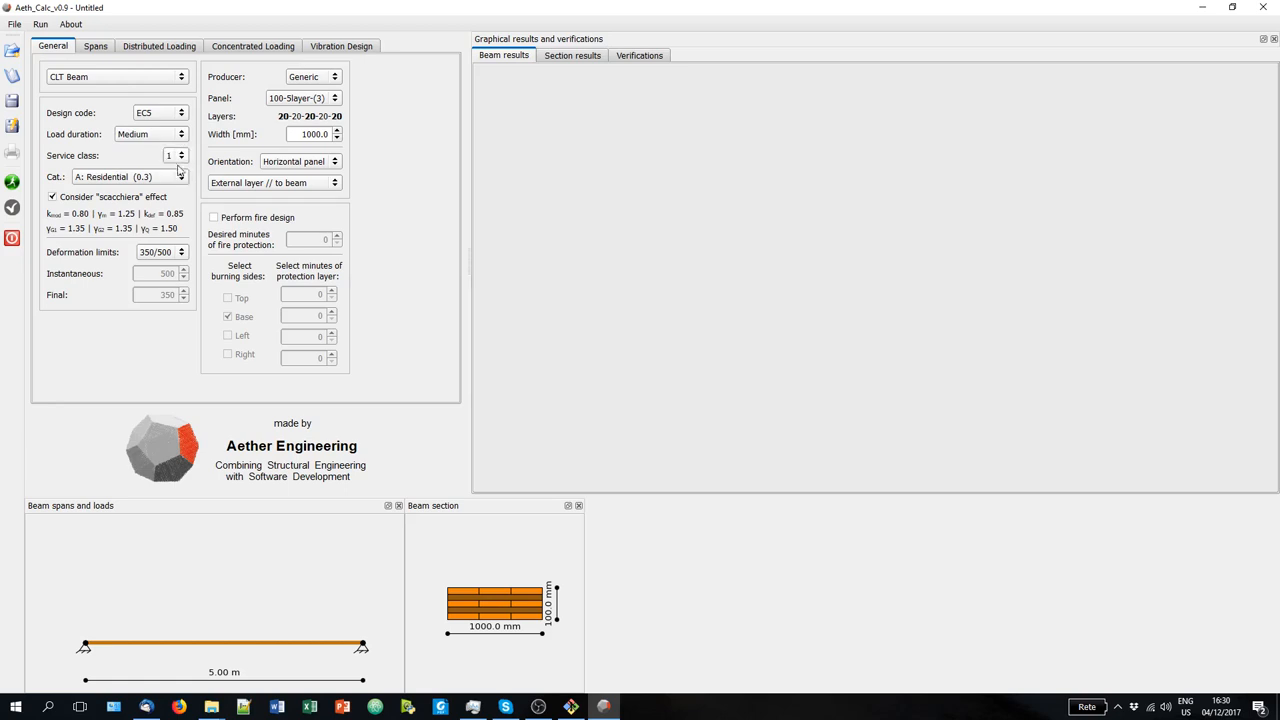
{"action": "left_click", "coordinate": [181, 177]}
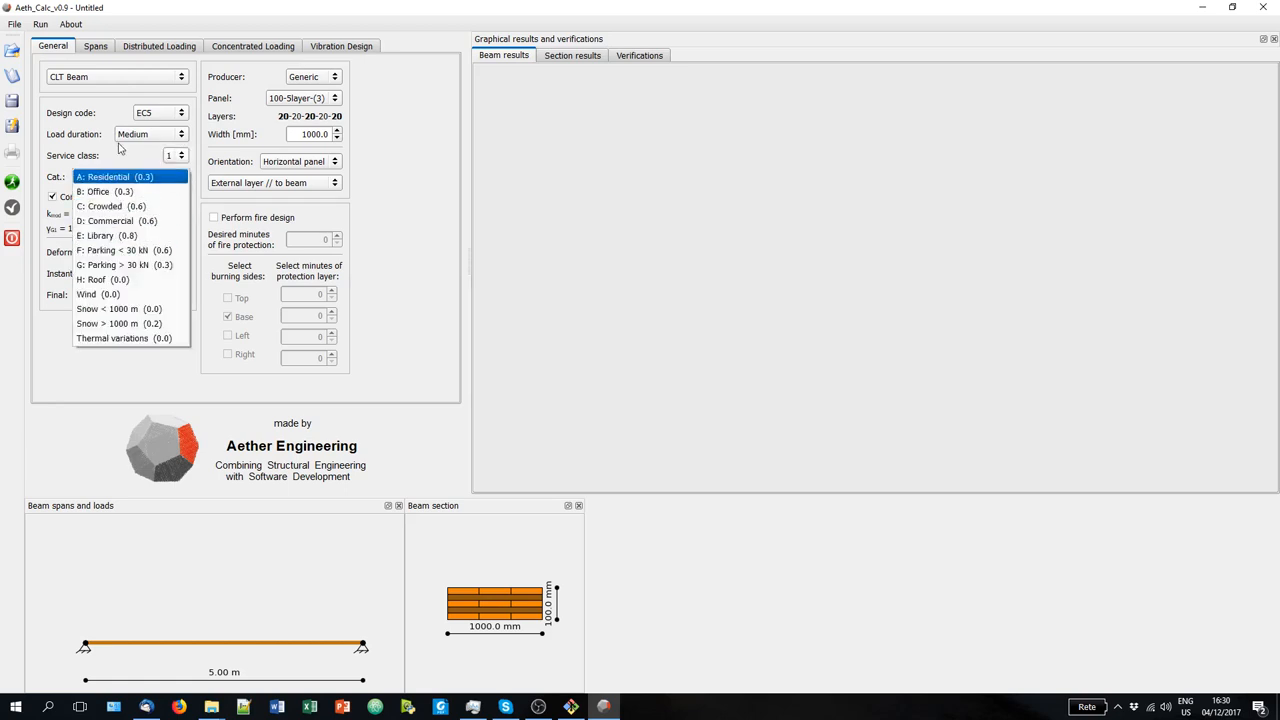
{"action": "left_click", "coordinate": [130, 176]}
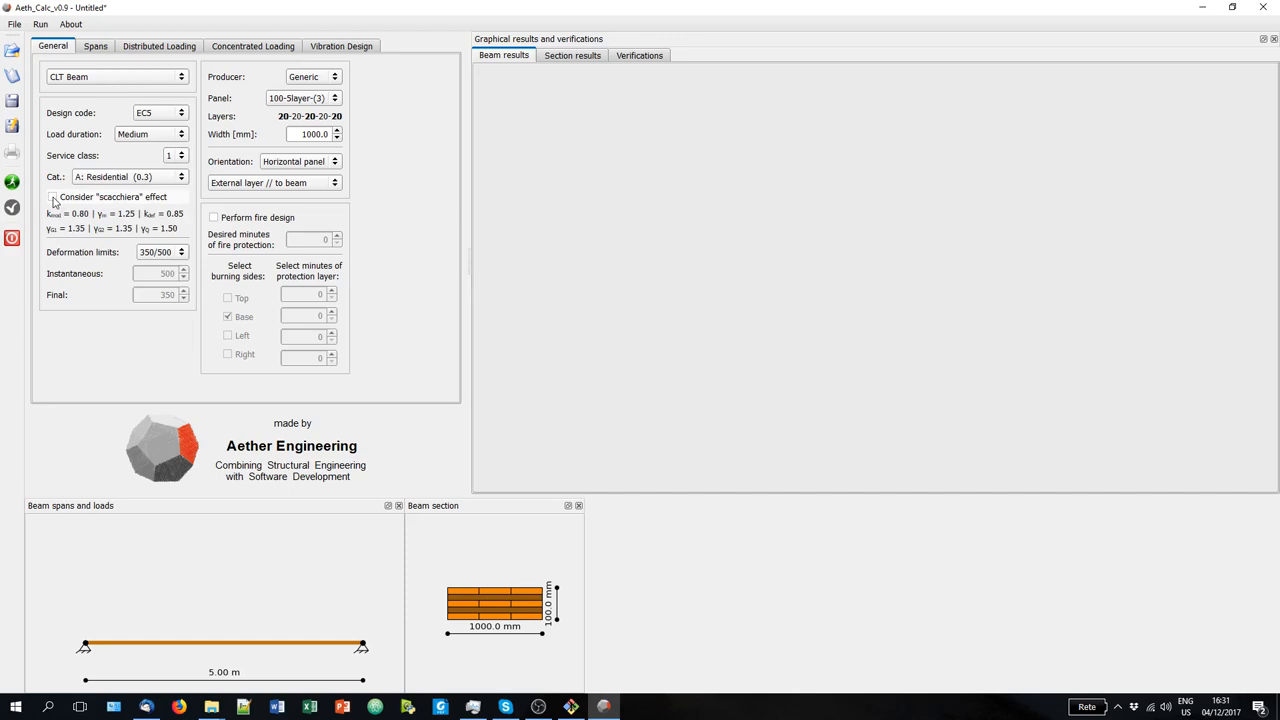
{"action": "left_click", "coordinate": [52, 197]}
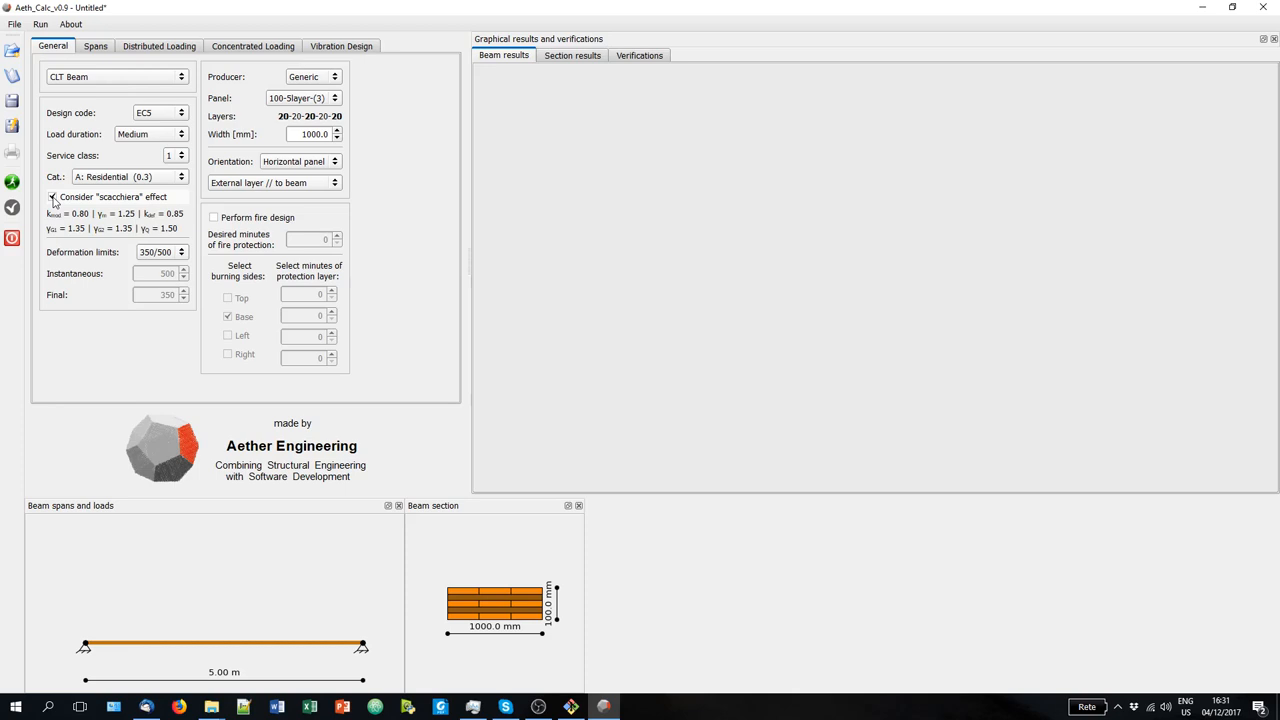
{"action": "left_click", "coordinate": [52, 196]}
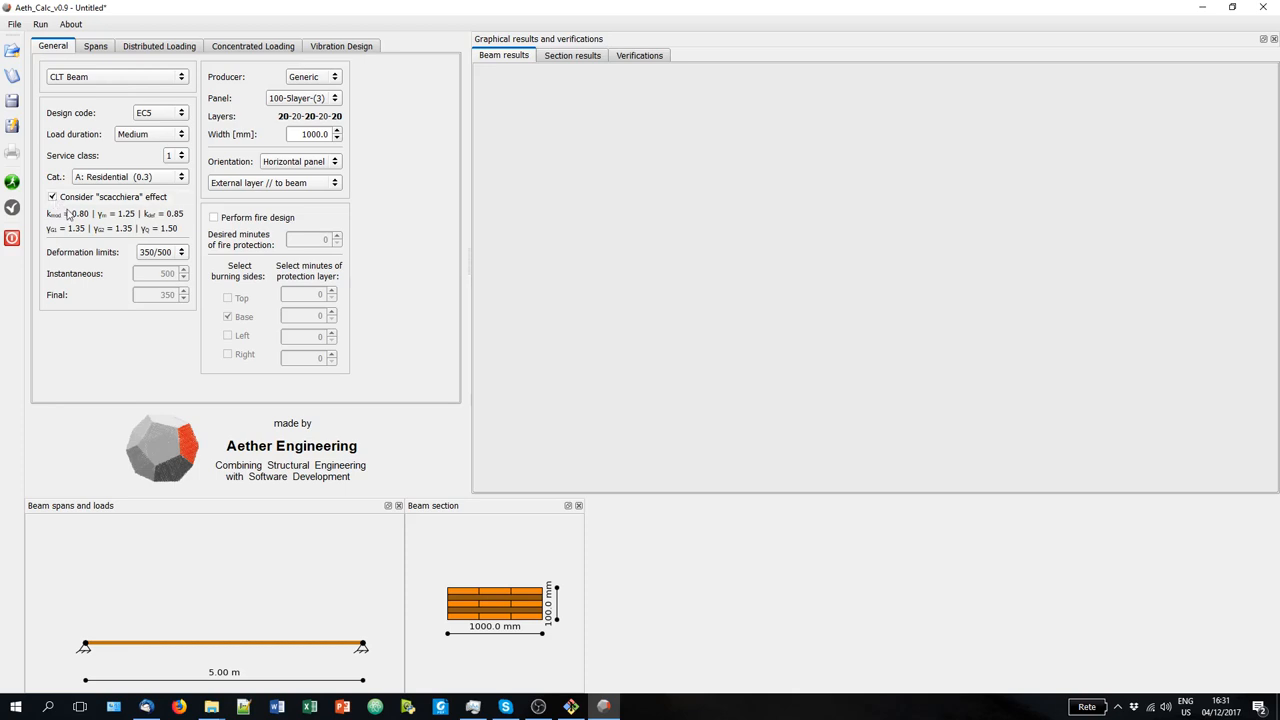
{"action": "mouse_move", "coordinate": [84, 230]}
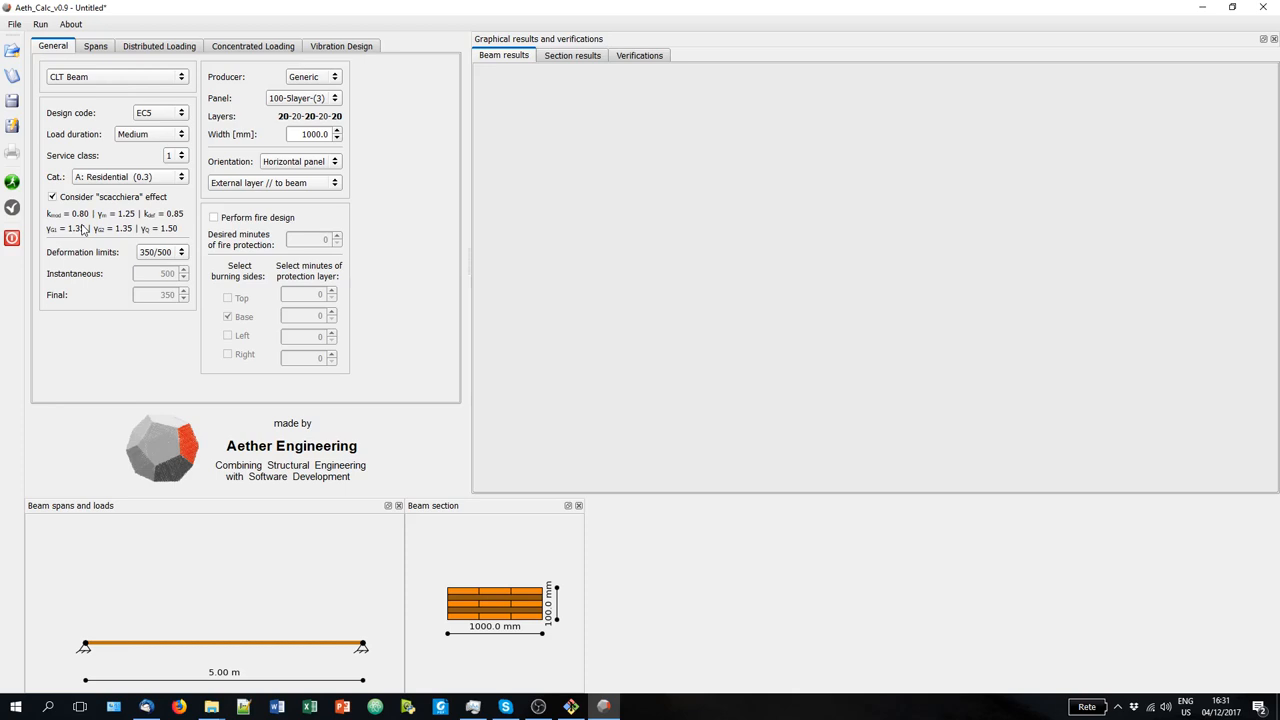
{"action": "left_click", "coordinate": [181, 252]}
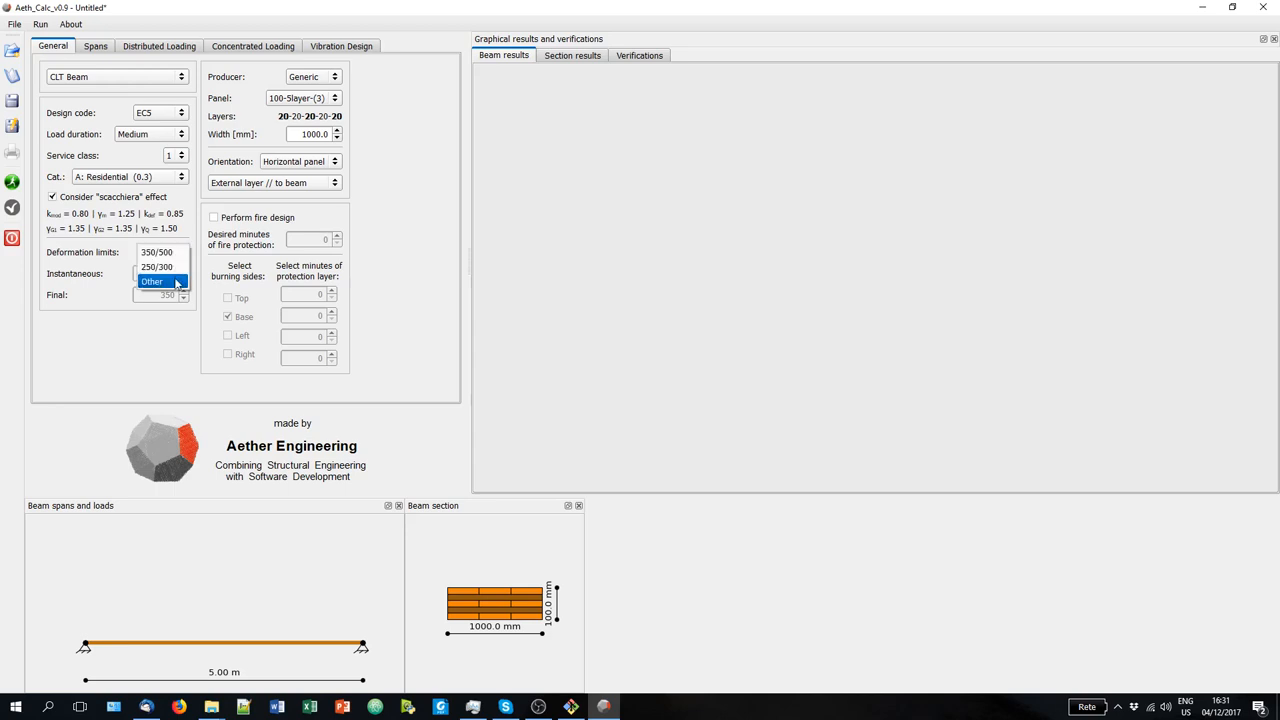
Switch deformation limits to Other and enter 525 for instantaneous deflection, final 325.
{"action": "left_click", "coordinate": [152, 281]}
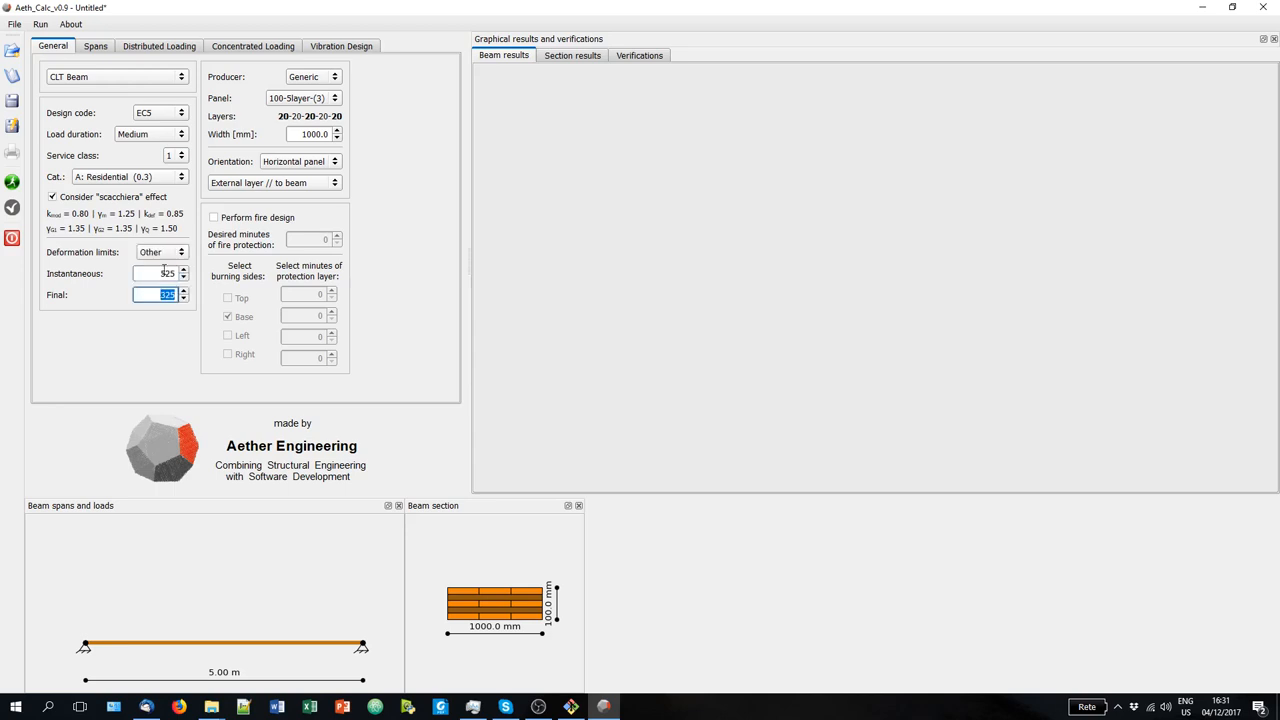
{"action": "type", "text": "525"}
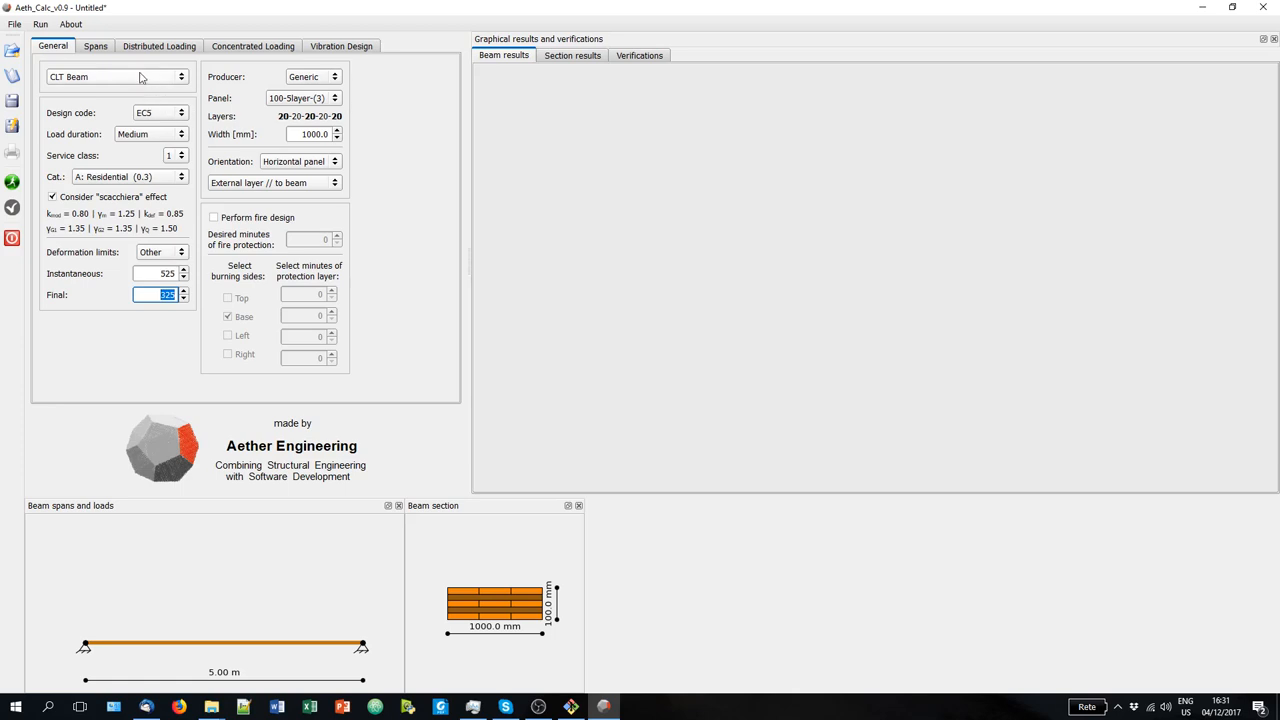
{"action": "mouse_move", "coordinate": [340, 82]}
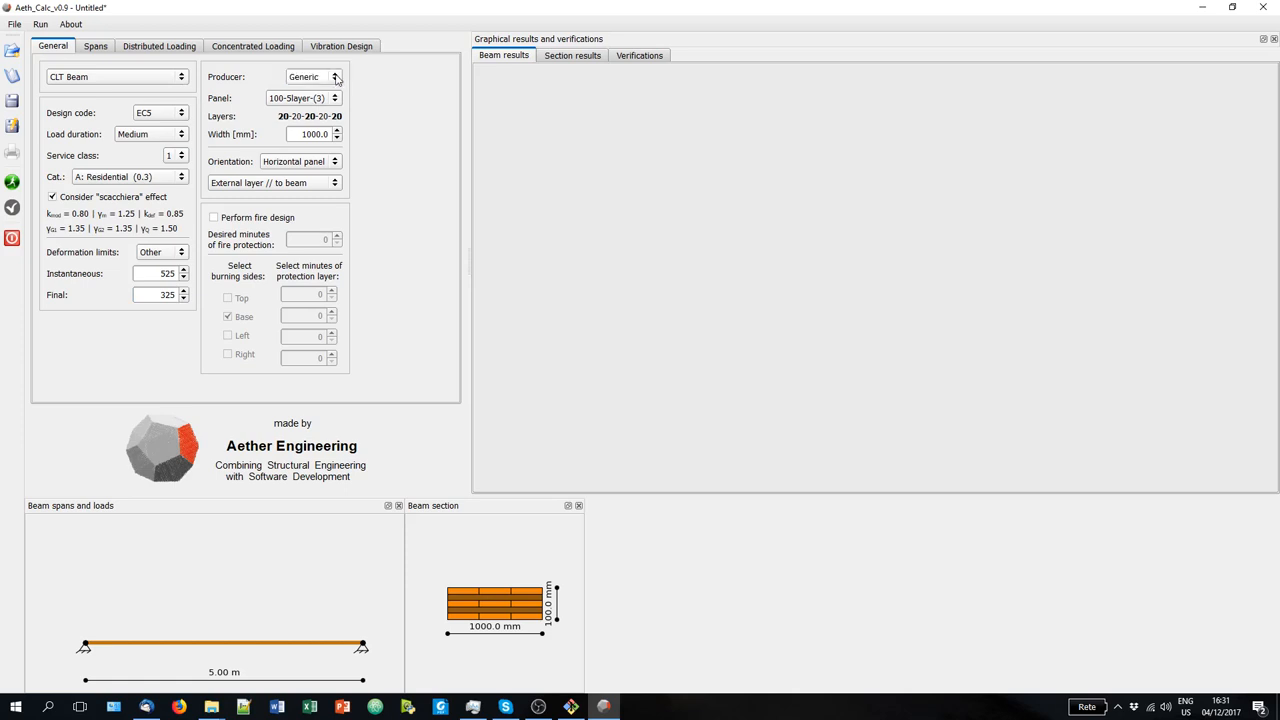
Change the CLT panel from 100-5layer to the 200 mm seven-layer panel.
{"action": "left_click", "coordinate": [303, 97]}
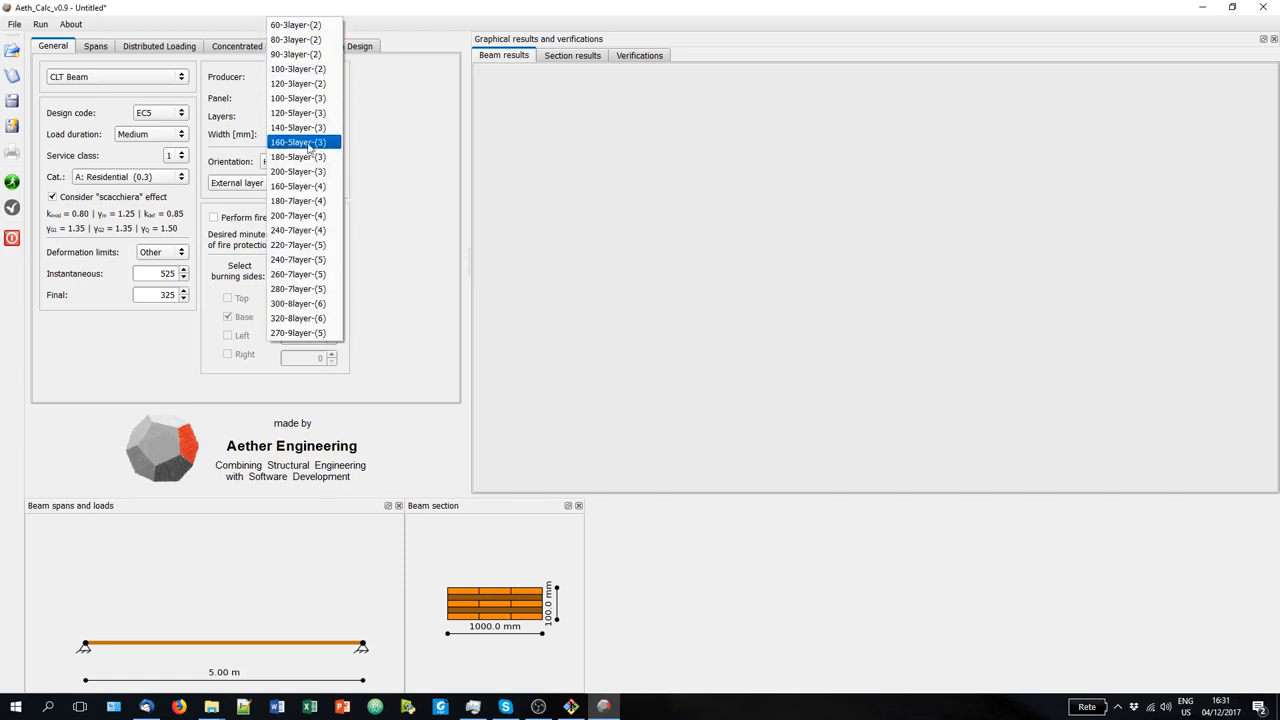
{"action": "mouse_move", "coordinate": [298, 127]}
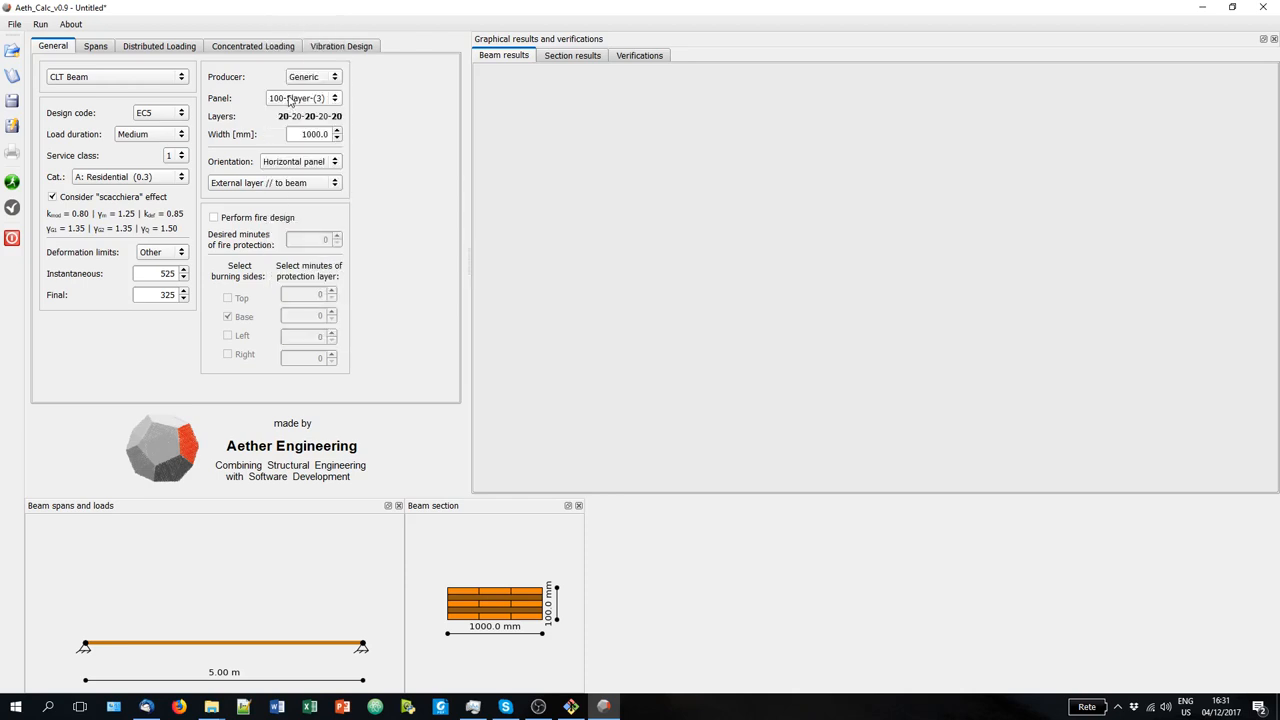
{"action": "left_click", "coordinate": [304, 97]}
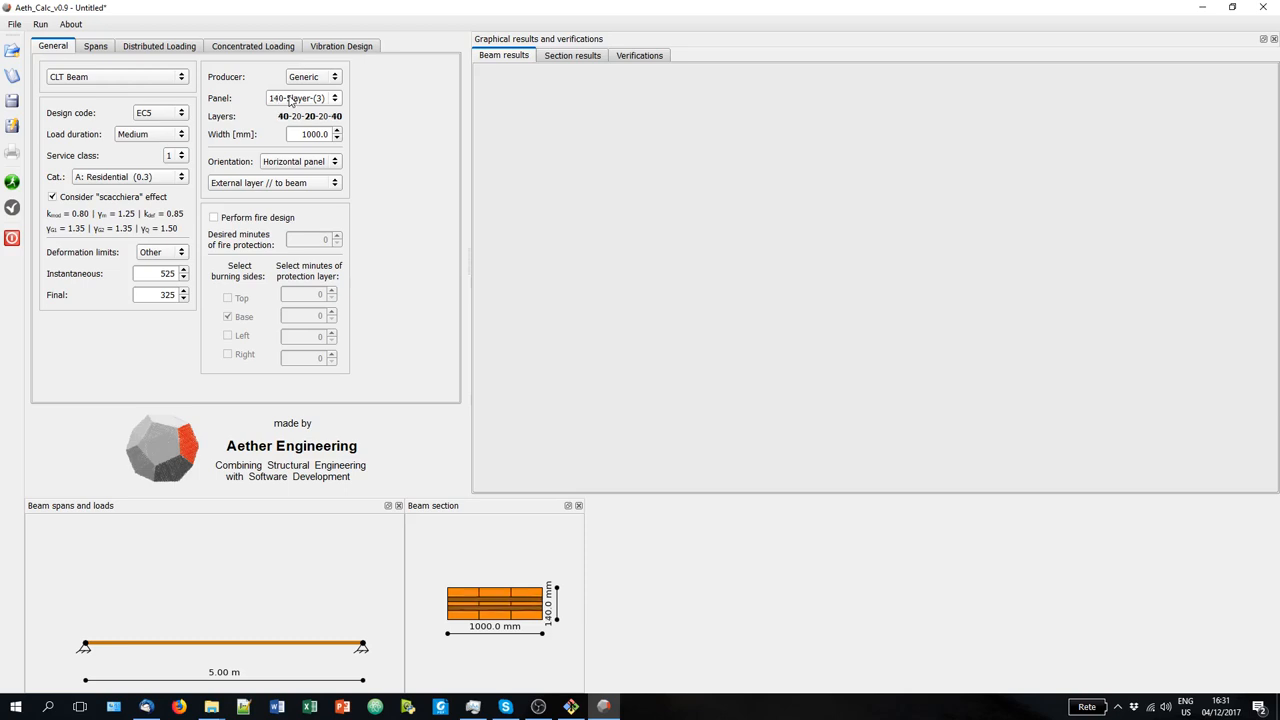
{"action": "left_click", "coordinate": [334, 97]}
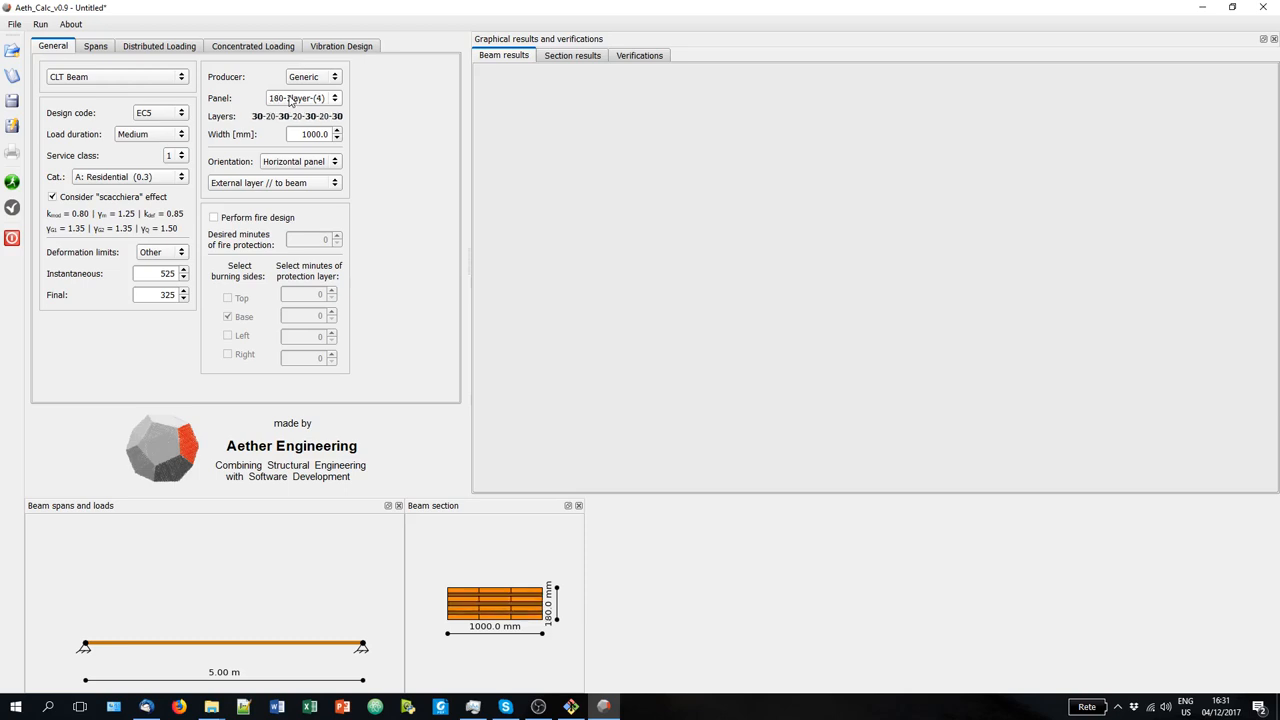
{"action": "left_click", "coordinate": [335, 97]}
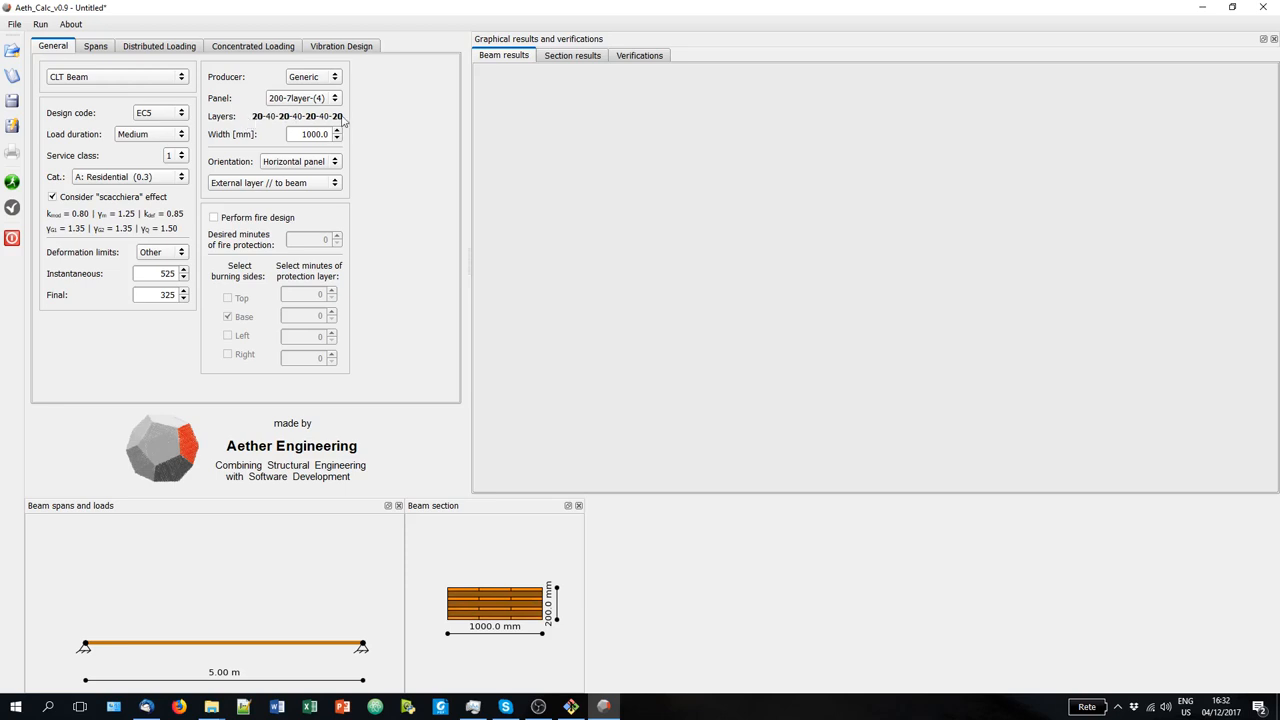
{"action": "mouse_move", "coordinate": [470, 588]}
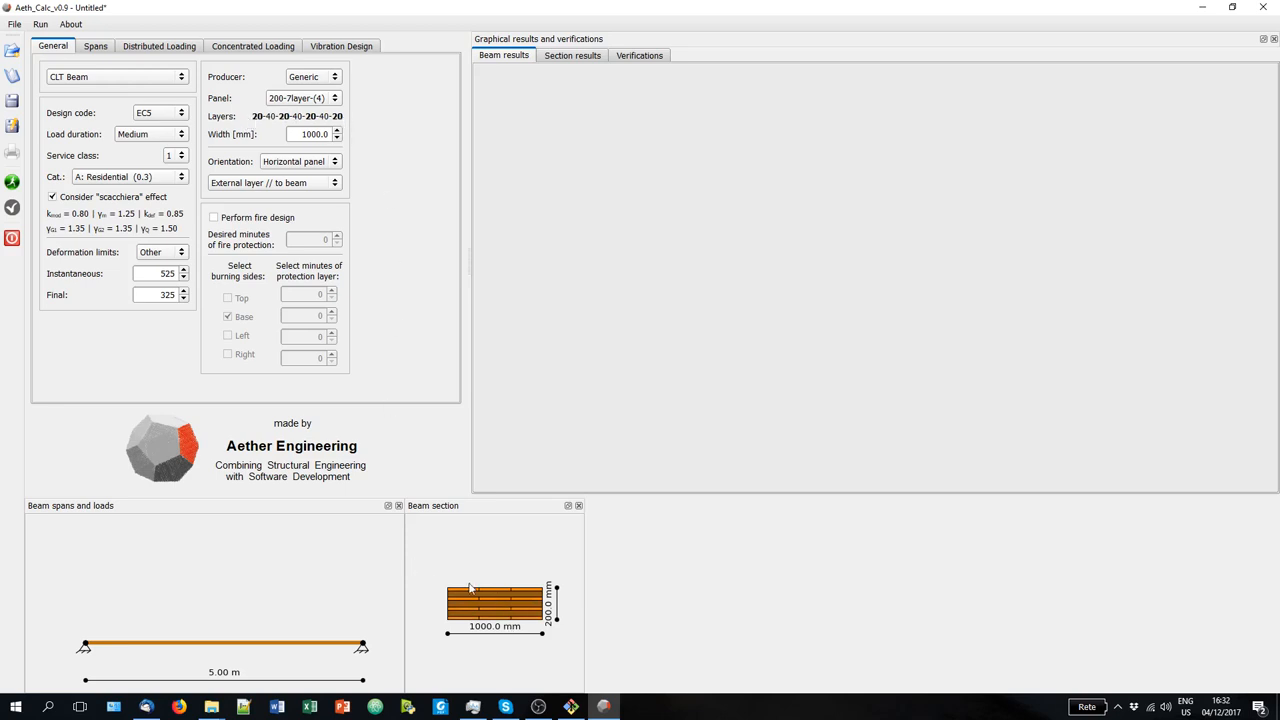
{"action": "mouse_move", "coordinate": [517, 664]}
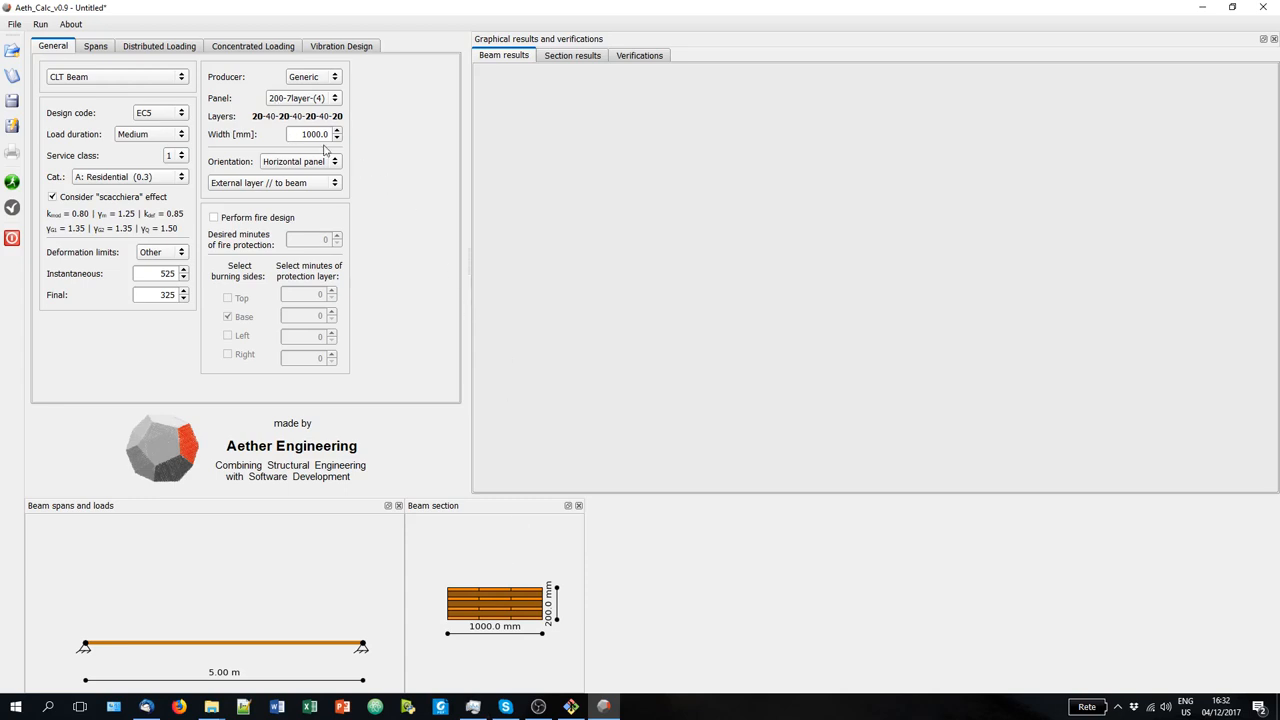
{"action": "mouse_move", "coordinate": [303, 170]}
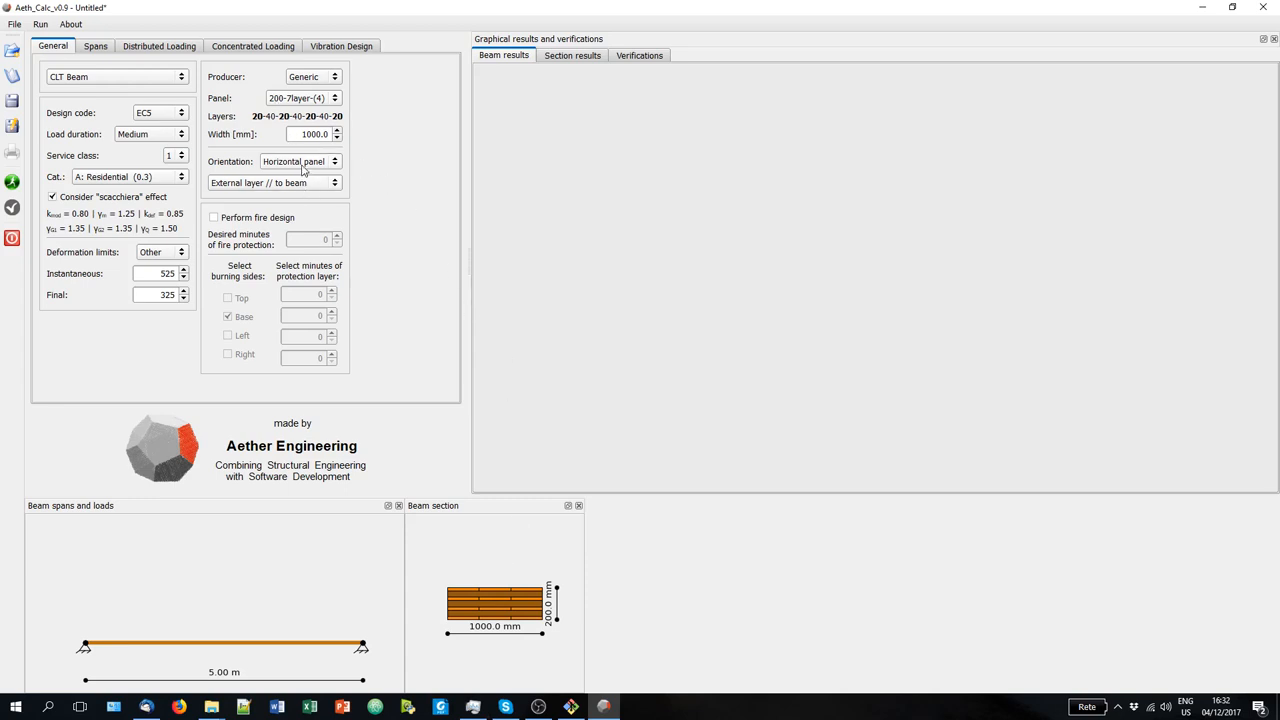
{"action": "left_click", "coordinate": [301, 161]}
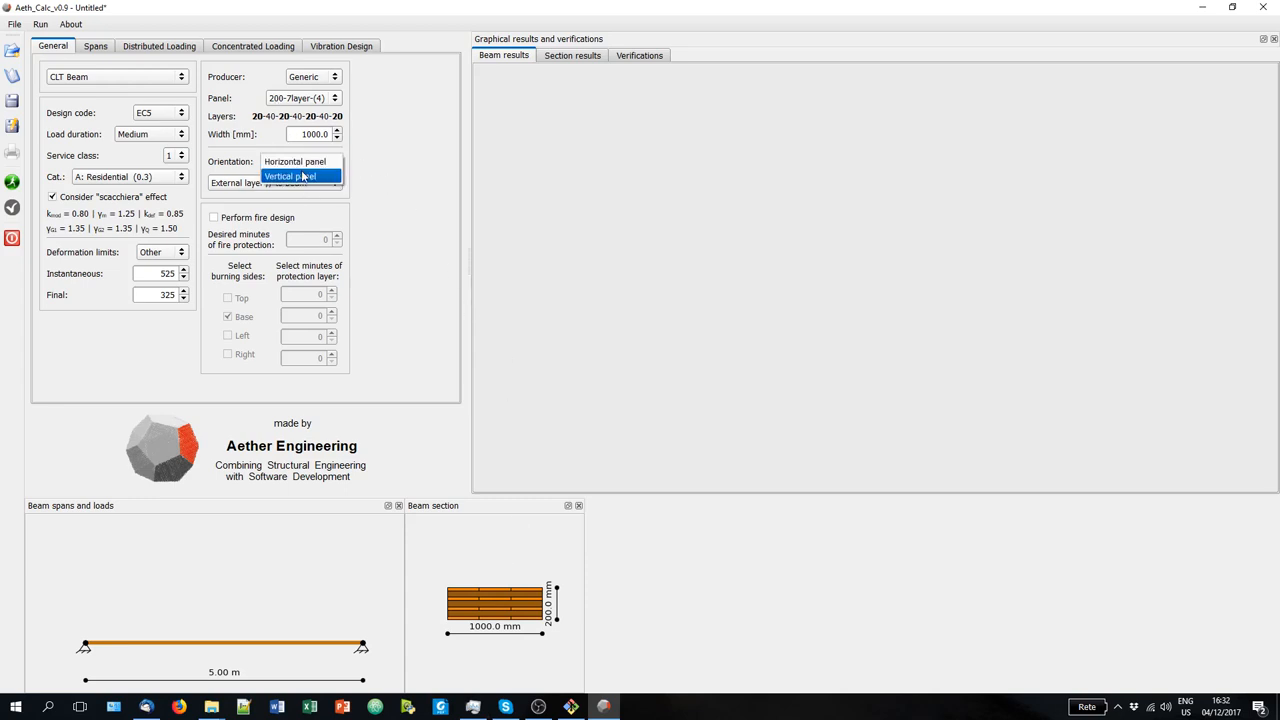
{"action": "left_click", "coordinate": [291, 176]}
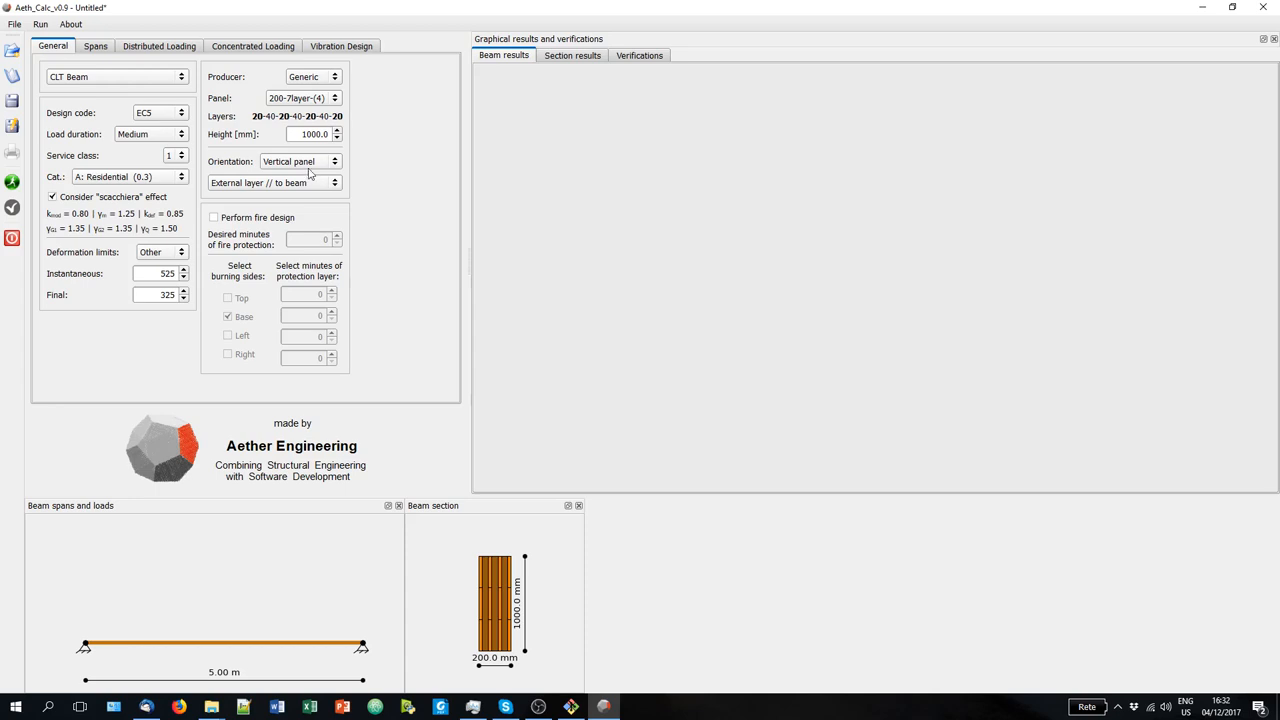
{"action": "left_click", "coordinate": [335, 161]}
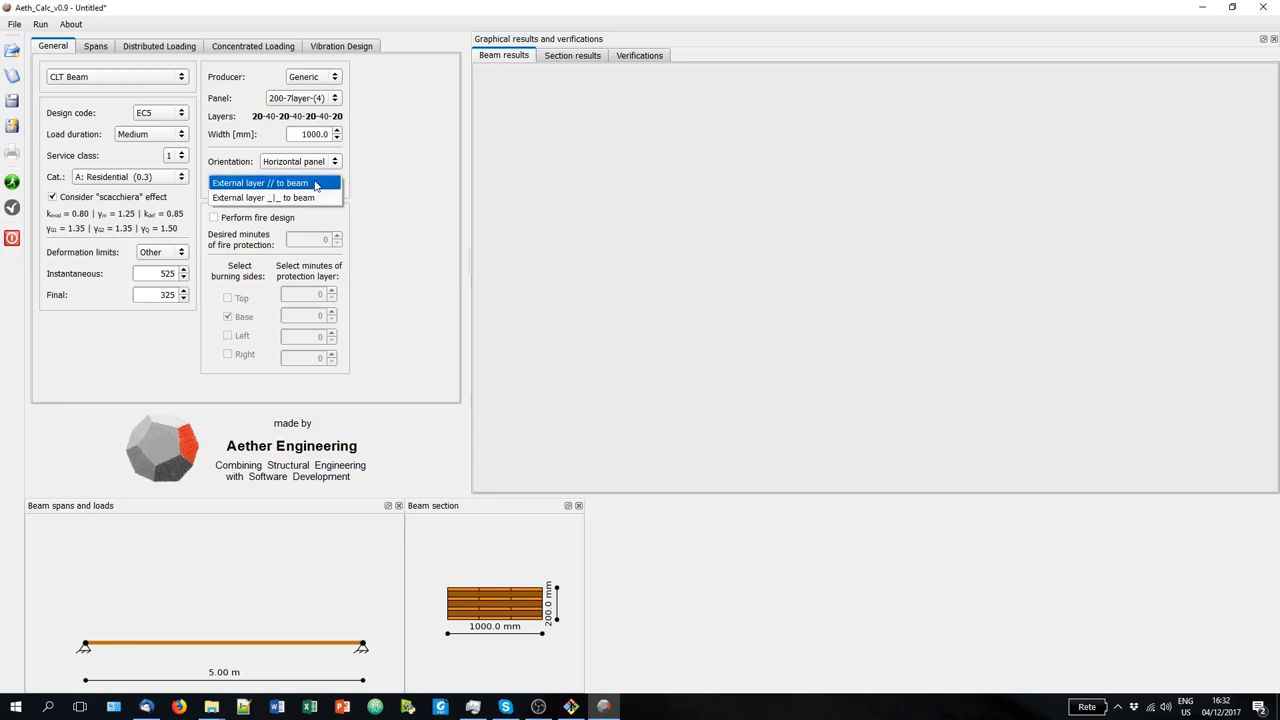
{"action": "left_click", "coordinate": [263, 197]}
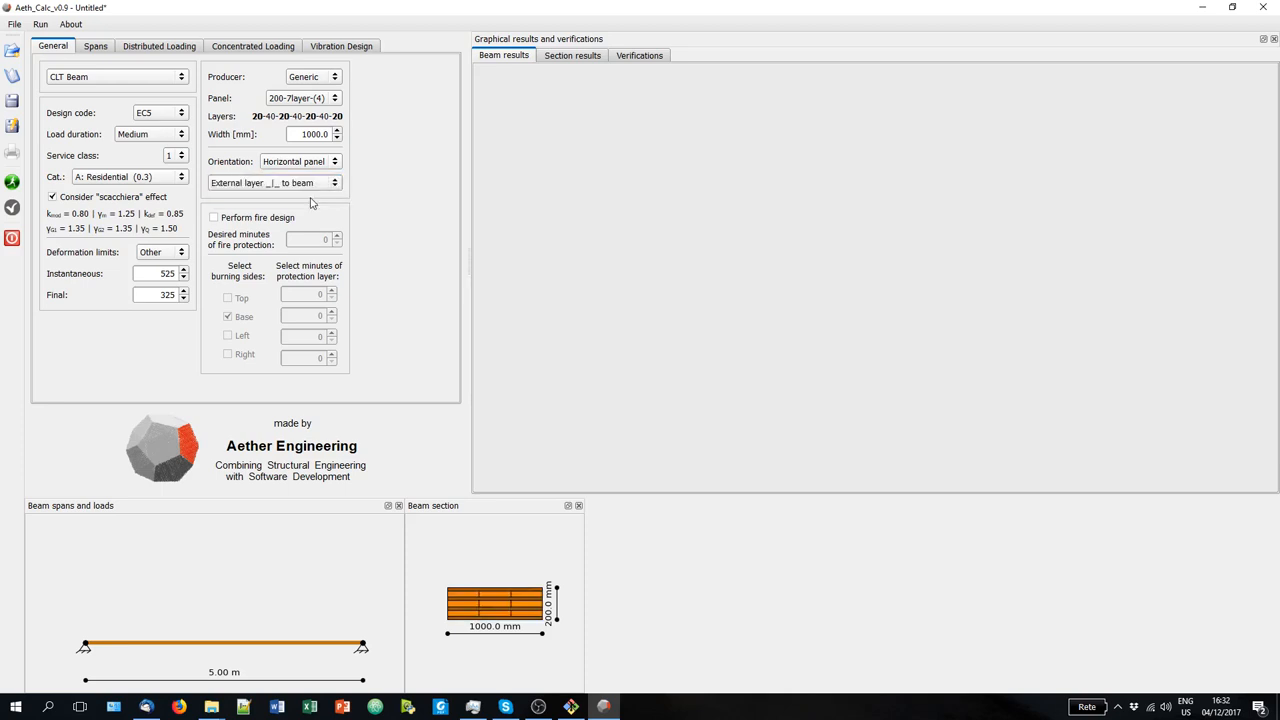
{"action": "mouse_move", "coordinate": [511, 575]}
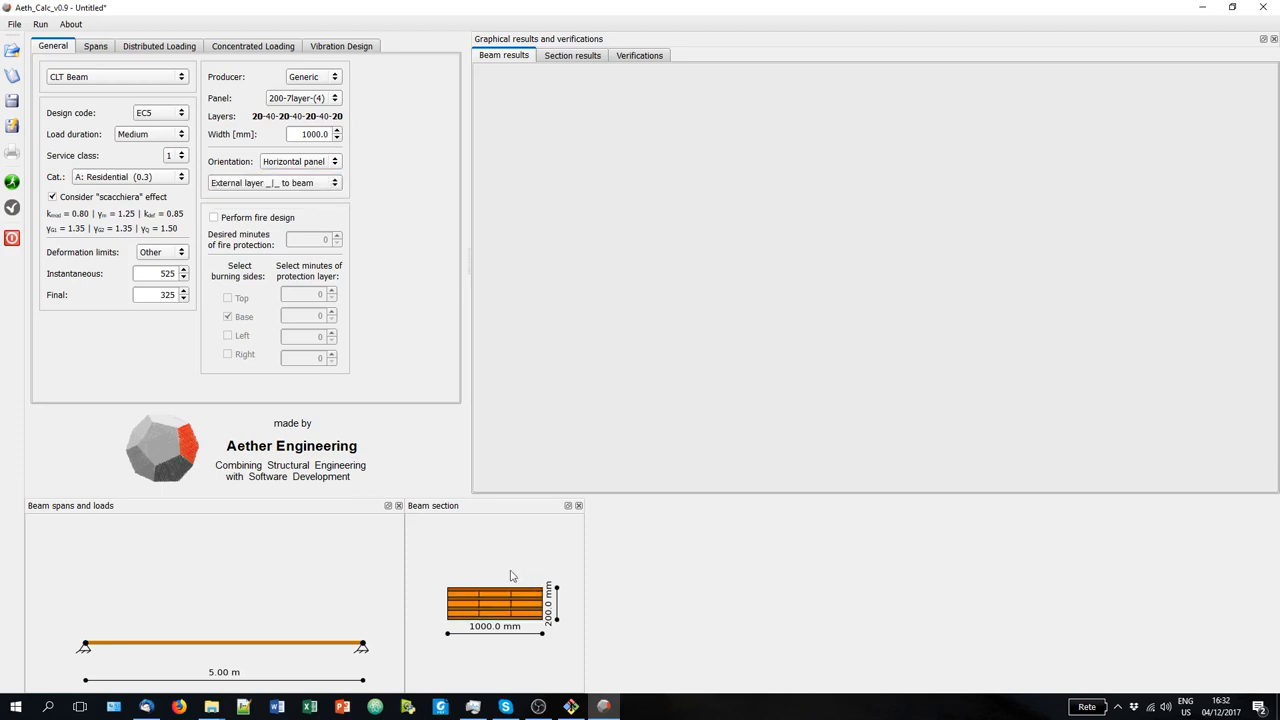
{"action": "mouse_move", "coordinate": [520, 615]}
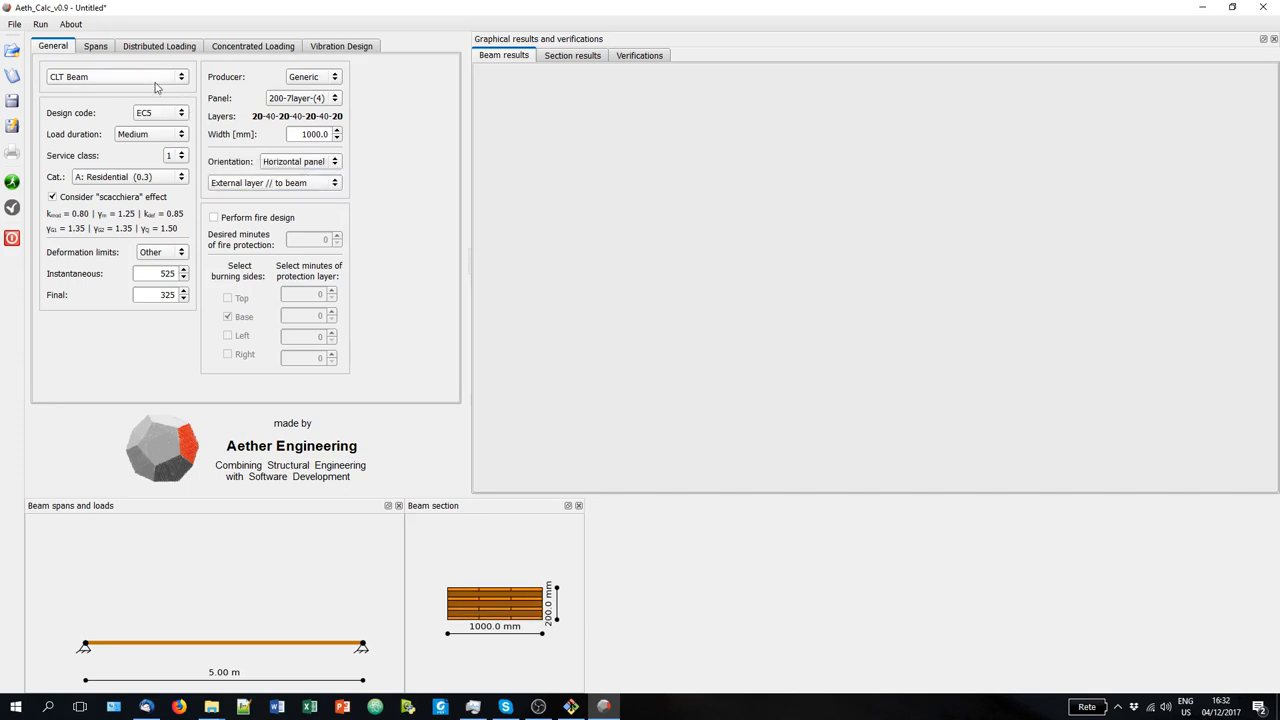
{"action": "left_click", "coordinate": [115, 77]}
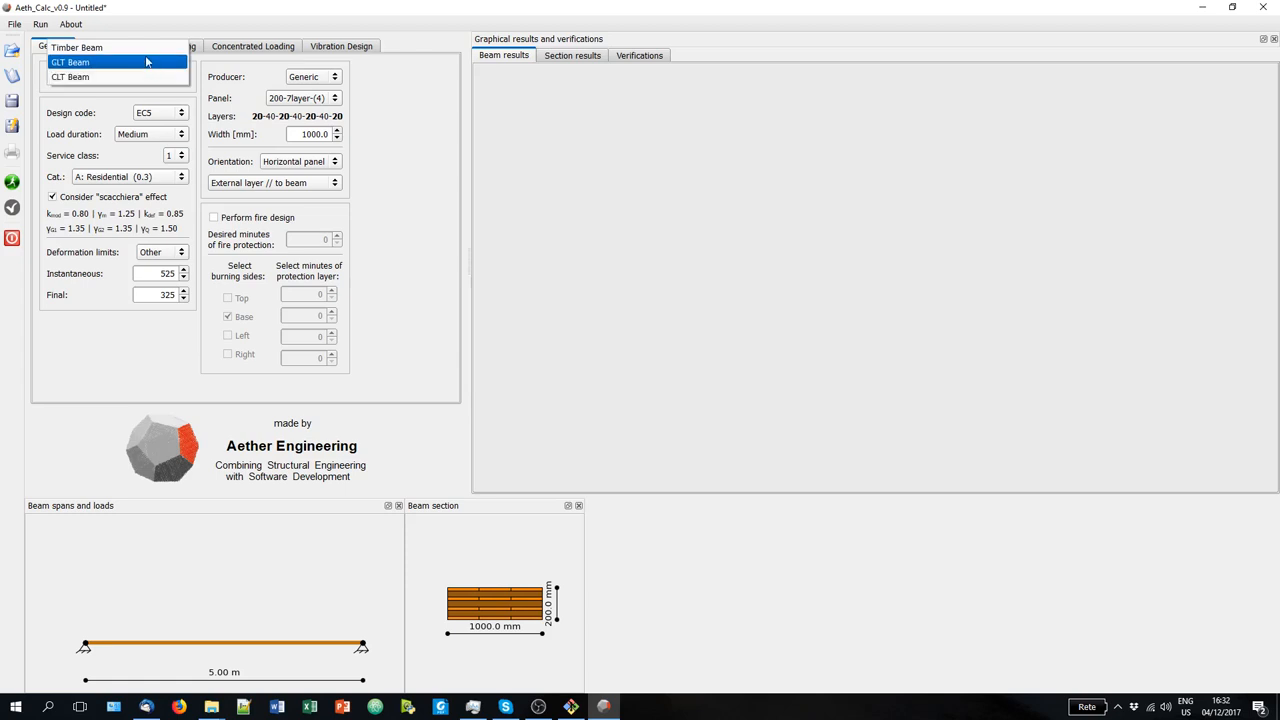
Model a GLT beam of class GL 24h, 300 × 410 mm, with the kappa crack factor neglected.
{"action": "left_click", "coordinate": [71, 62]}
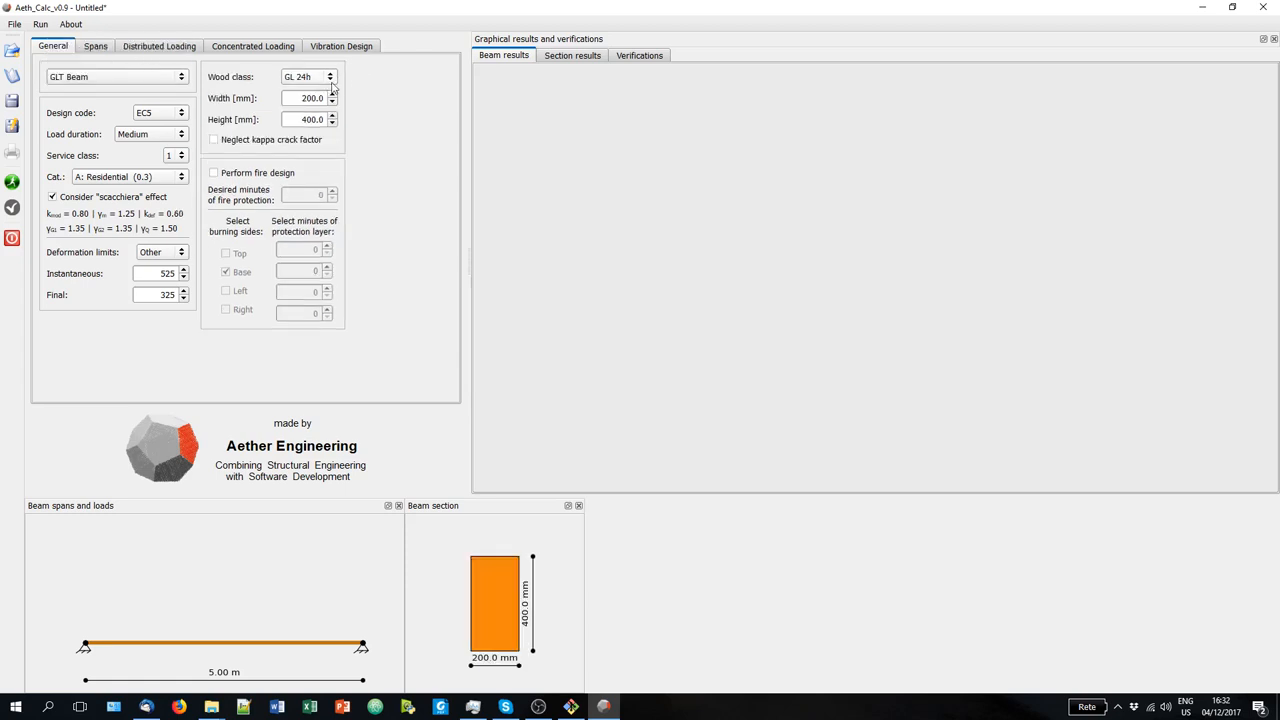
{"action": "left_click", "coordinate": [330, 77]}
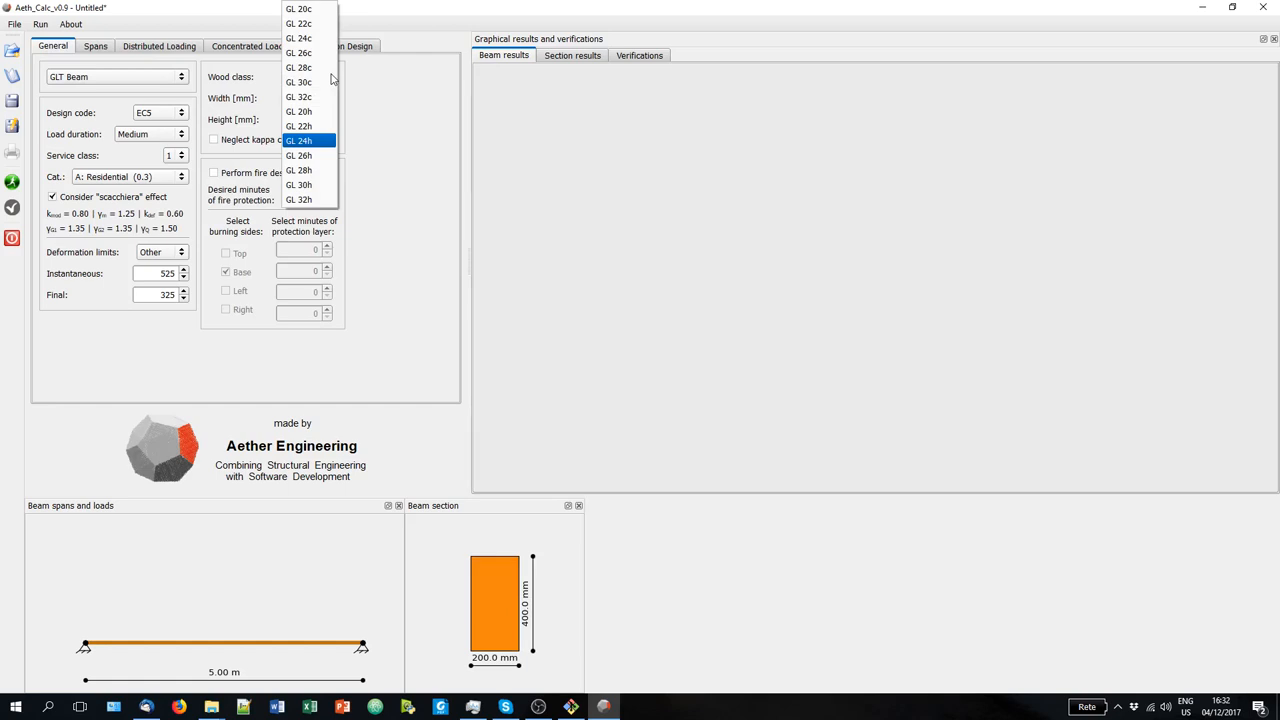
{"action": "left_click", "coordinate": [300, 140]}
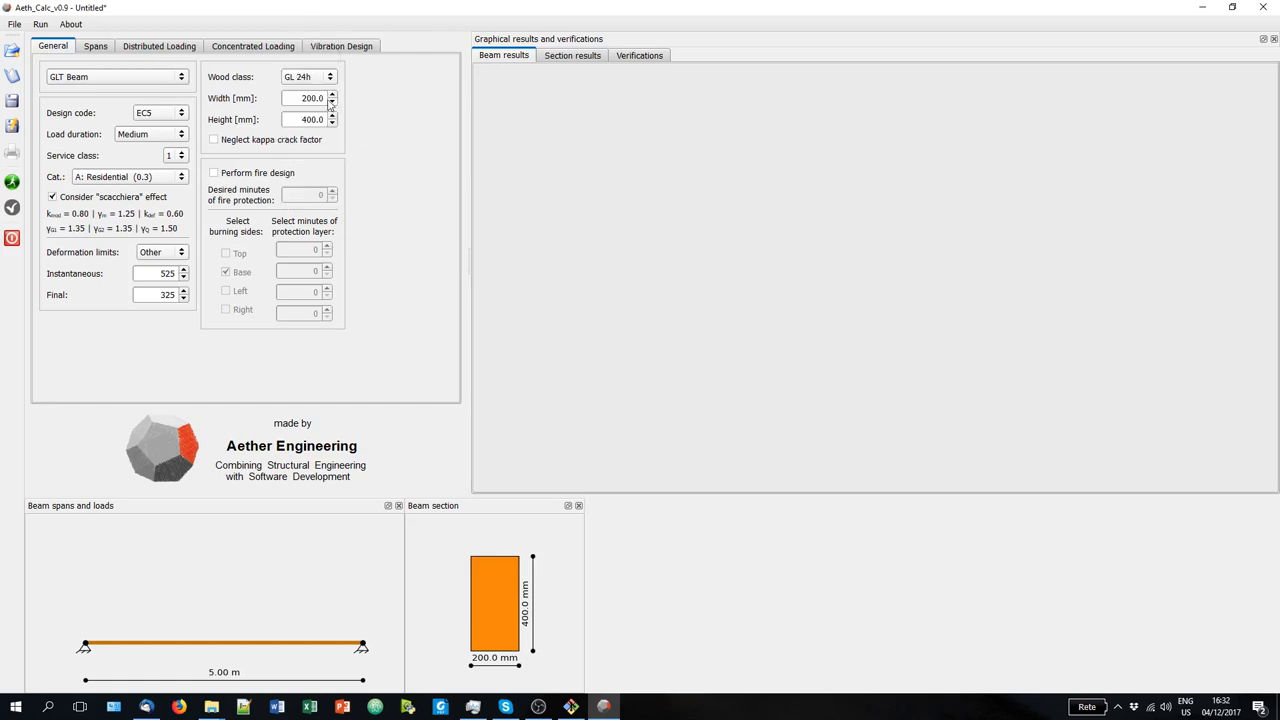
{"action": "type", "text": "240.0"}
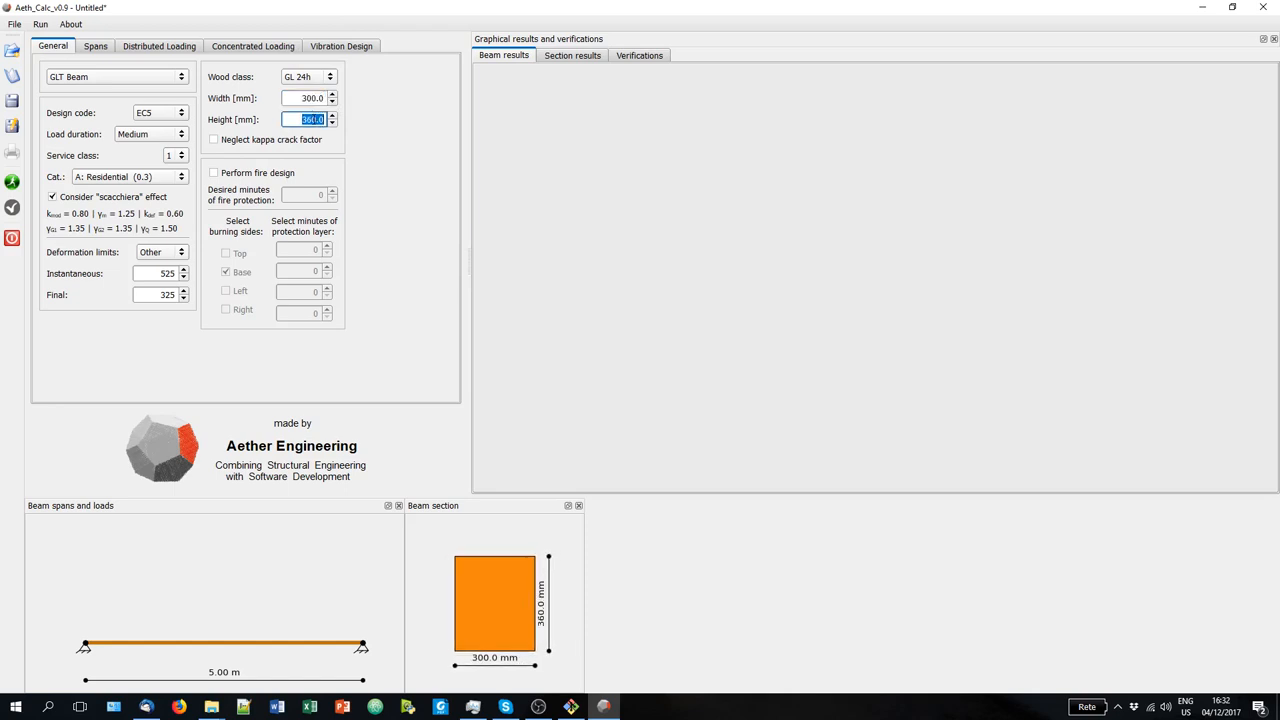
{"action": "type", "text": "410.0"}
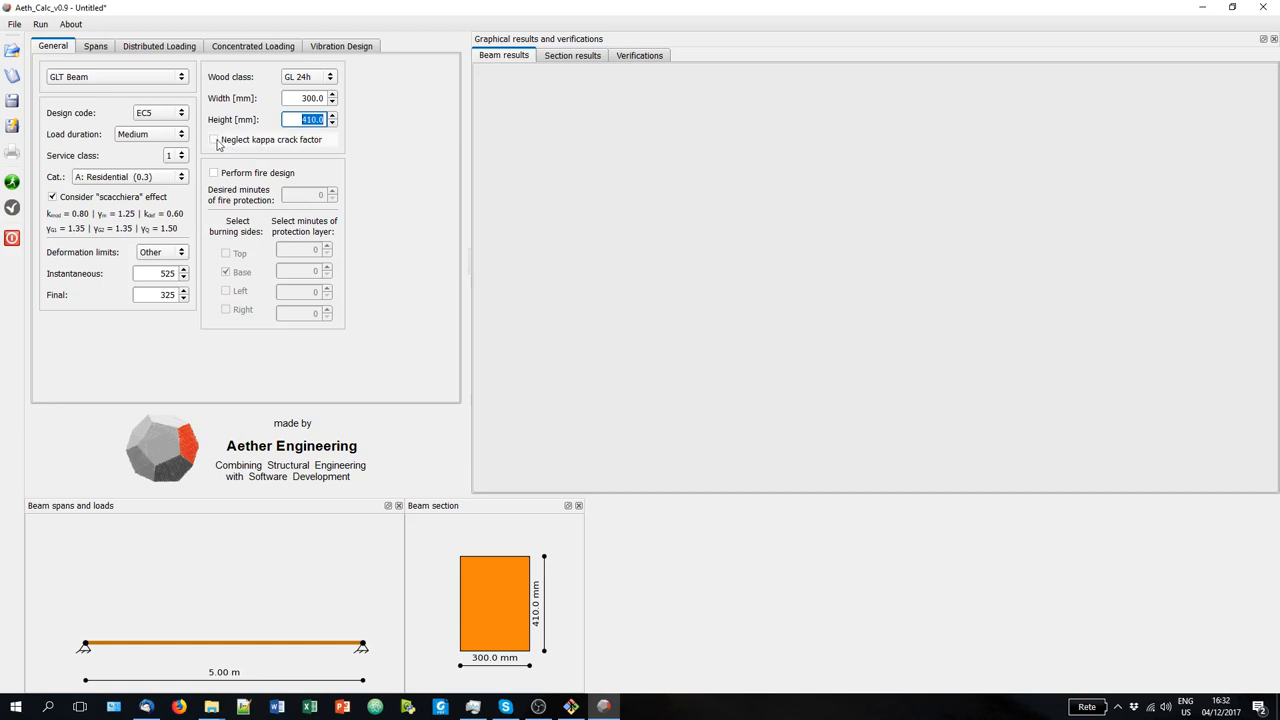
{"action": "left_click", "coordinate": [214, 140]}
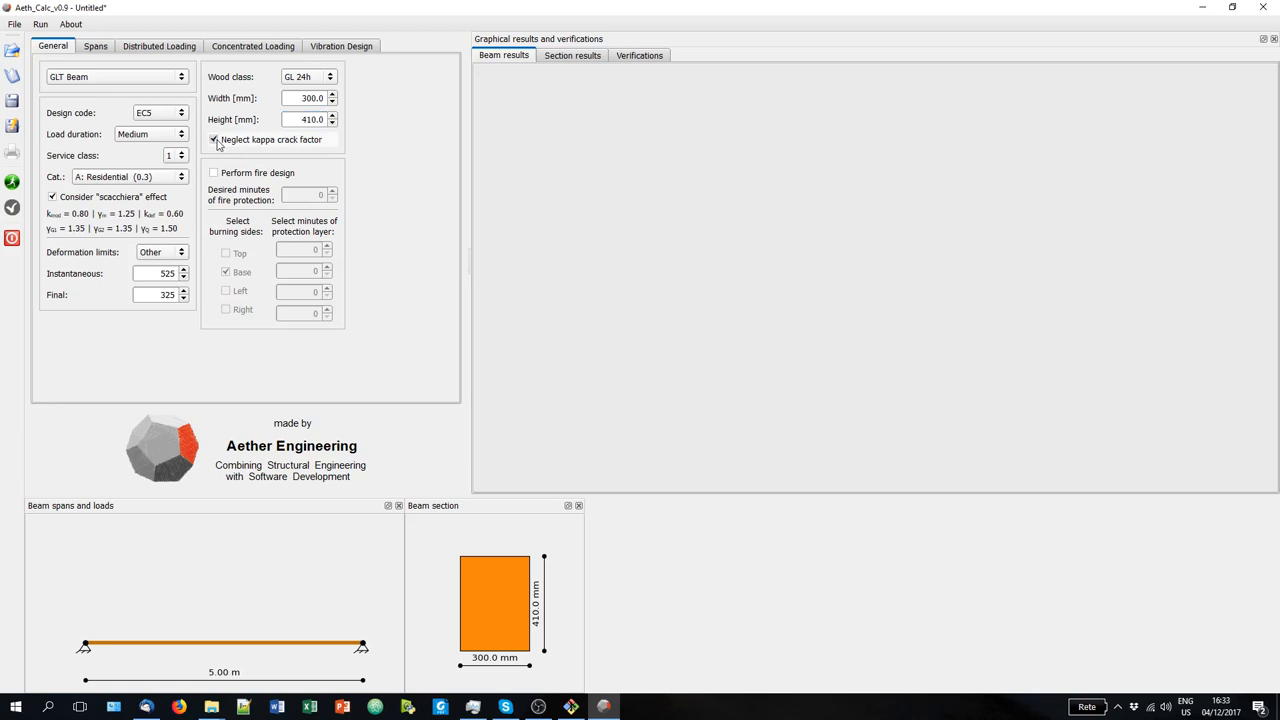
{"action": "left_click", "coordinate": [214, 139]}
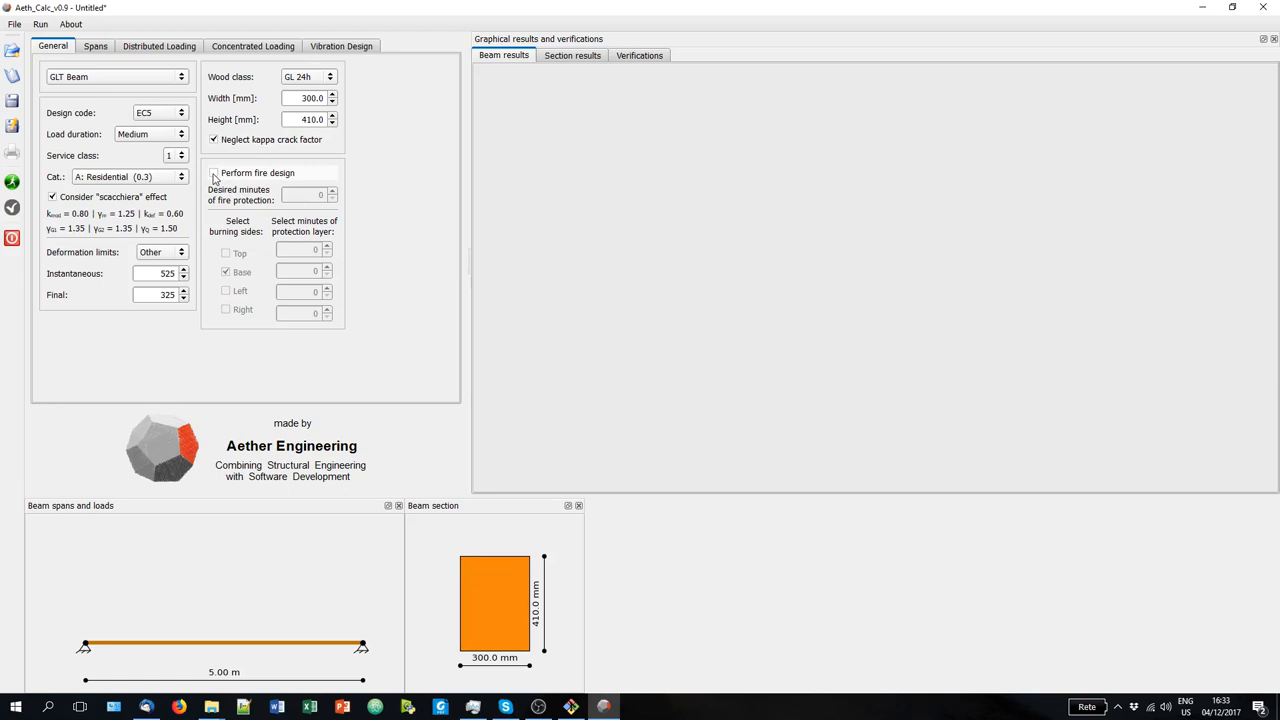
Enable fire design requiring 60 minutes of fire resistance.
{"action": "left_click", "coordinate": [213, 172]}
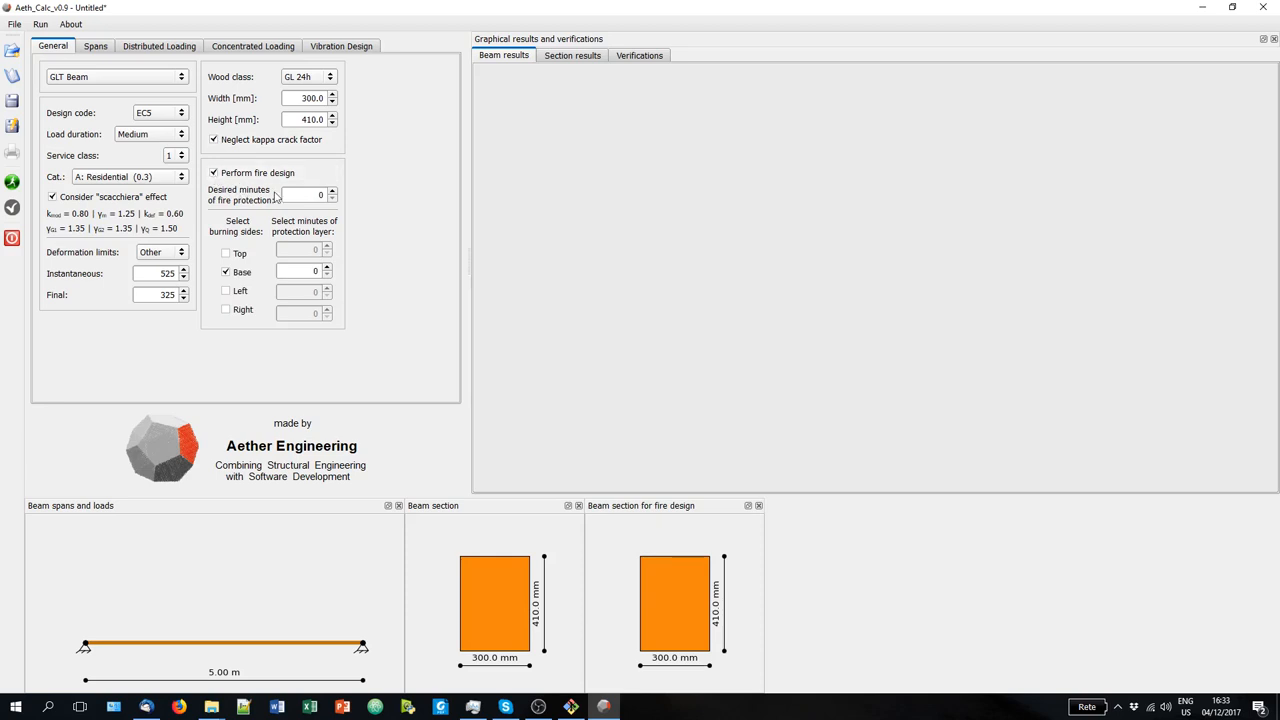
{"action": "left_click", "coordinate": [305, 194]}
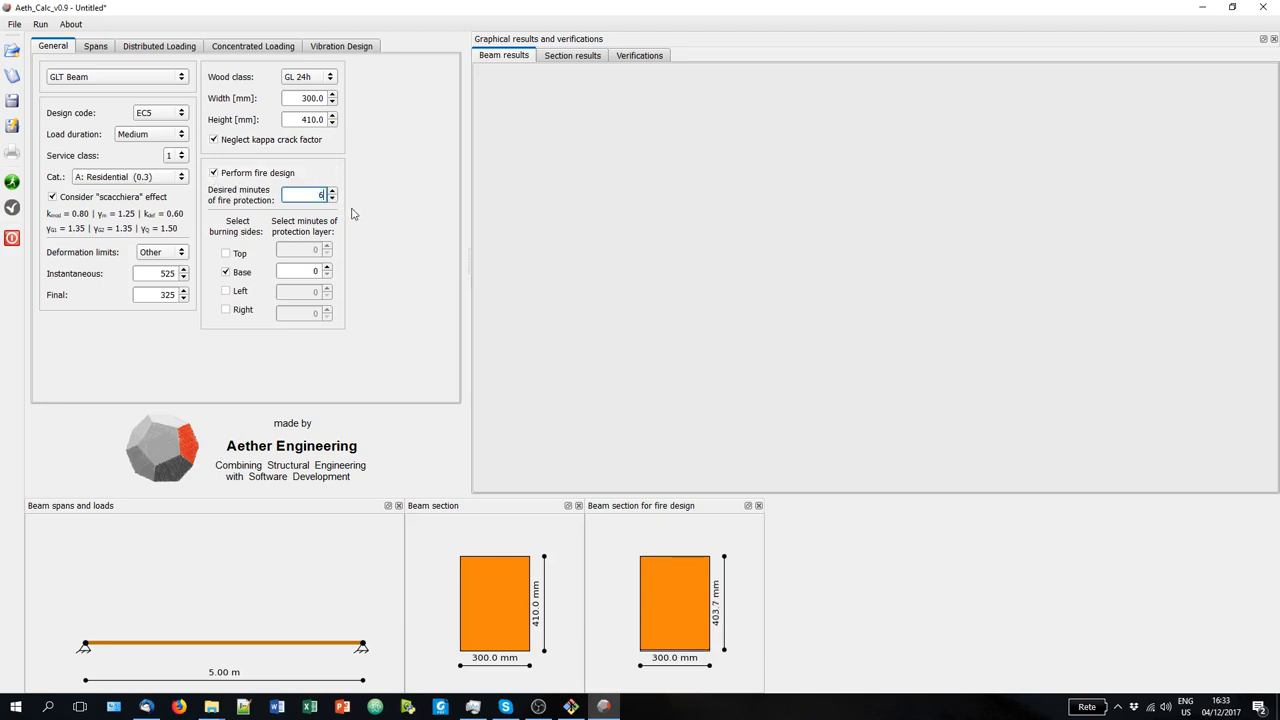
{"action": "type", "text": "60"}
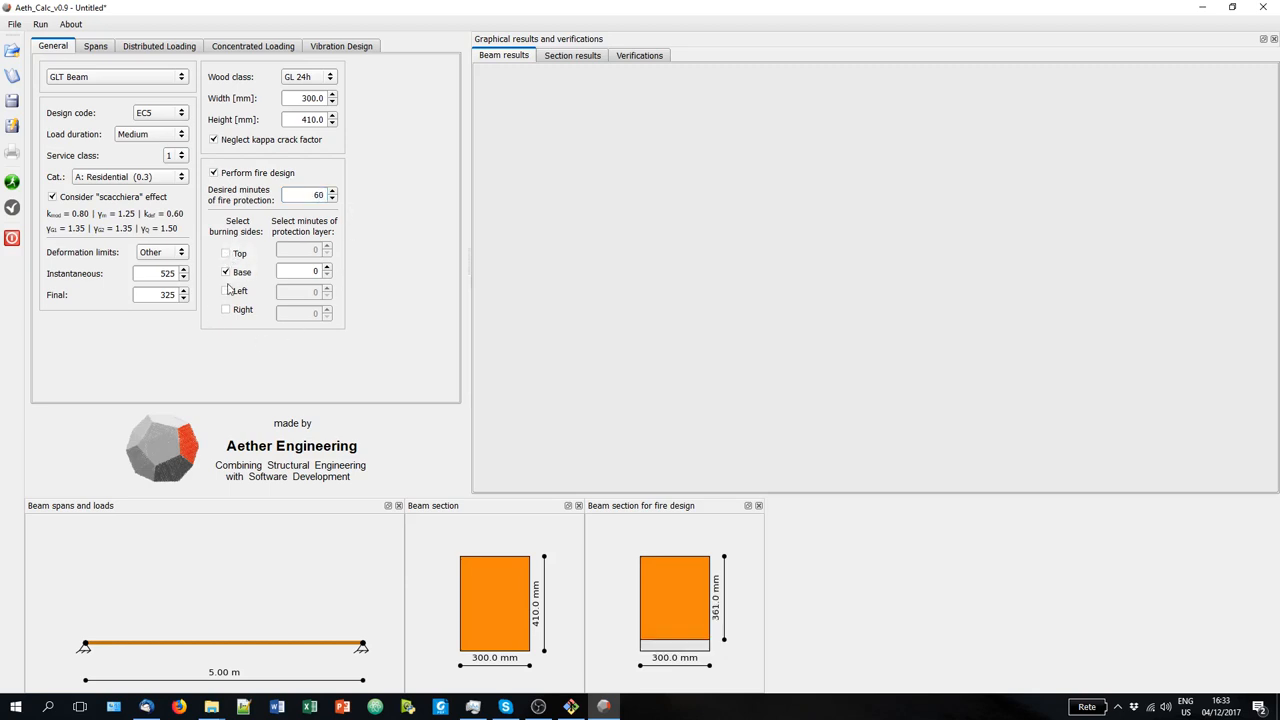
{"action": "left_click", "coordinate": [225, 272]}
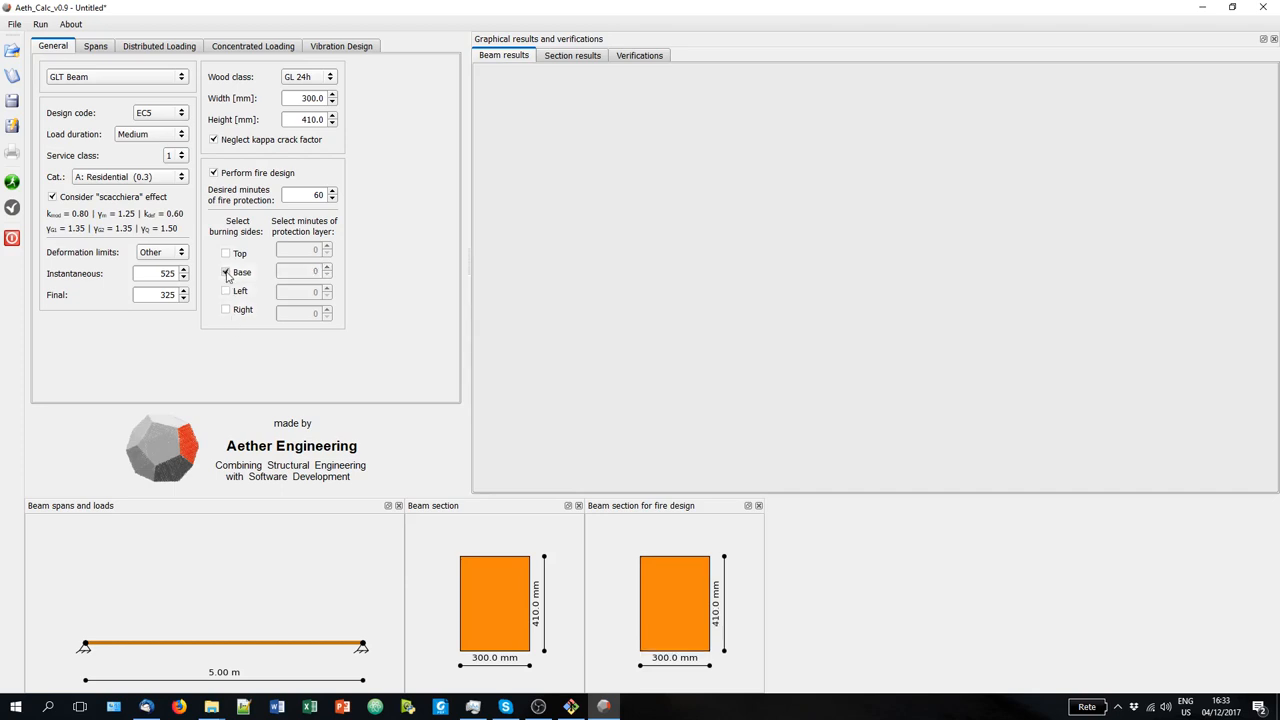
Expose top, base, left and right sides to fire, giving a 202 × 312 mm fire section.
{"action": "left_click", "coordinate": [226, 272]}
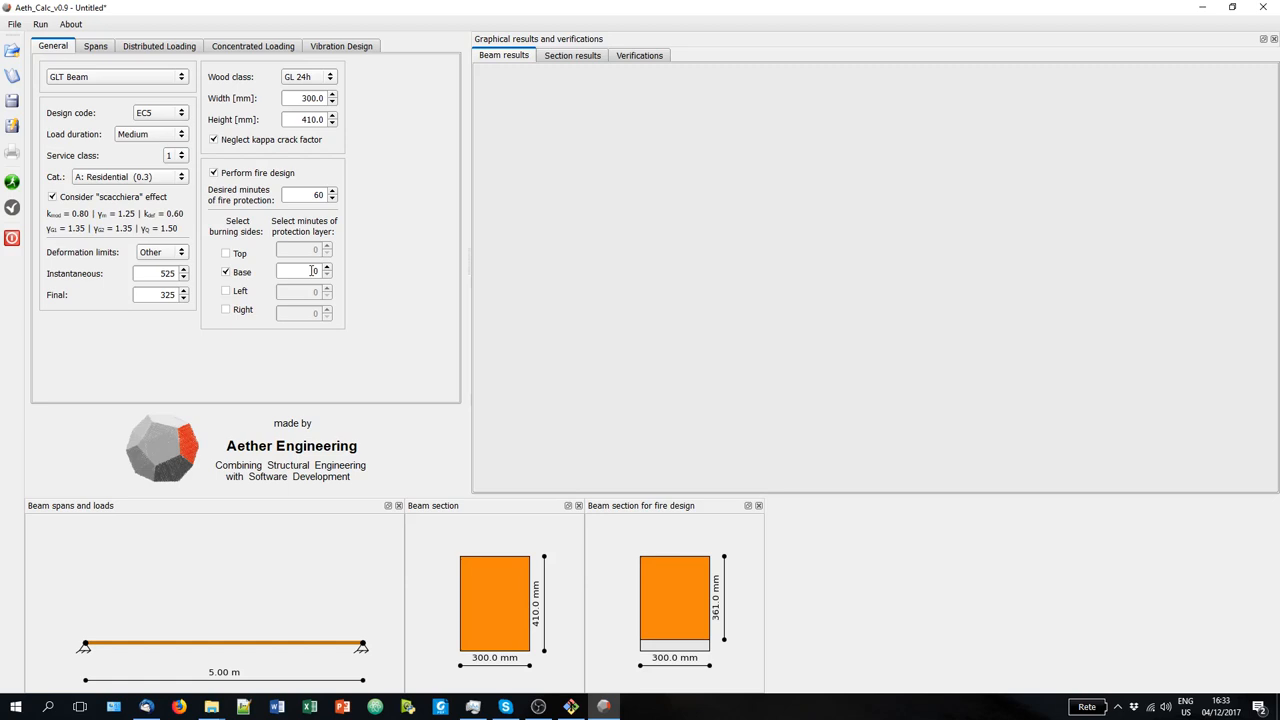
{"action": "left_click", "coordinate": [225, 253]}
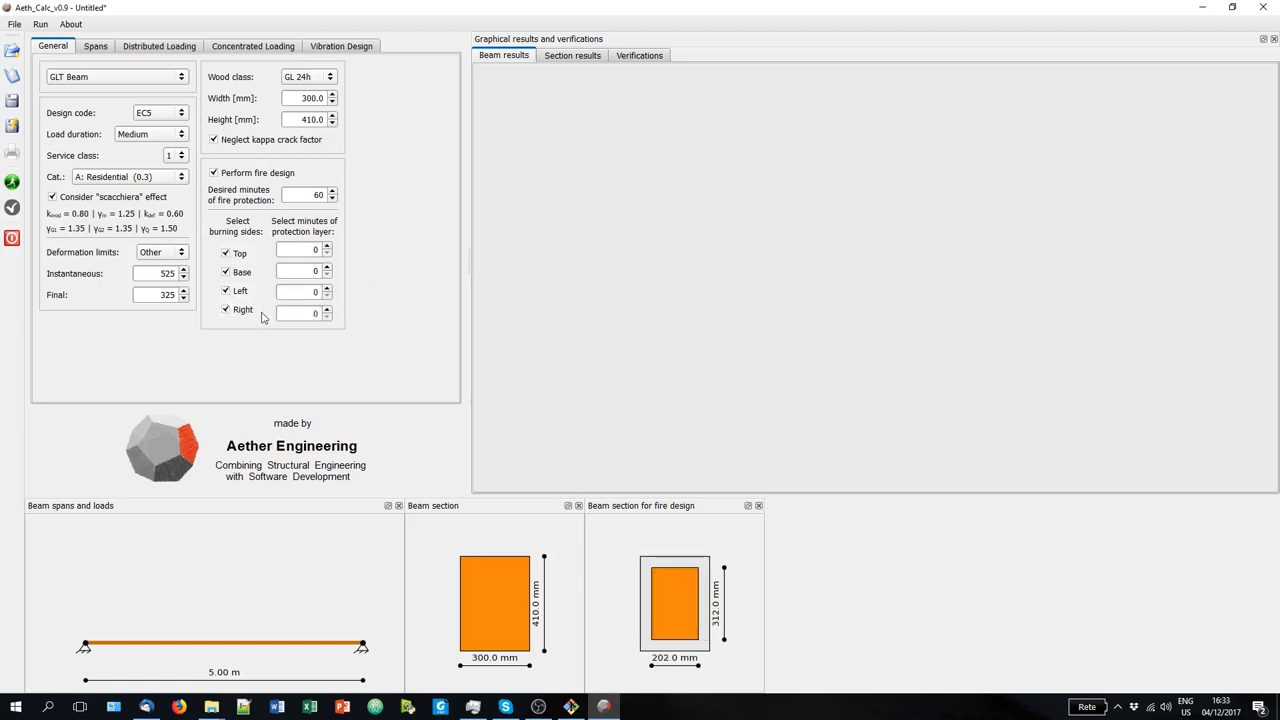
{"action": "left_click", "coordinate": [226, 309]}
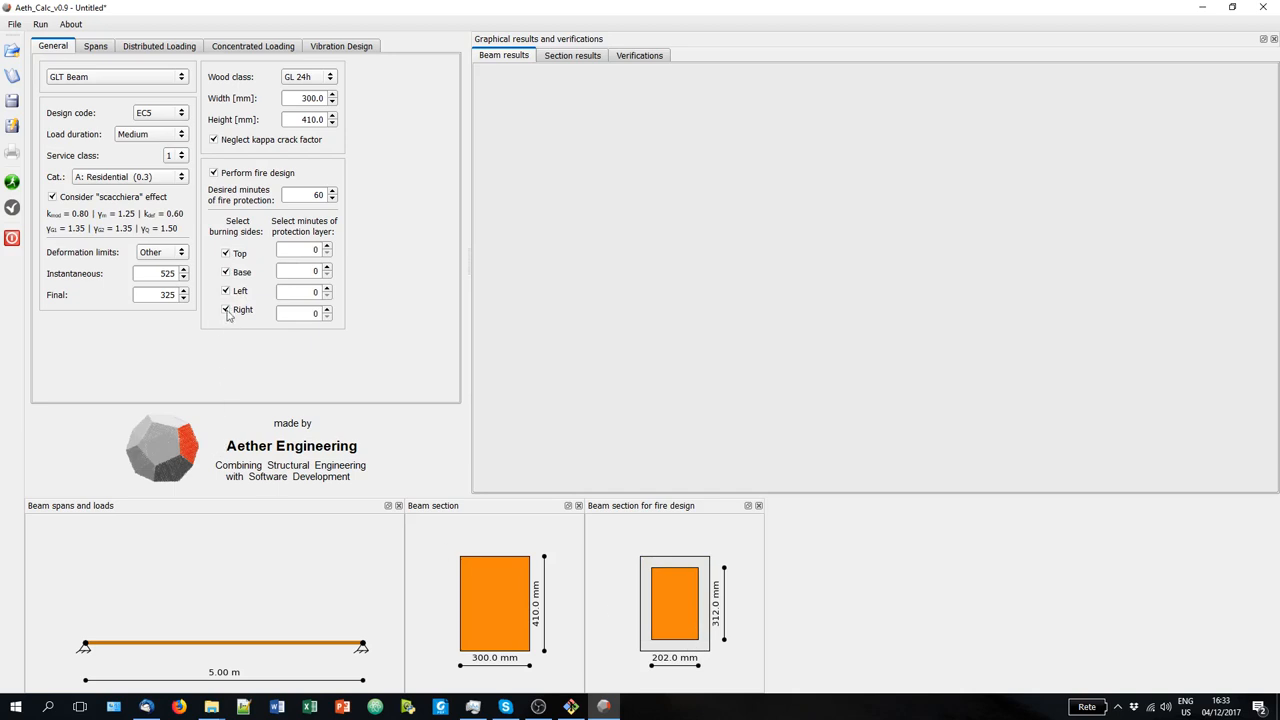
{"action": "left_click", "coordinate": [115, 77]}
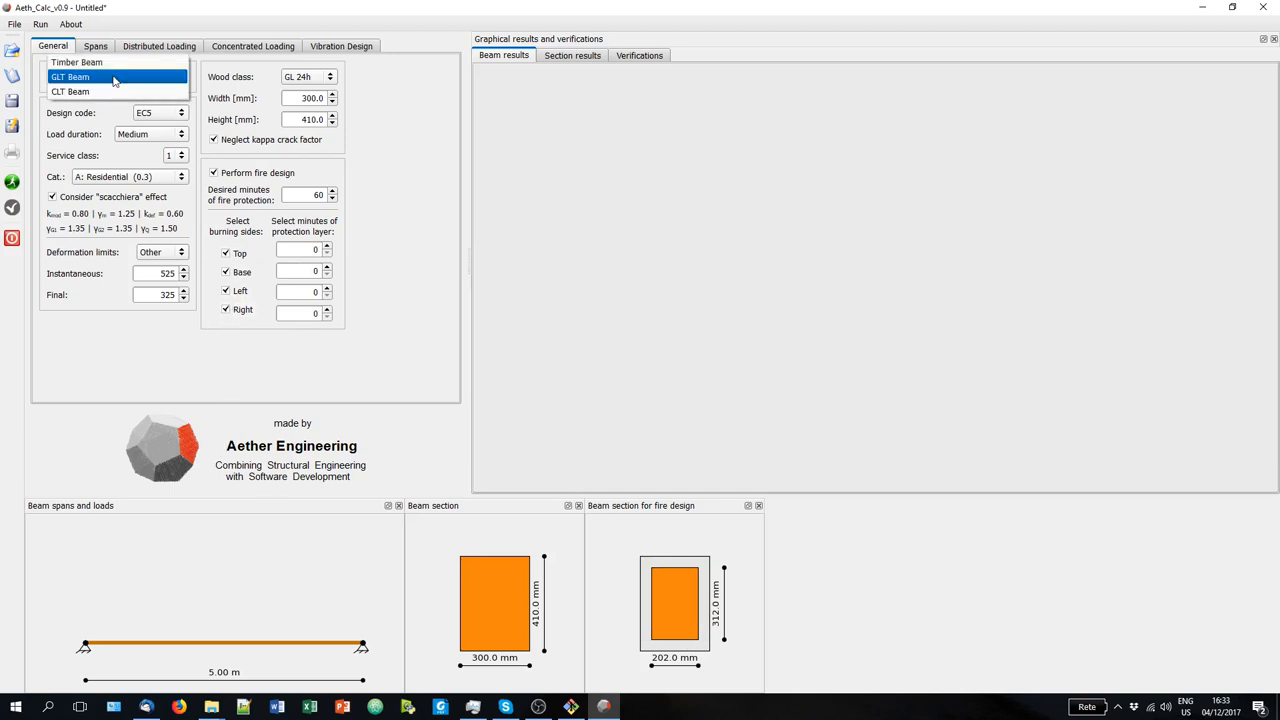
Return to a CLT beam with 60-minute fire design burning only the base.
{"action": "left_click", "coordinate": [70, 91]}
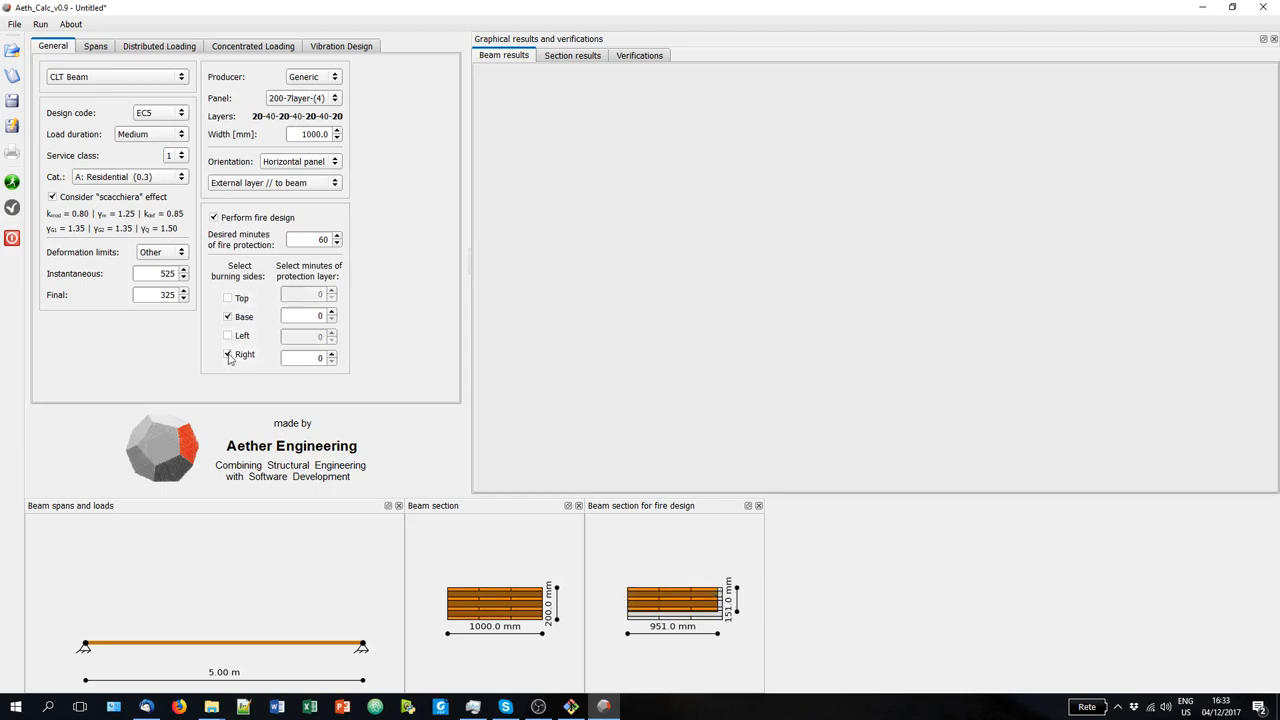
{"action": "left_click", "coordinate": [228, 354]}
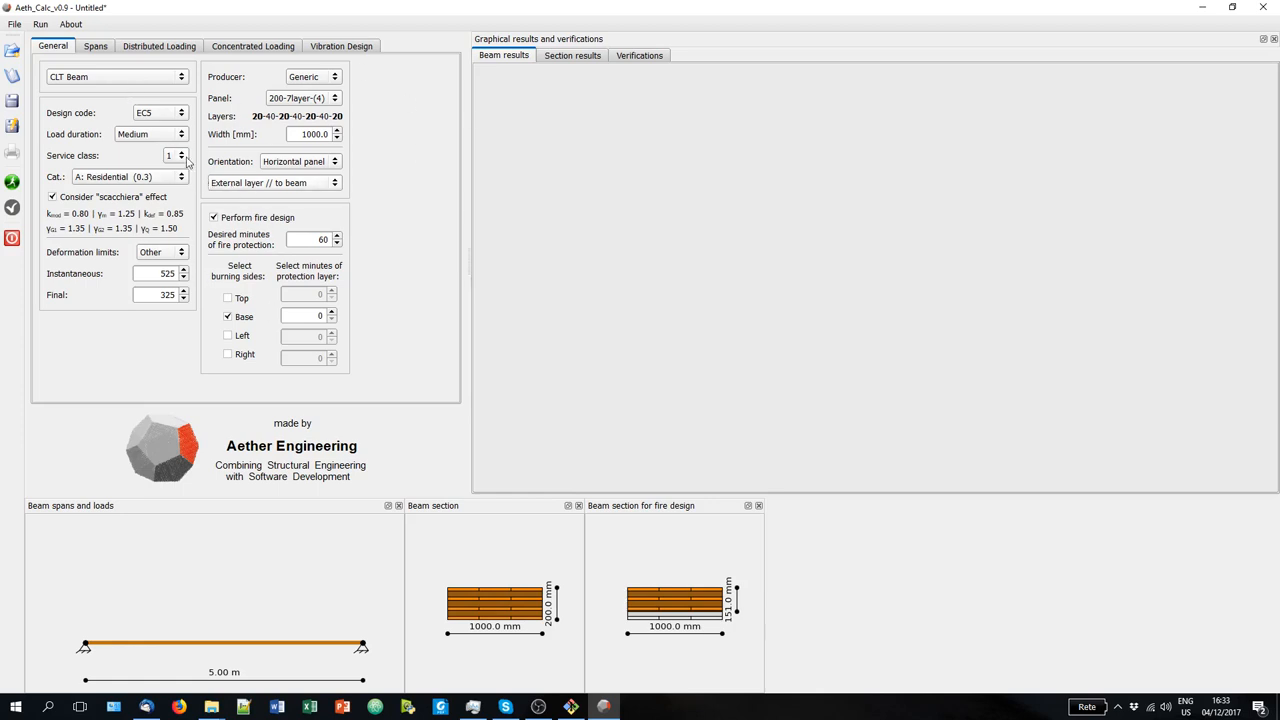
{"action": "mouse_move", "coordinate": [100, 52]}
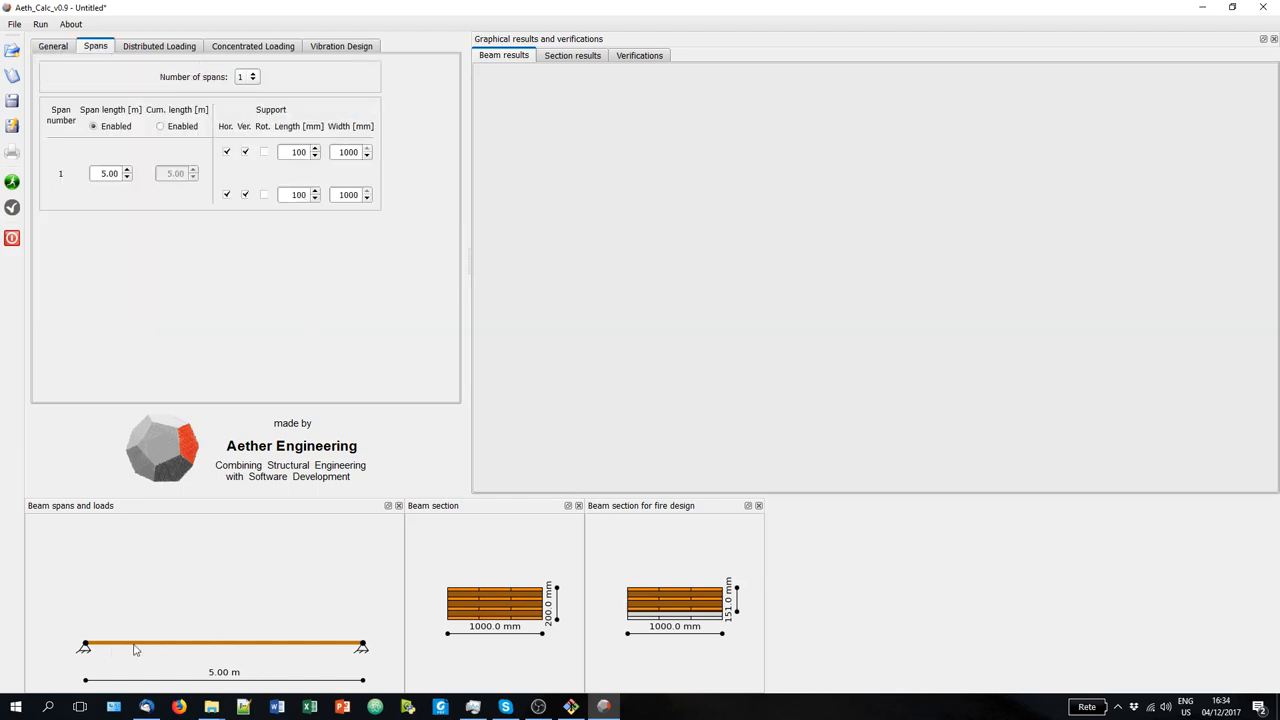
{"action": "mouse_move", "coordinate": [277, 223]}
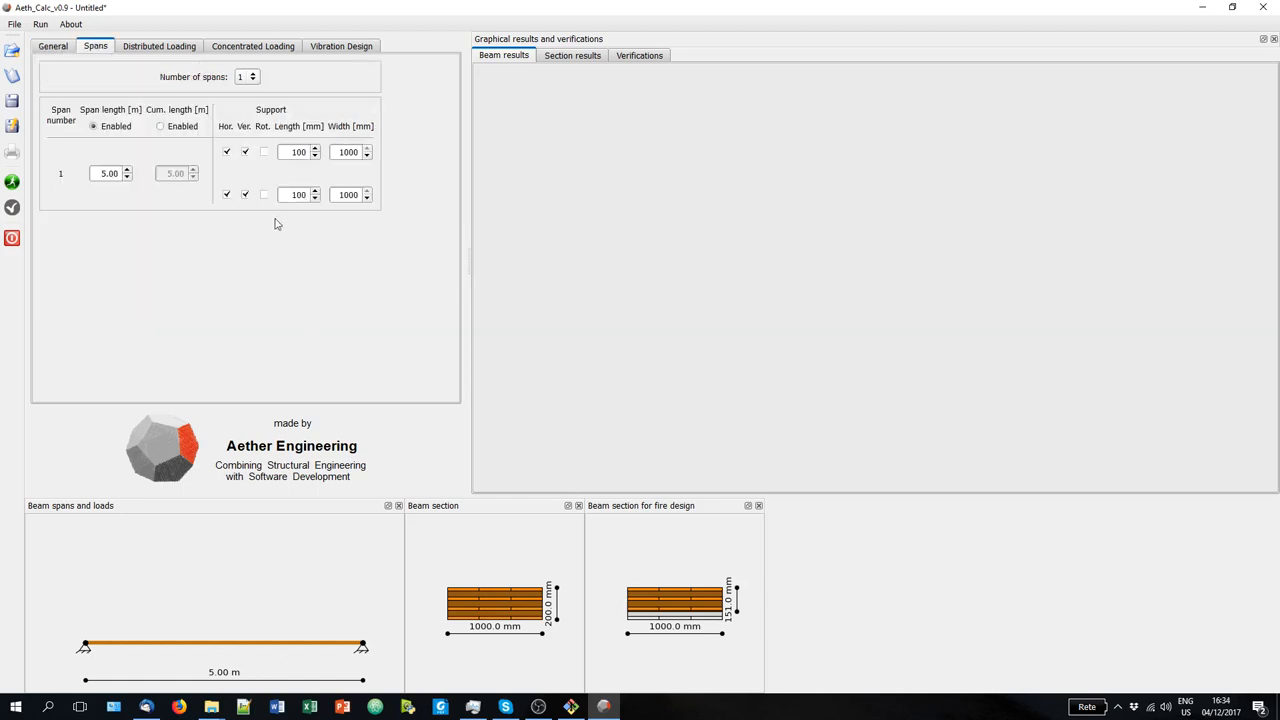
Set three spans with lengths 5.00, 6.20 and 3.80 m, totalling 15.00 m.
{"action": "left_click", "coordinate": [247, 77]}
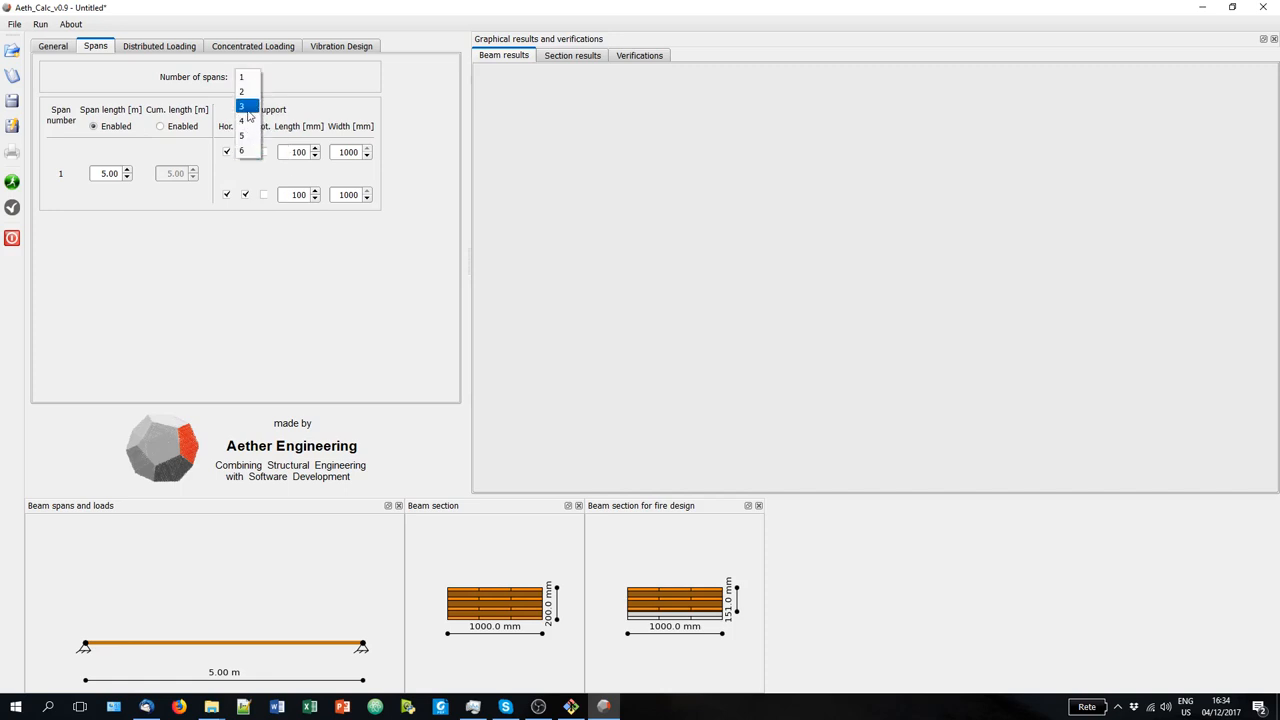
{"action": "left_click", "coordinate": [241, 106]}
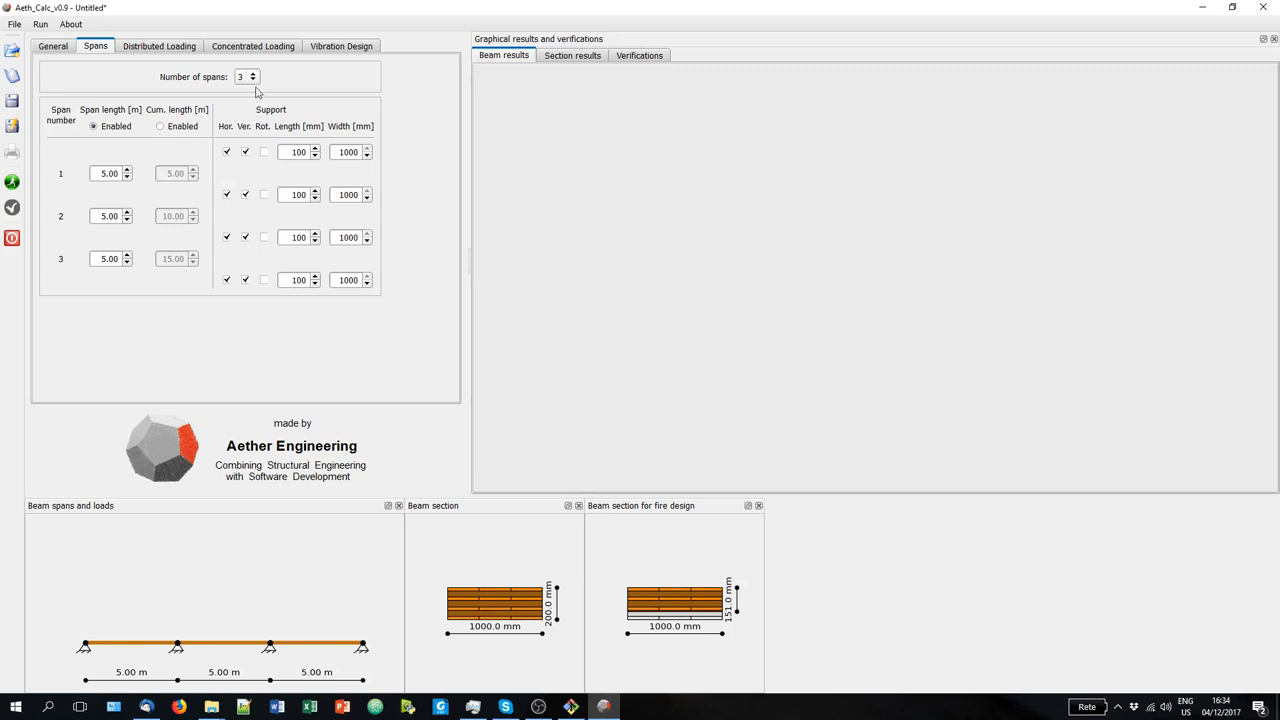
{"action": "mouse_move", "coordinate": [98, 147]}
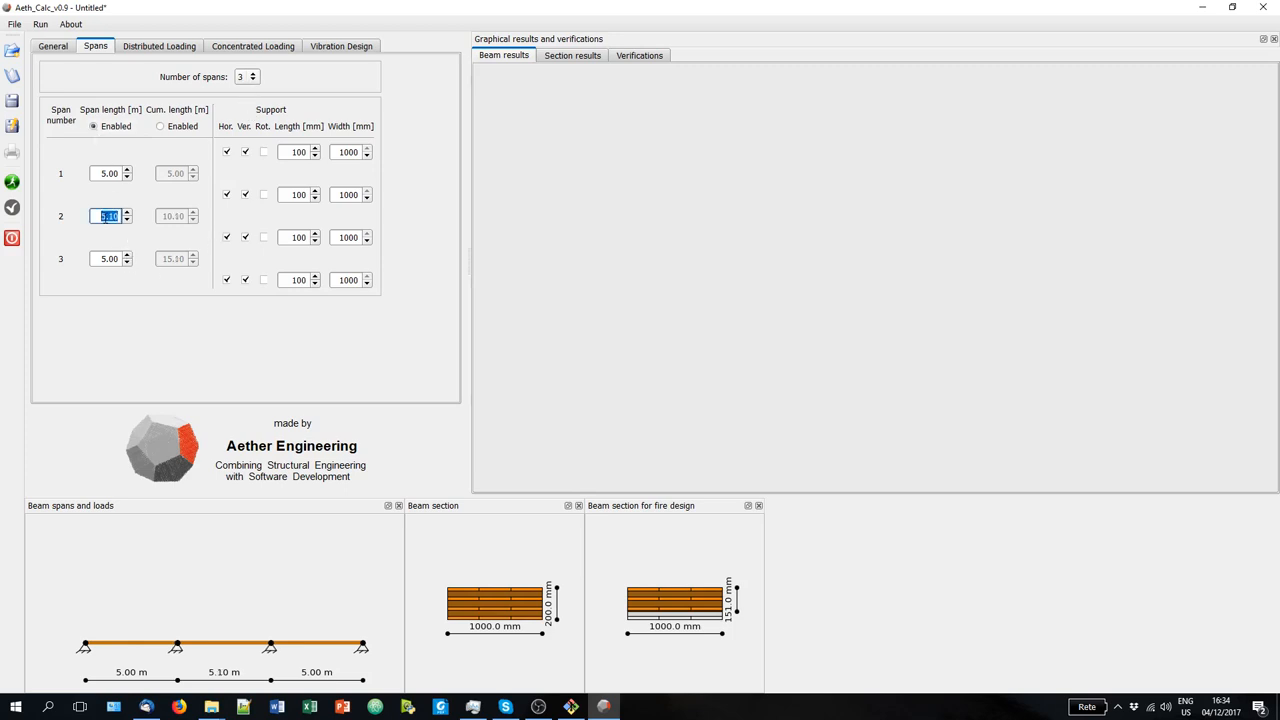
{"action": "type", "text": "6.20"}
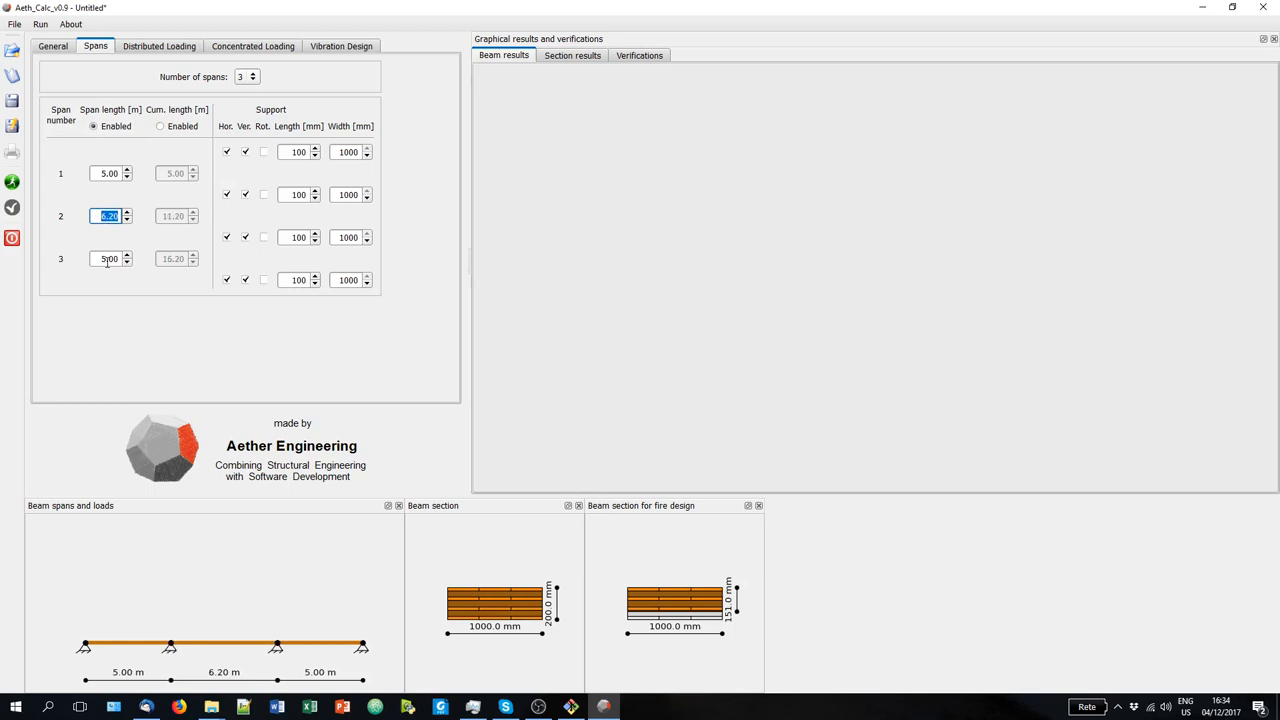
{"action": "type", "text": "4.30"}
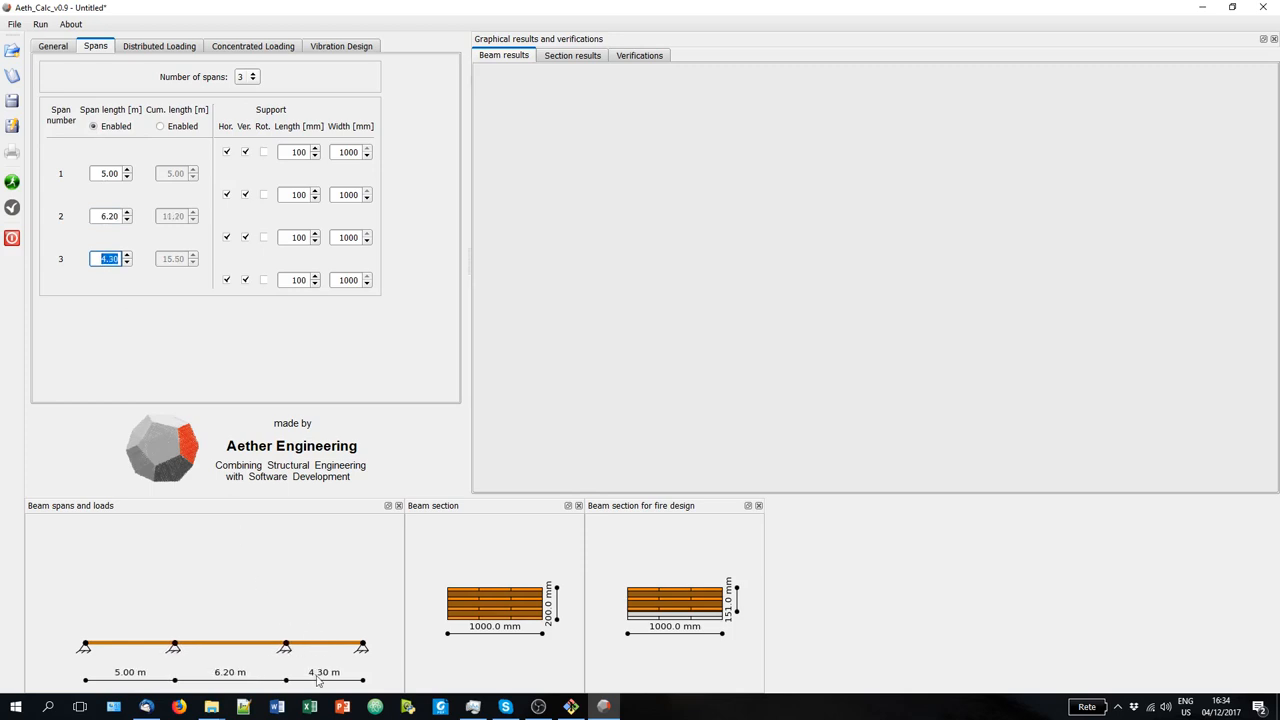
{"action": "type", "text": "4.00"}
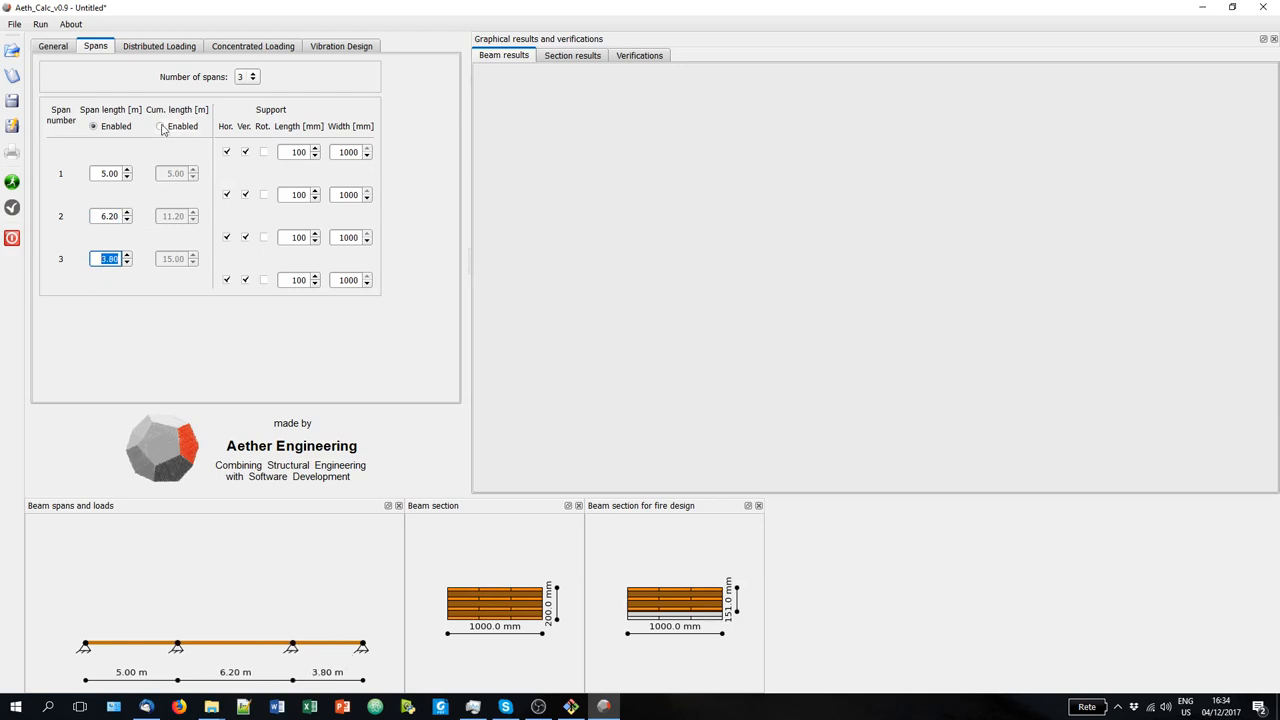
Define spans by cumulative lengths 4, 6 and 10 m.
{"action": "left_click", "coordinate": [160, 126]}
{"action": "type", "text": "6"}
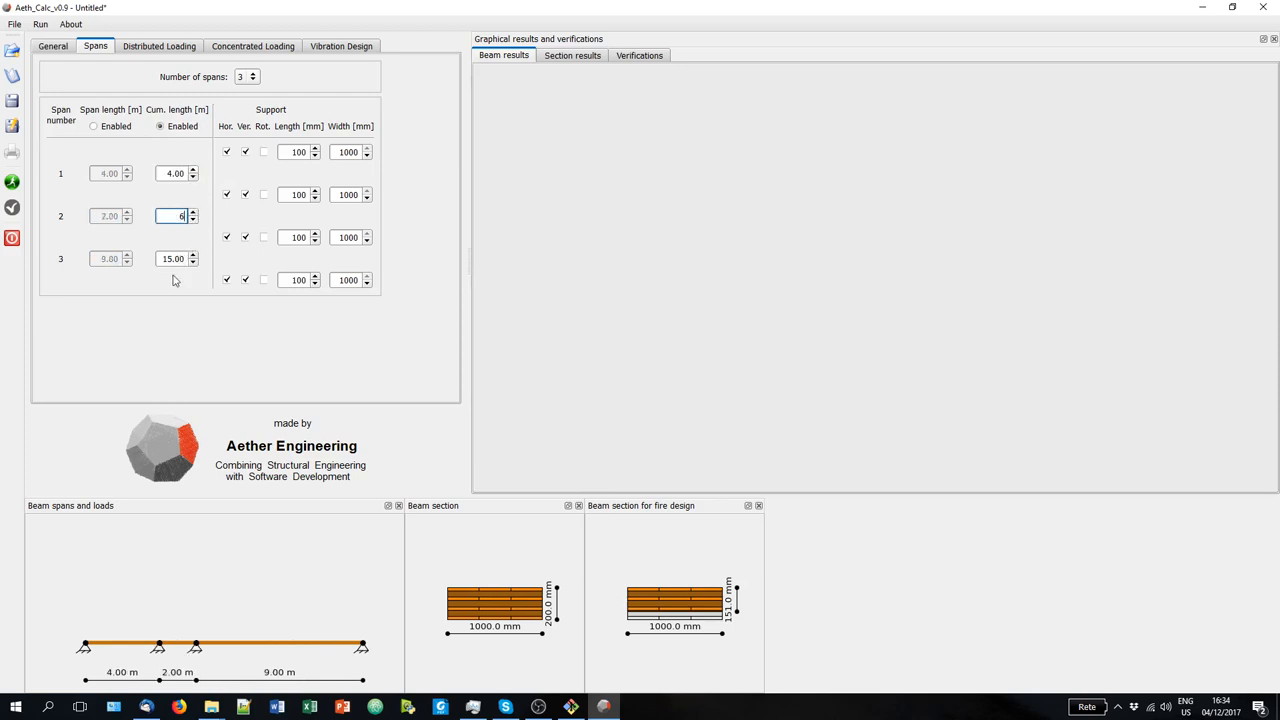
{"action": "type", "text": "10"}
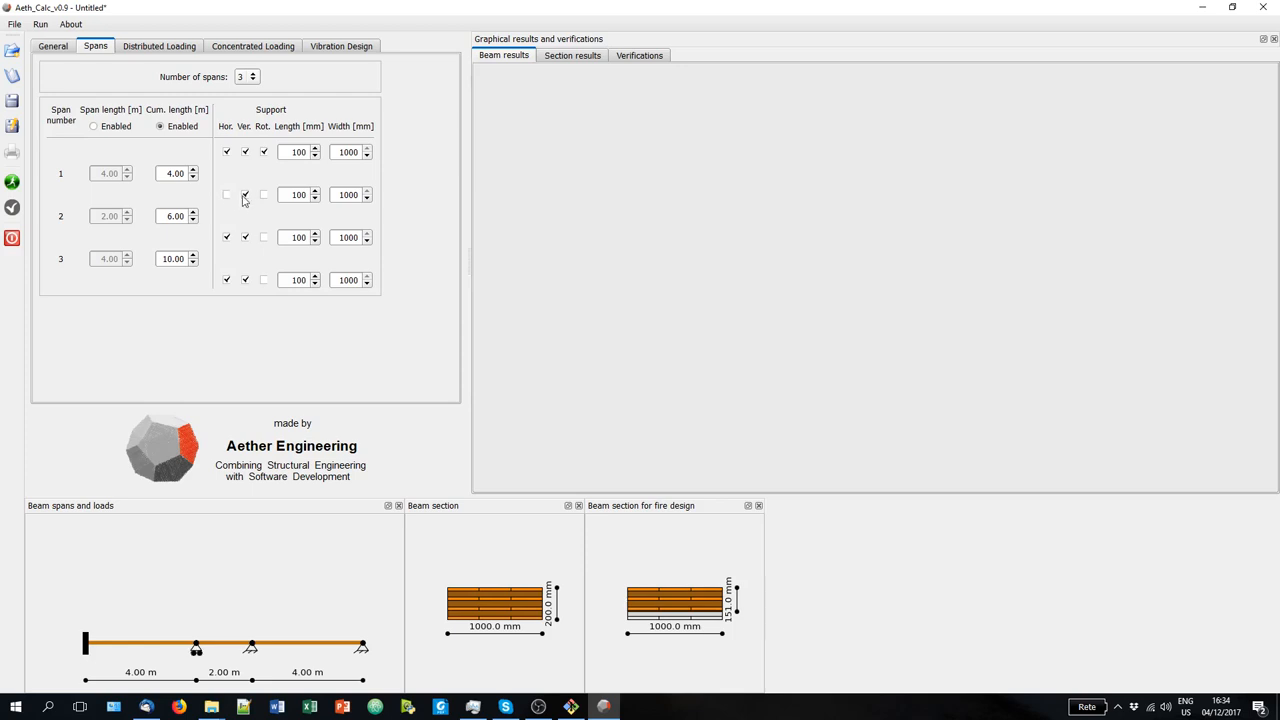
Remove the support at 4 m and release horizontal restraint at the 6 m support.
{"action": "left_click", "coordinate": [245, 194]}
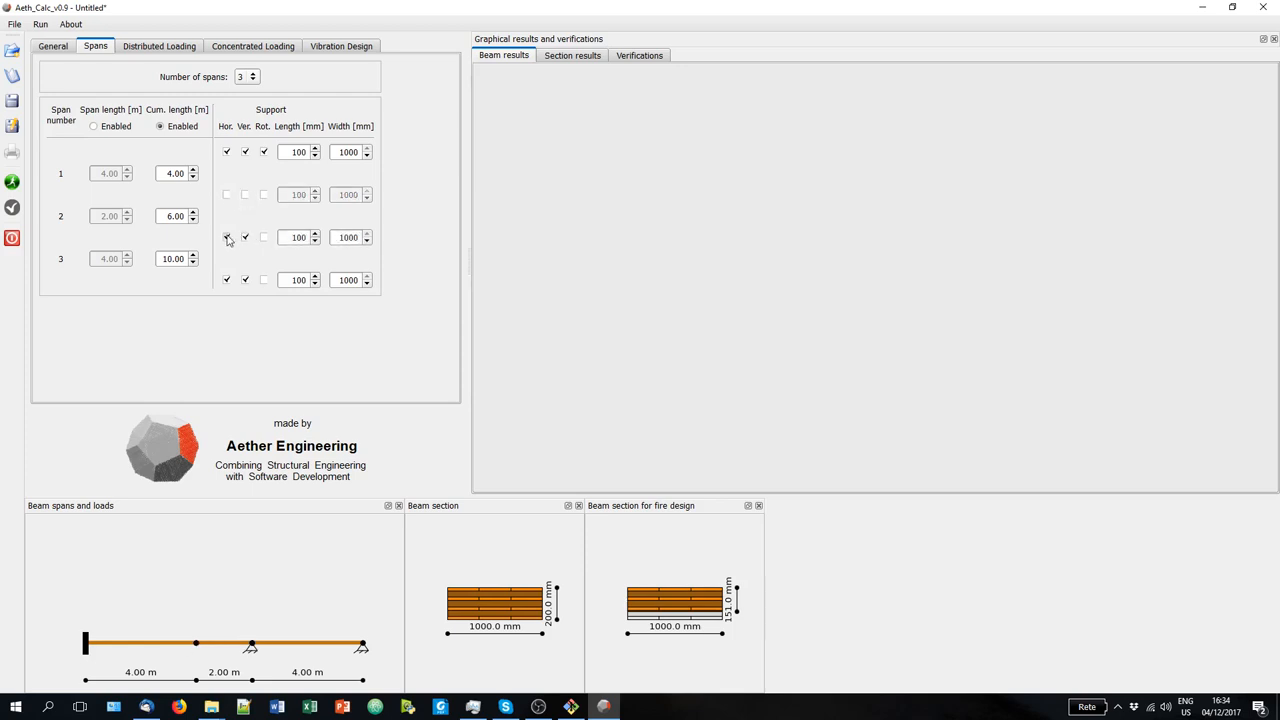
{"action": "left_click", "coordinate": [226, 237]}
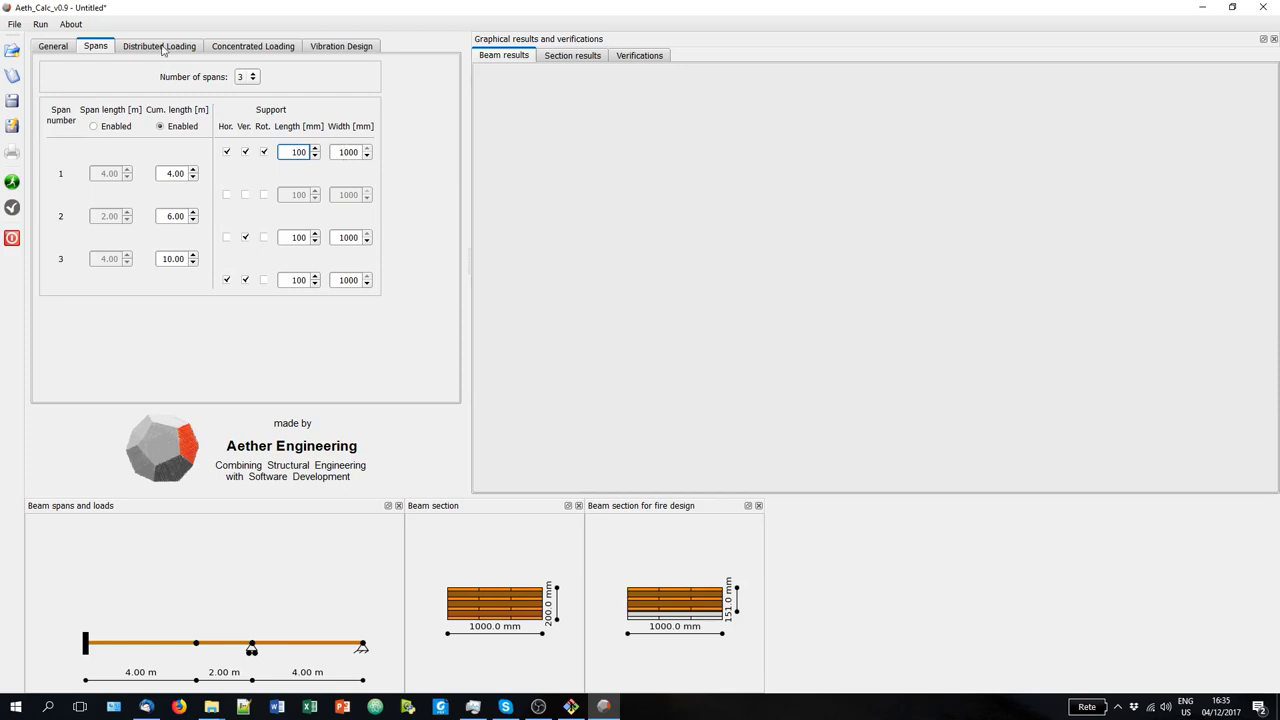
{"action": "left_click", "coordinate": [158, 46]}
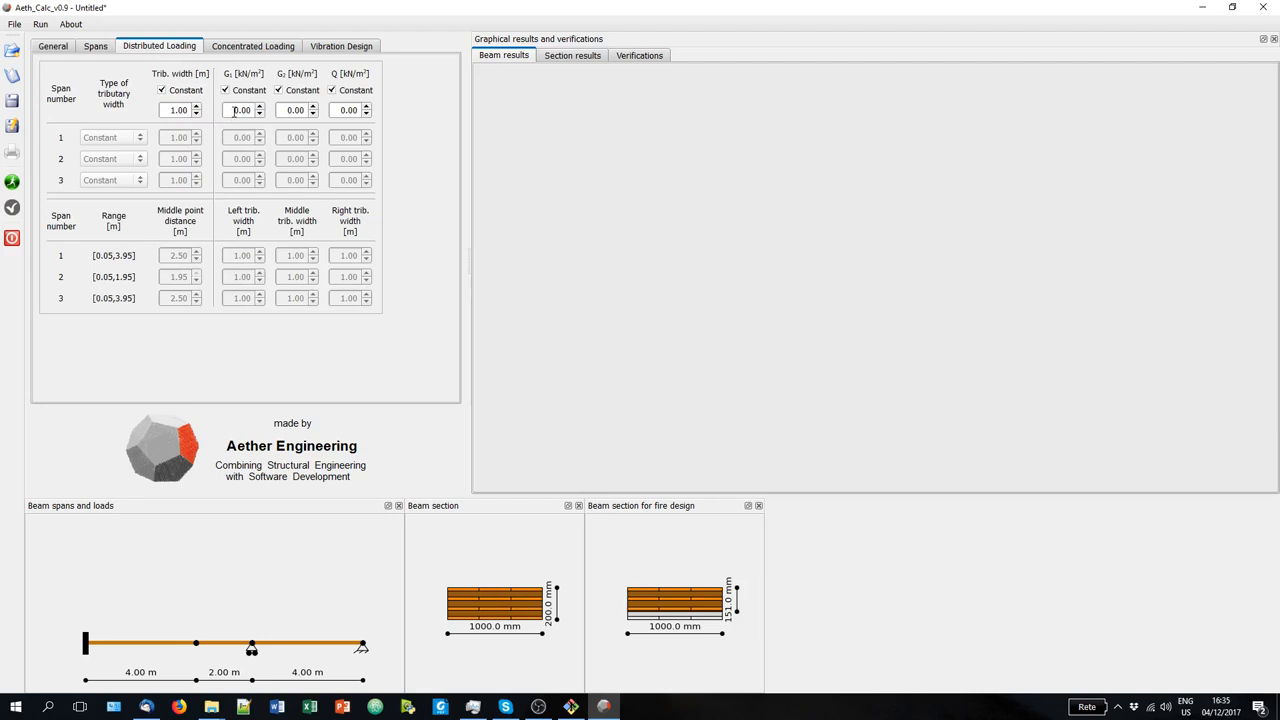
Enter distributed loads G2 of 2 and Q live load of 1.00.
{"action": "left_click", "coordinate": [240, 110]}
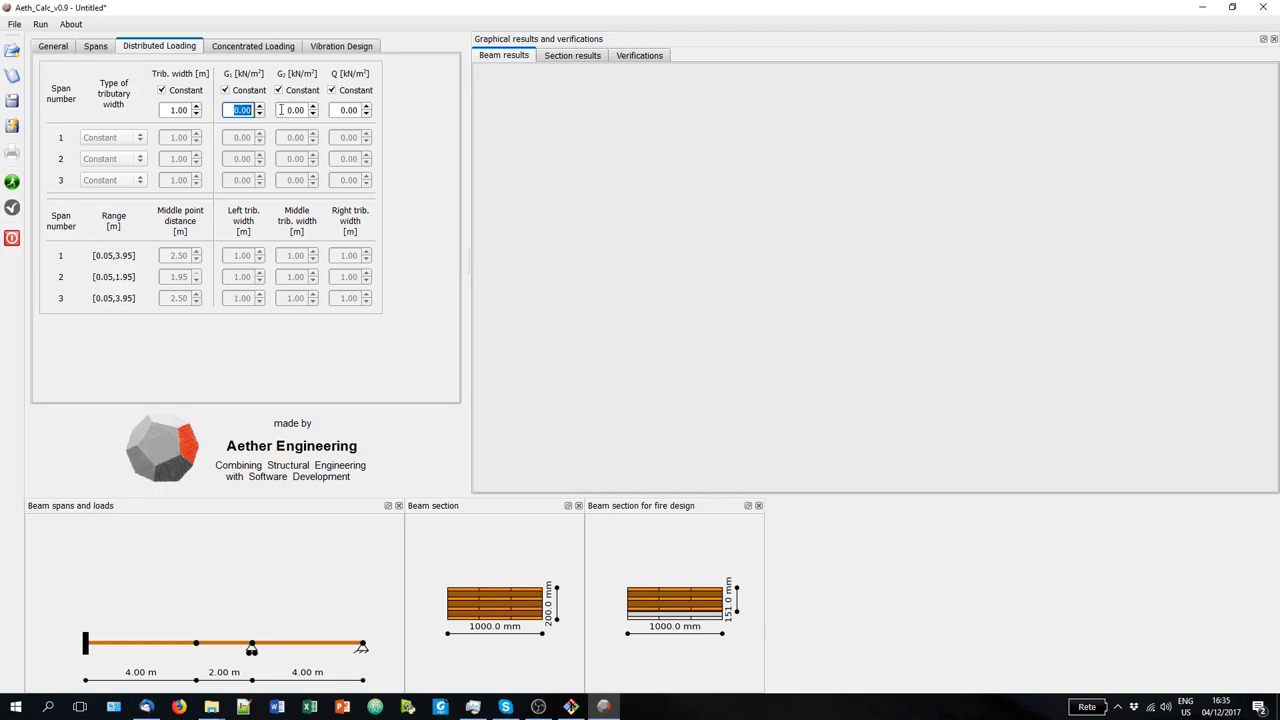
{"action": "left_click", "coordinate": [293, 110]}
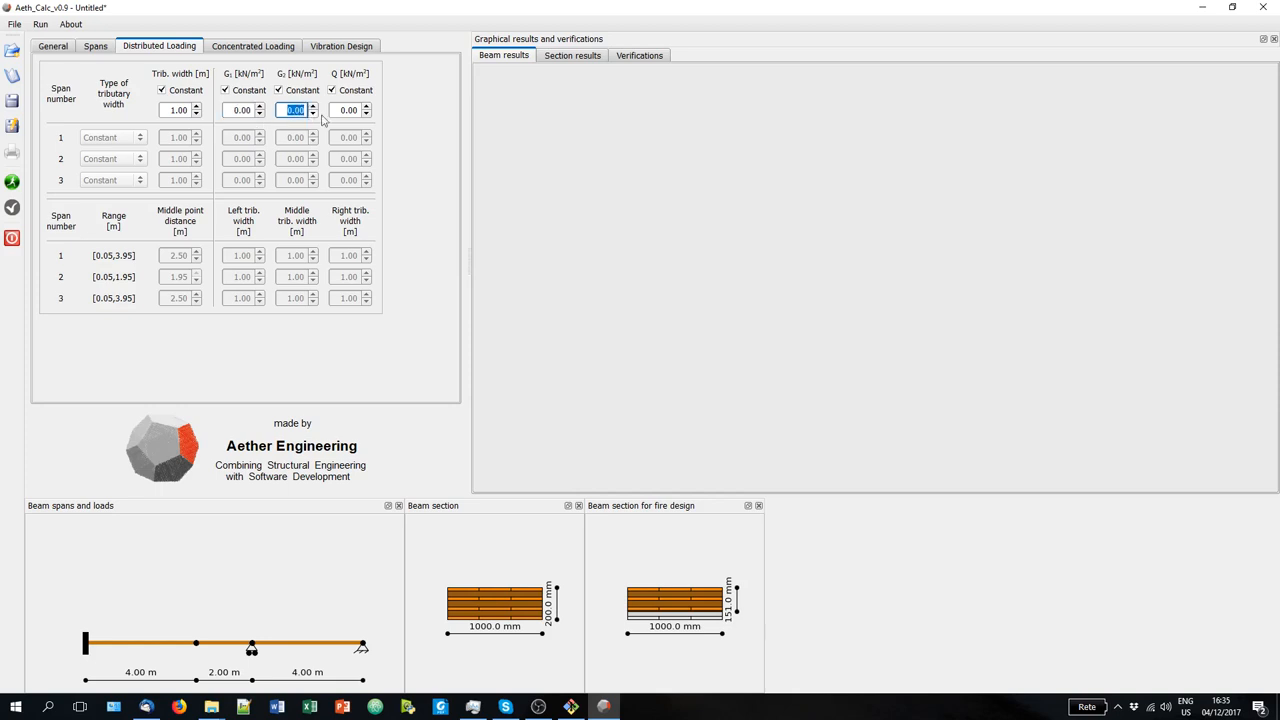
{"action": "left_click", "coordinate": [348, 110]}
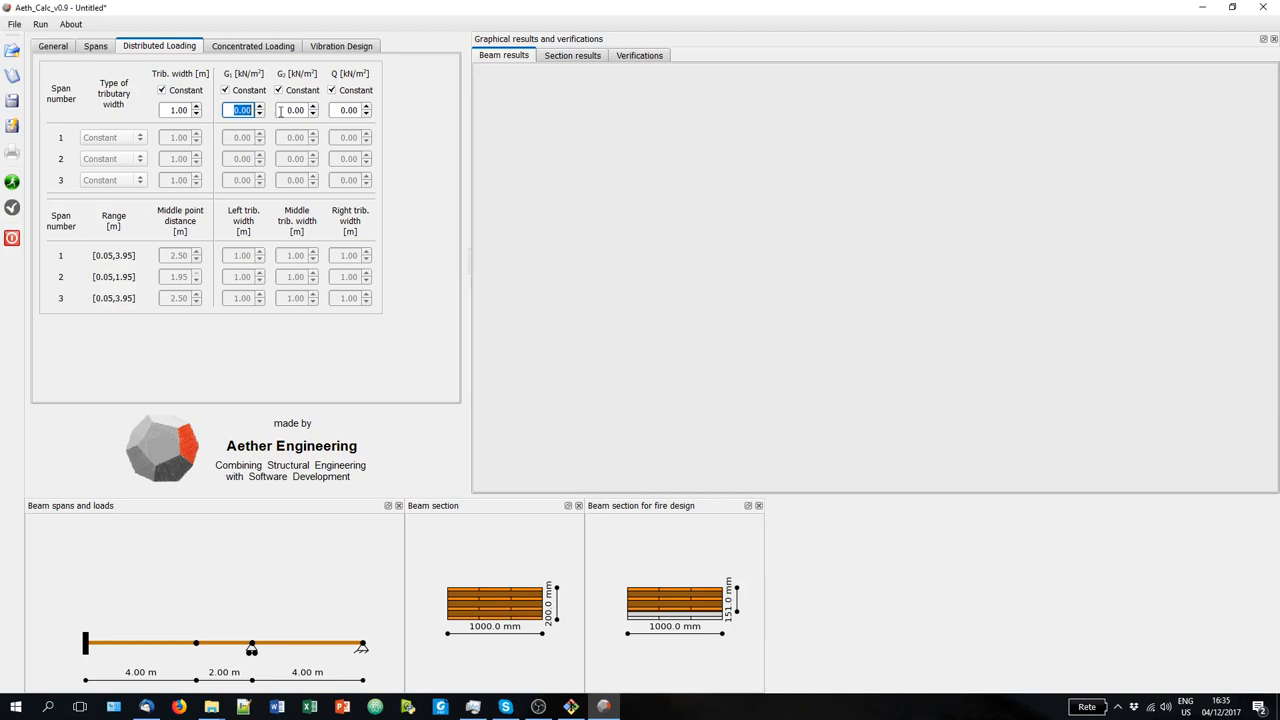
{"action": "type", "text": "2"}
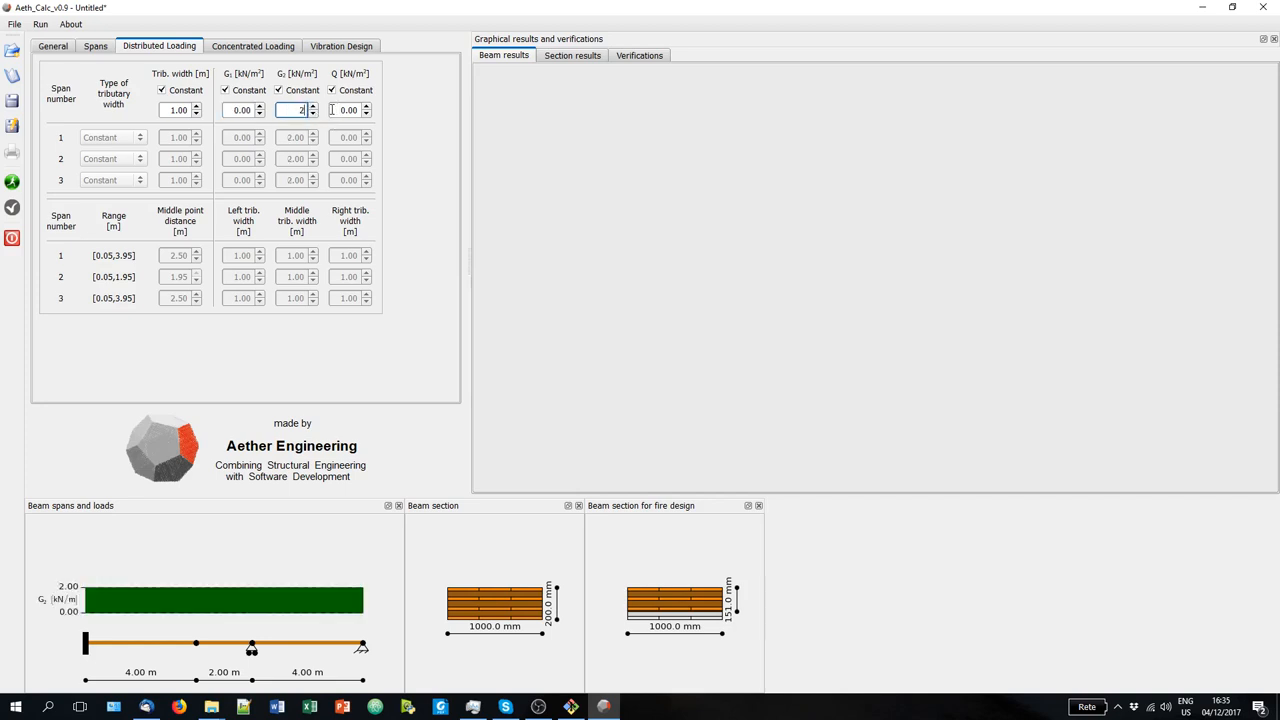
{"action": "left_click", "coordinate": [347, 110]}
{"action": "type", "text": "2"}
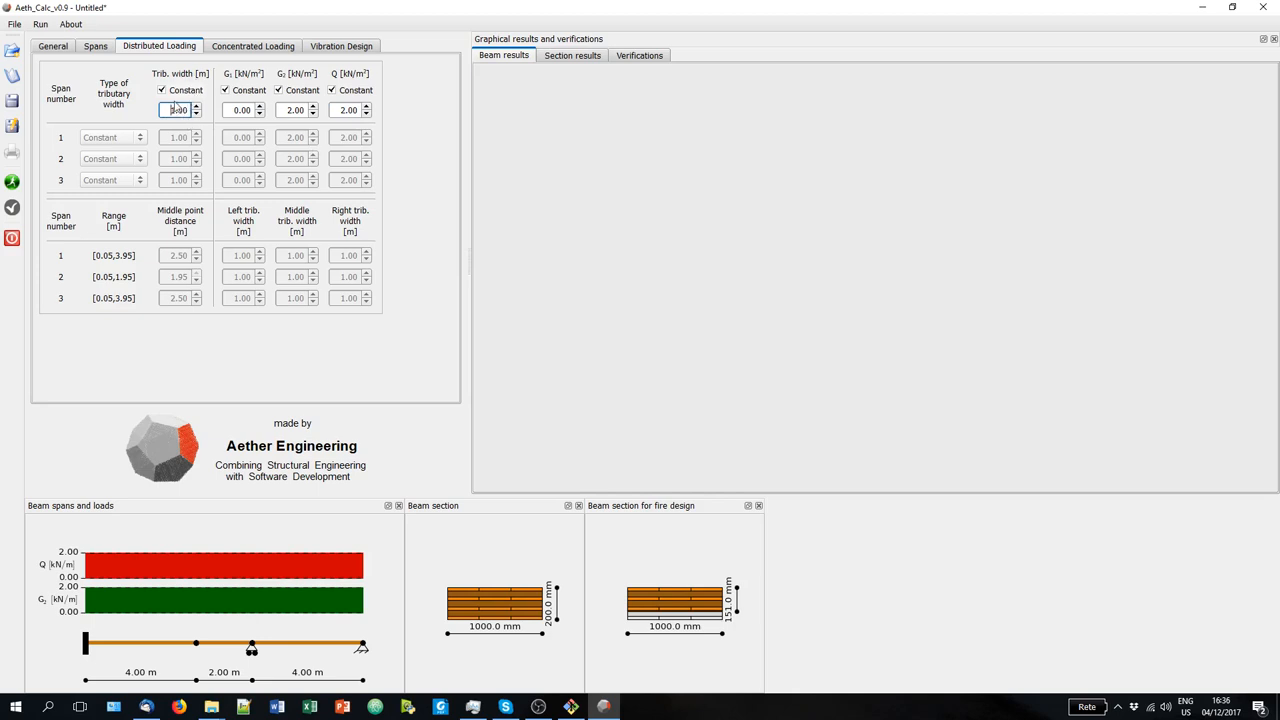
{"action": "type", "text": "1.00"}
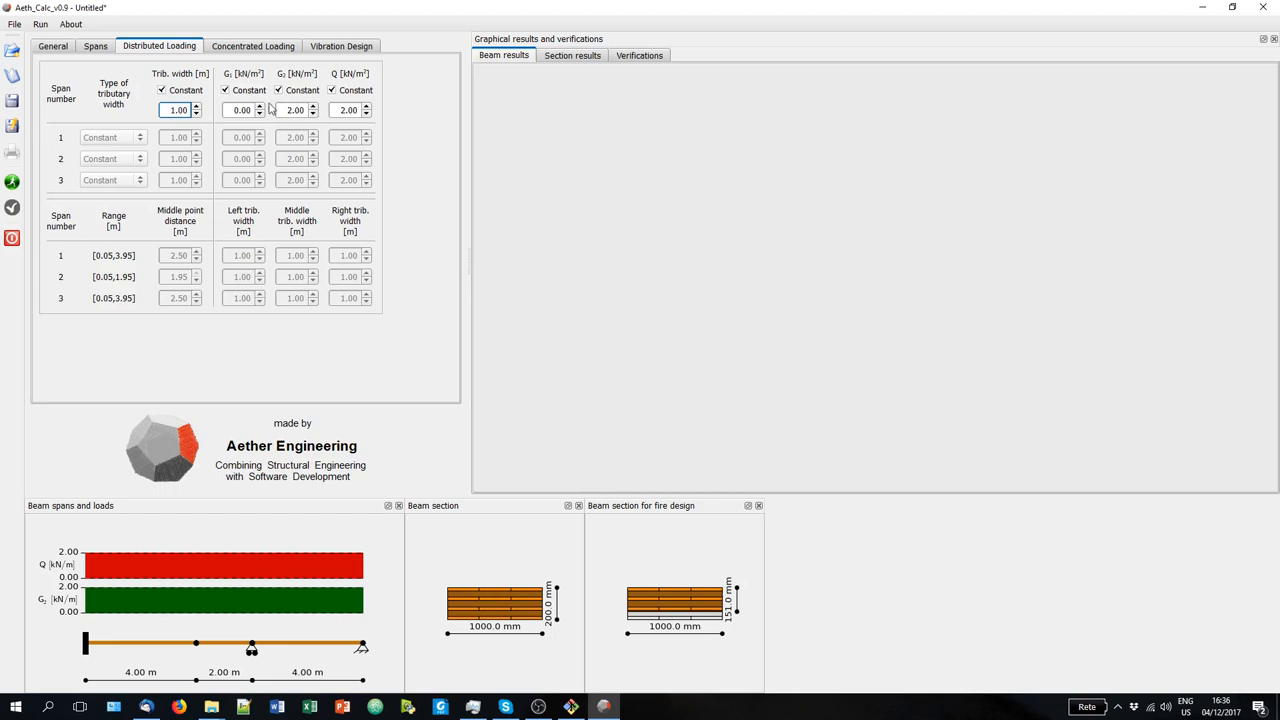
Let loads vary per span, with span 1 trapezoidal width 4 and span 3 3-point trapezoidal width 1.70.
{"action": "left_click", "coordinate": [225, 90]}
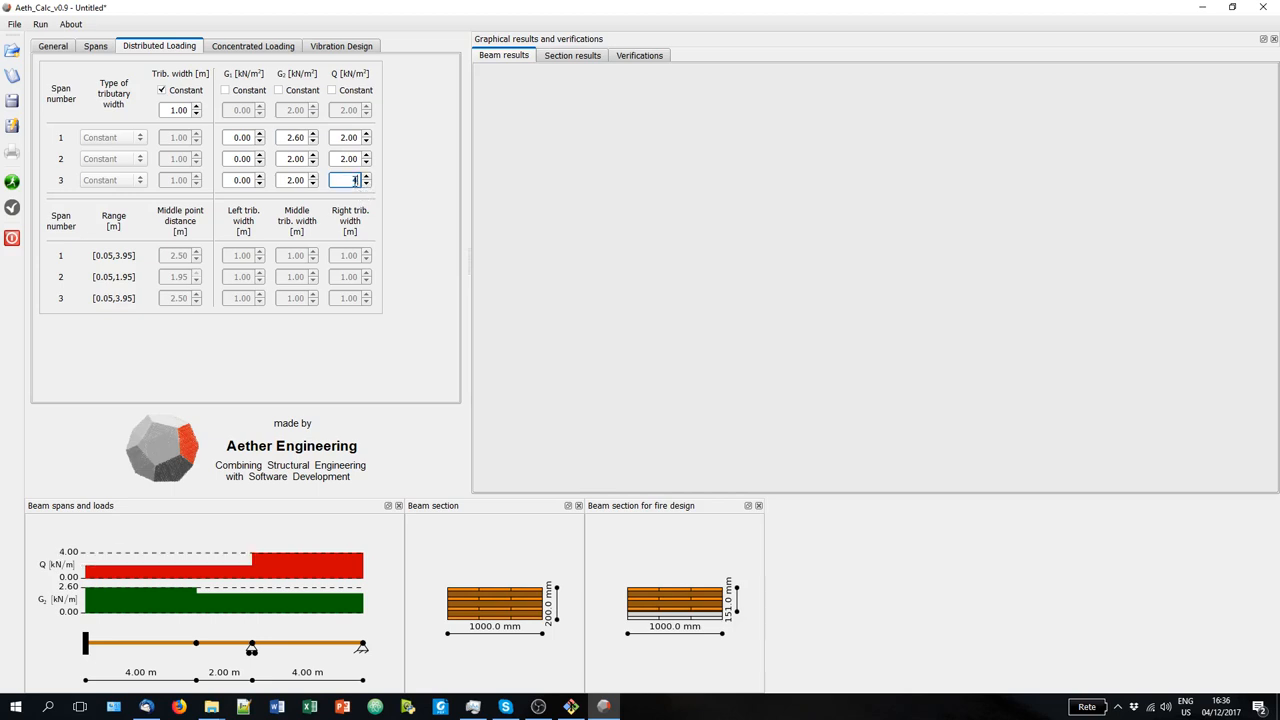
{"action": "type", "text": "4"}
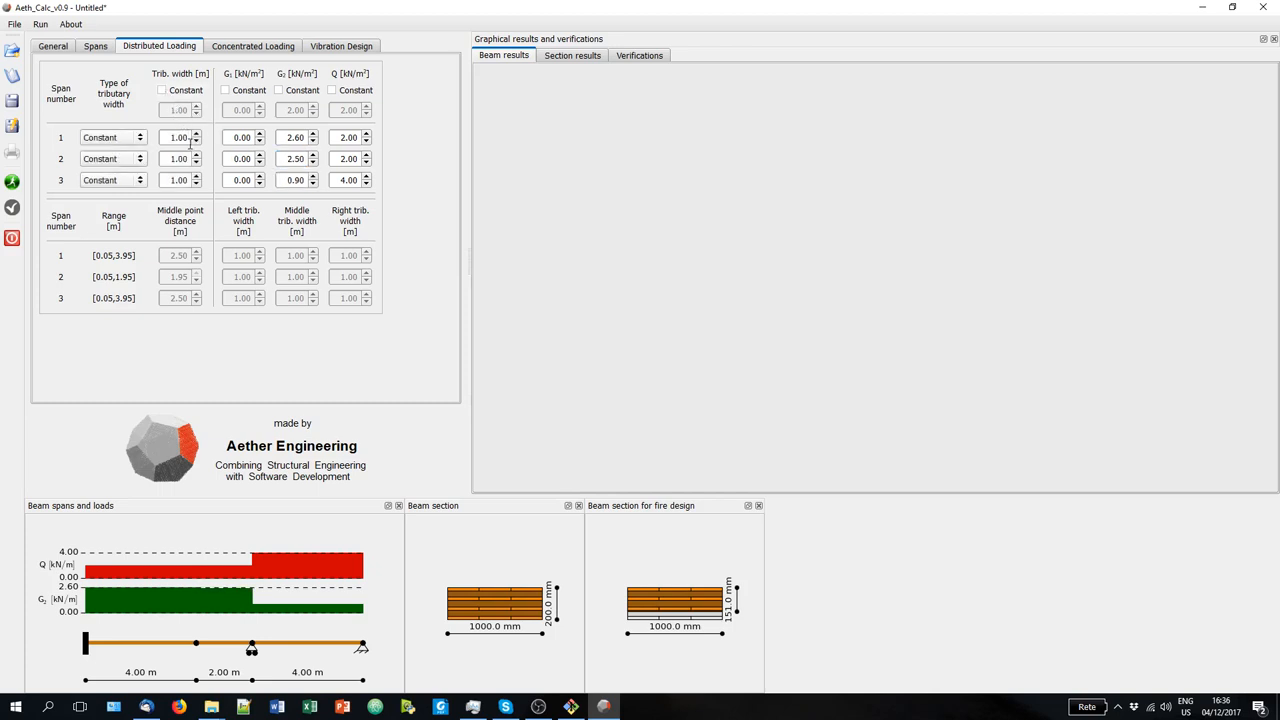
{"action": "mouse_move", "coordinate": [183, 158]}
{"action": "type", "text": "1.4"}
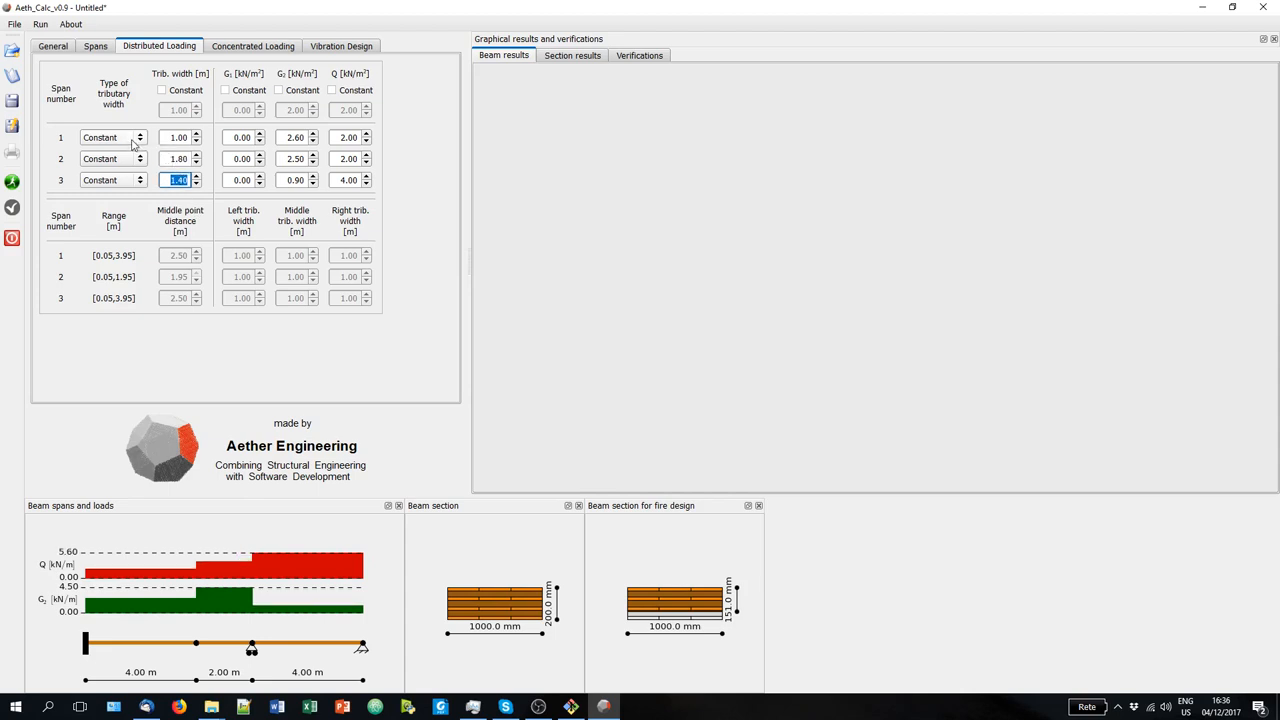
{"action": "left_click", "coordinate": [108, 137]}
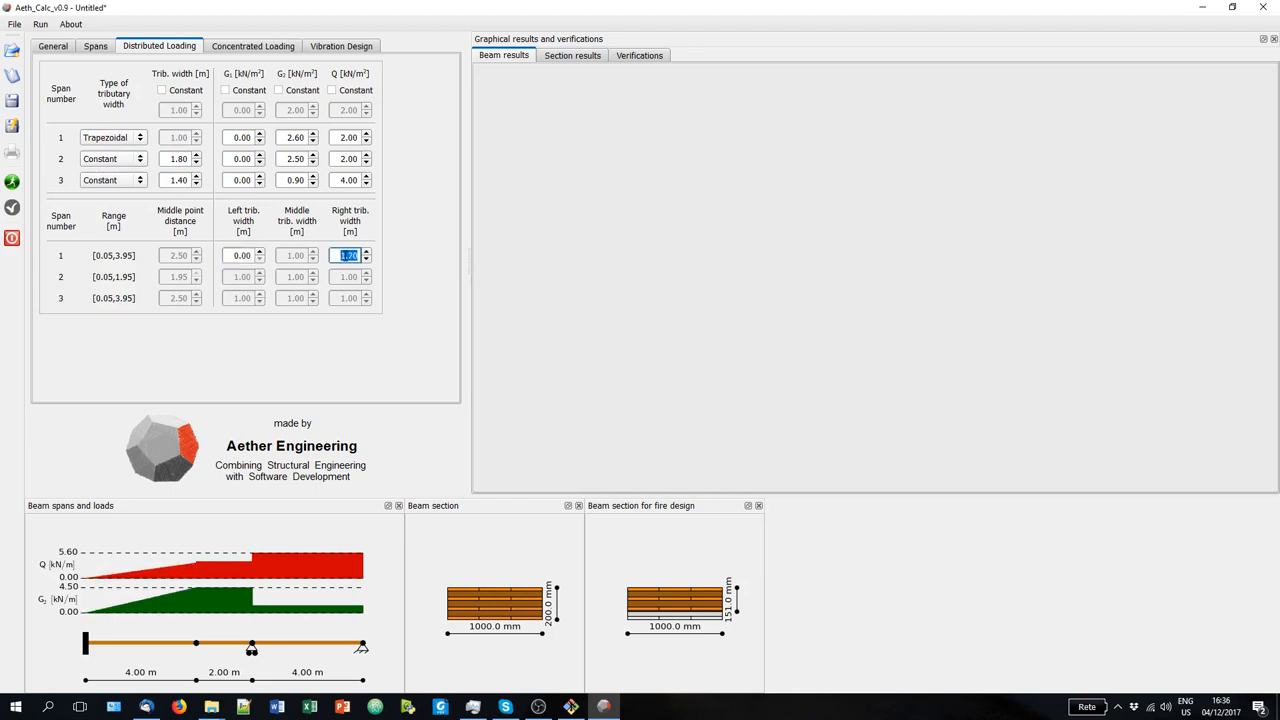
{"action": "left_click", "coordinate": [110, 180]}
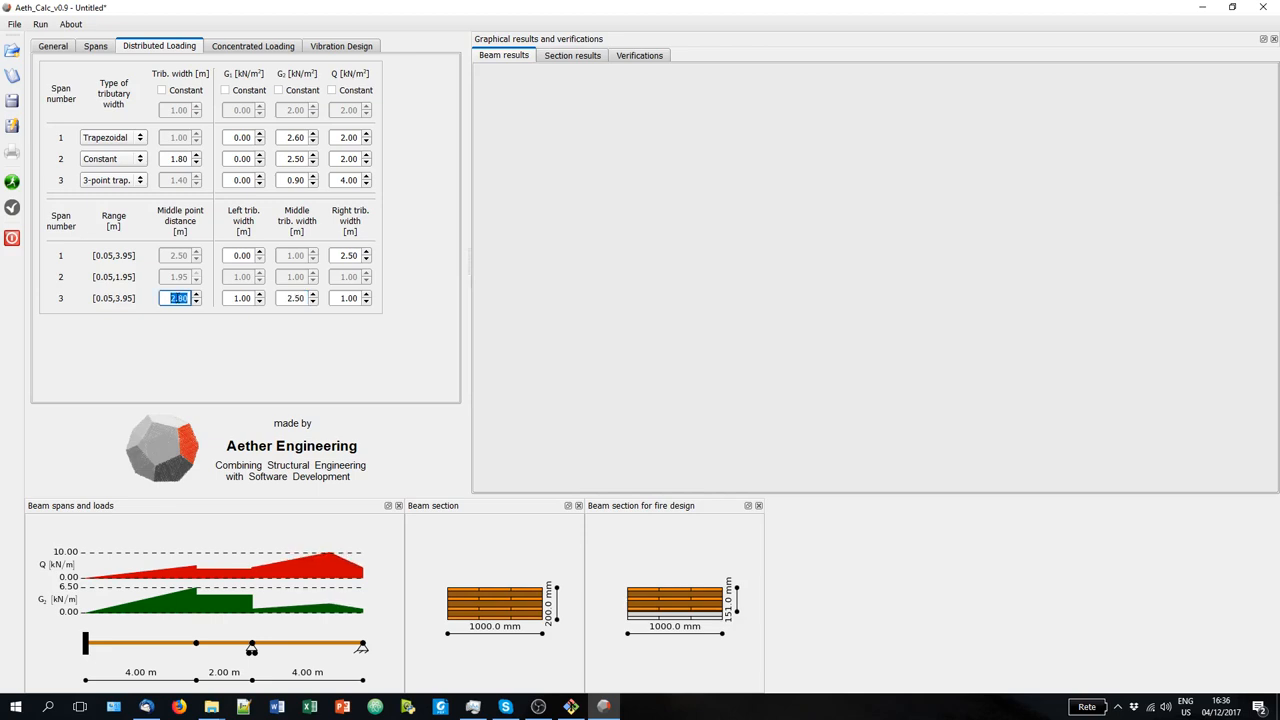
{"action": "type", "text": "1.70"}
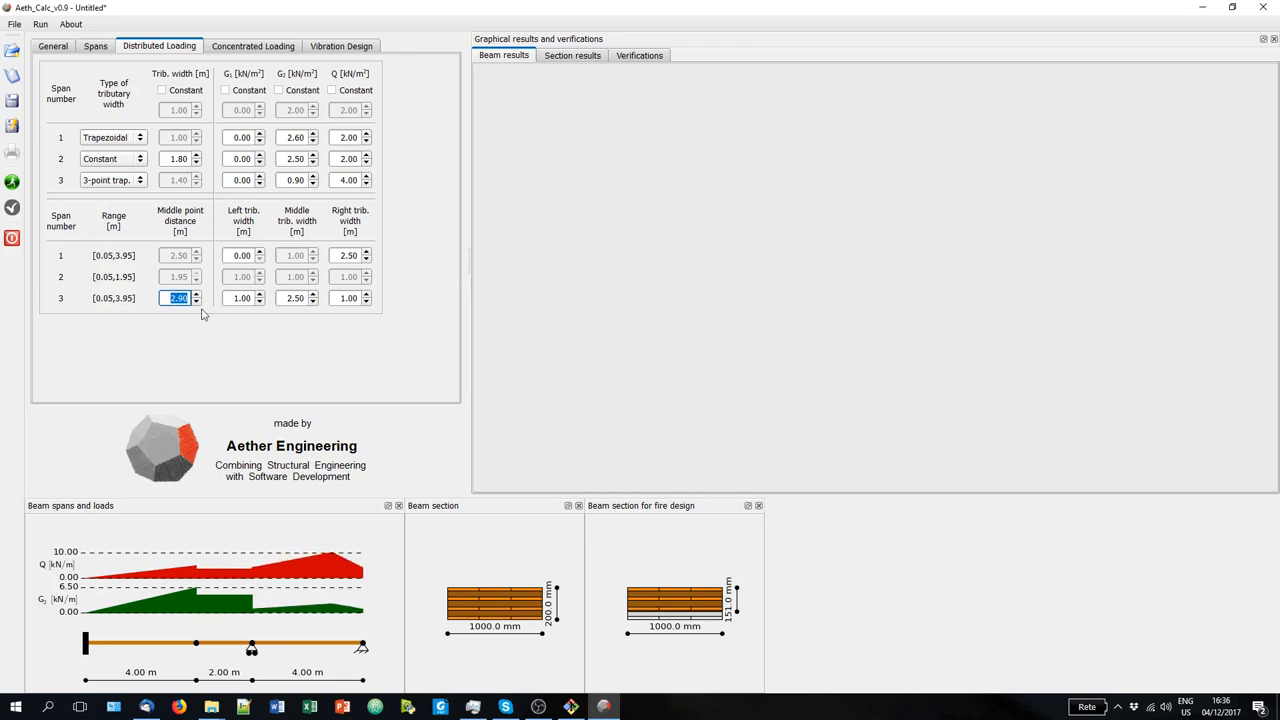
{"action": "mouse_move", "coordinate": [220, 307]}
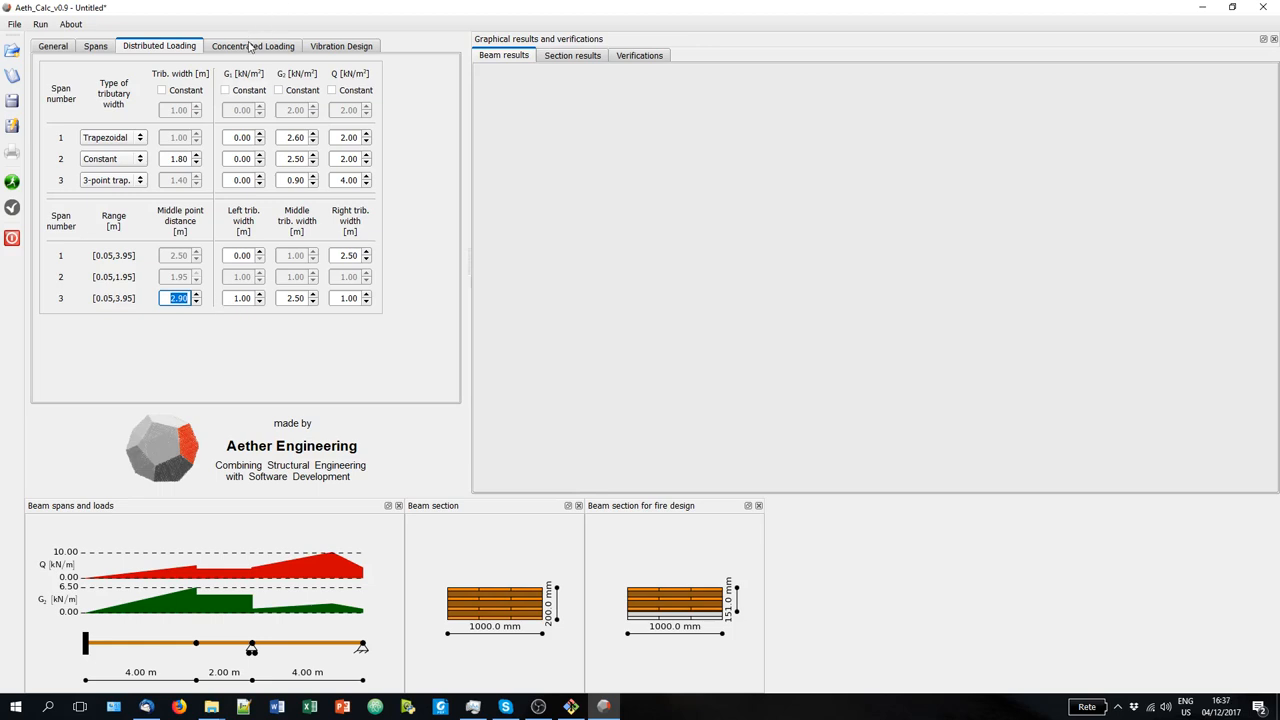
Add one concentrated force with 3.00 kN loads and 5 kN live load.
{"action": "left_click", "coordinate": [253, 46]}
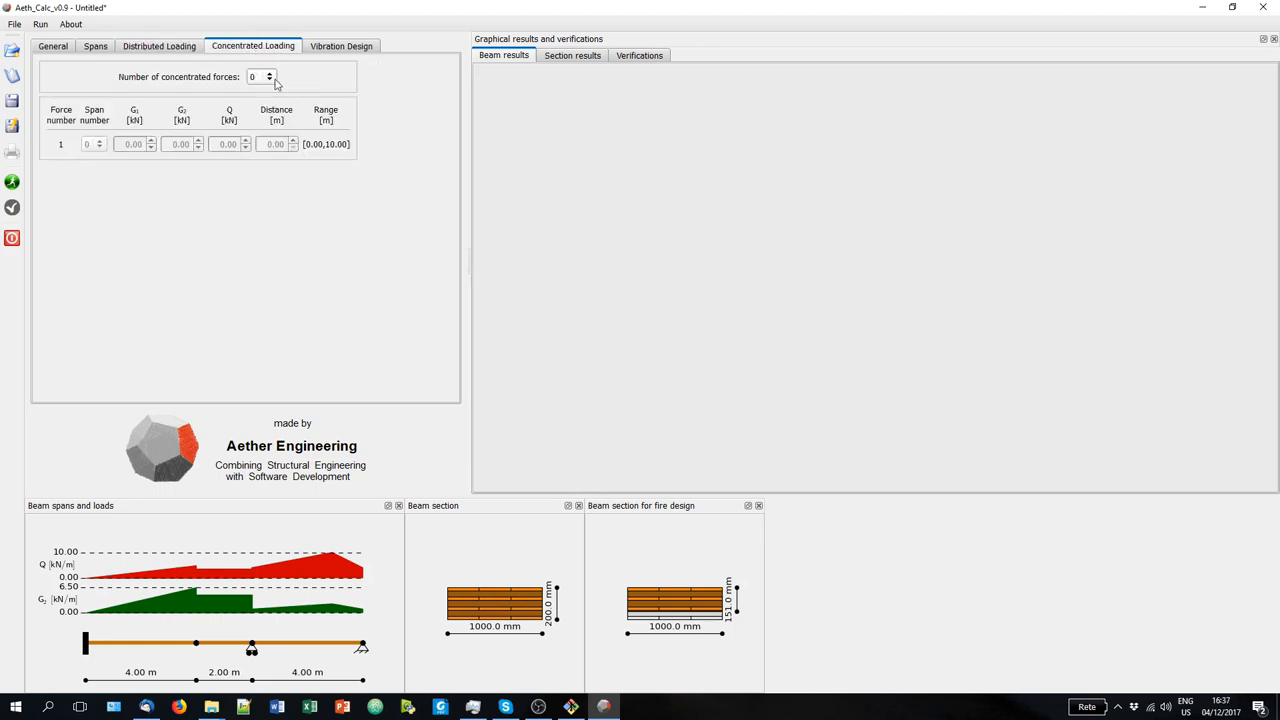
{"action": "left_click", "coordinate": [268, 77]}
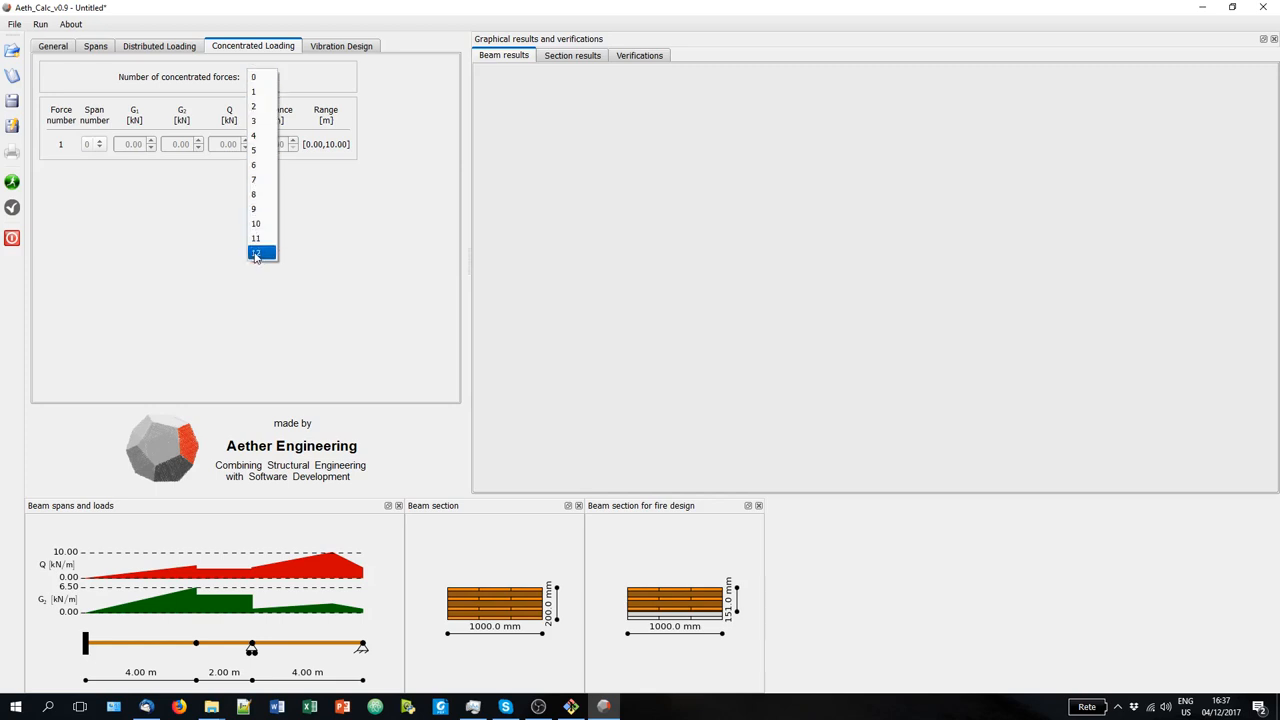
{"action": "left_click", "coordinate": [268, 77]}
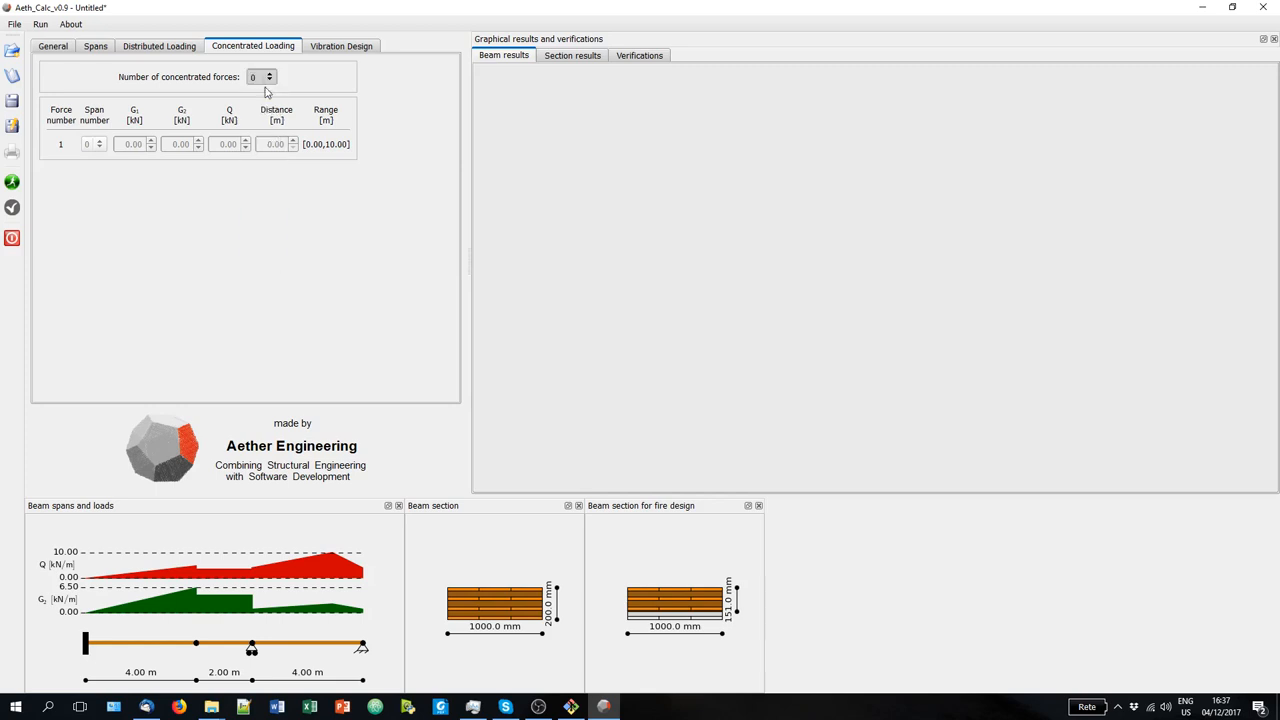
{"action": "left_click", "coordinate": [269, 73]}
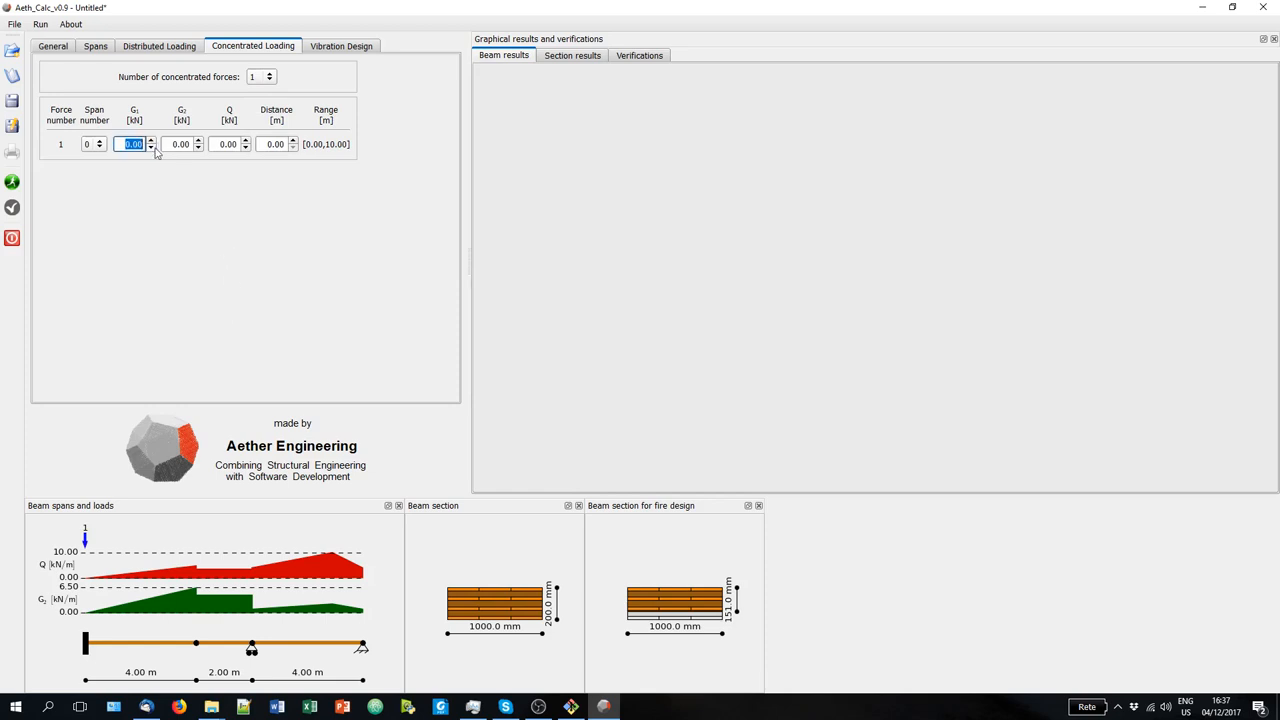
{"action": "type", "text": "3.00"}
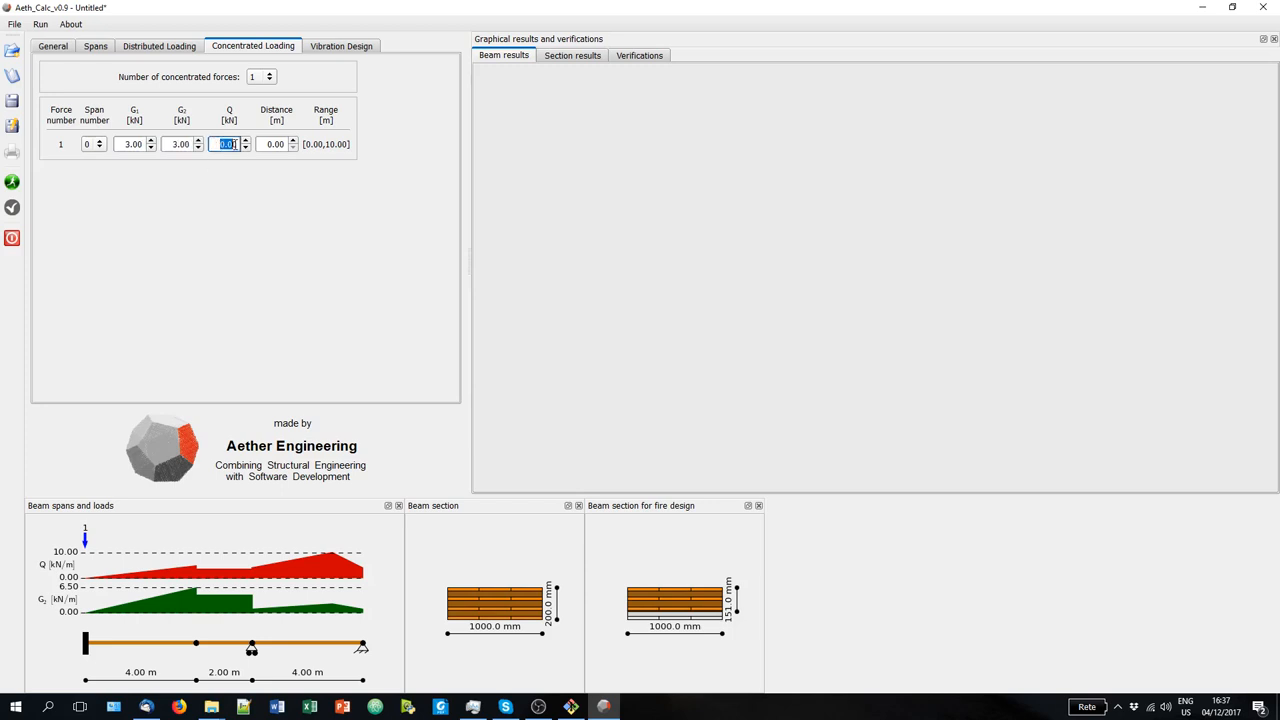
{"action": "type", "text": "5"}
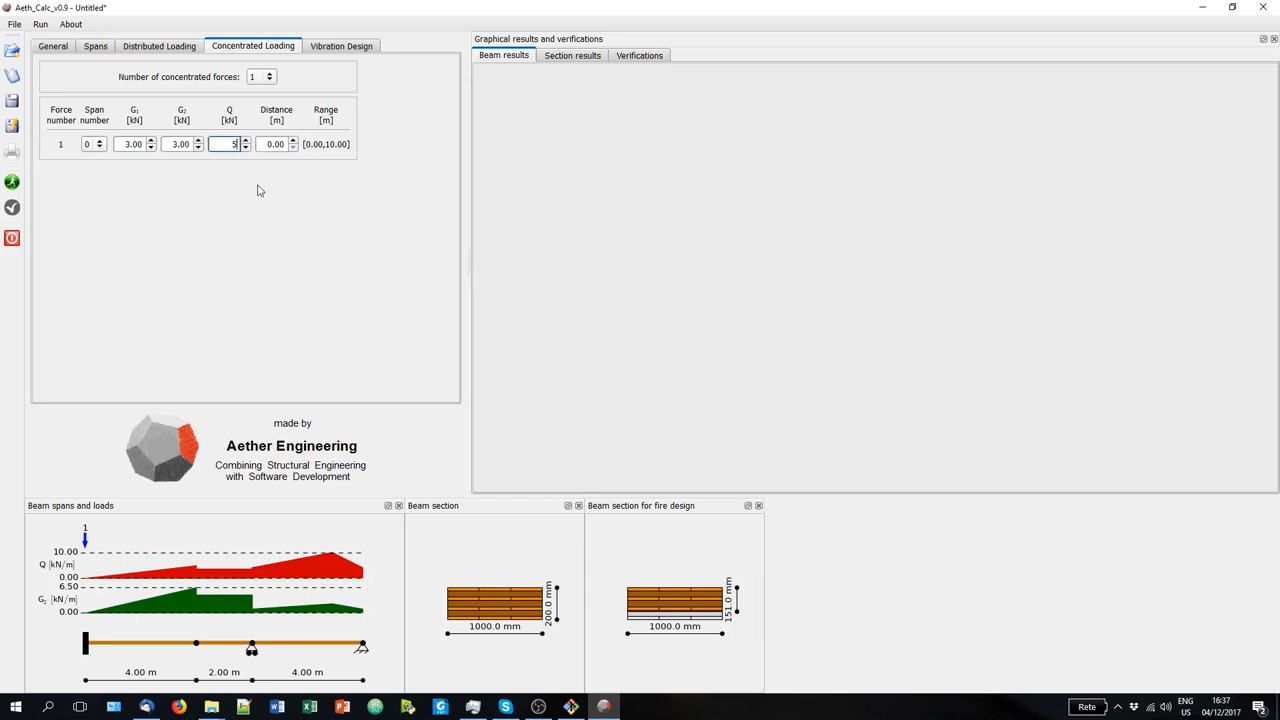
{"action": "key", "text": "Tab"}
{"action": "type", "text": "1.6"}
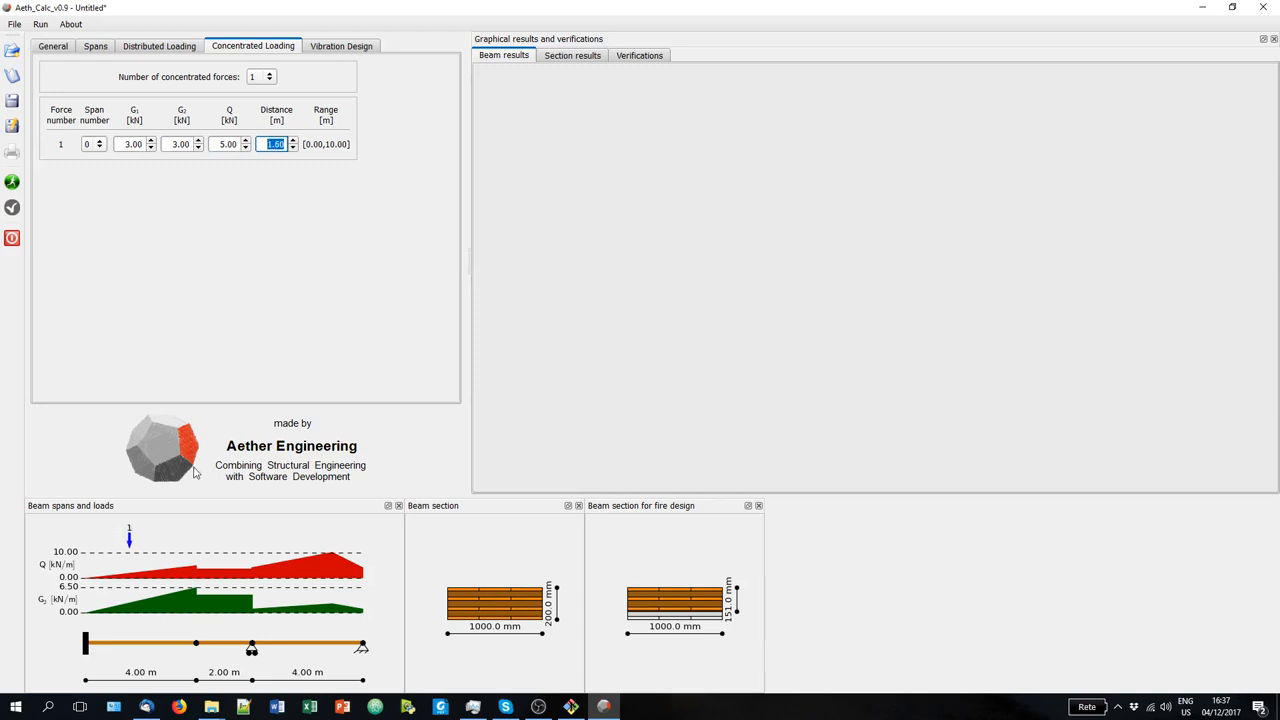
{"action": "mouse_move", "coordinate": [134, 548]}
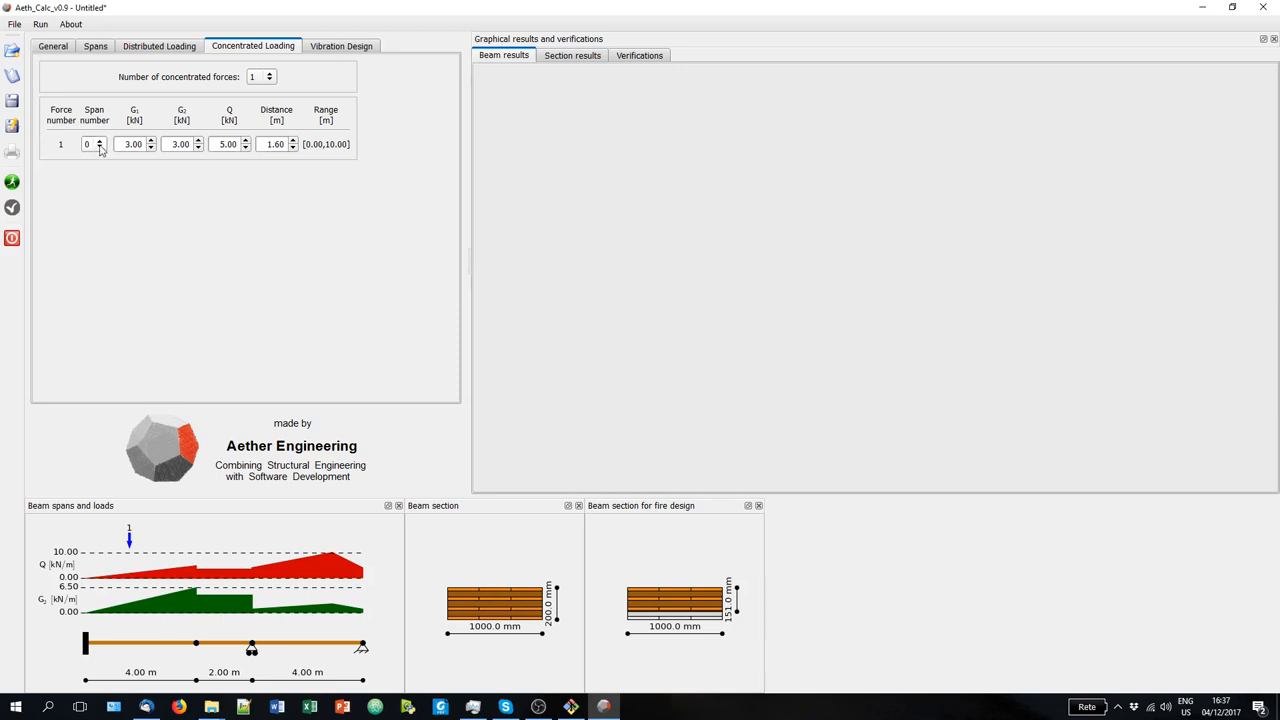
Place the concentrated force on span 2 at 1.00 m, then review general settings.
{"action": "left_click", "coordinate": [93, 143]}
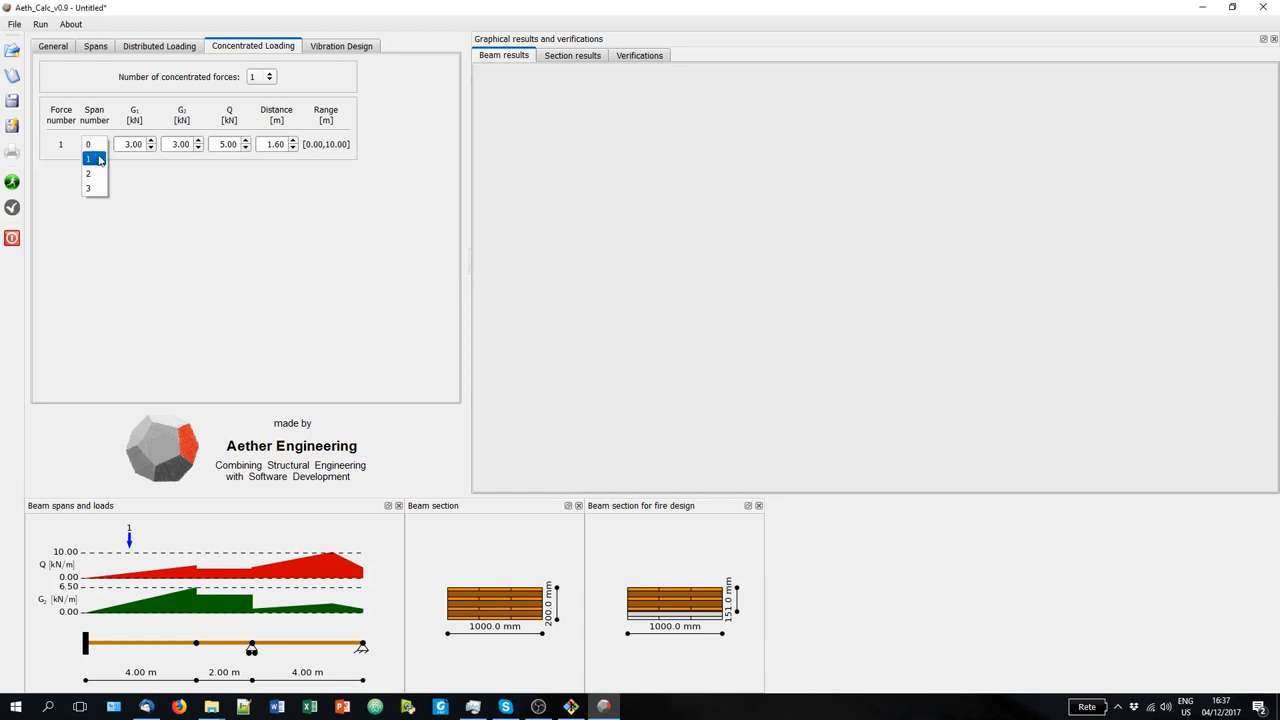
{"action": "mouse_move", "coordinate": [88, 173]}
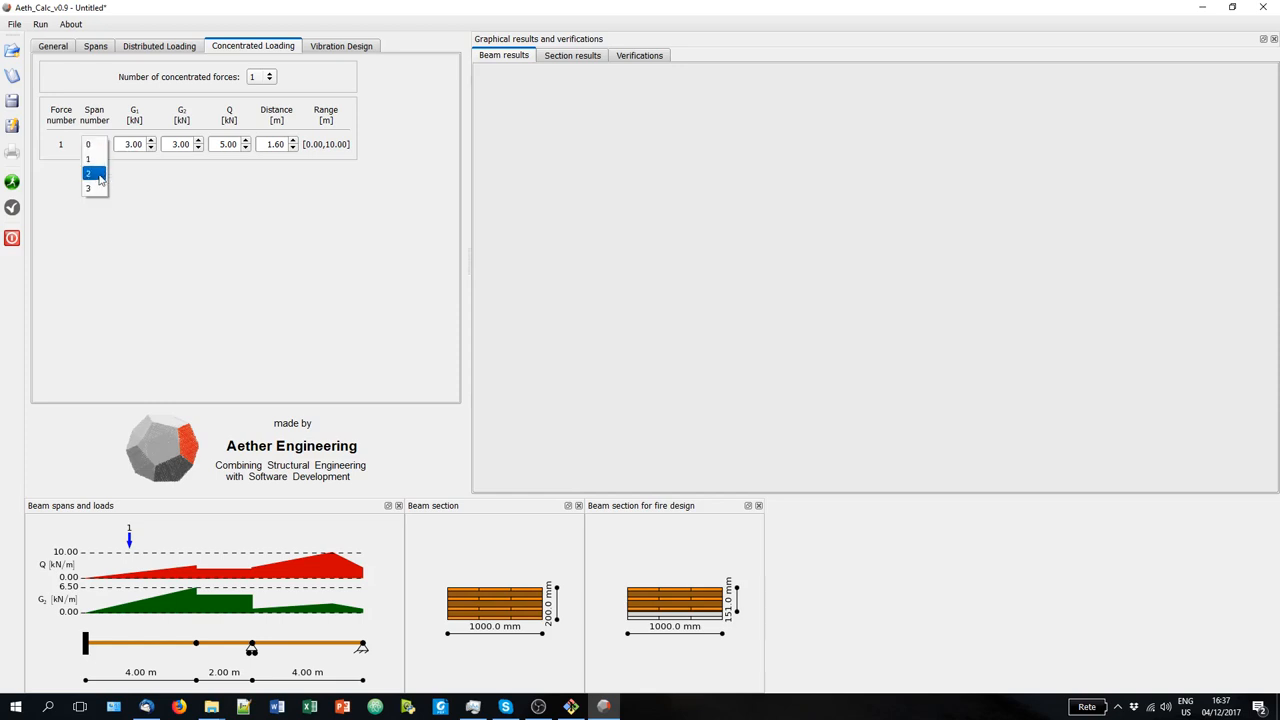
{"action": "left_click", "coordinate": [88, 173]}
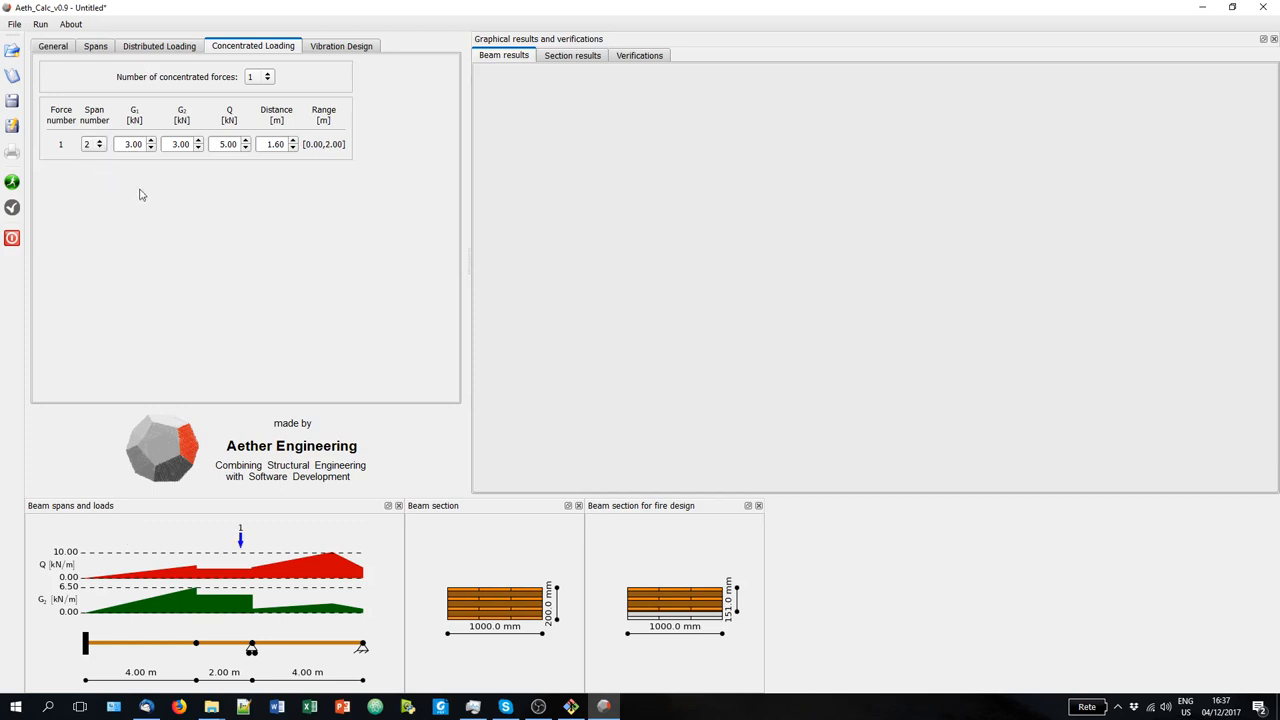
{"action": "mouse_move", "coordinate": [281, 158]}
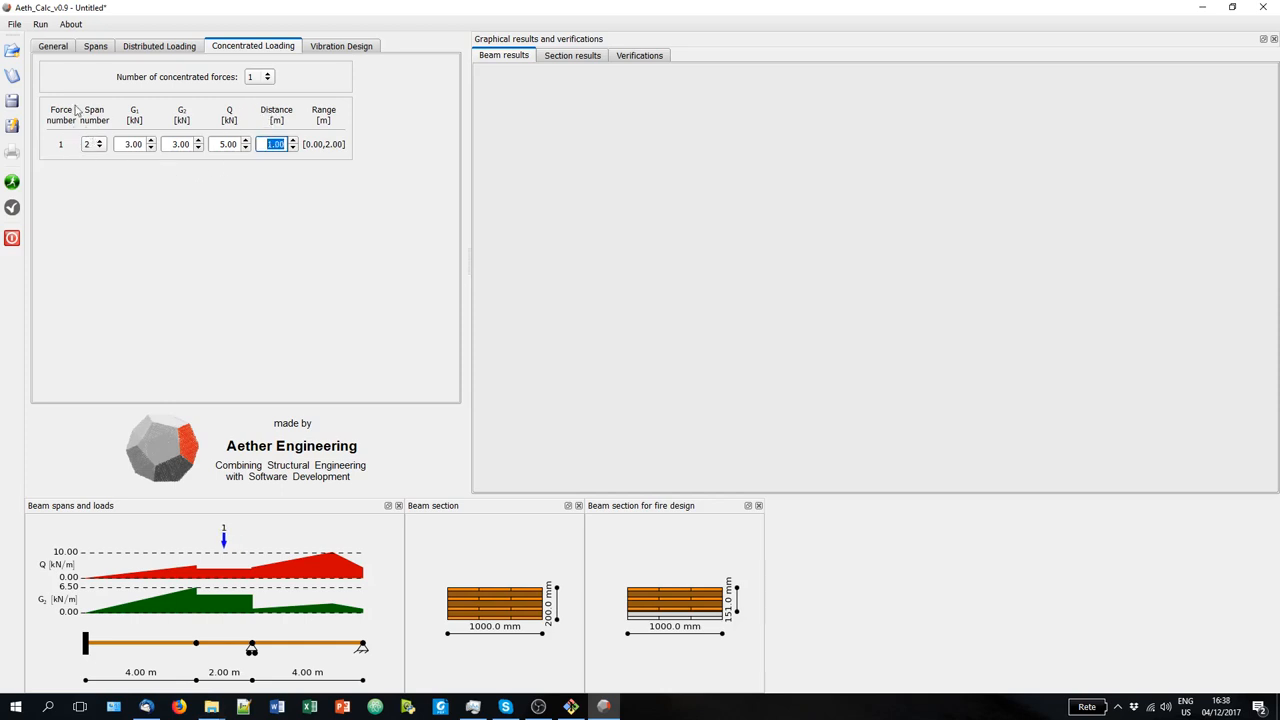
{"action": "left_click", "coordinate": [52, 46]}
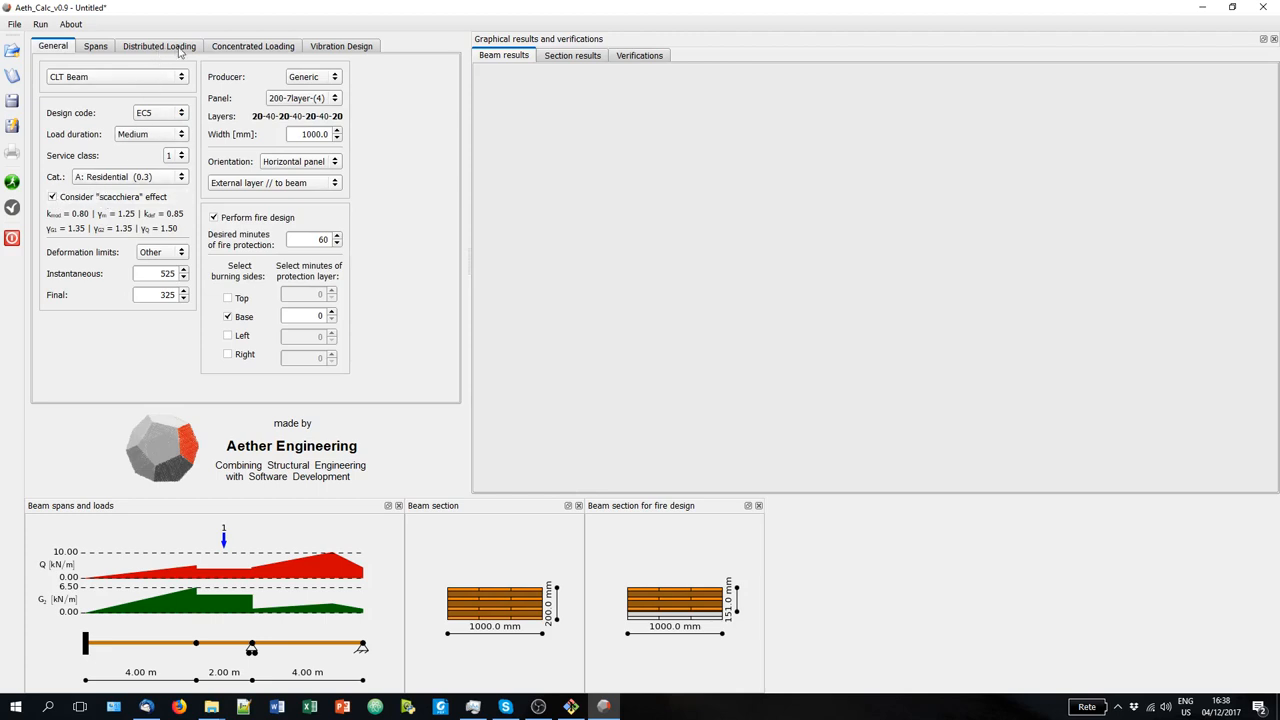
{"action": "left_click", "coordinate": [252, 46]}
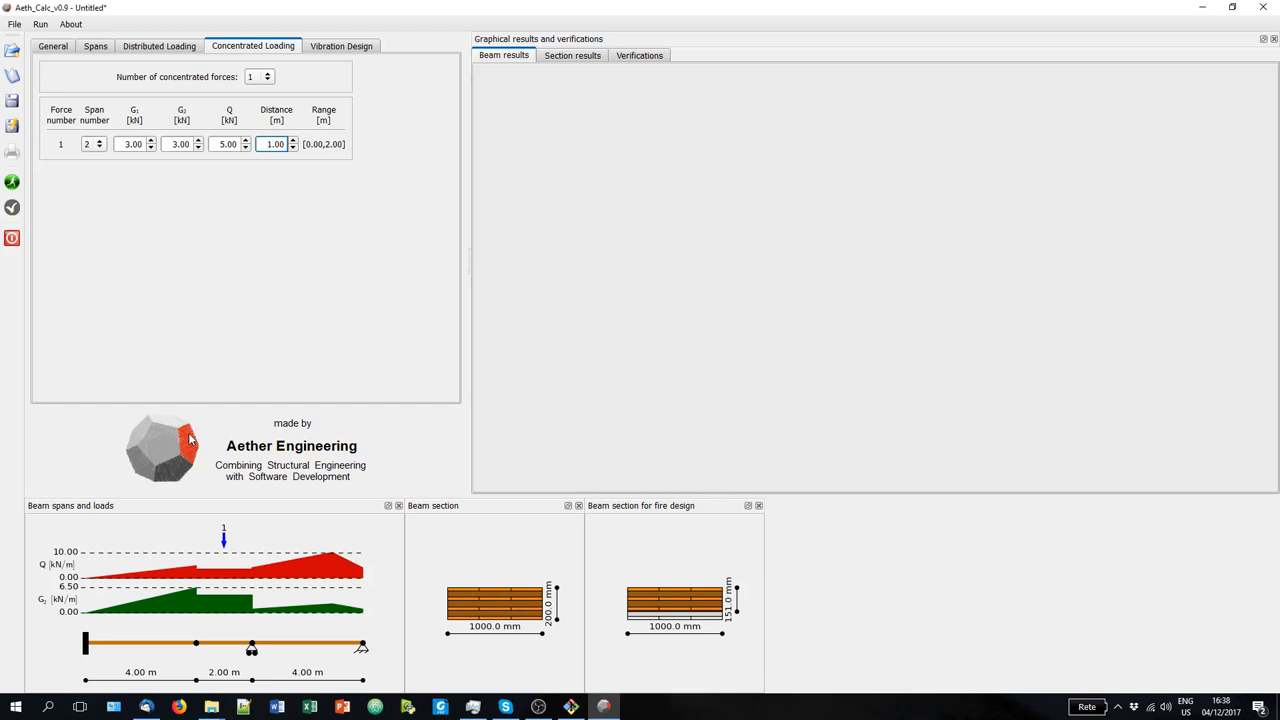
{"action": "mouse_move", "coordinate": [266, 432]}
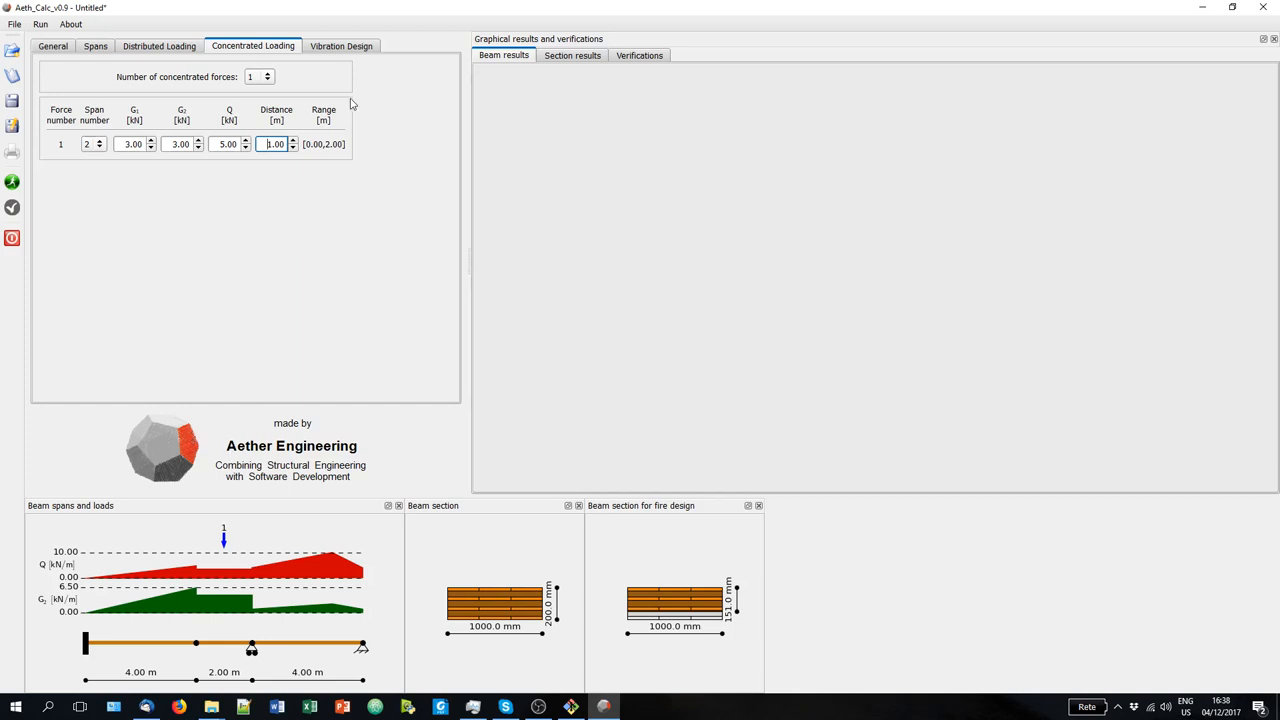
{"action": "left_click", "coordinate": [341, 45]}
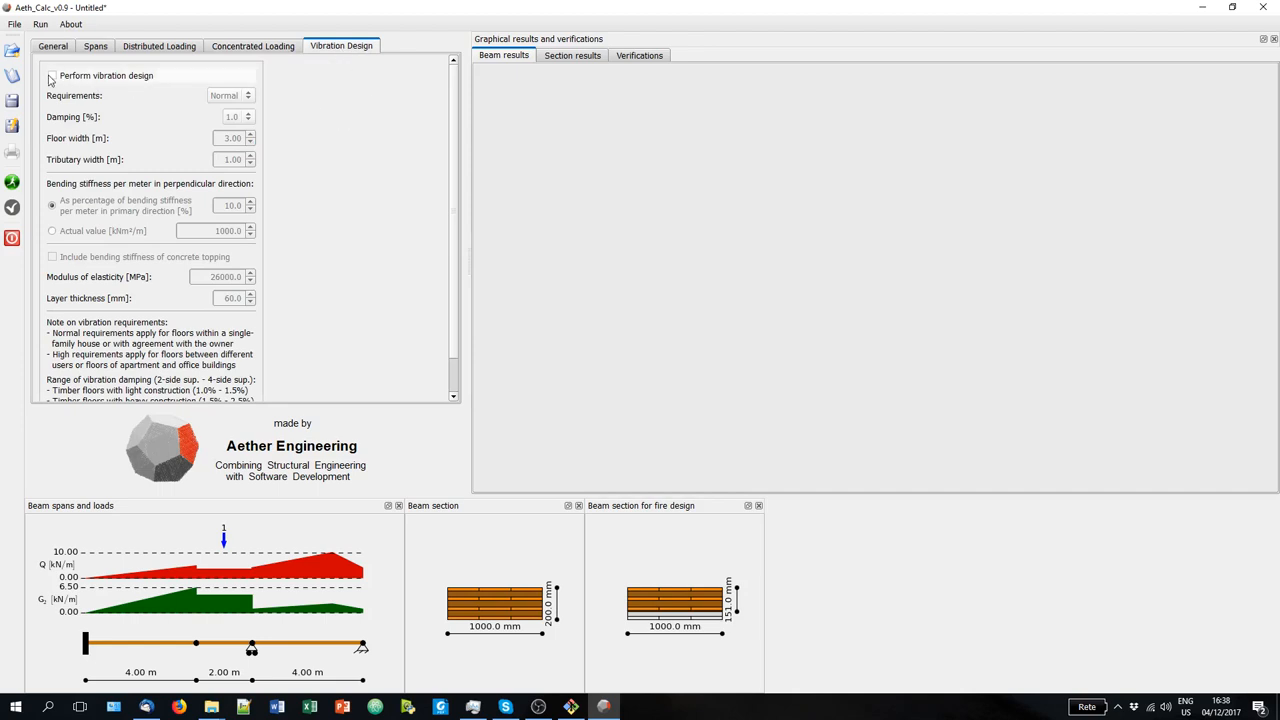
Enable vibration design with normal requirements, 1.0% damping and 3.00 m floor width.
{"action": "left_click", "coordinate": [52, 75]}
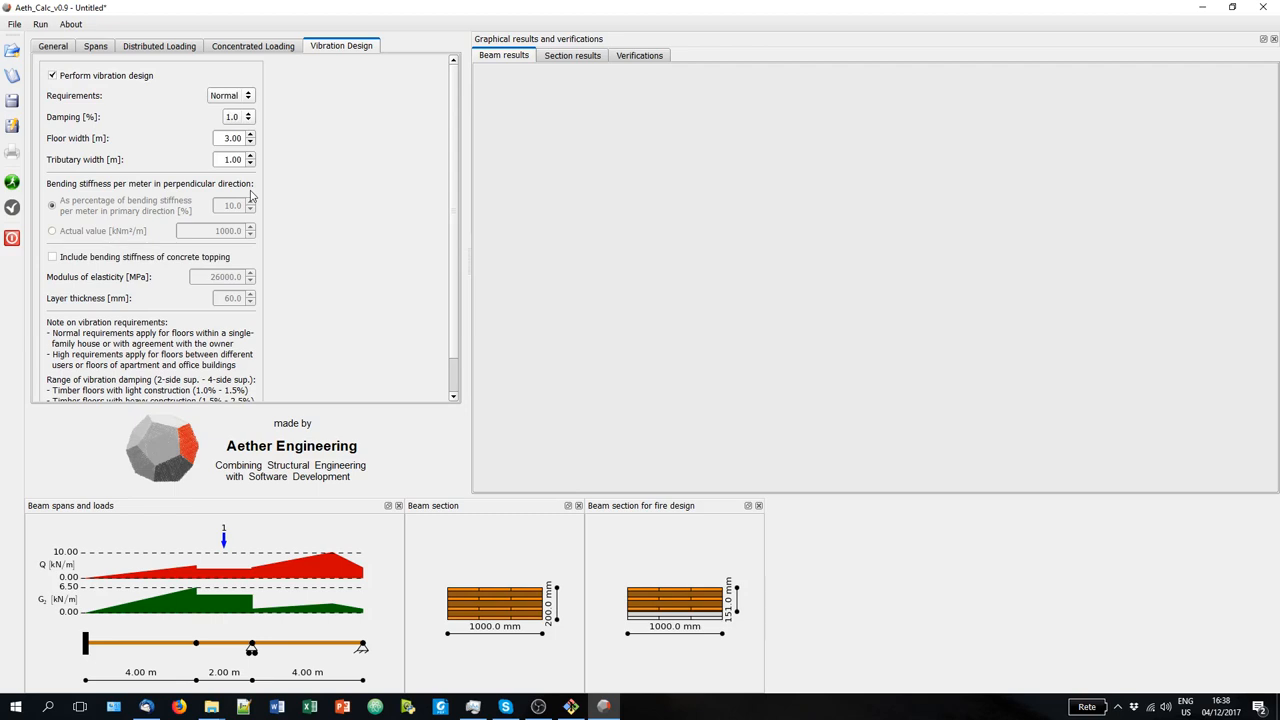
{"action": "mouse_move", "coordinate": [260, 189]}
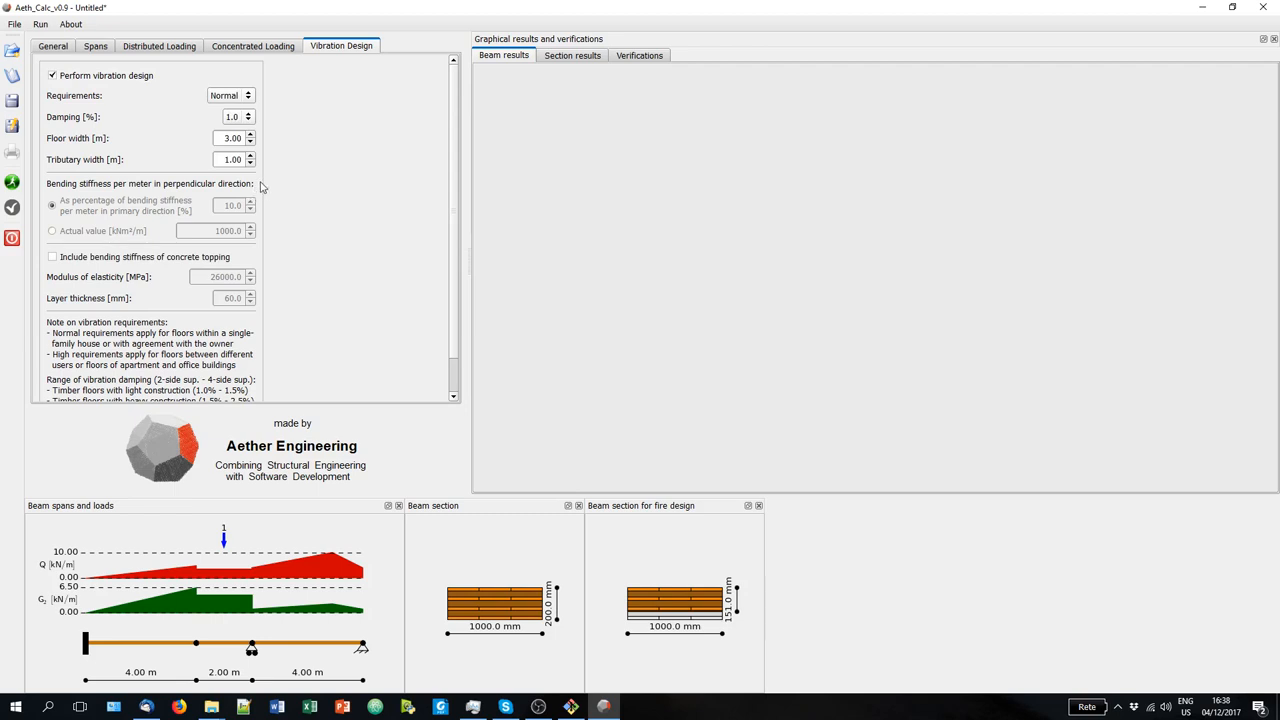
{"action": "mouse_move", "coordinate": [286, 187]}
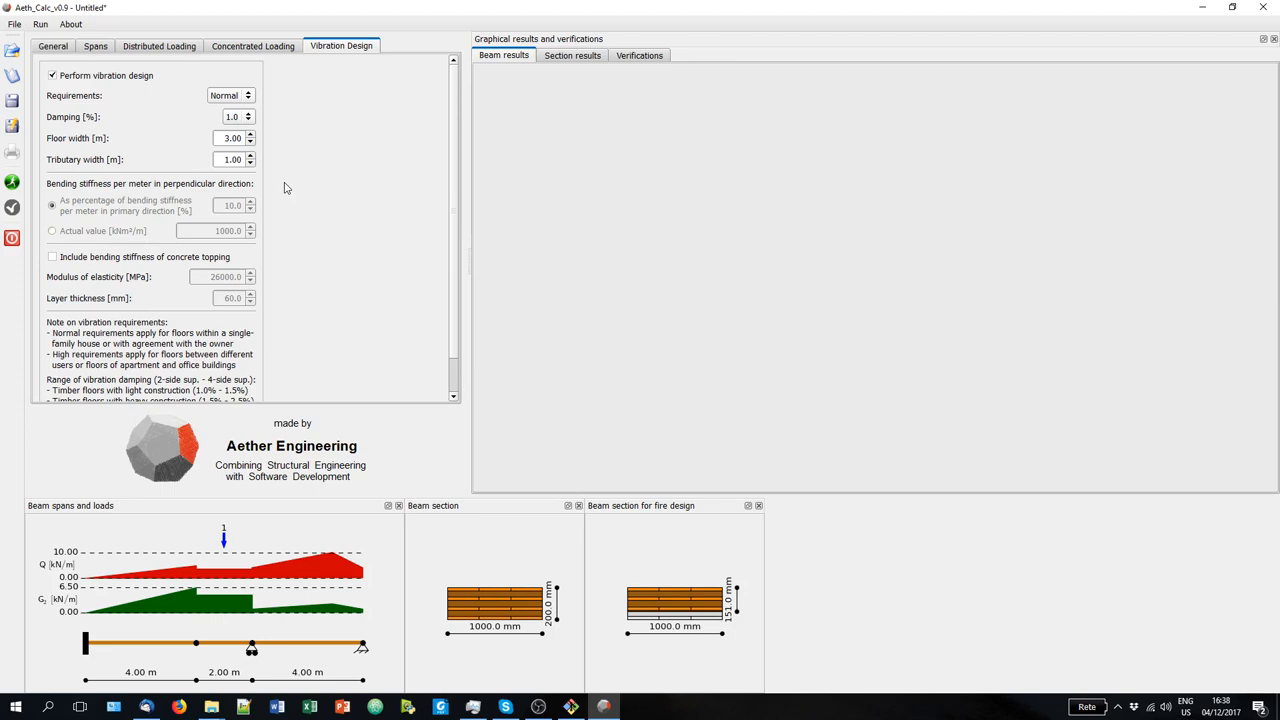
{"action": "mouse_move", "coordinate": [322, 275]}
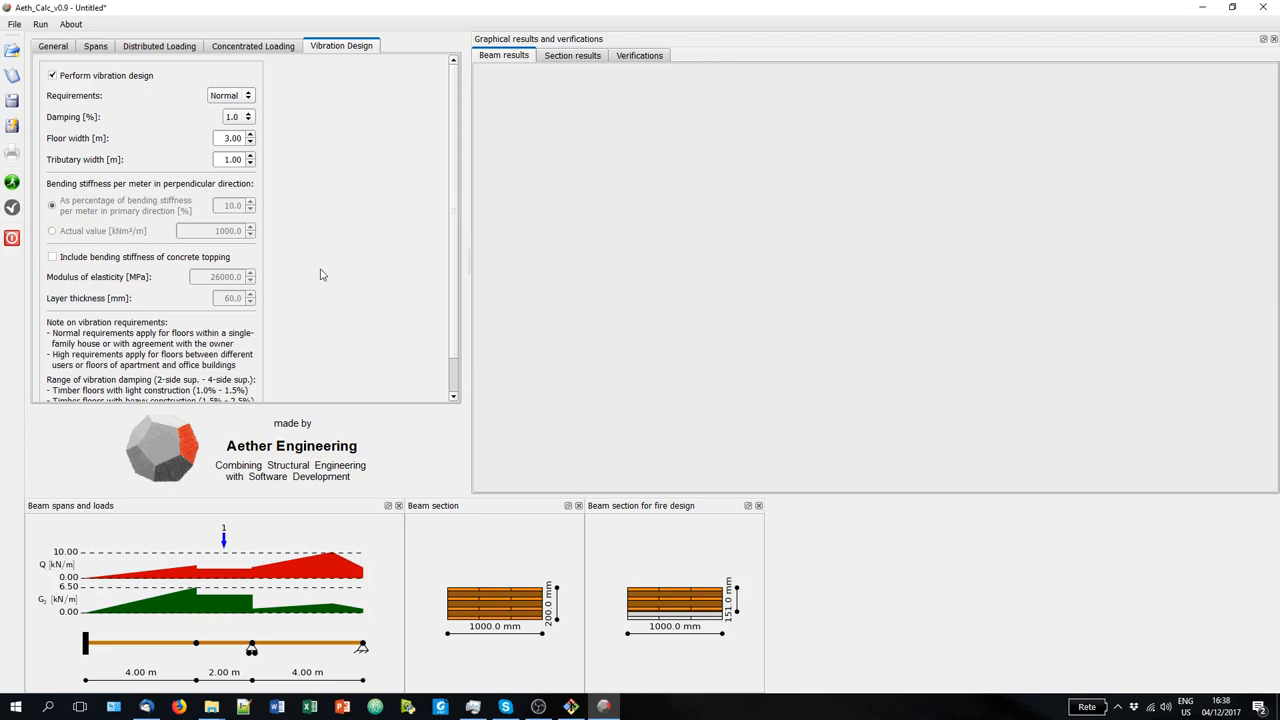
{"action": "mouse_move", "coordinate": [332, 268]}
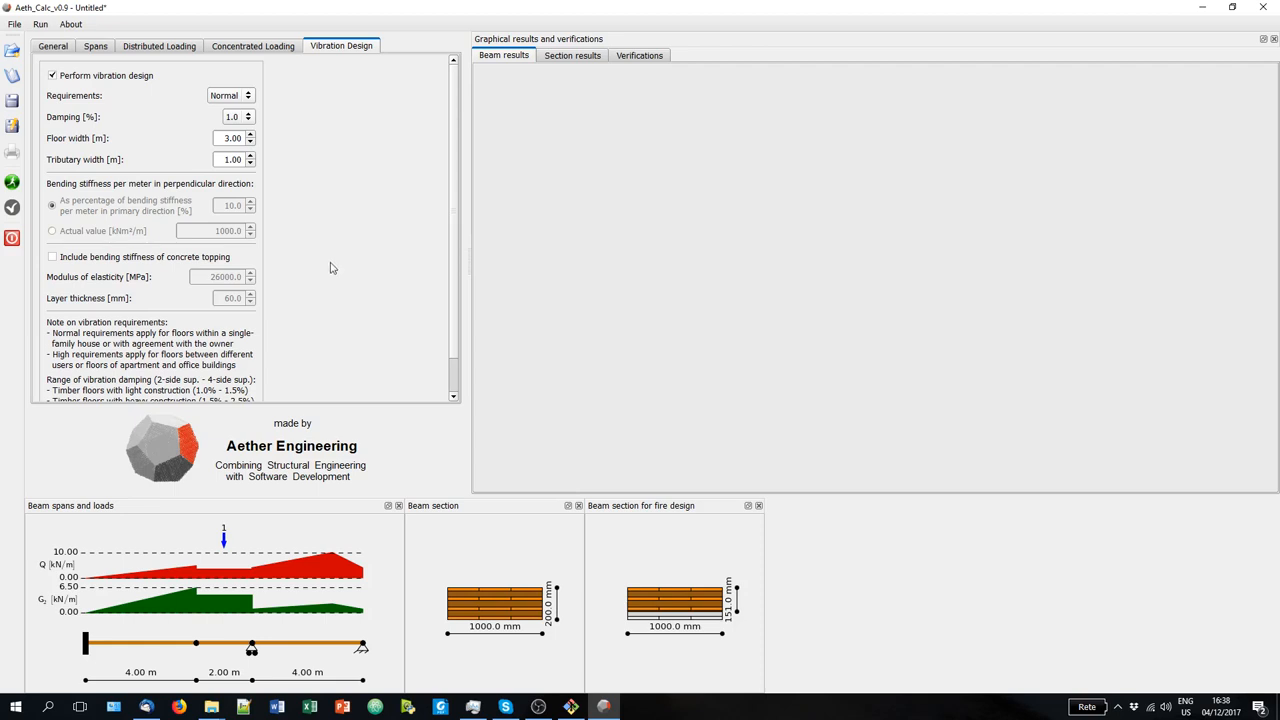
{"action": "left_click", "coordinate": [52, 45]}
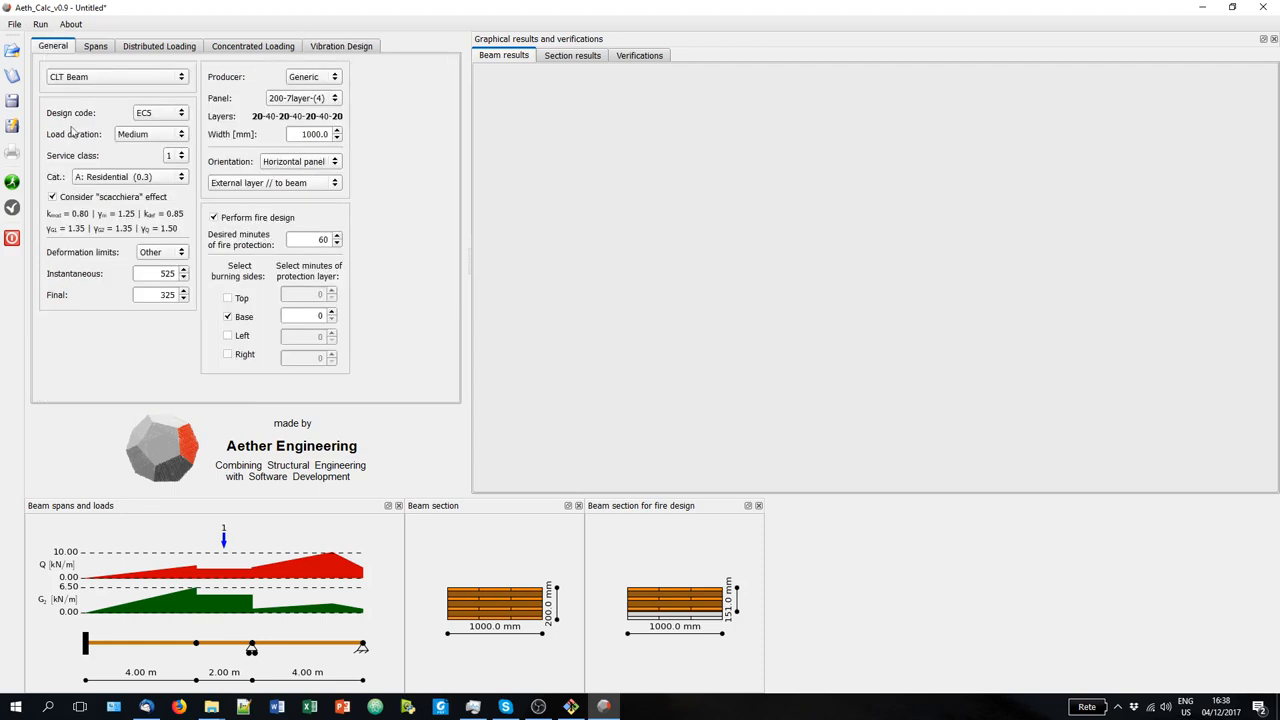
{"action": "mouse_move", "coordinate": [434, 307]}
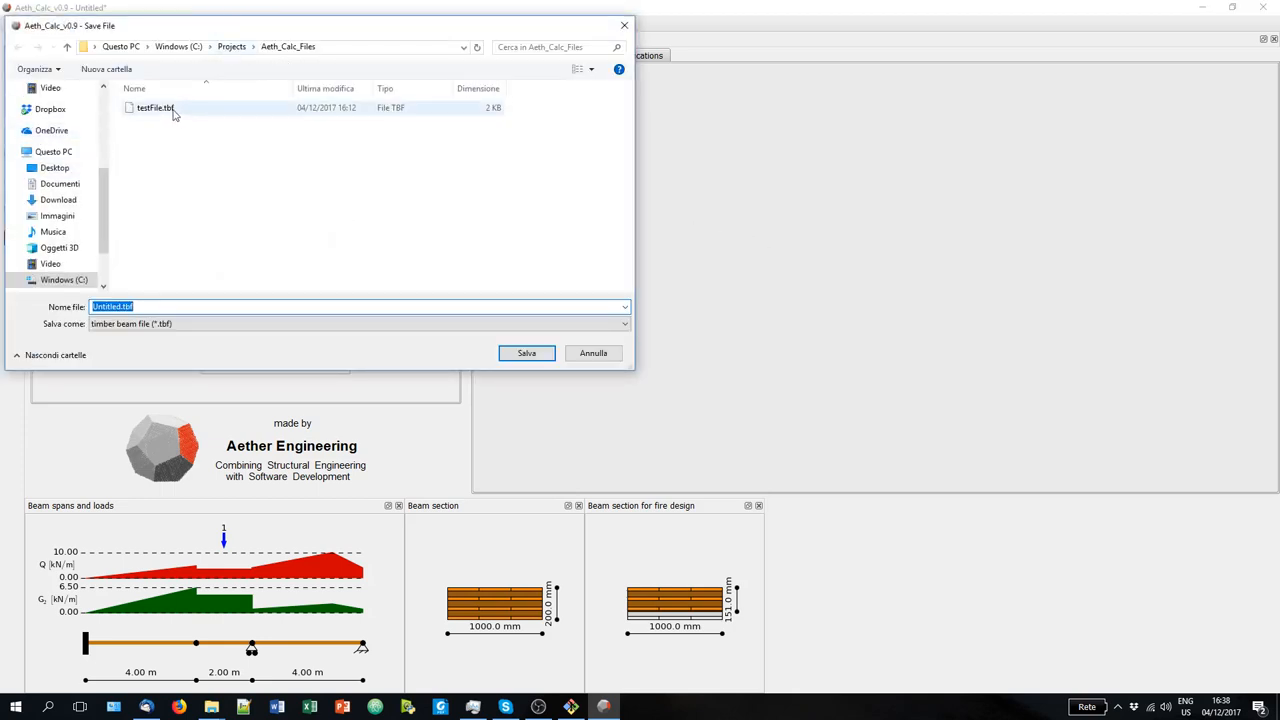
Refuse to overwrite testFile.tbf and save the beam as testFile2.
{"action": "left_click", "coordinate": [155, 107]}
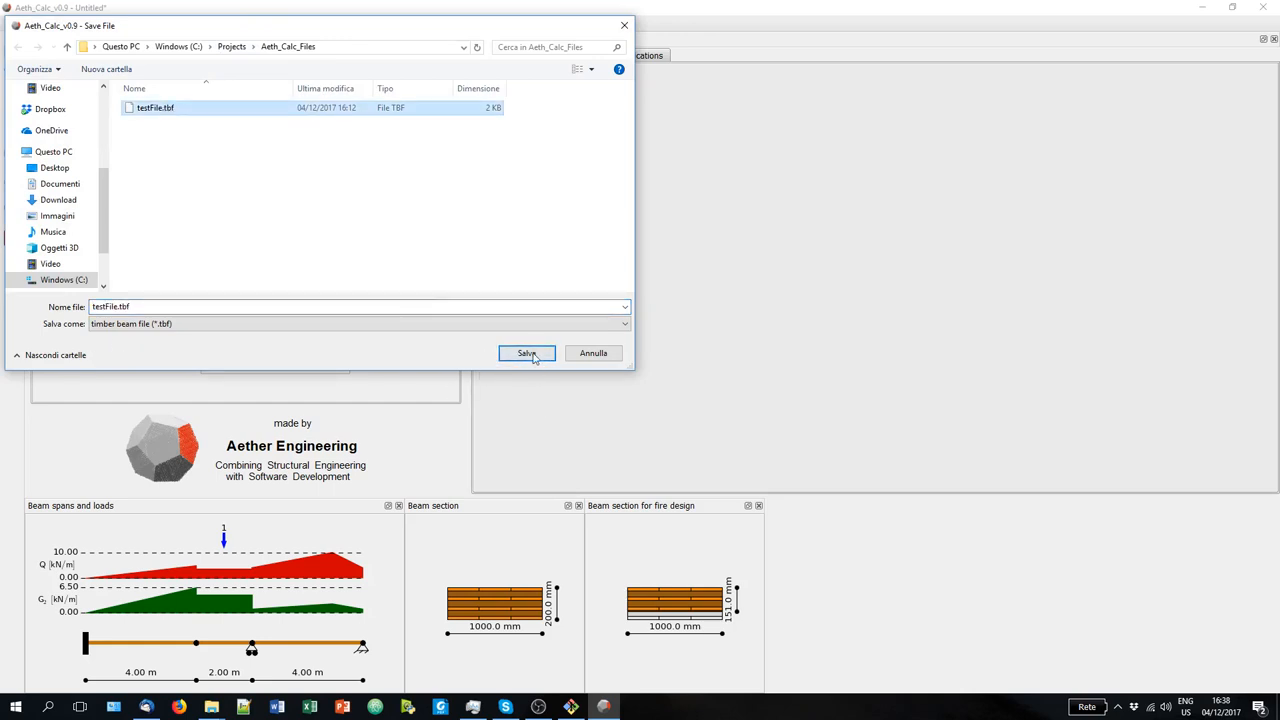
{"action": "left_click", "coordinate": [527, 352]}
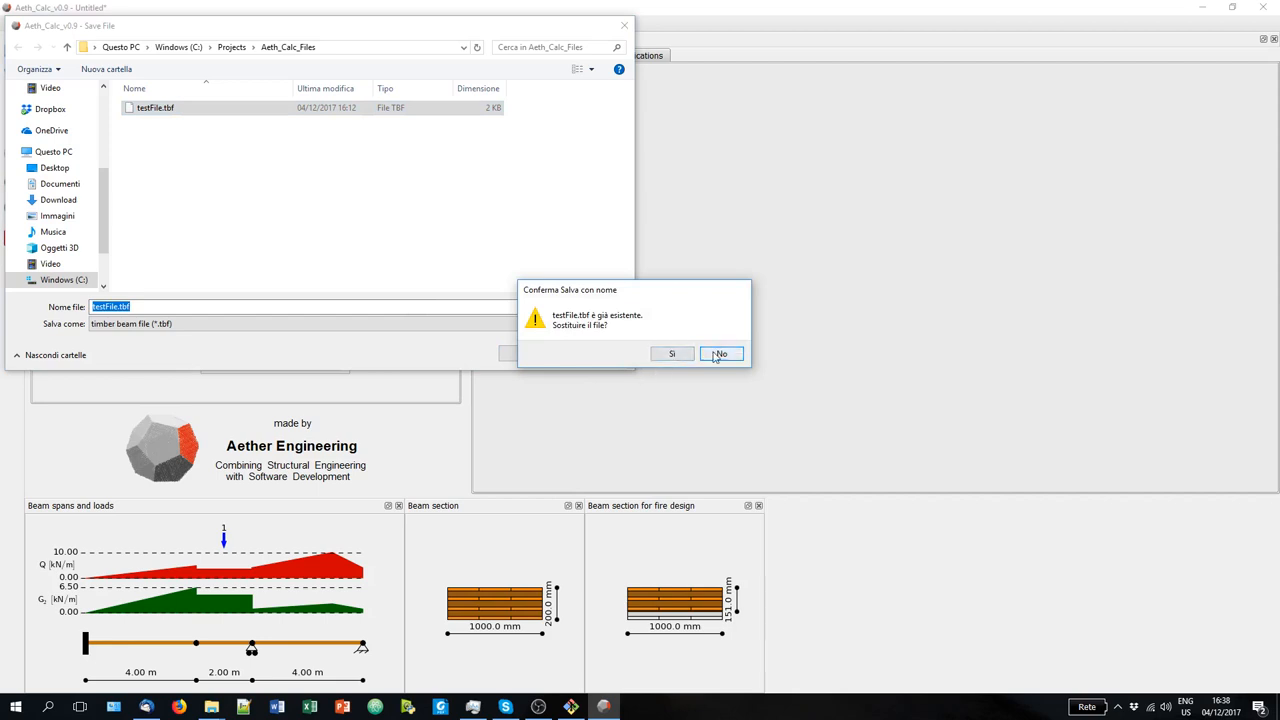
{"action": "left_click", "coordinate": [720, 353]}
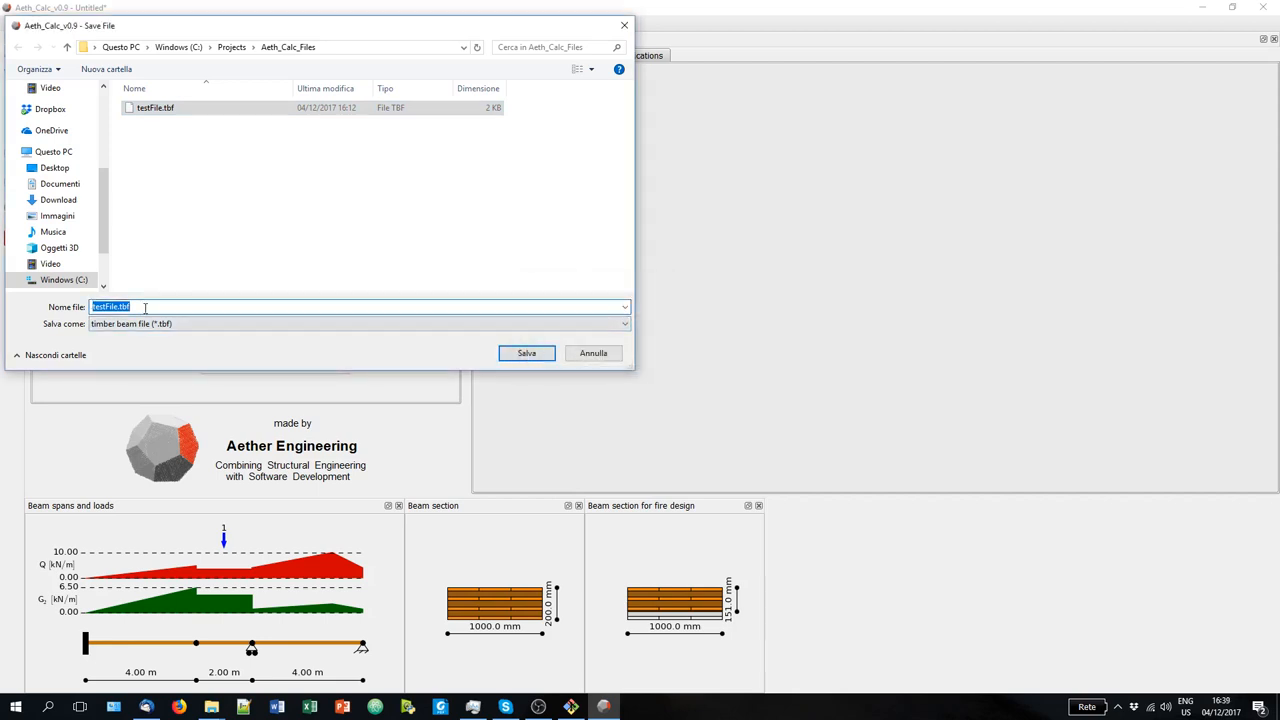
{"action": "type", "text": "test"}
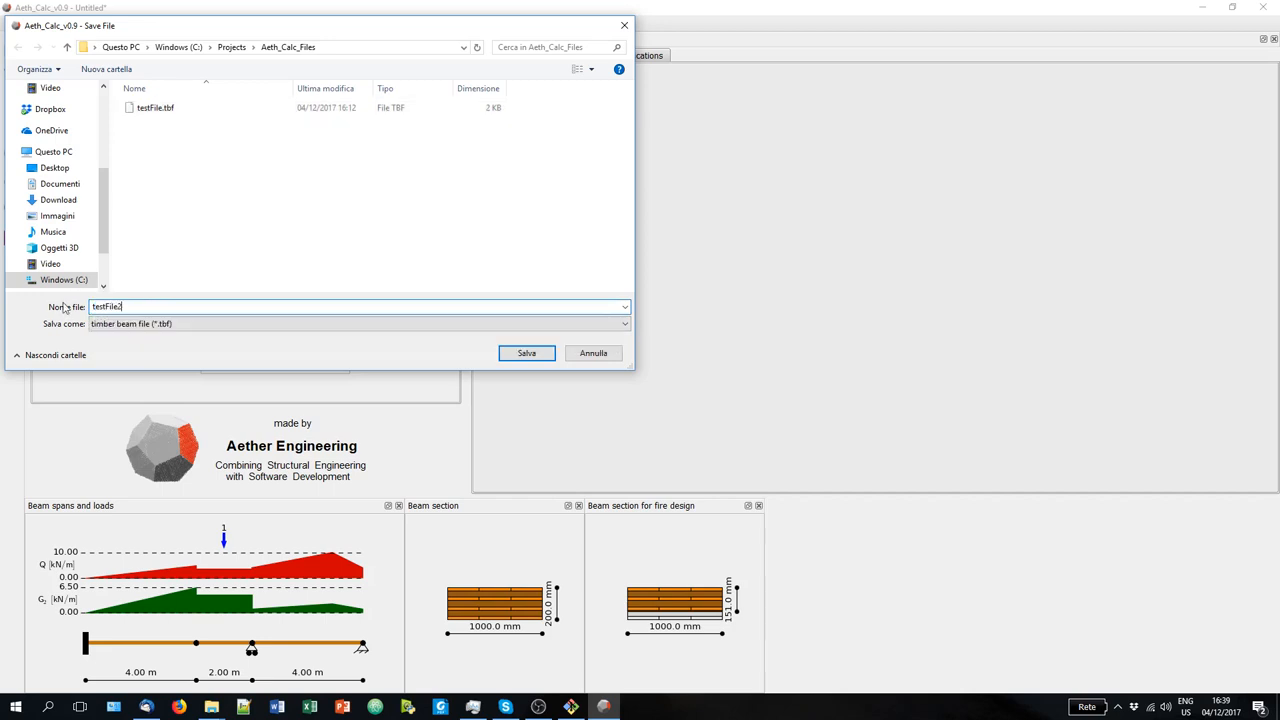
{"action": "left_click", "coordinate": [526, 353]}
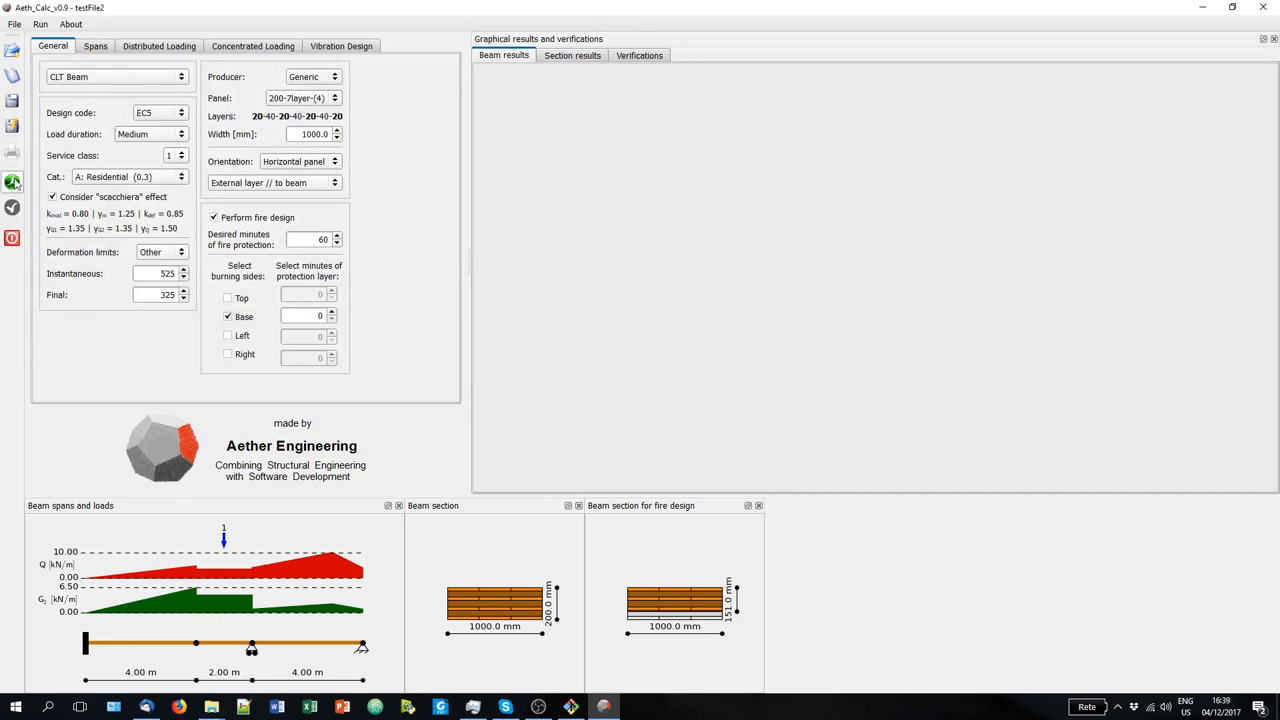
{"action": "mouse_move", "coordinate": [13, 182]}
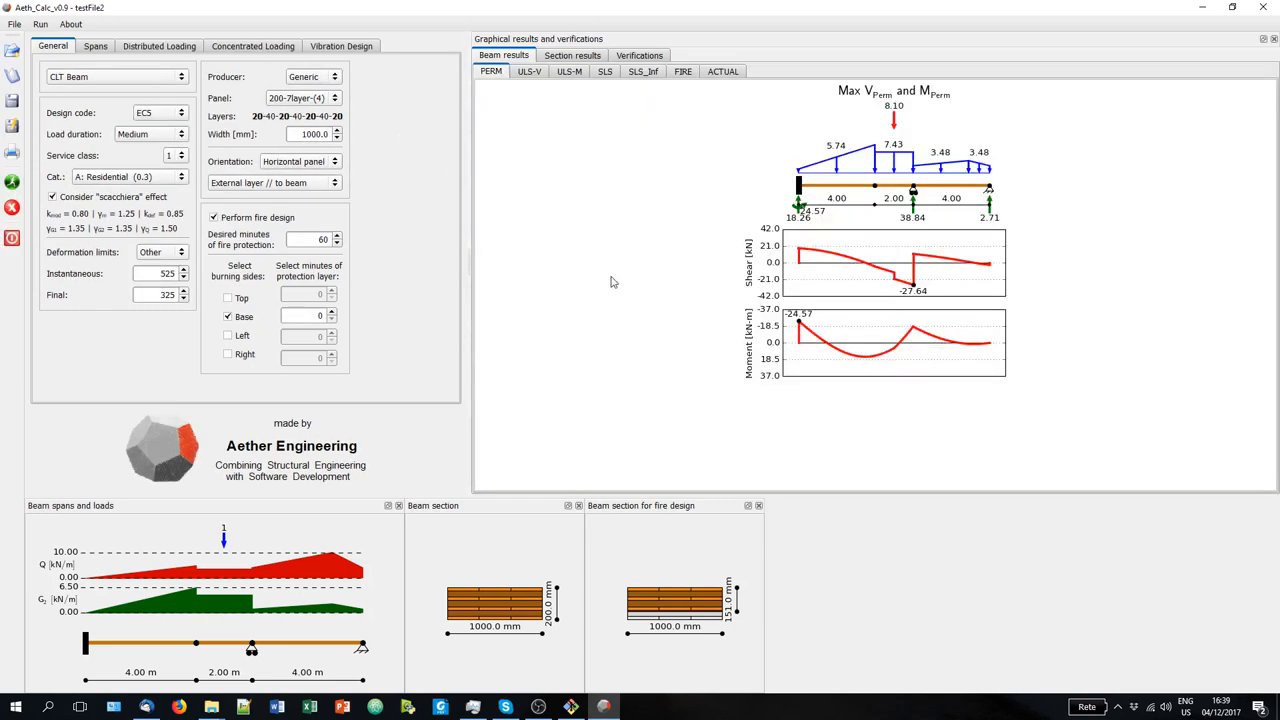
{"action": "mouse_move", "coordinate": [576, 205]}
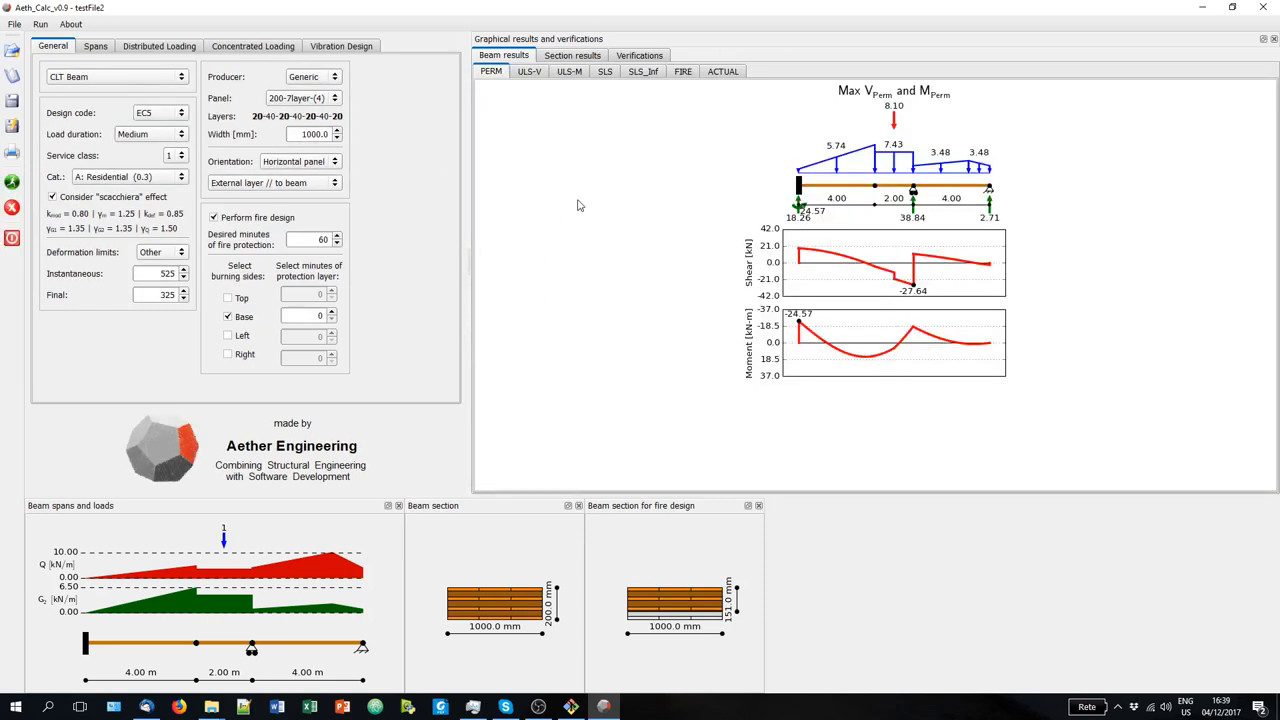
{"action": "mouse_move", "coordinate": [591, 120]}
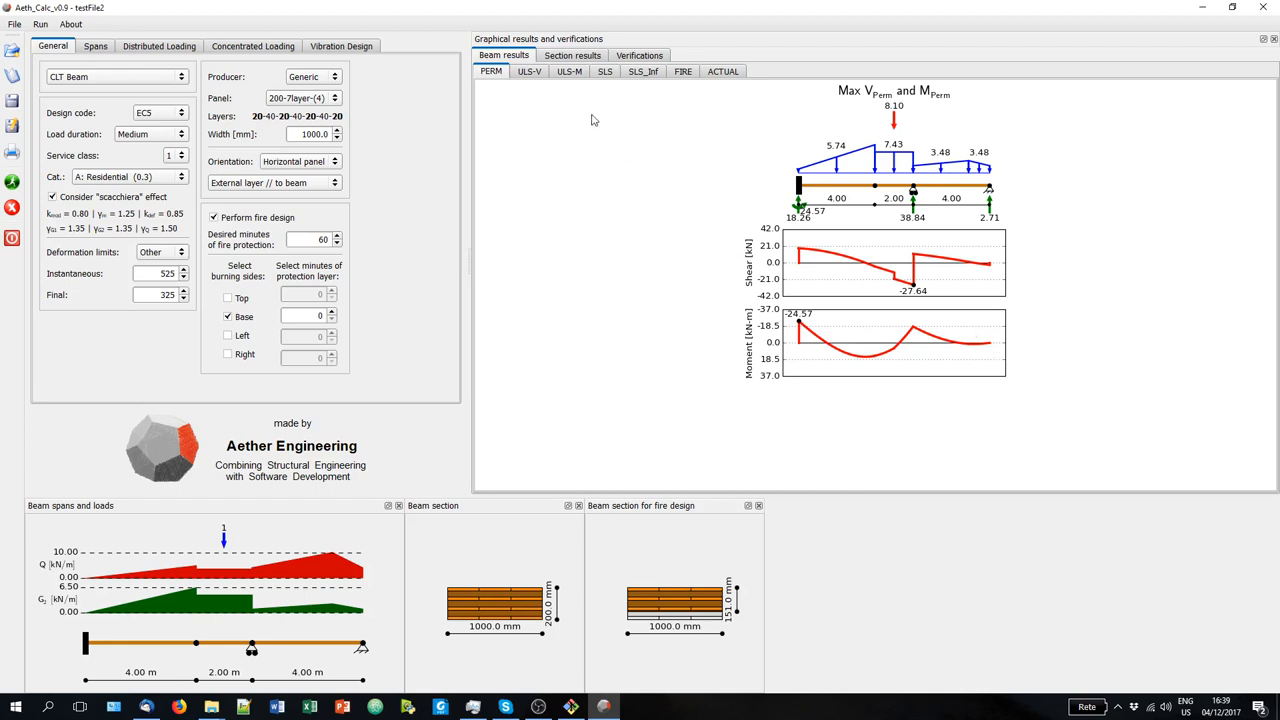
{"action": "mouse_move", "coordinate": [491, 78]}
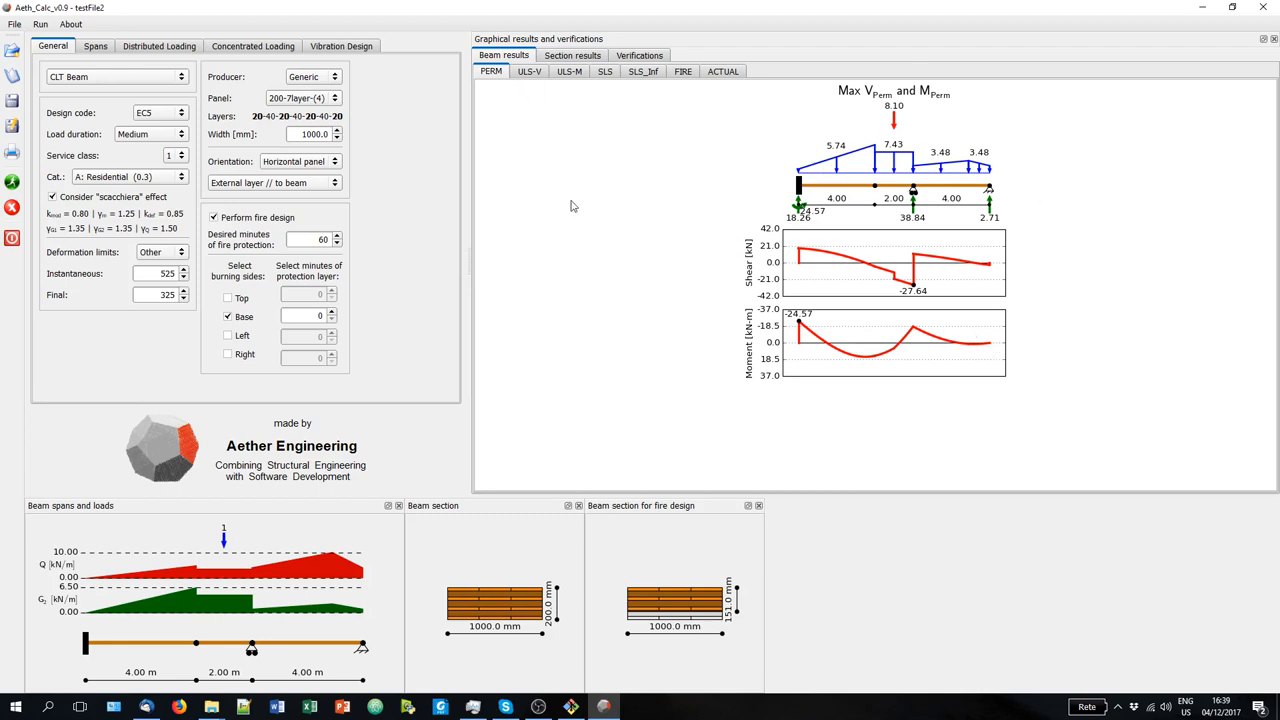
Review the ULS shear and bending moment diagrams of the beam.
{"action": "left_click", "coordinate": [528, 71]}
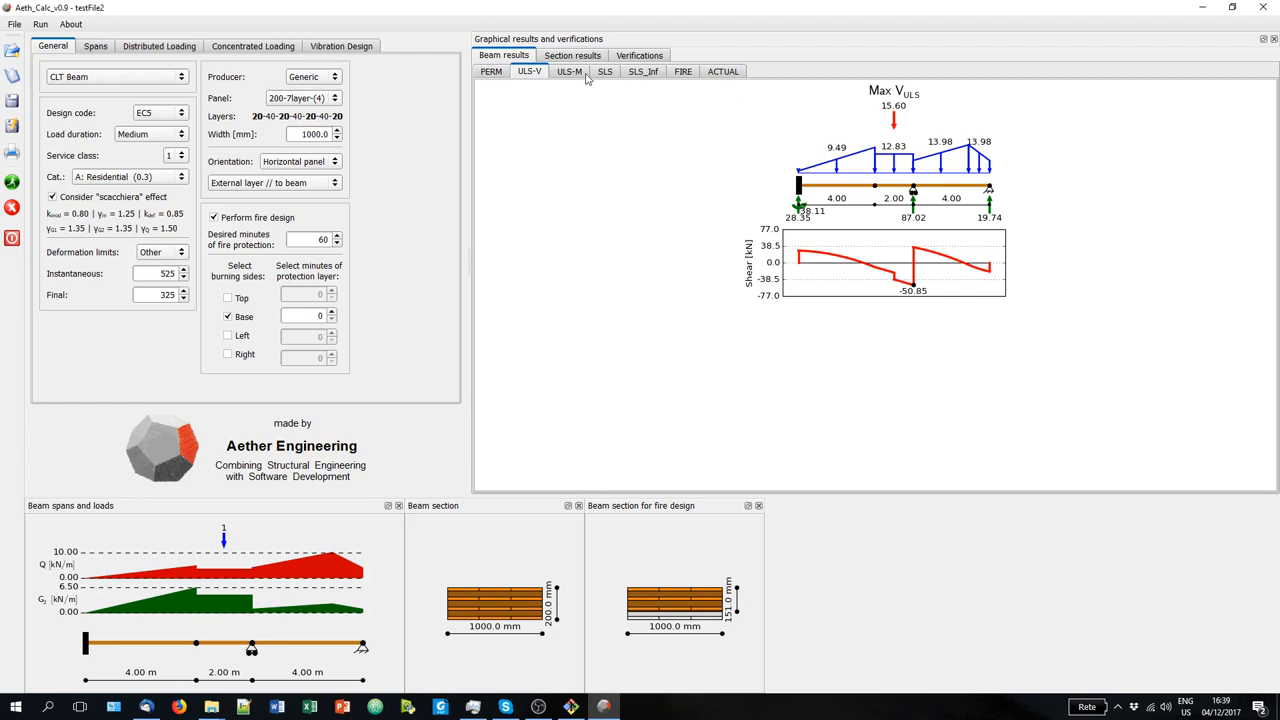
{"action": "left_click", "coordinate": [569, 71]}
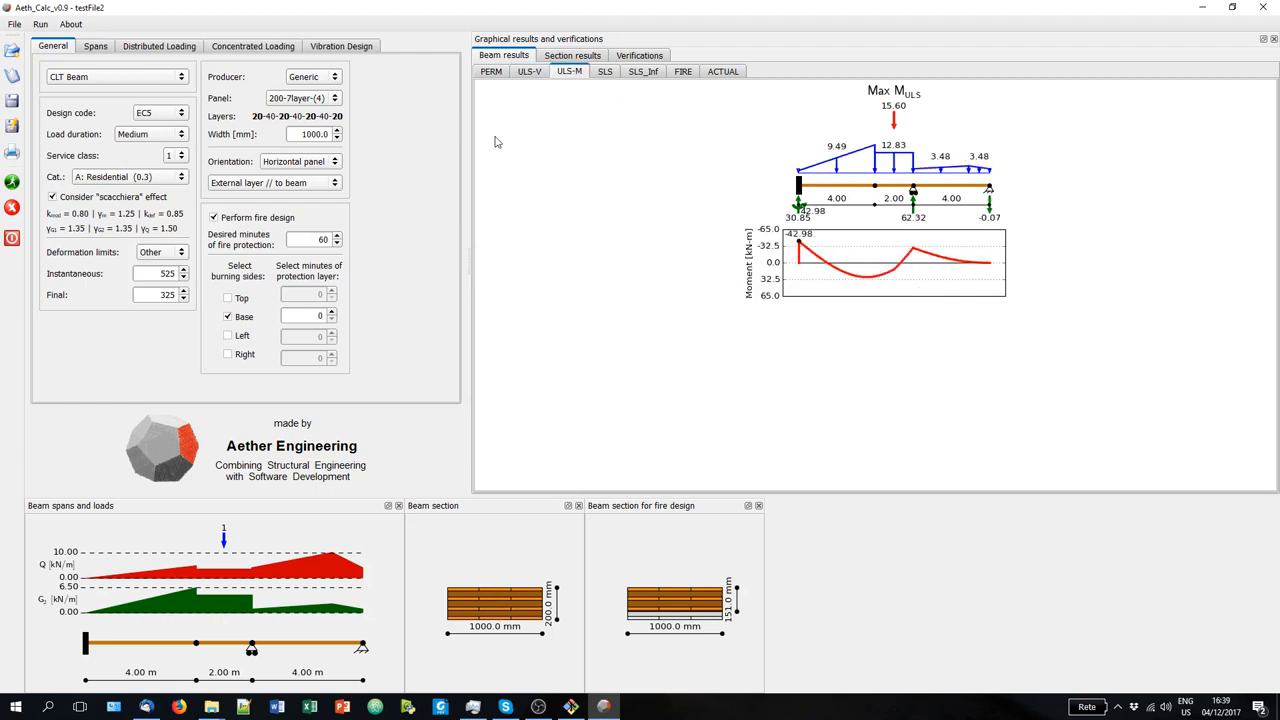
{"action": "left_click", "coordinate": [529, 71]}
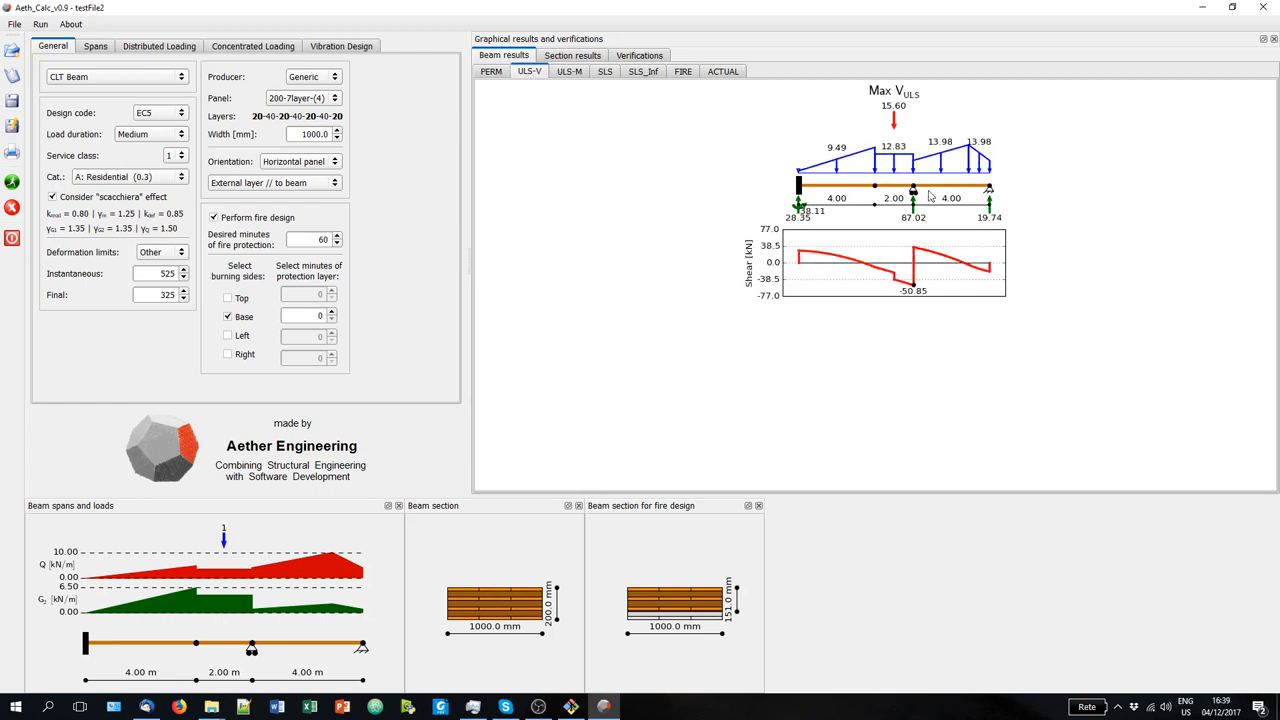
{"action": "left_click", "coordinate": [569, 71]}
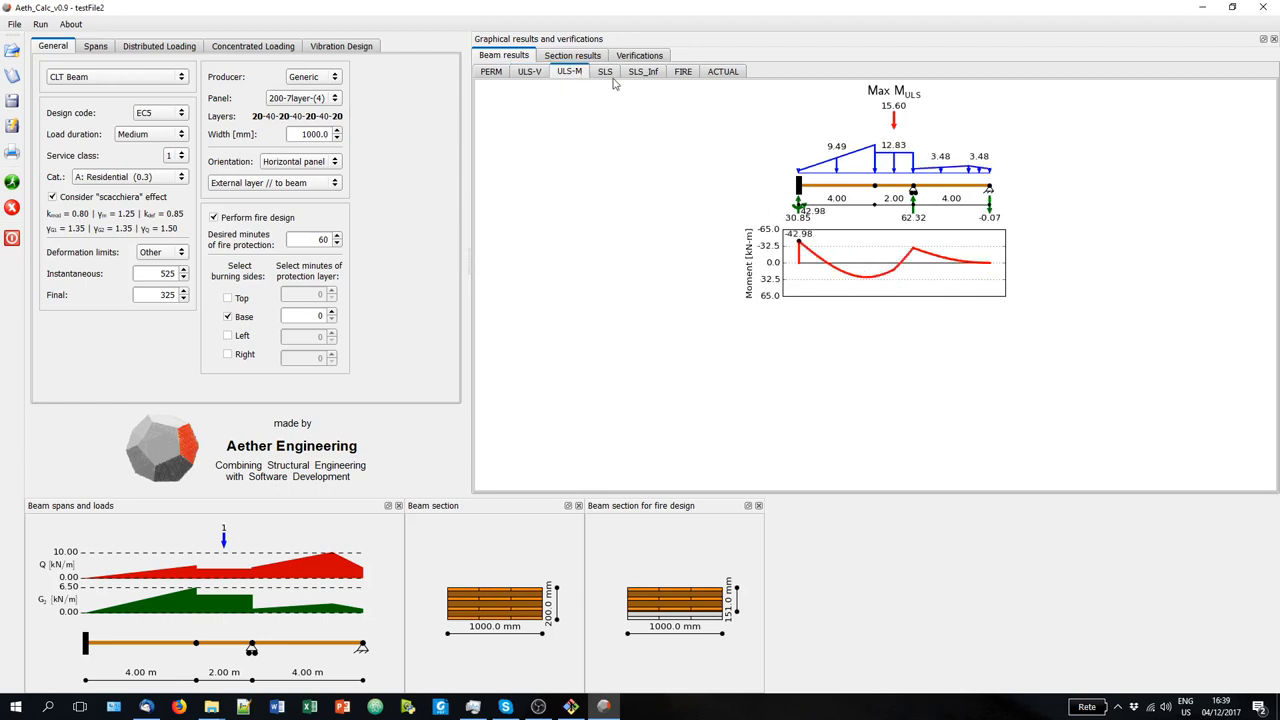
Review SLS deflection, infinite-time deflection, fire and actual-load diagrams.
{"action": "left_click", "coordinate": [604, 71]}
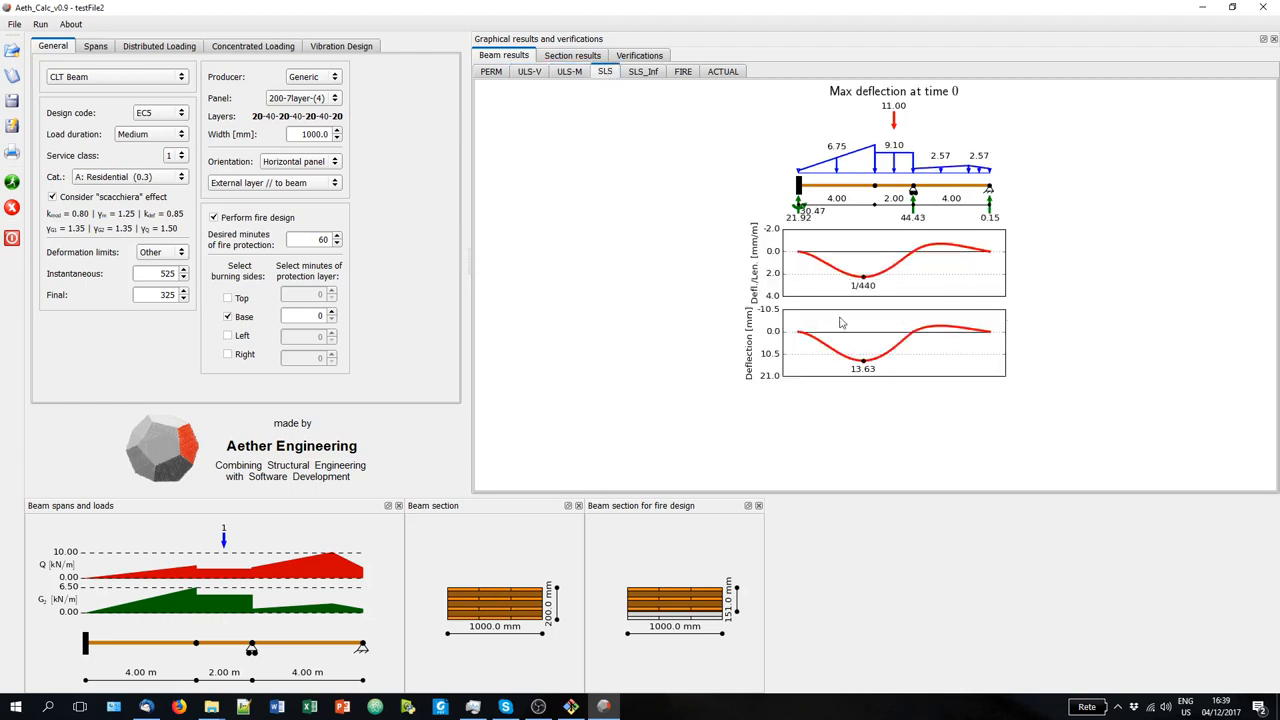
{"action": "mouse_move", "coordinate": [785, 318]}
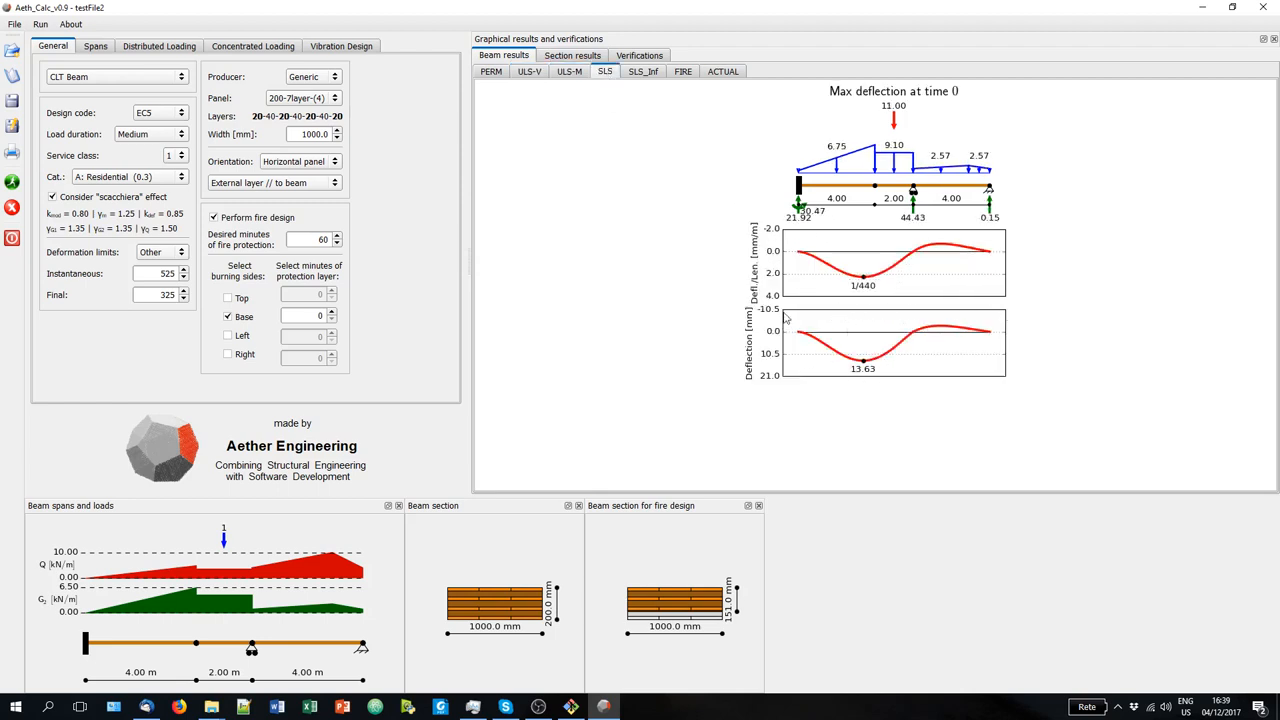
{"action": "mouse_move", "coordinate": [850, 284]}
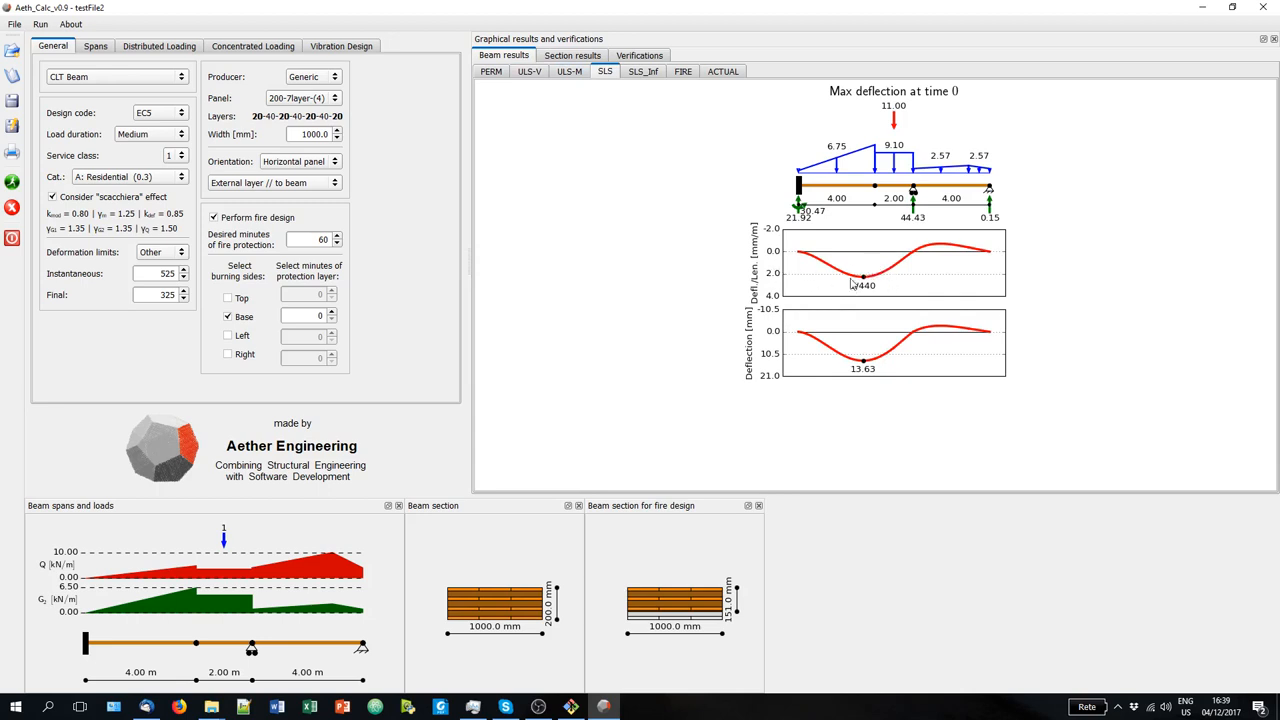
{"action": "mouse_move", "coordinate": [977, 187]}
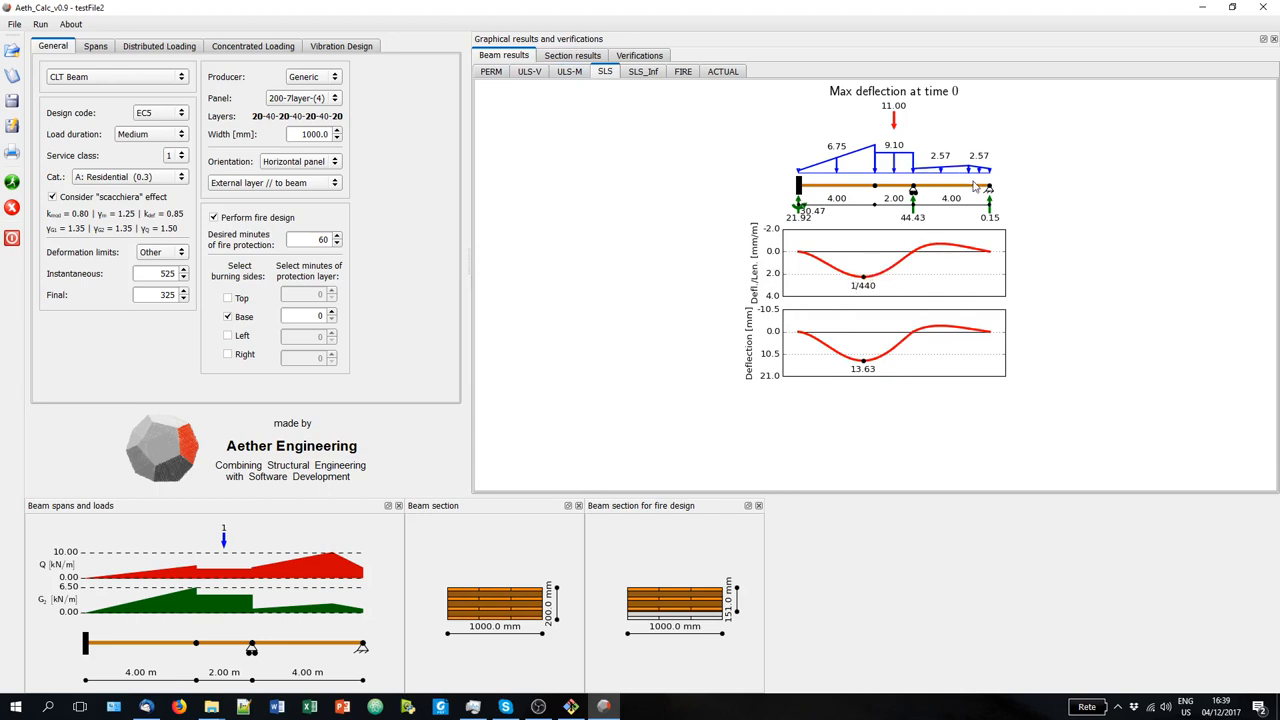
{"action": "mouse_move", "coordinate": [643, 75]}
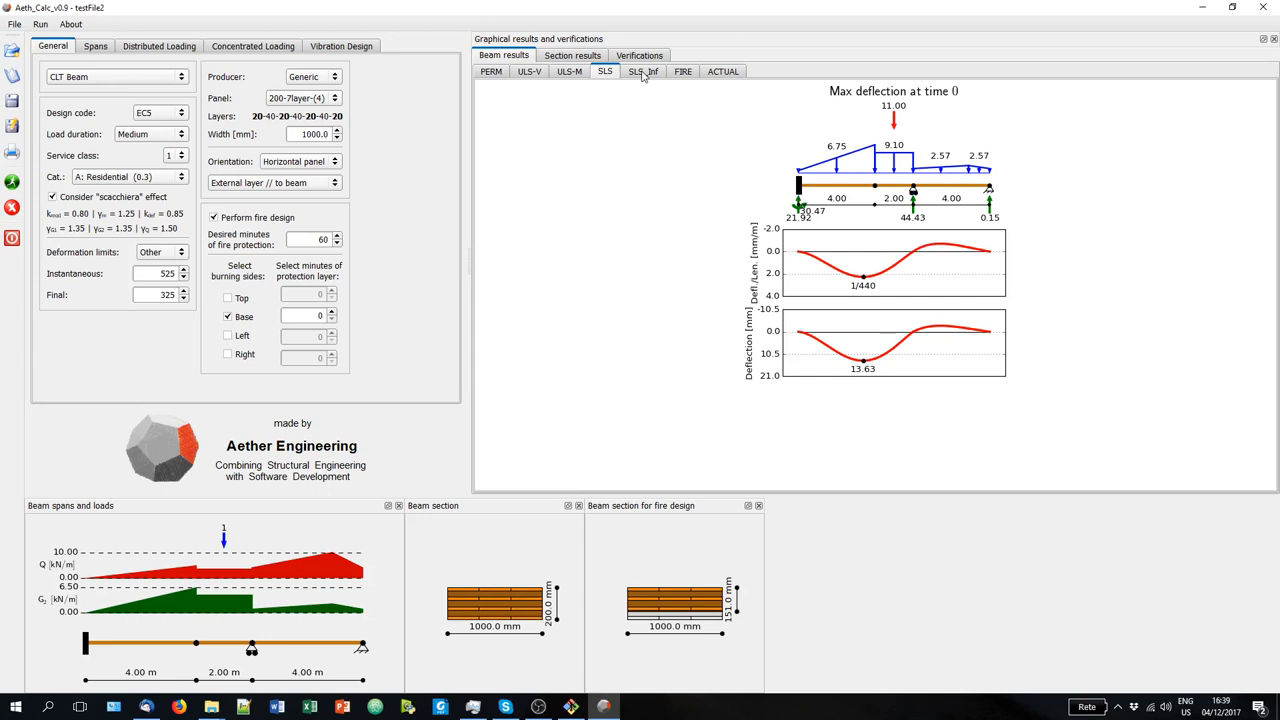
{"action": "left_click", "coordinate": [643, 71]}
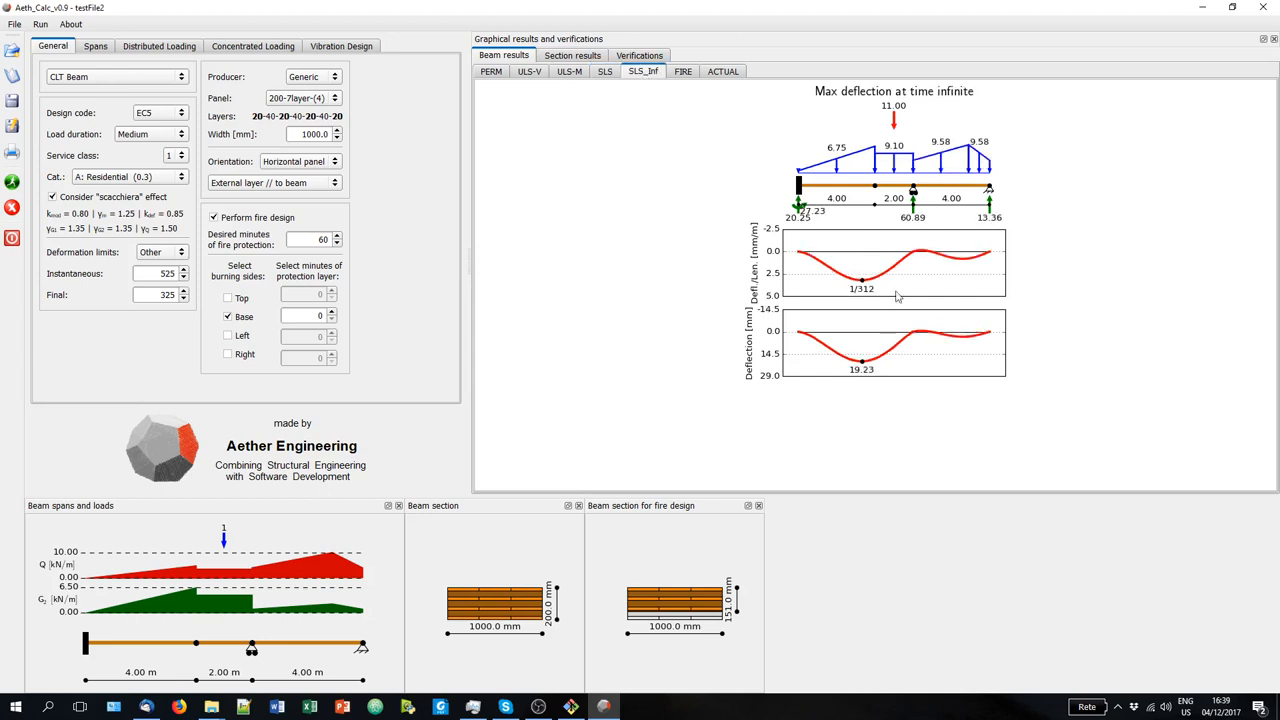
{"action": "mouse_move", "coordinate": [935, 112]}
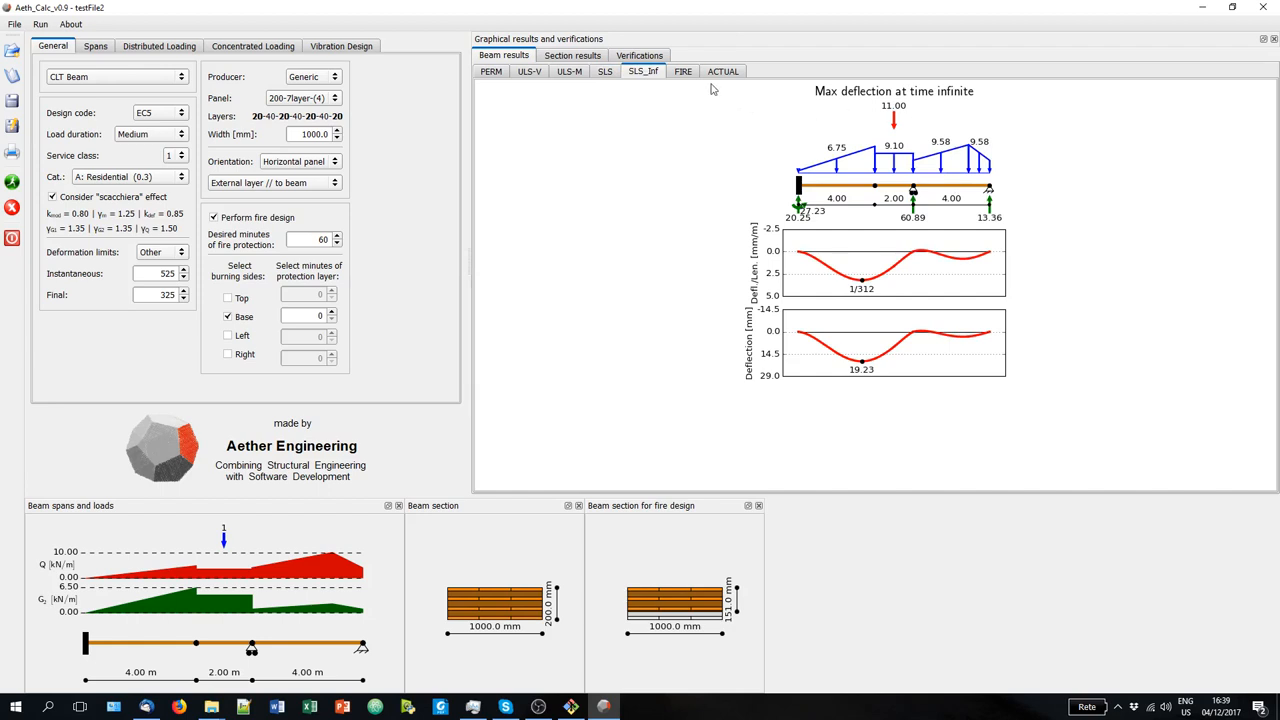
{"action": "left_click", "coordinate": [683, 71]}
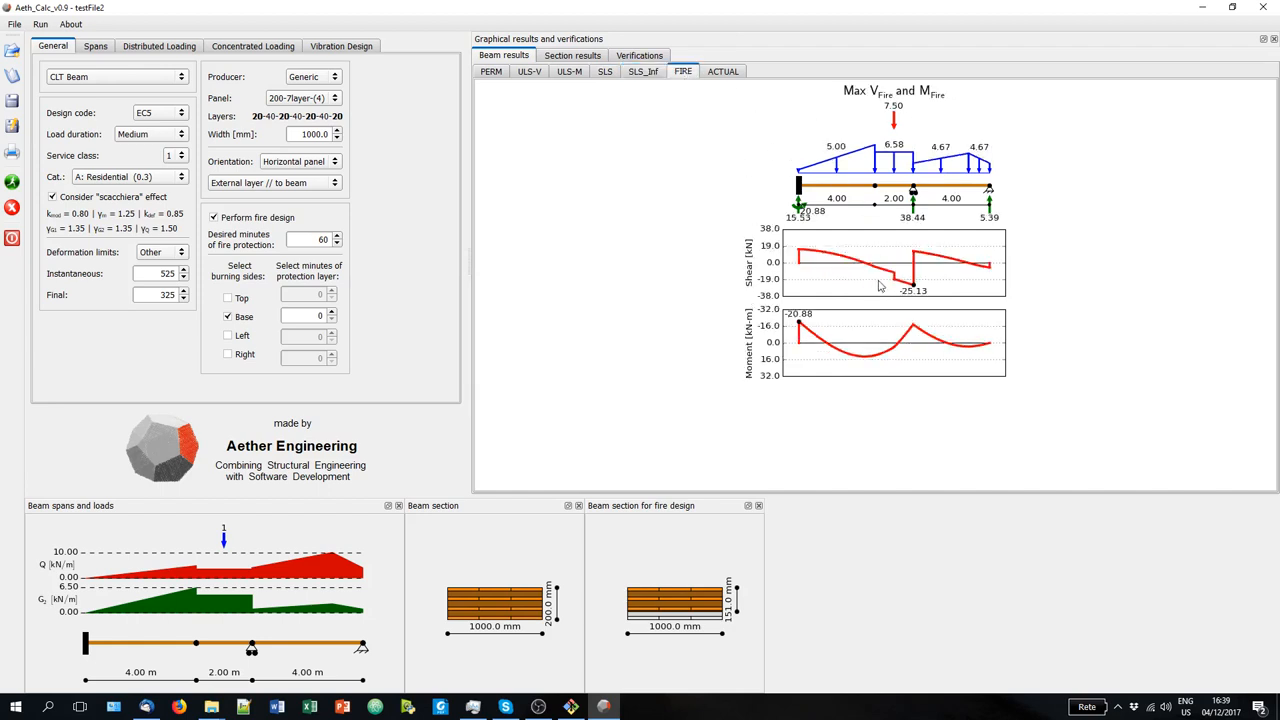
{"action": "left_click", "coordinate": [722, 71]}
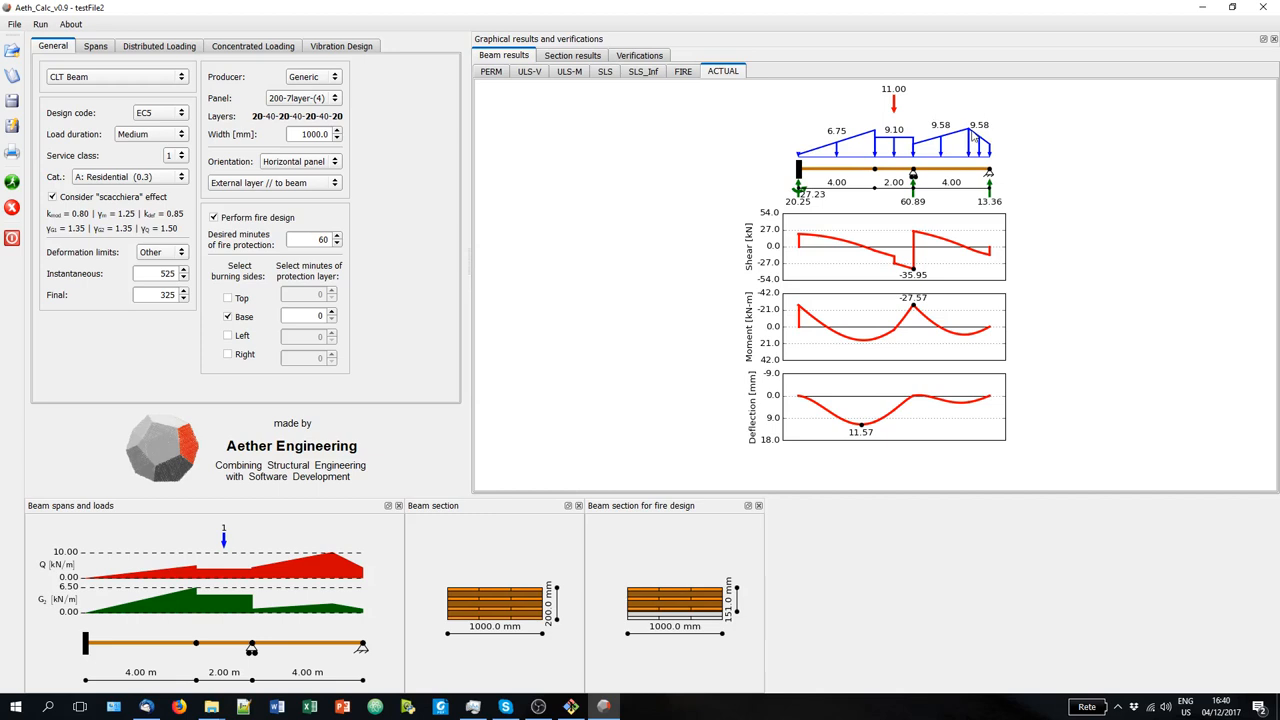
{"action": "mouse_move", "coordinate": [58, 355]}
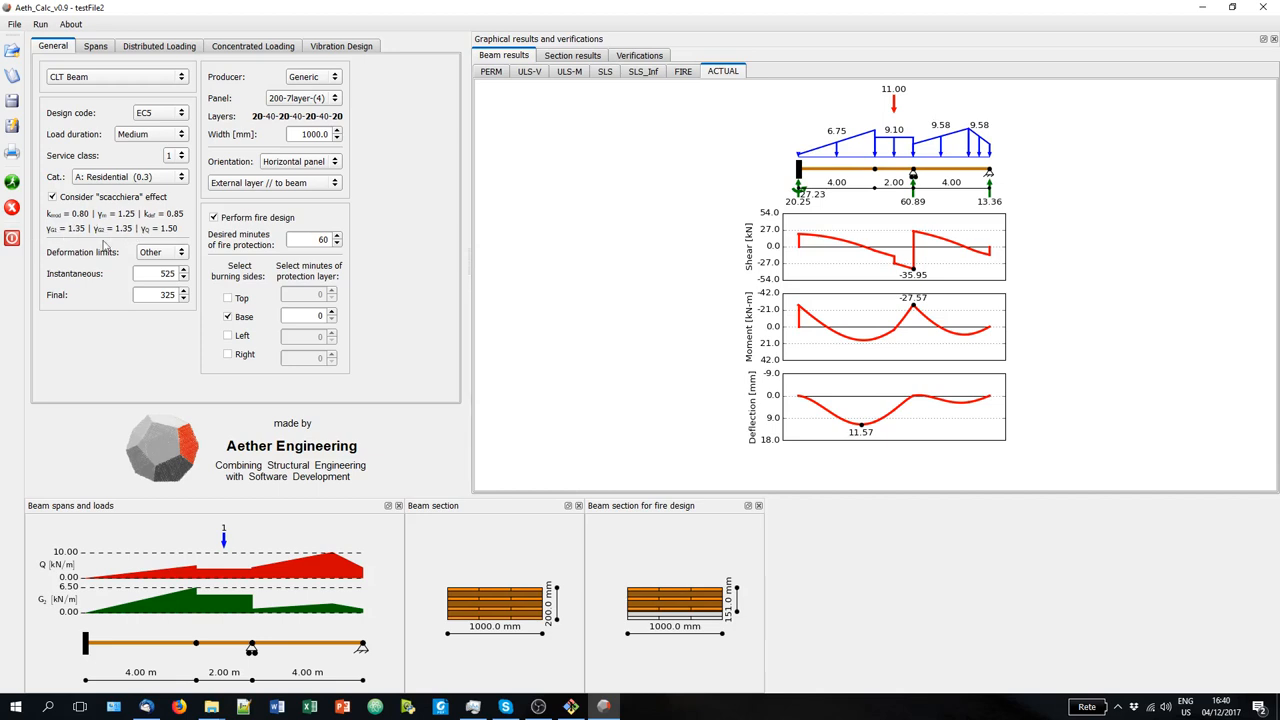
{"action": "mouse_move", "coordinate": [160, 240]}
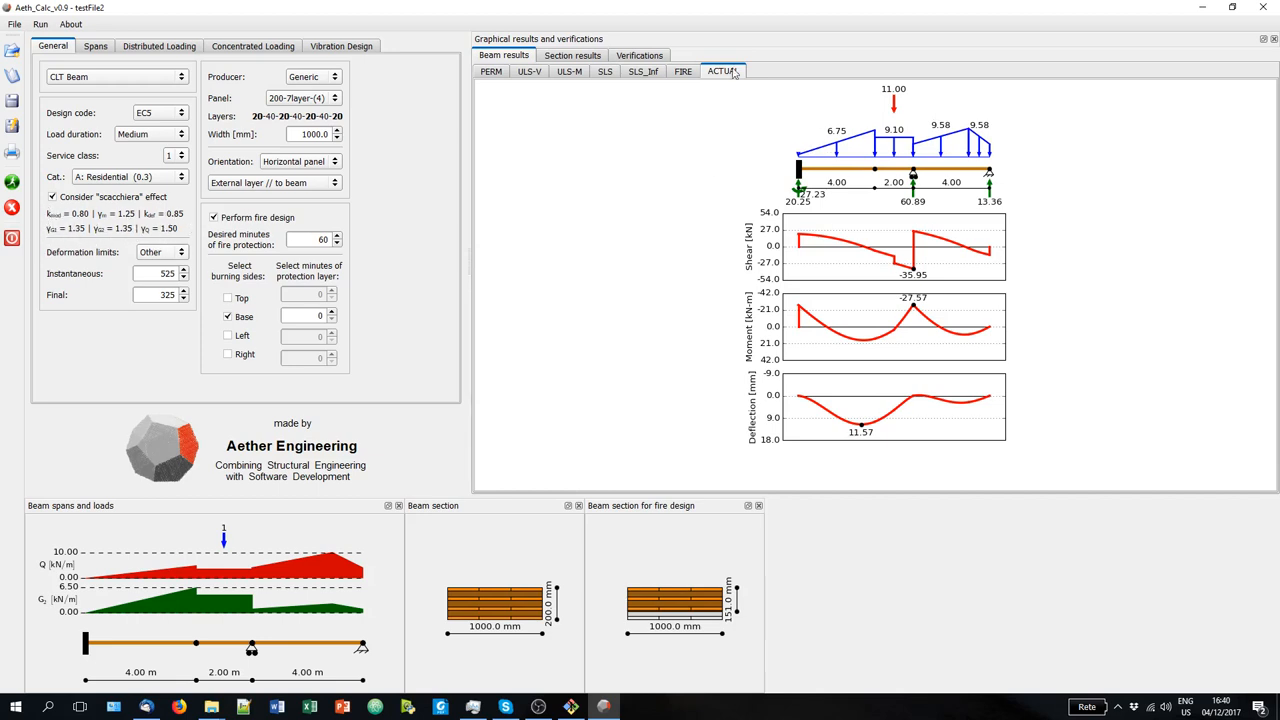
Review section stress profiles for permanent, ULS, fire and actual loads.
{"action": "left_click", "coordinate": [572, 55]}
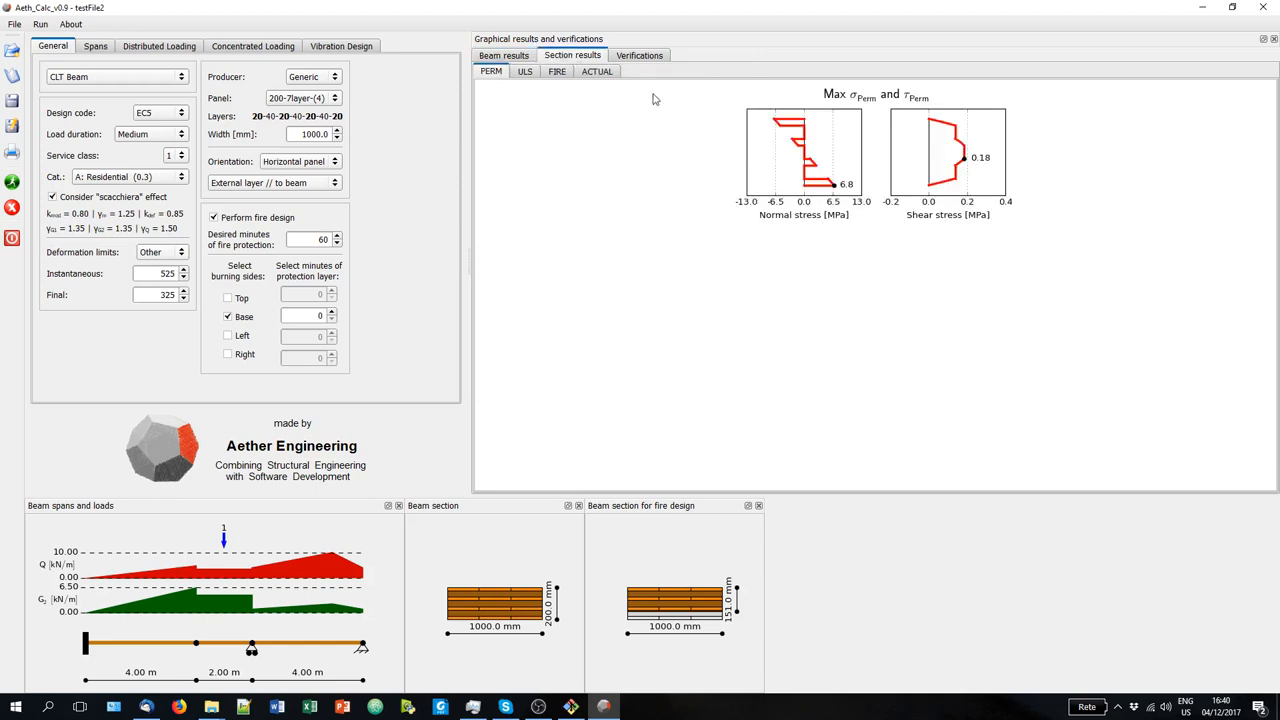
{"action": "mouse_move", "coordinate": [615, 132]}
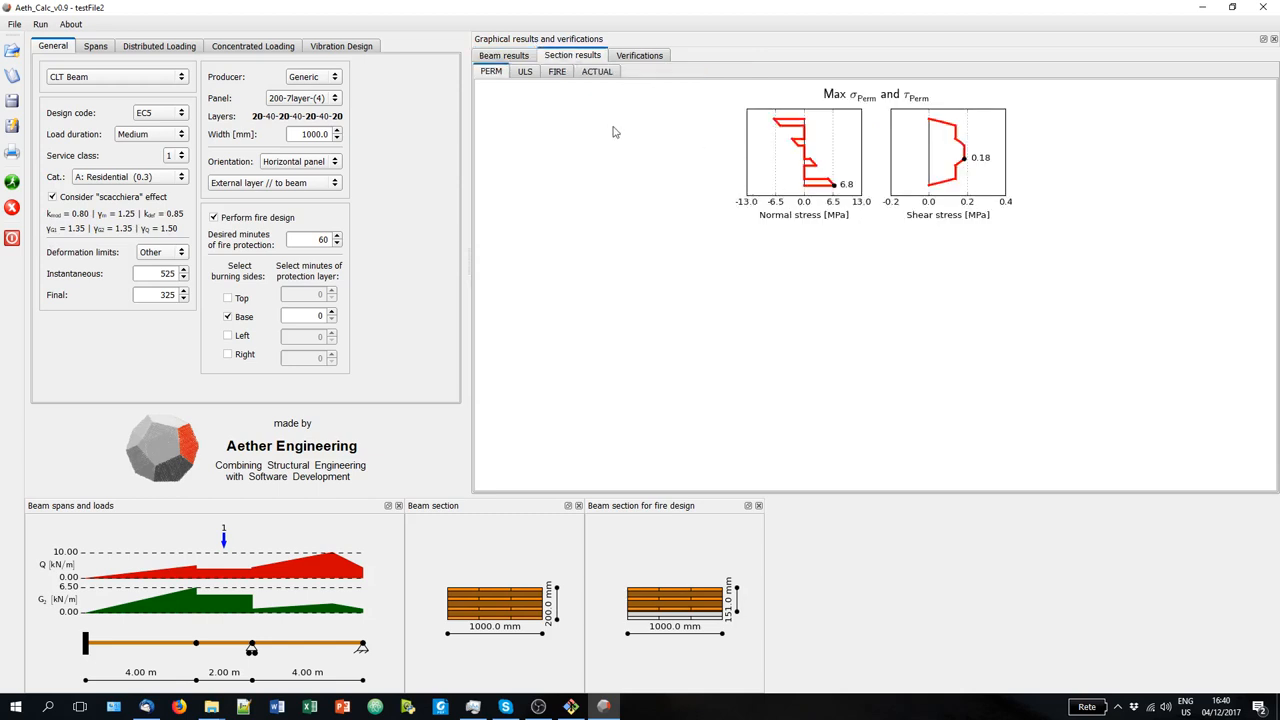
{"action": "left_click", "coordinate": [524, 71]}
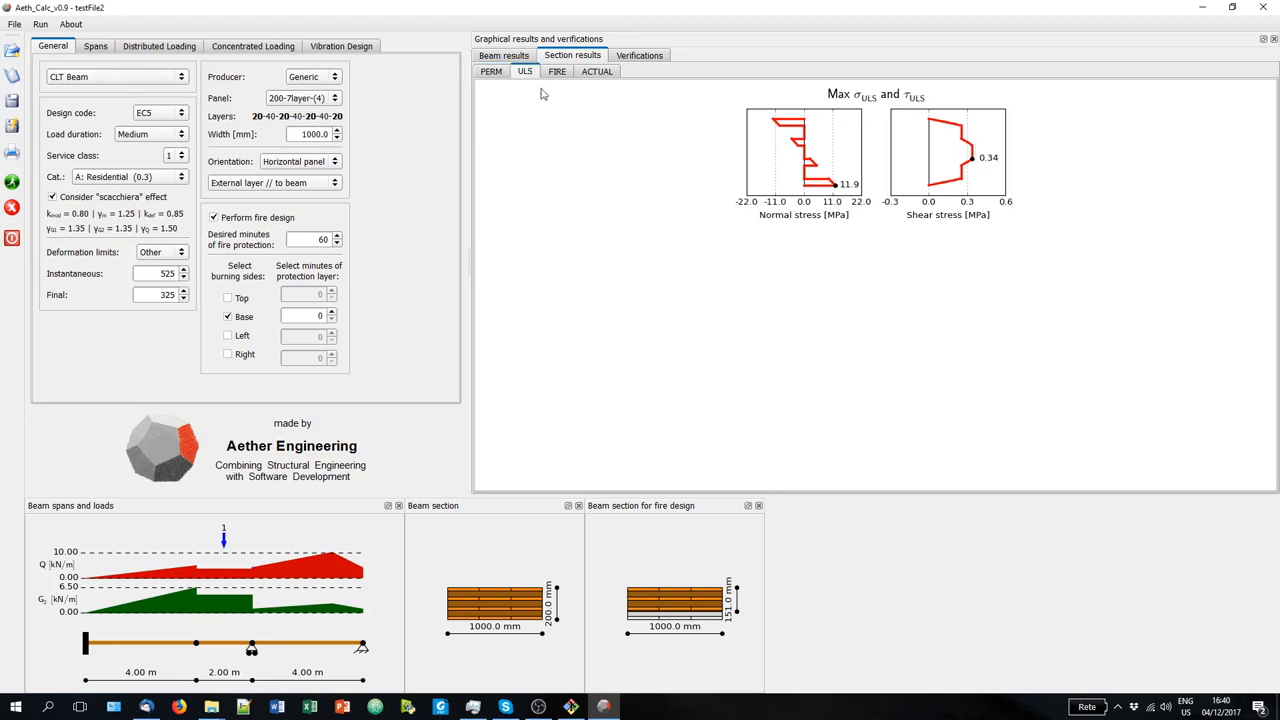
{"action": "mouse_move", "coordinate": [554, 79]}
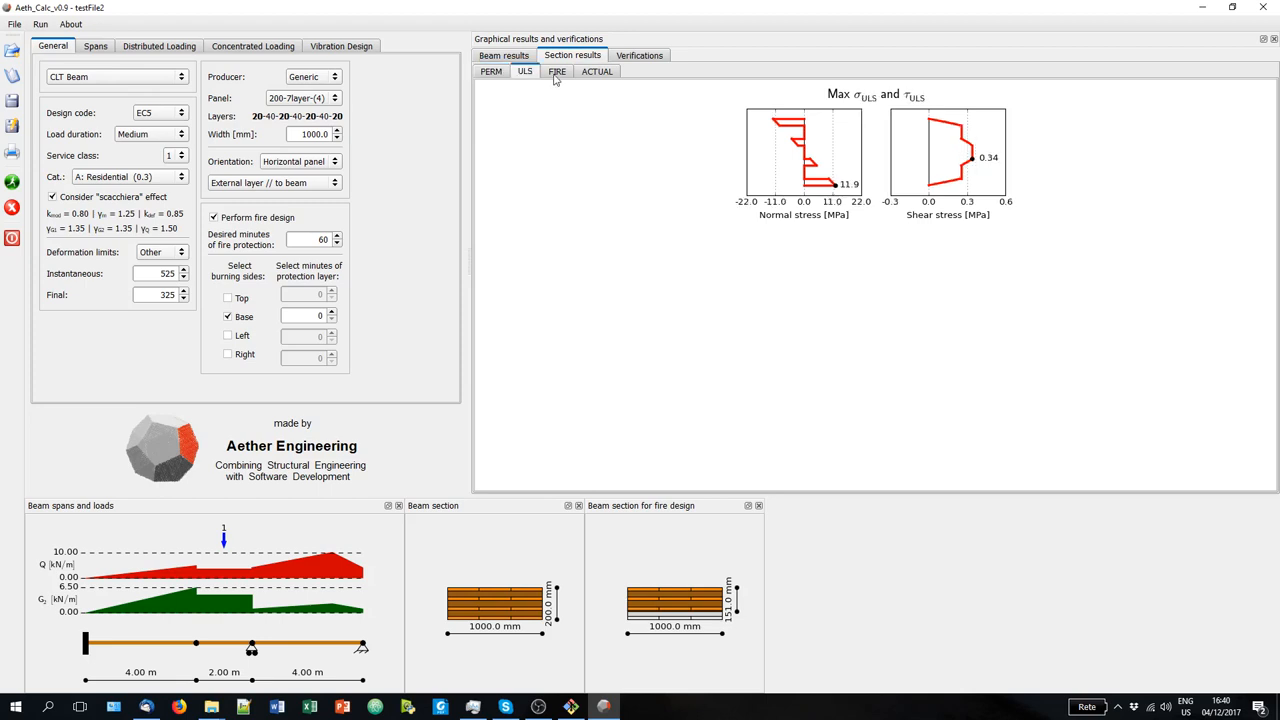
{"action": "left_click", "coordinate": [557, 71]}
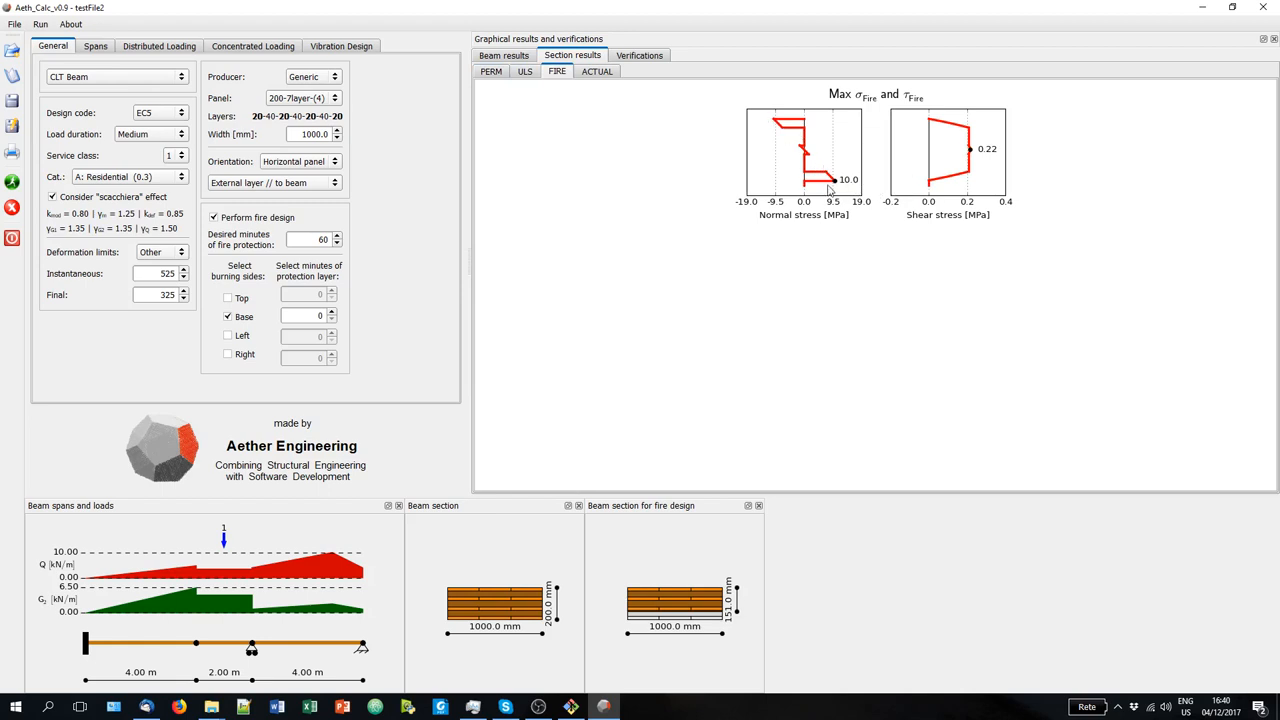
{"action": "mouse_move", "coordinate": [622, 99]}
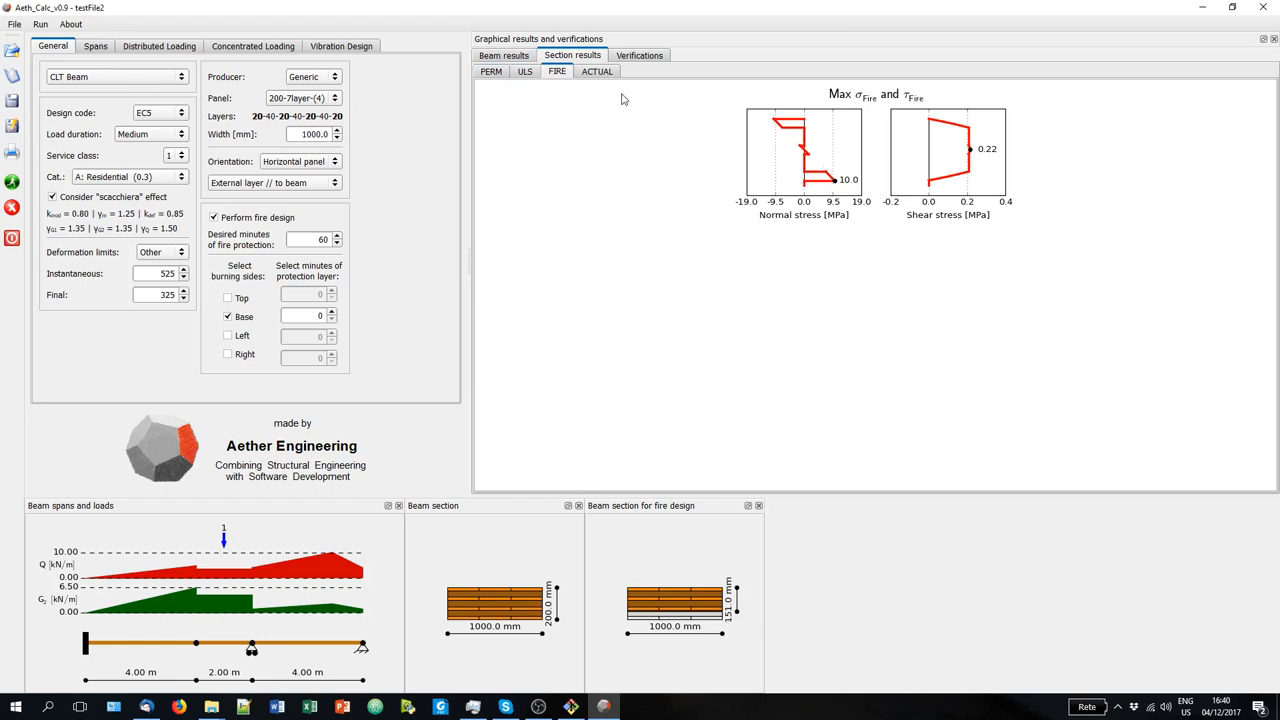
{"action": "left_click", "coordinate": [597, 71]}
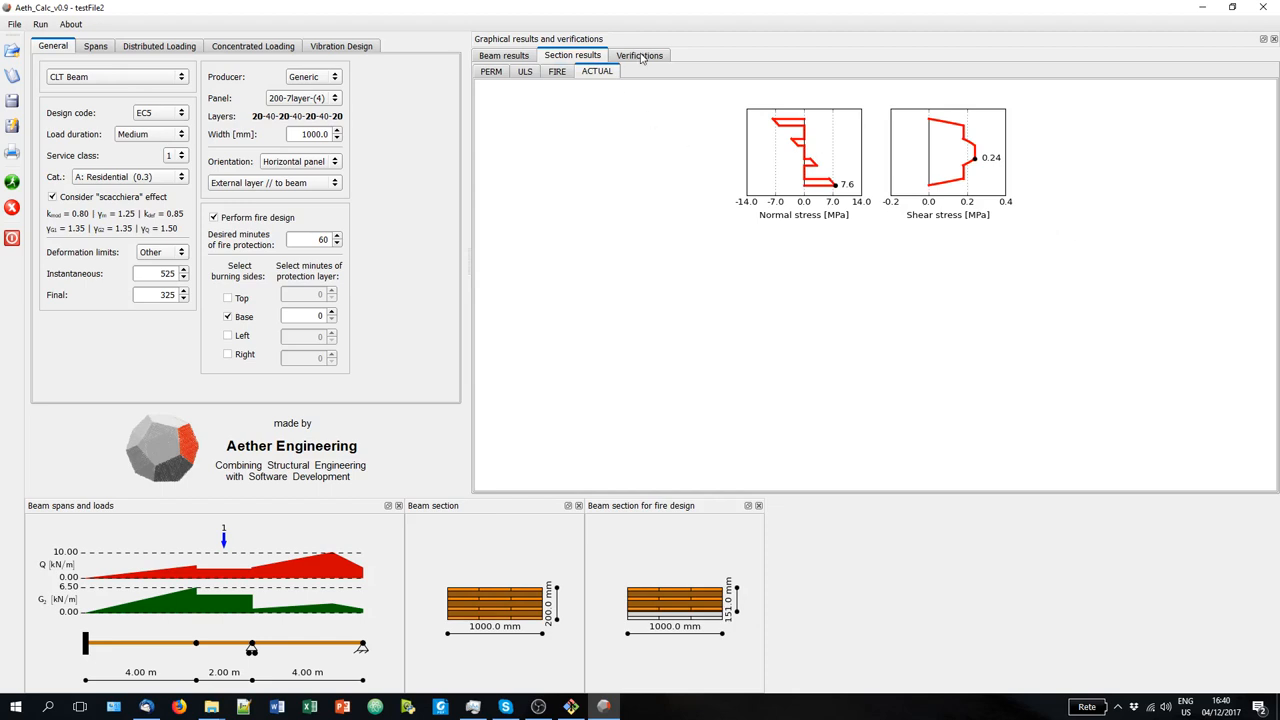
Show the verification checks, with SLS deflections failing at 119.3% and 104.1%.
{"action": "left_click", "coordinate": [639, 55]}
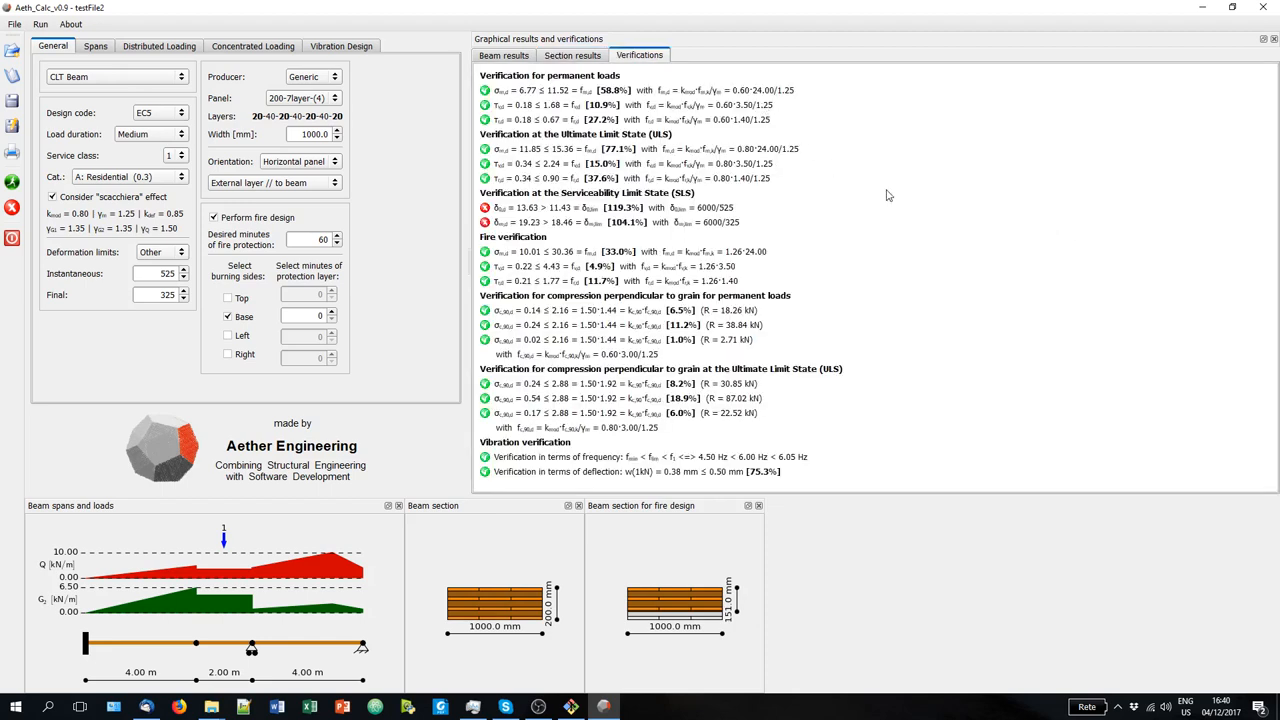
{"action": "mouse_move", "coordinate": [892, 197]}
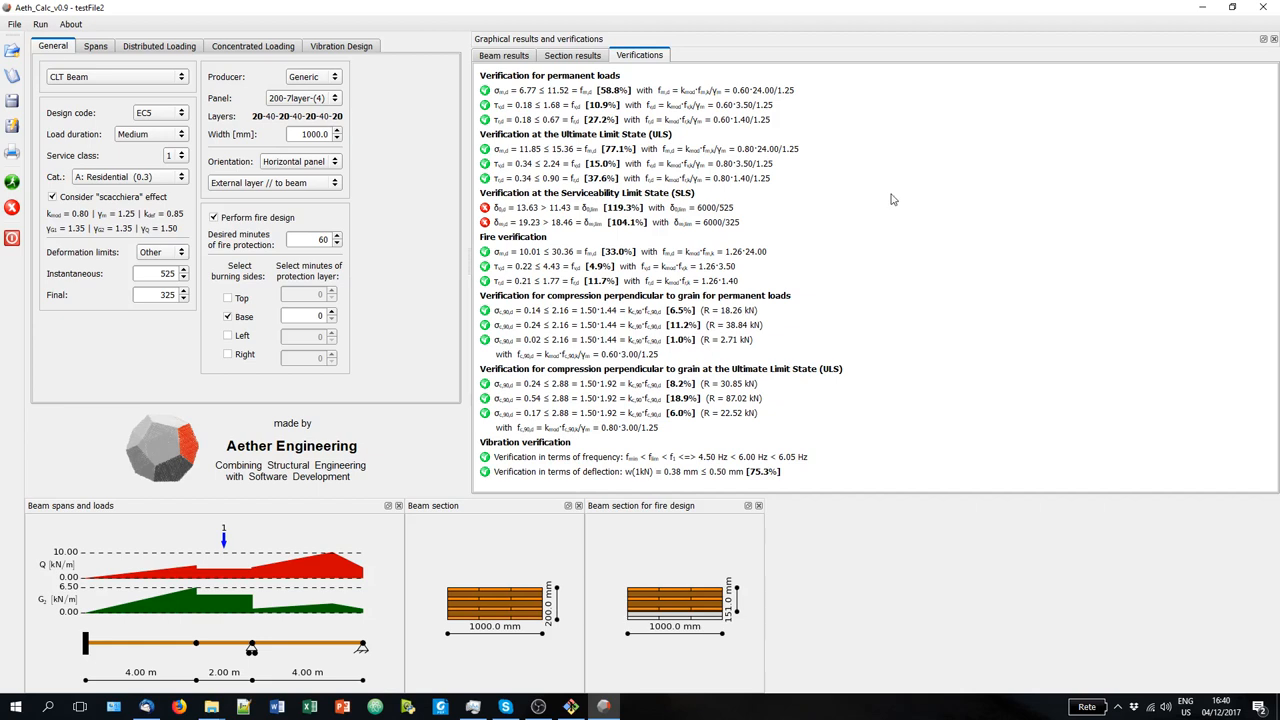
{"action": "mouse_move", "coordinate": [605, 72]}
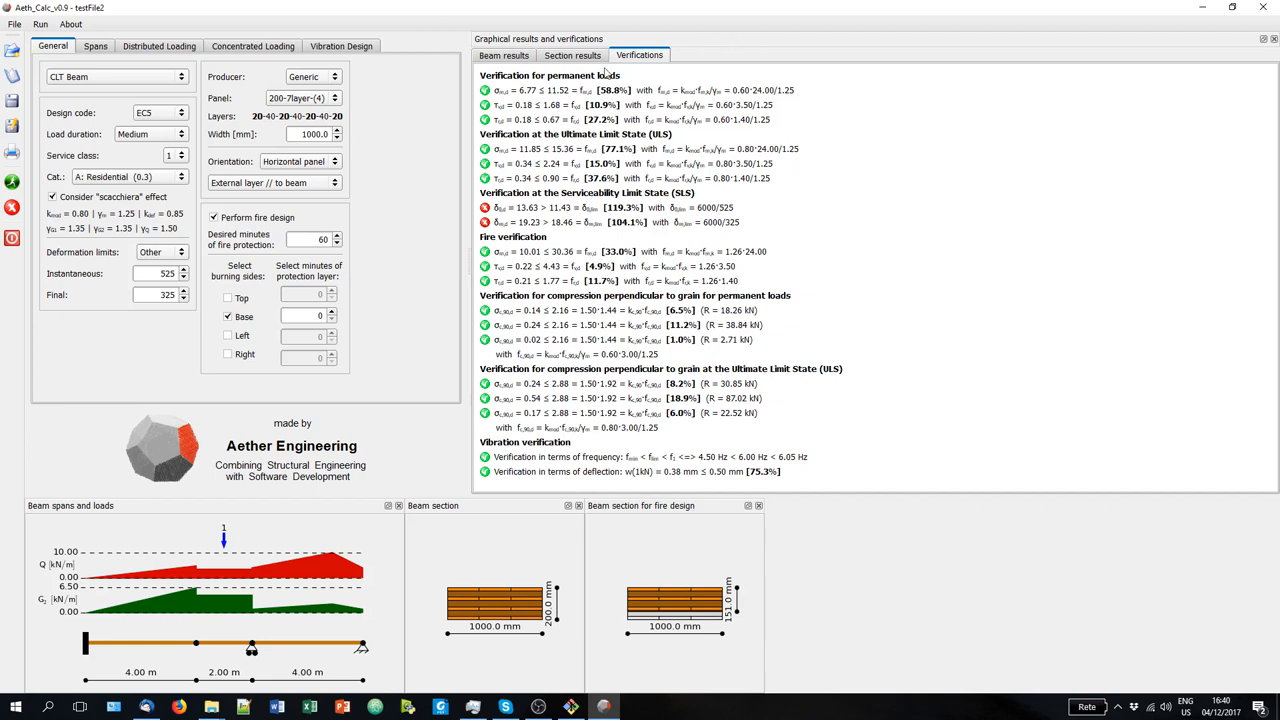
{"action": "mouse_move", "coordinate": [645, 87]}
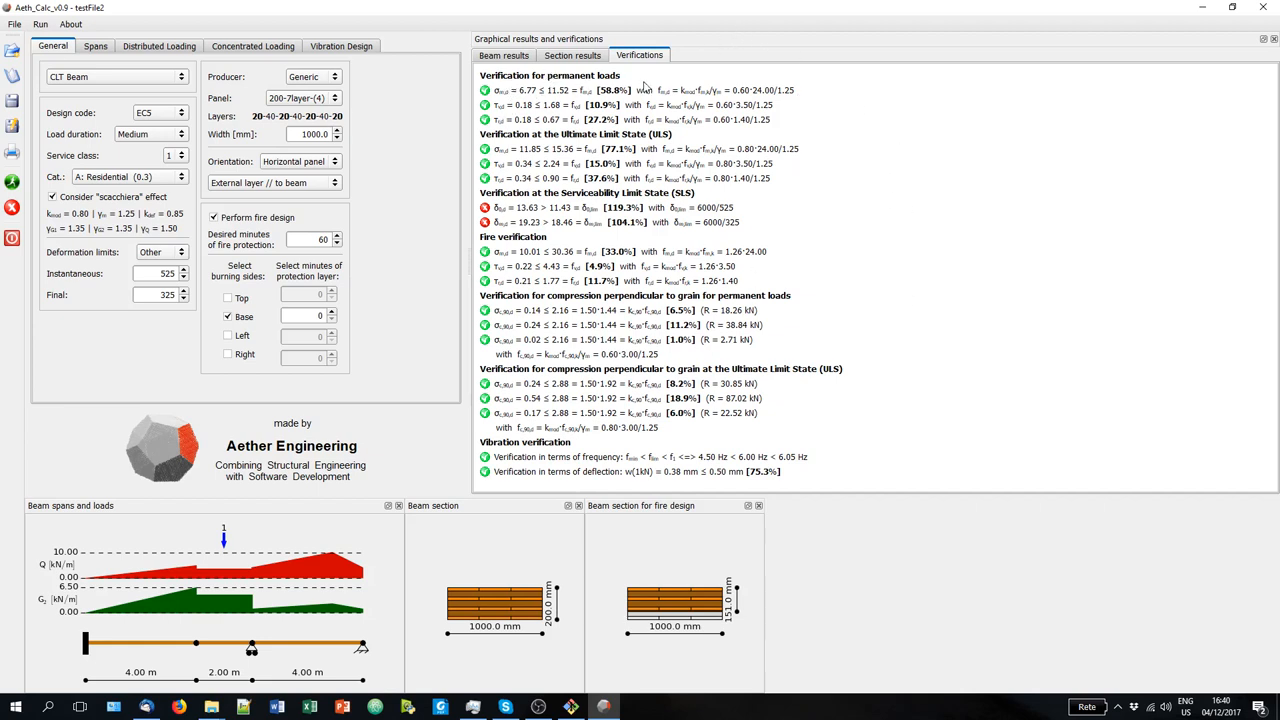
{"action": "mouse_move", "coordinate": [630, 197]}
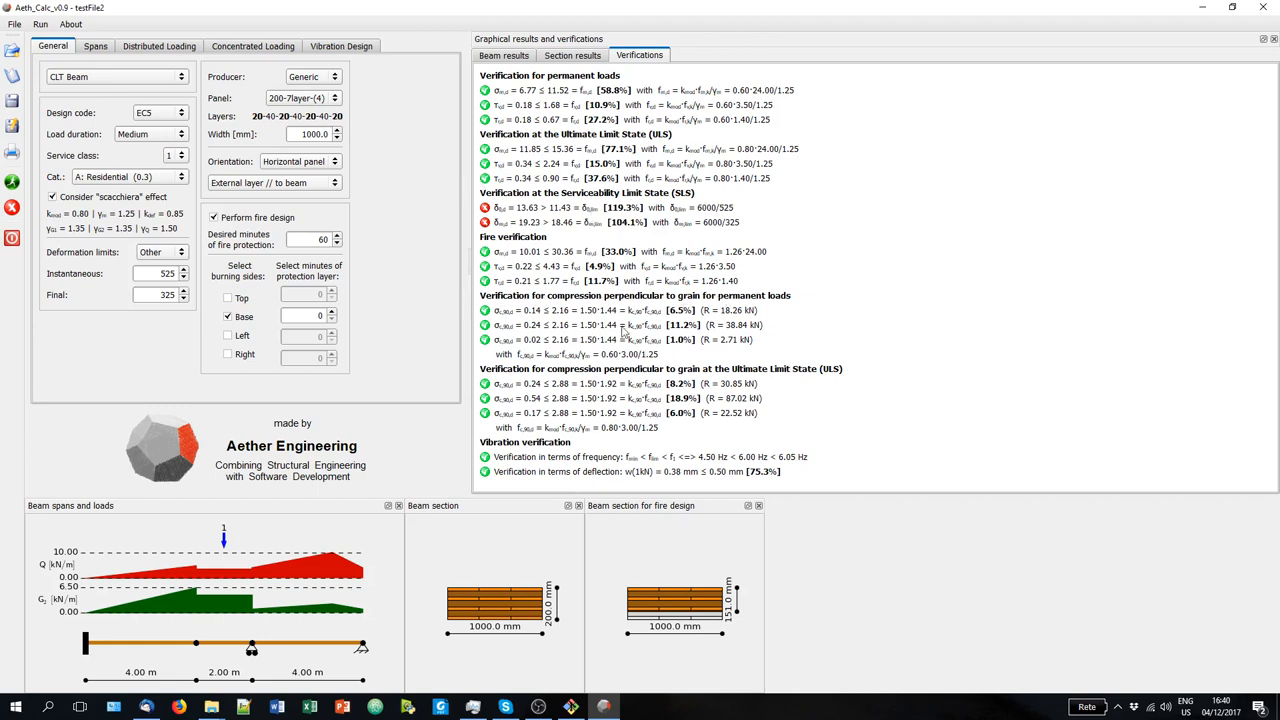
{"action": "mouse_move", "coordinate": [800, 331]}
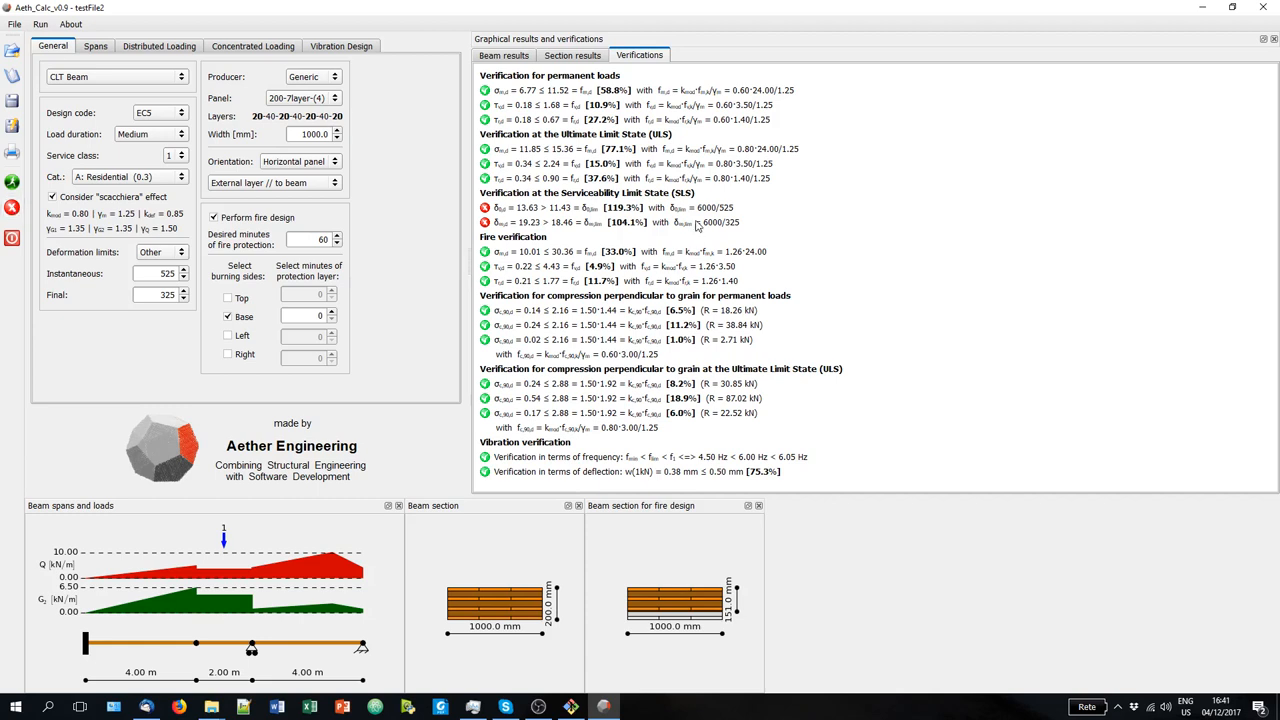
{"action": "mouse_move", "coordinate": [647, 202]}
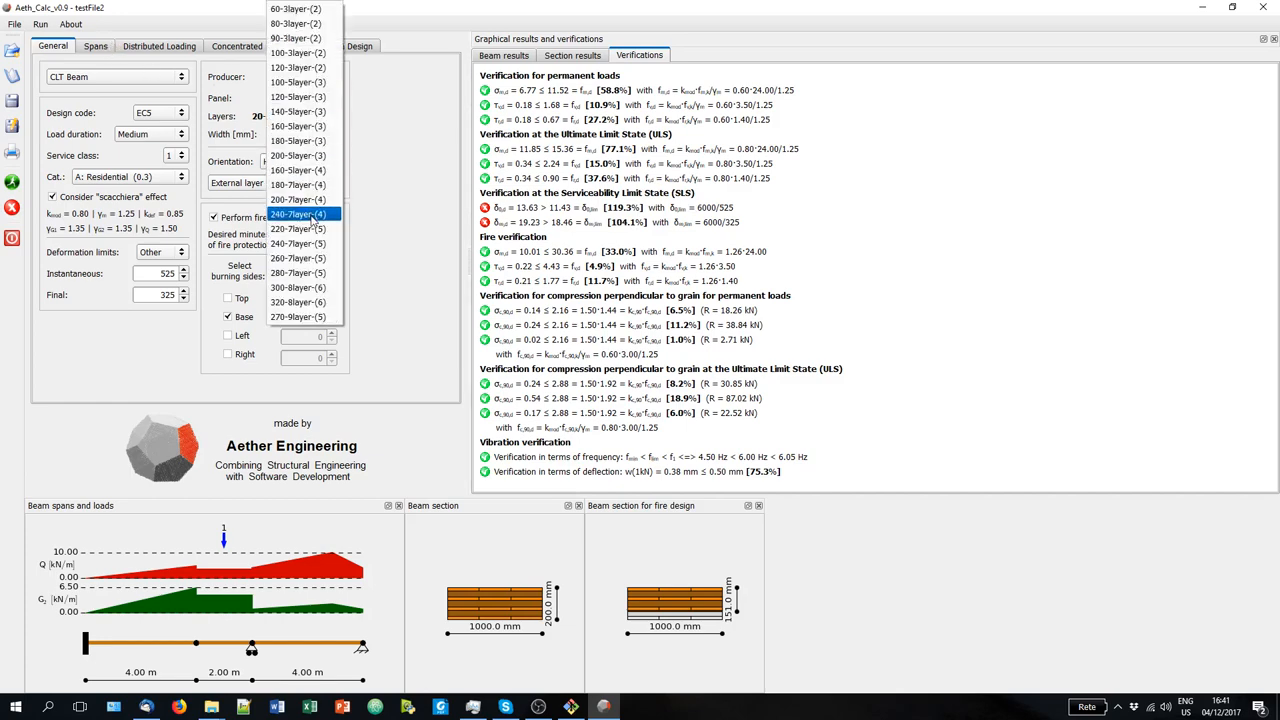
Select the 240-7layer panel, bringing deflection checks to 63.6% and 56.3%.
{"action": "left_click", "coordinate": [298, 214]}
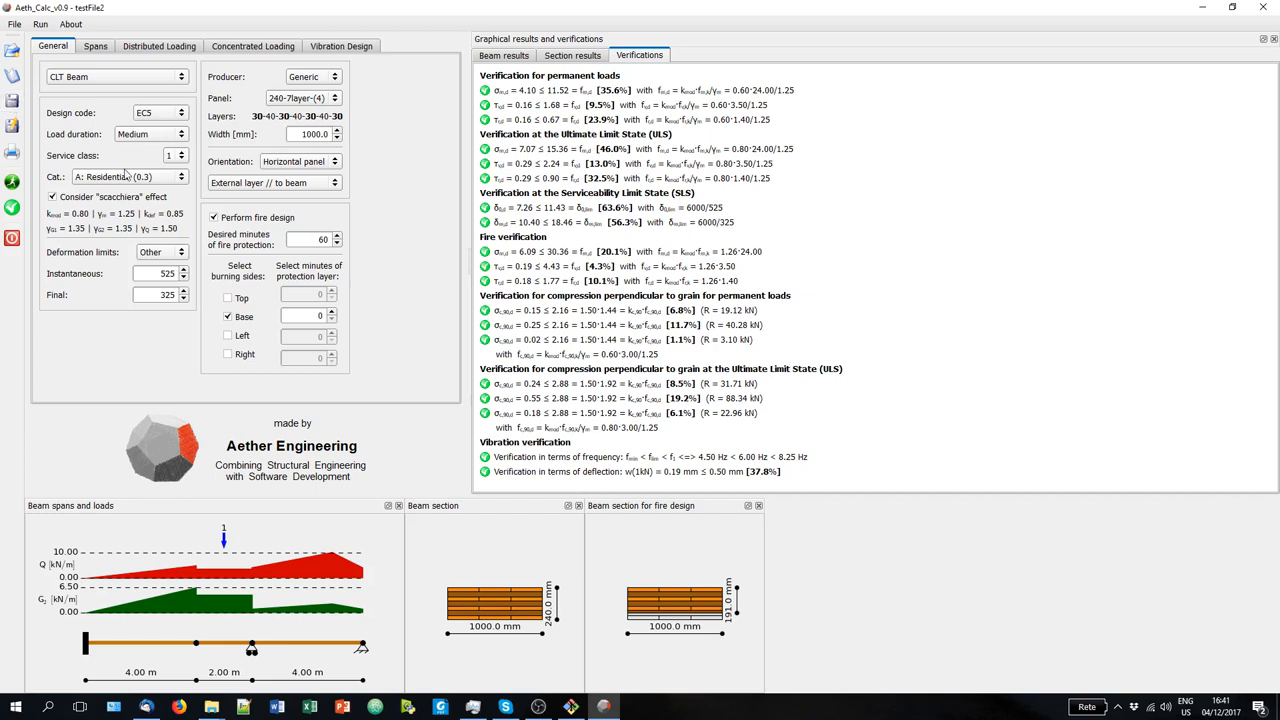
{"action": "mouse_move", "coordinate": [12, 152]}
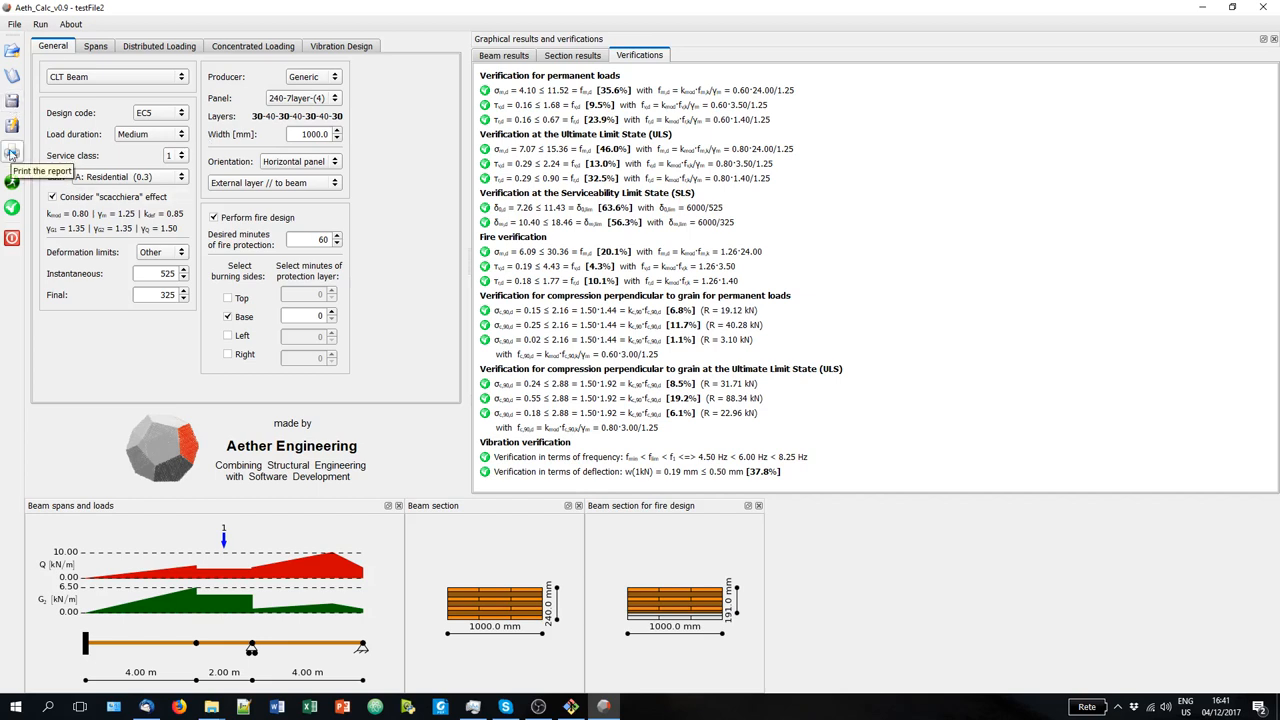
{"action": "mouse_move", "coordinate": [307, 257]}
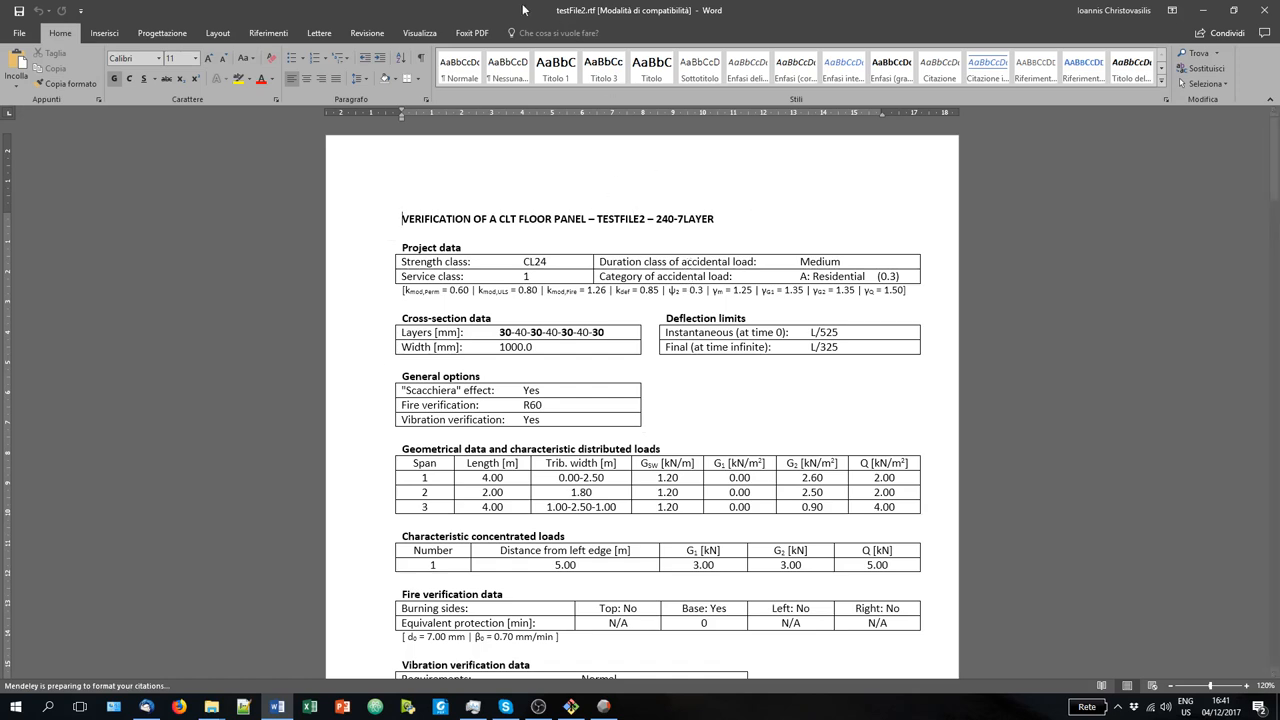
{"action": "mouse_move", "coordinate": [585, 16]}
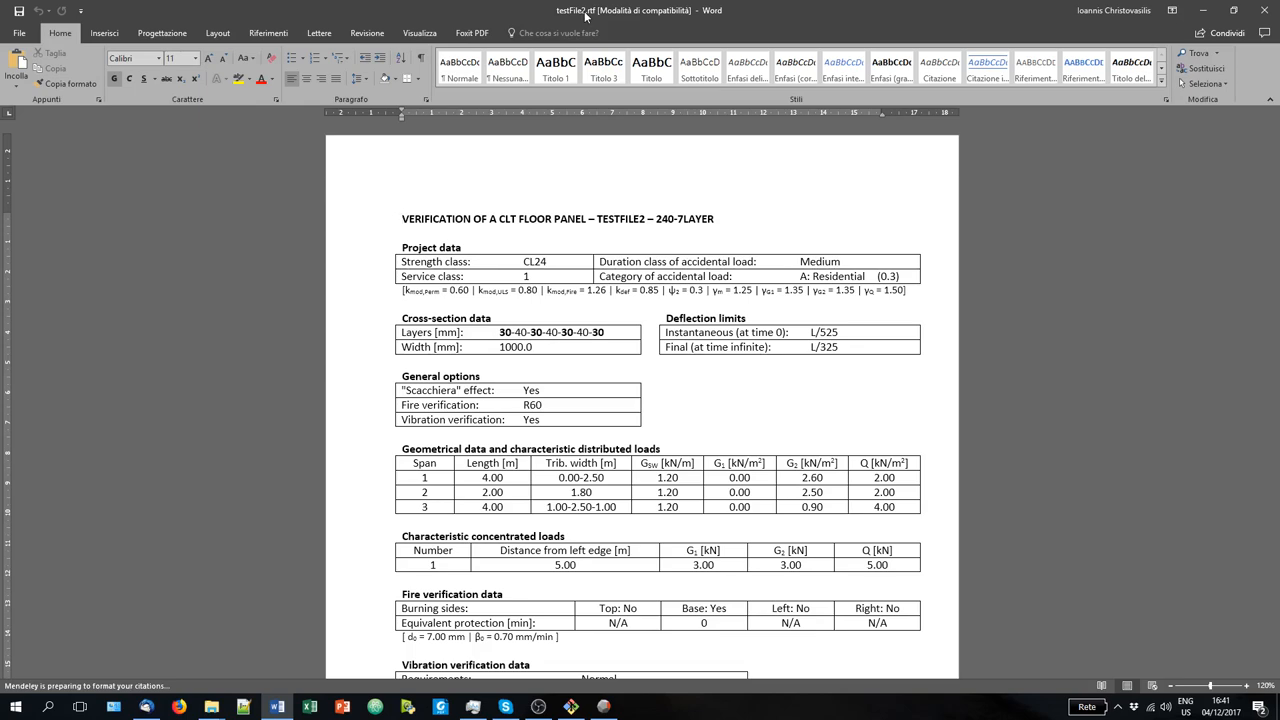
Scroll through the testFile2.rtf report's project data, diagrams and verifications in Word.
{"action": "scroll", "scroll_direction": "down", "scroll_amount": 3}
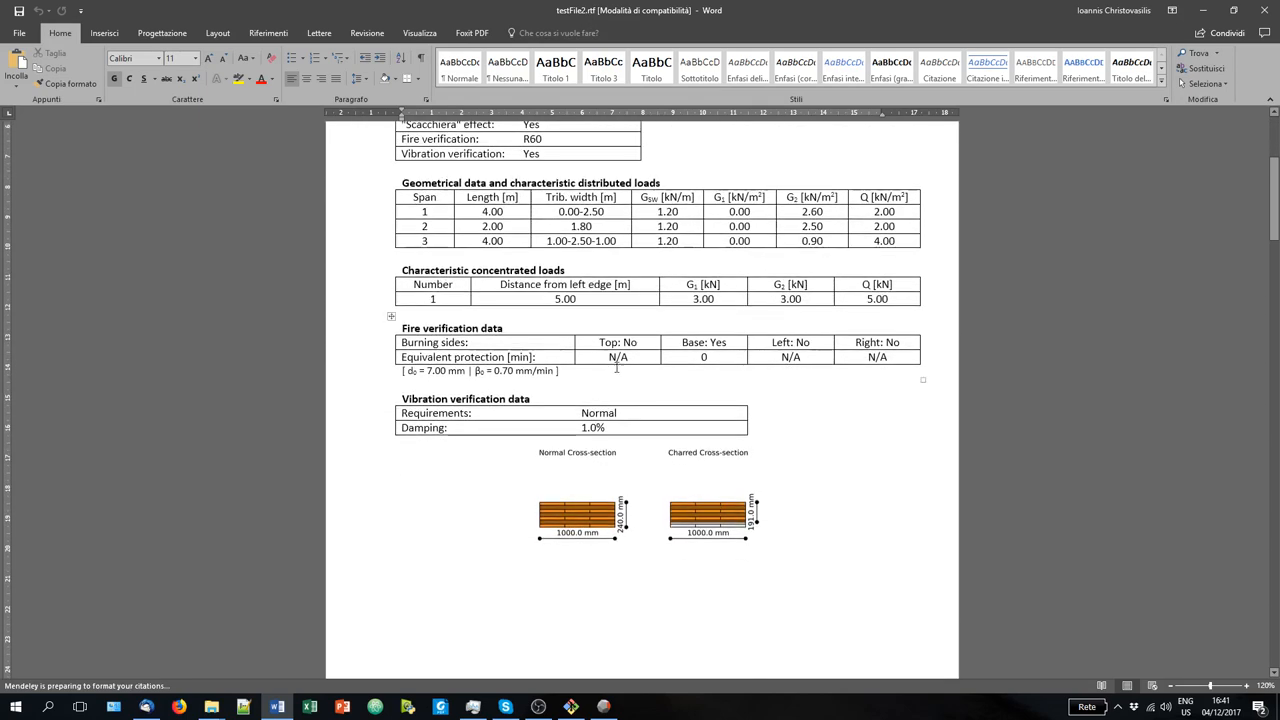
{"action": "scroll", "scroll_direction": "down", "scroll_amount": 3}
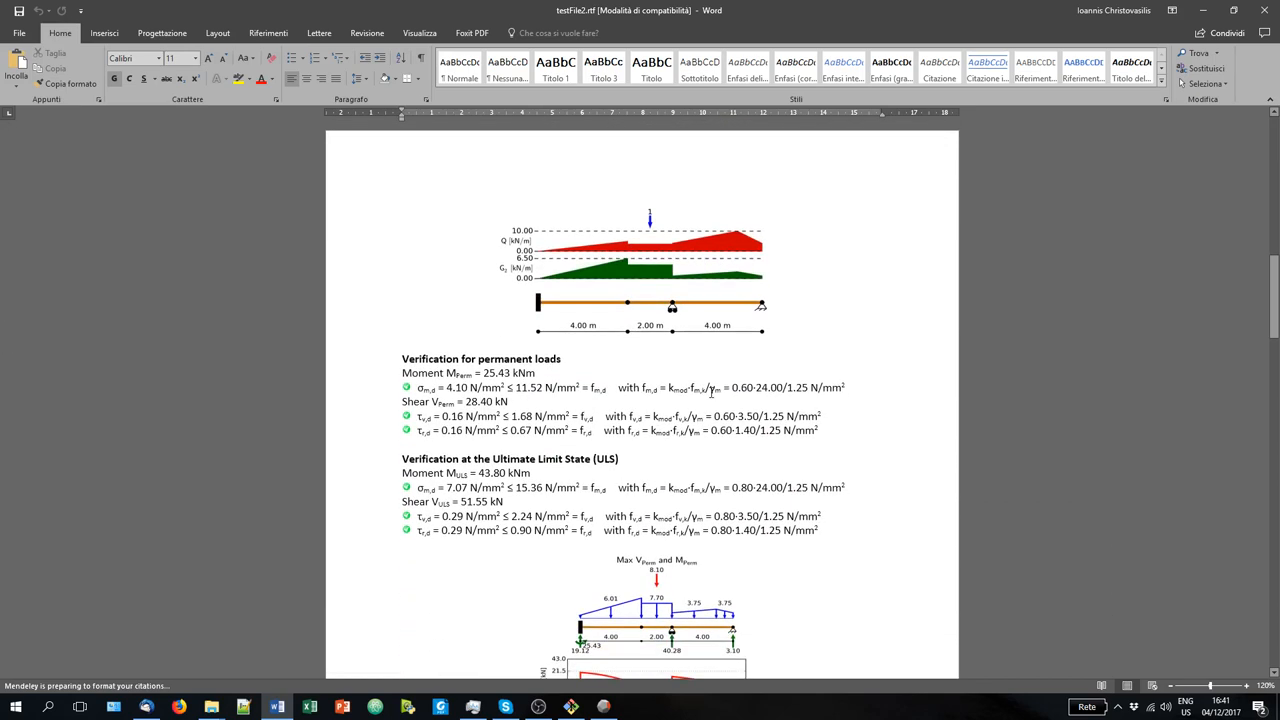
{"action": "scroll", "scroll_direction": "down", "scroll_amount": 3}
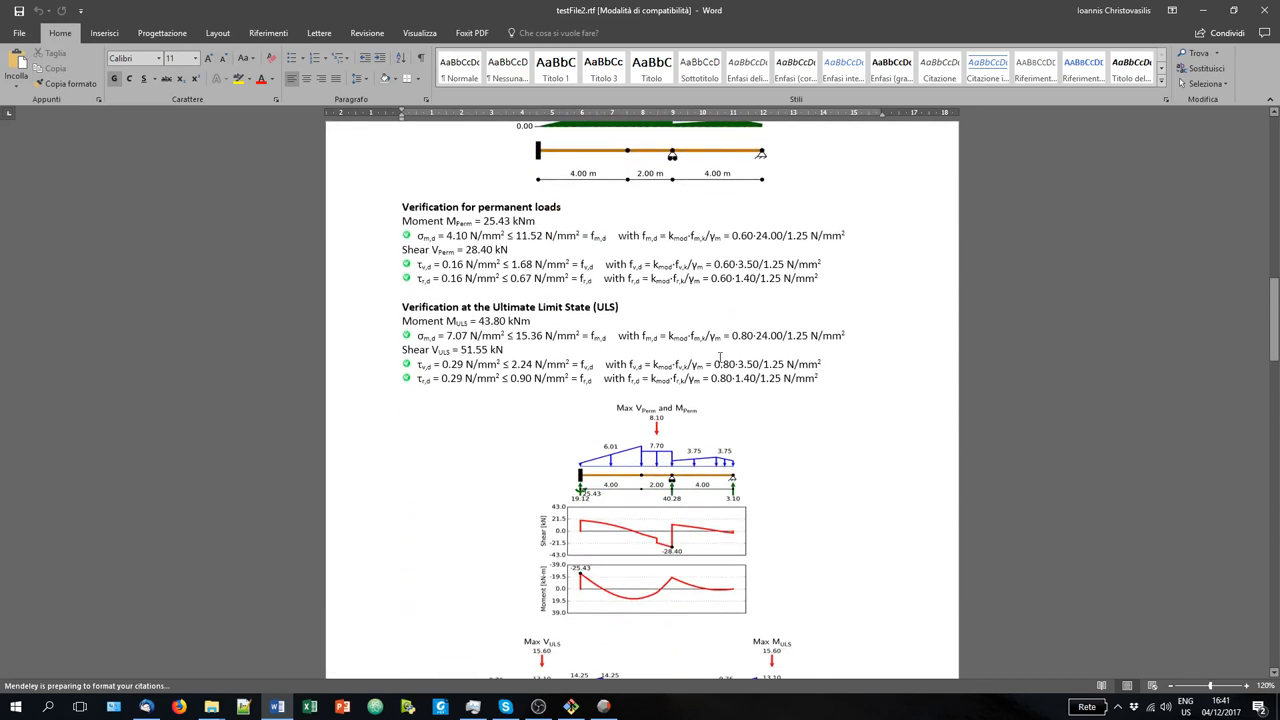
{"action": "scroll", "scroll_direction": "down", "scroll_amount": 3}
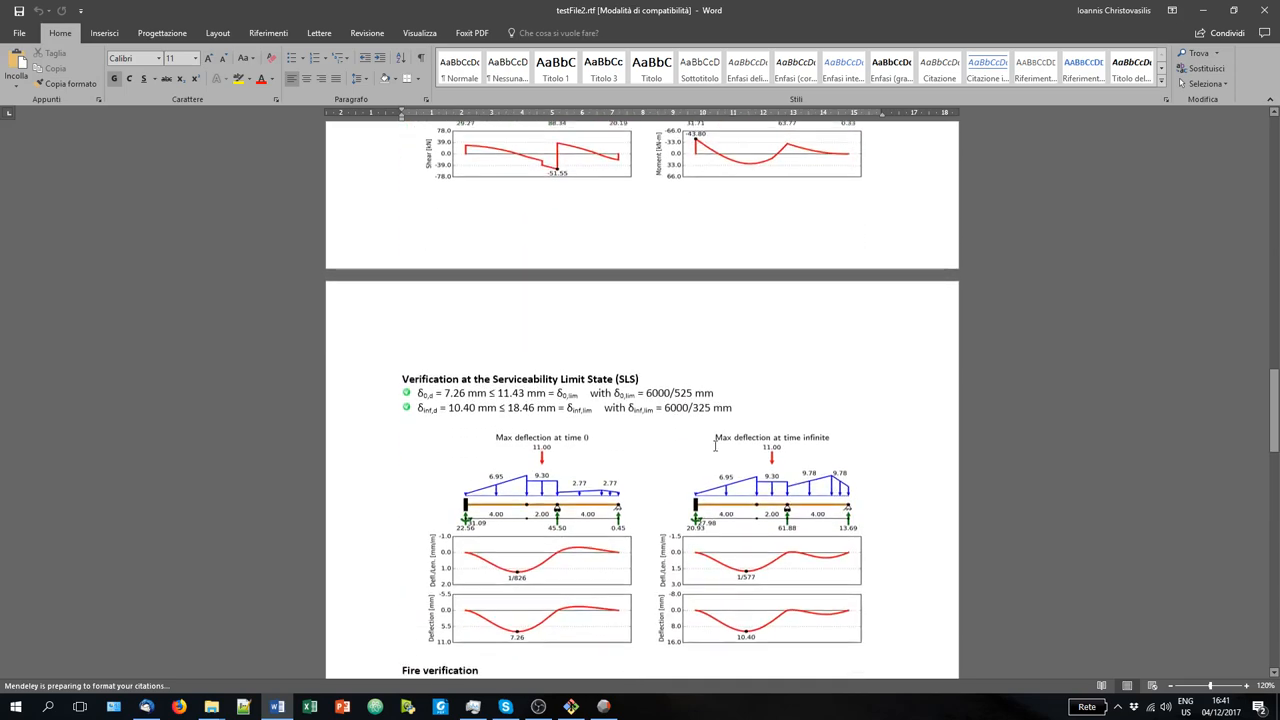
{"action": "scroll", "scroll_direction": "down", "scroll_amount": 3}
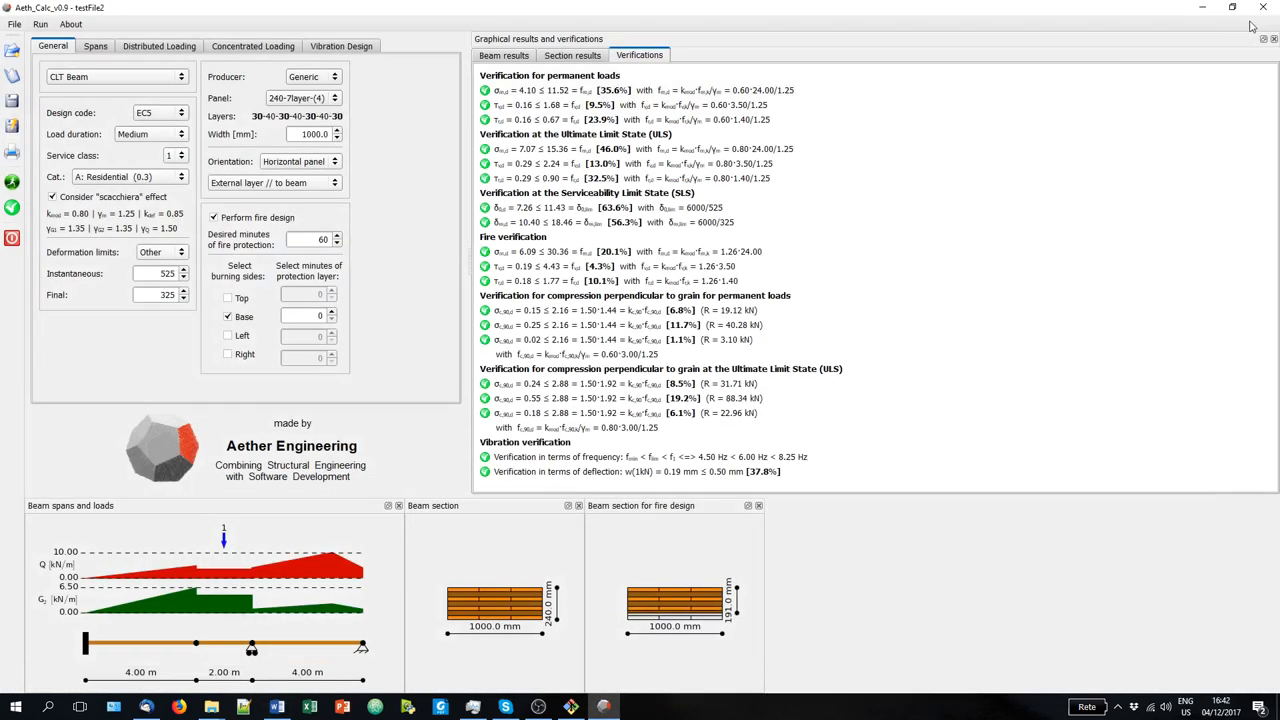
{"action": "mouse_move", "coordinate": [294, 362]}
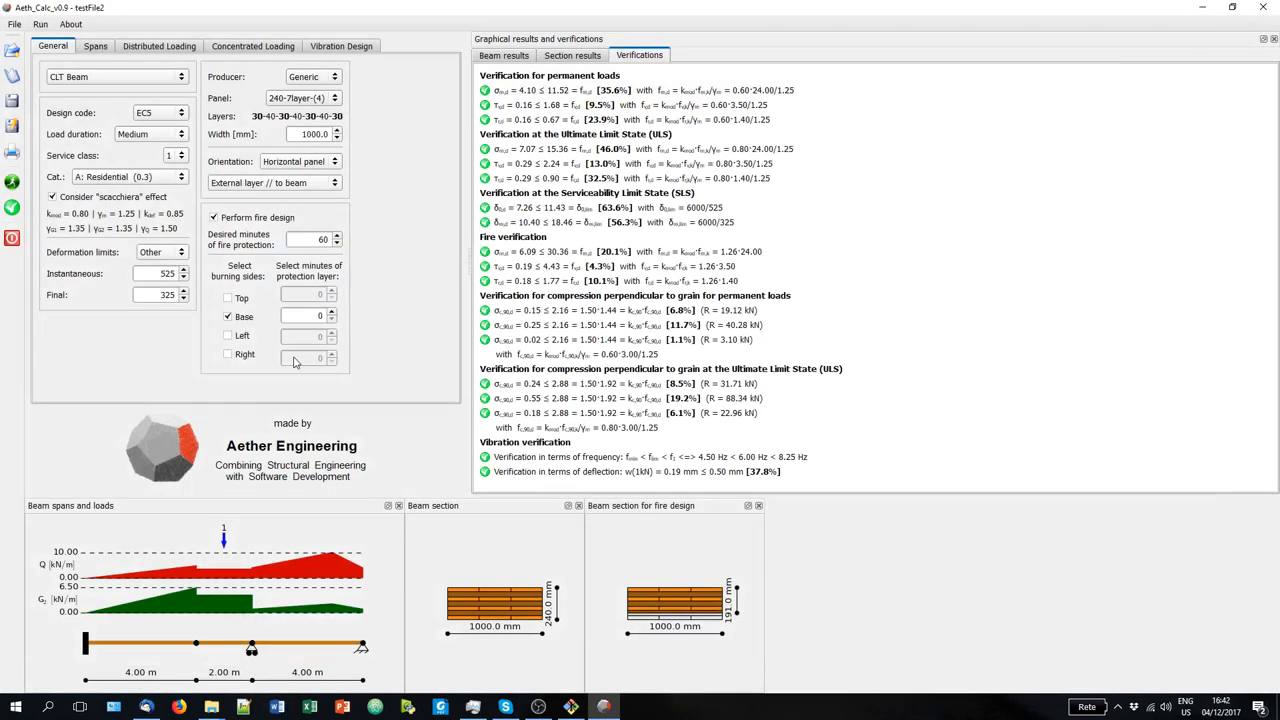
{"action": "mouse_move", "coordinate": [357, 423]}
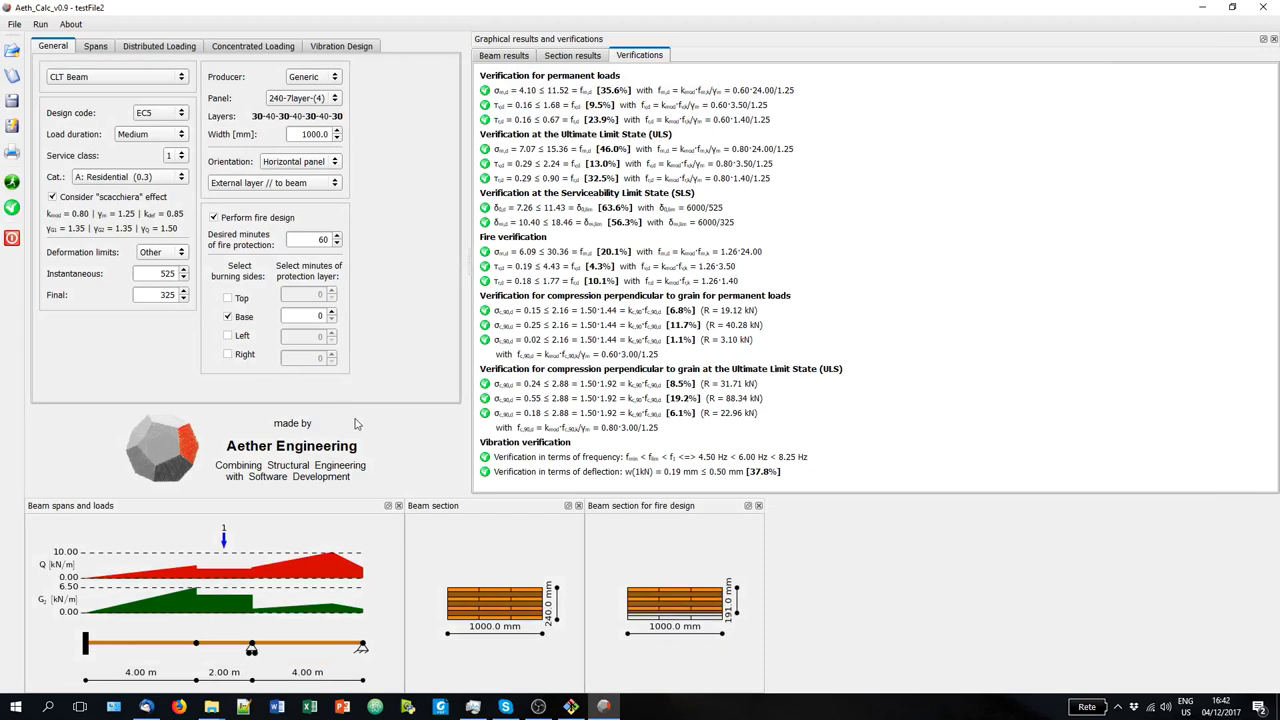